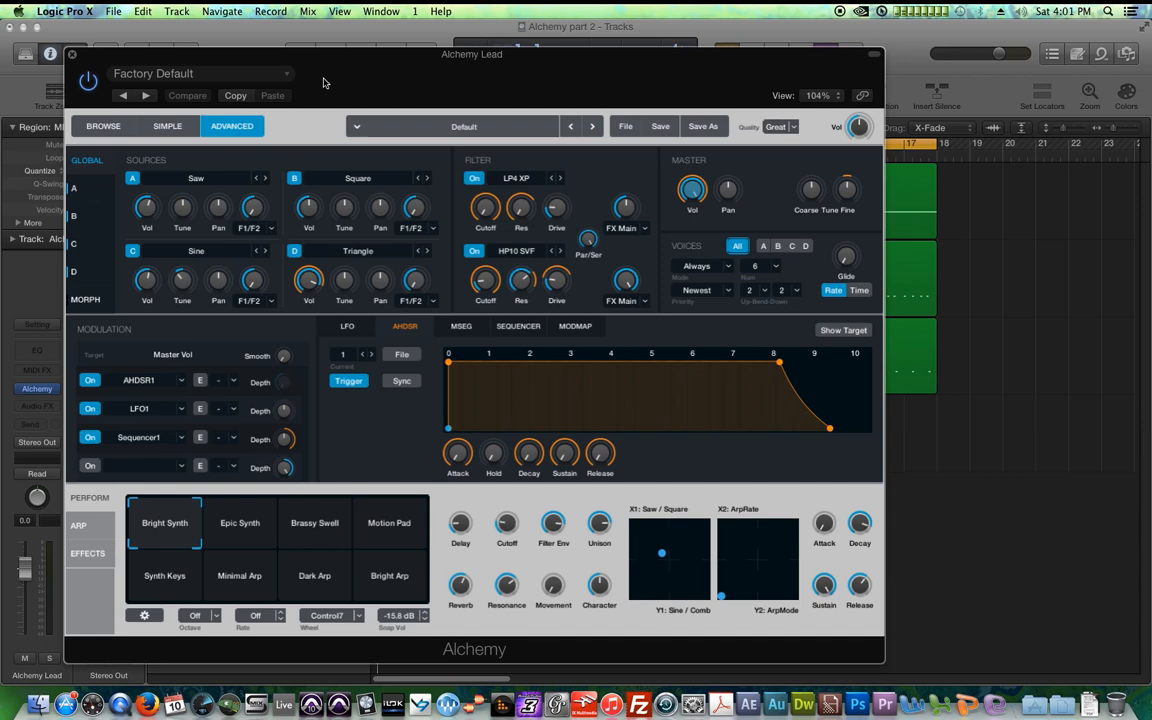
Toggle Alchemy between simplified and full views, then close the Alchemy Lead window
left_click(167, 126)
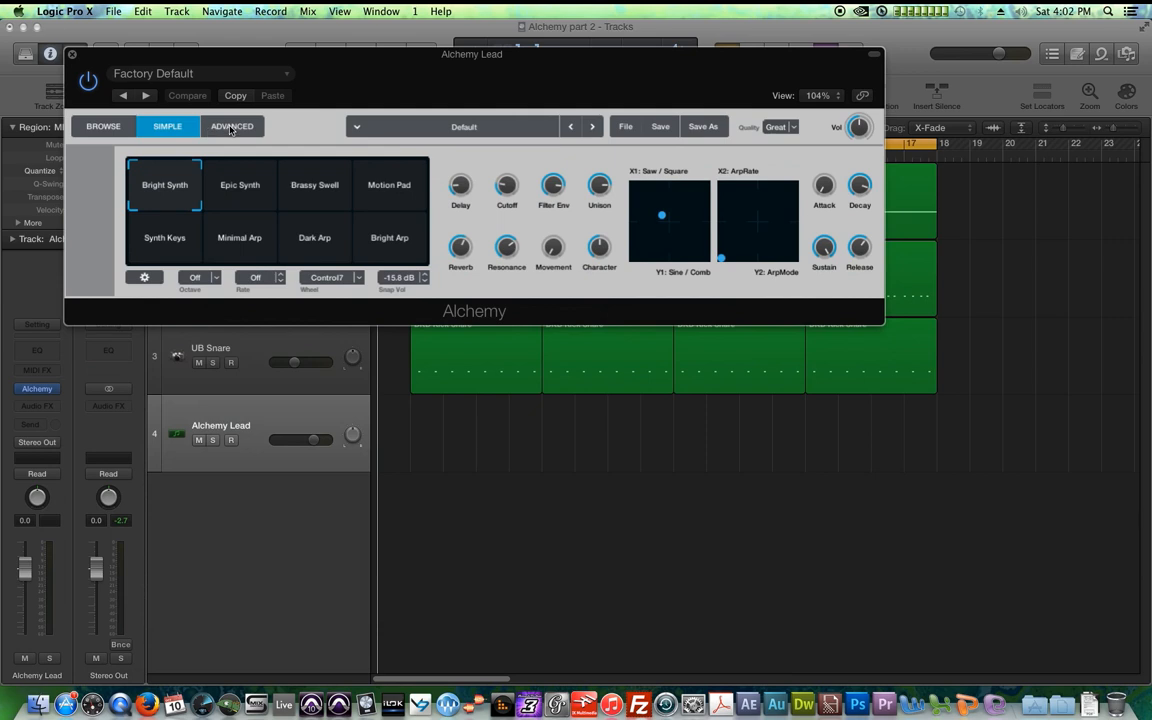
left_click(232, 126)
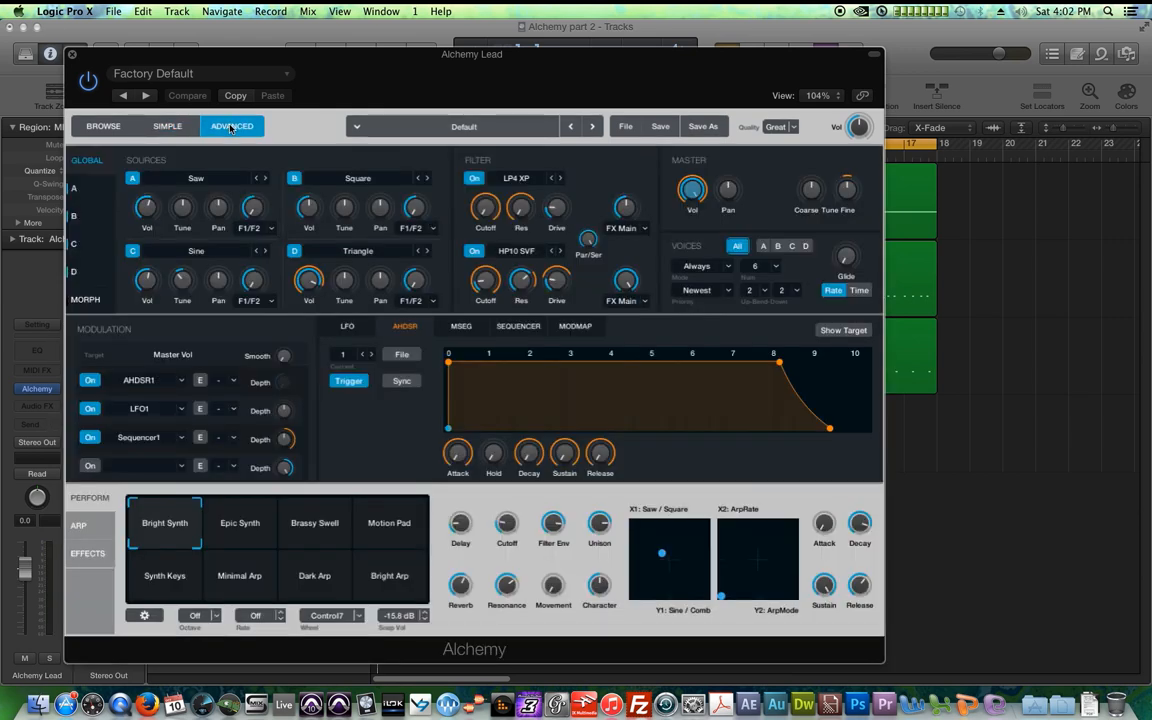
mouse_move(225, 138)
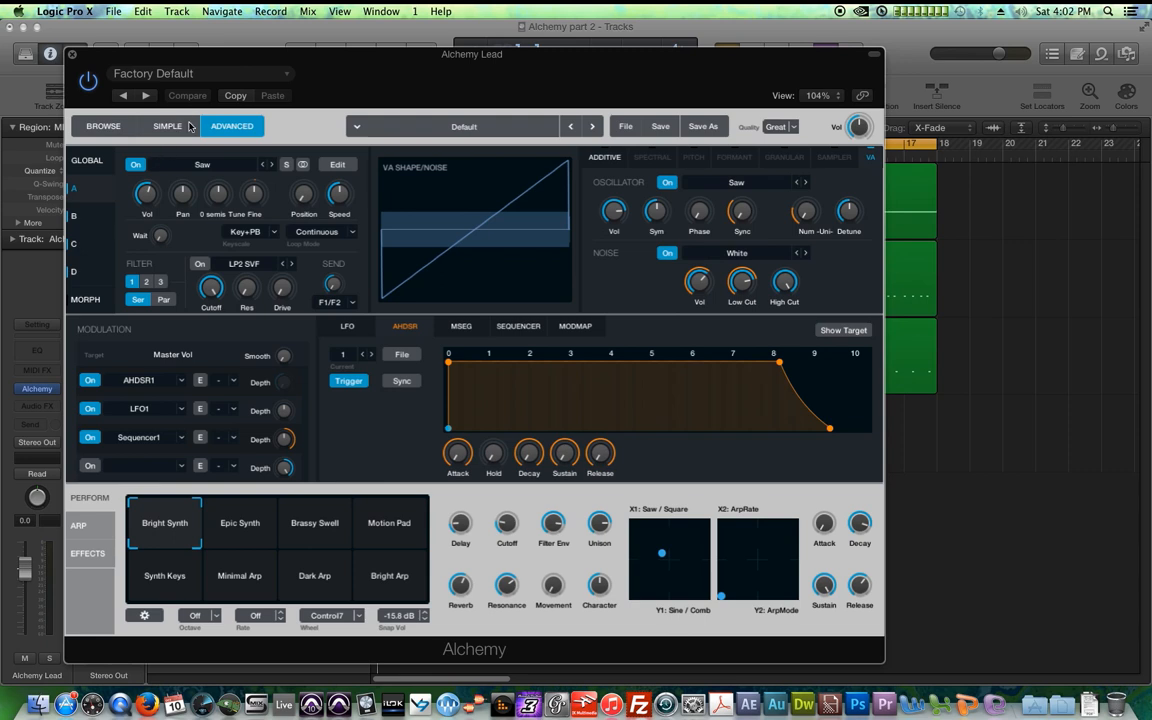
left_click(232, 125)
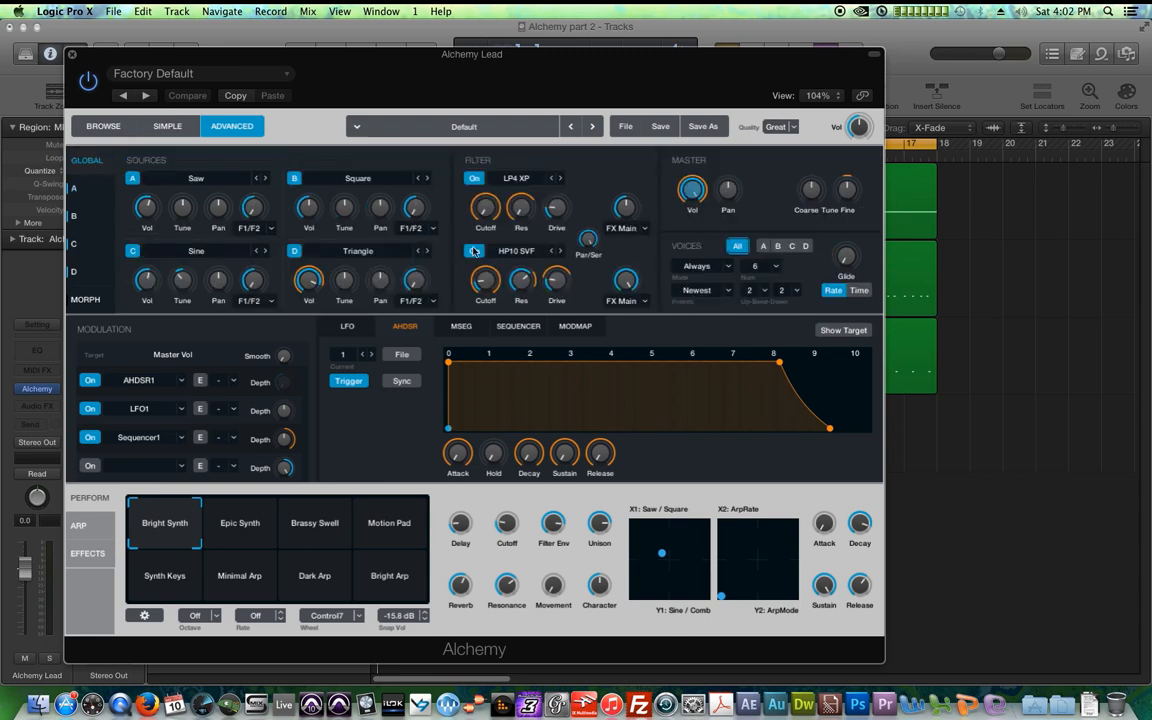
left_click(132, 177)
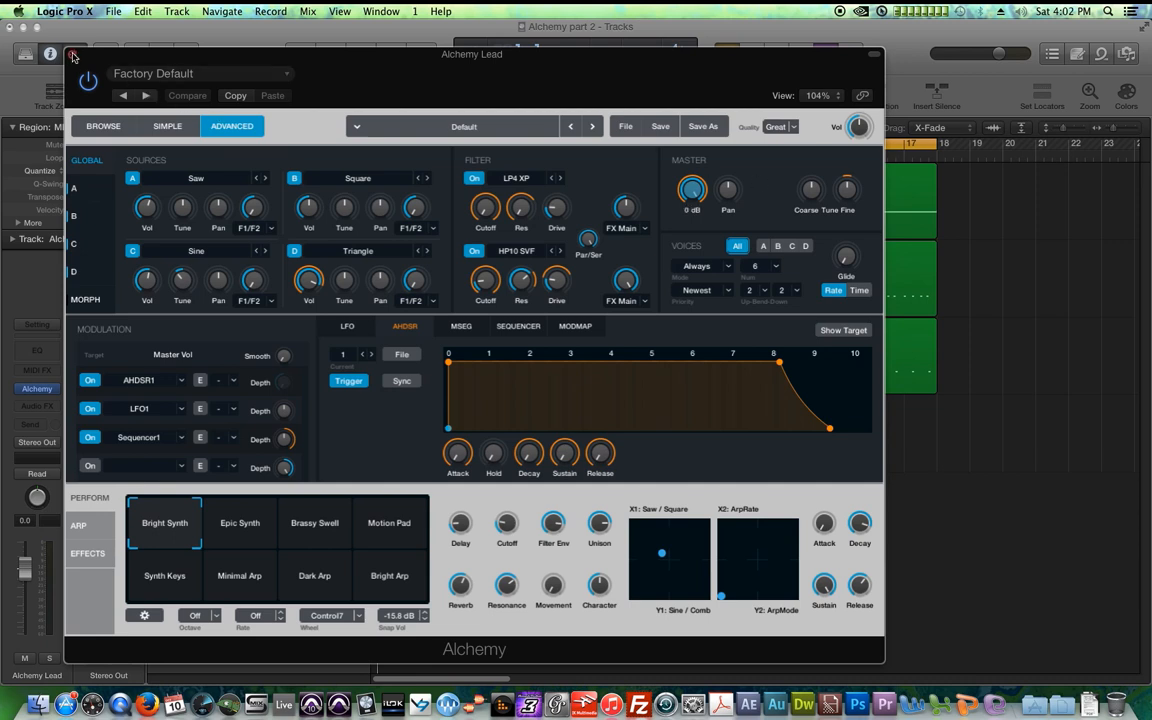
left_click(73, 54)
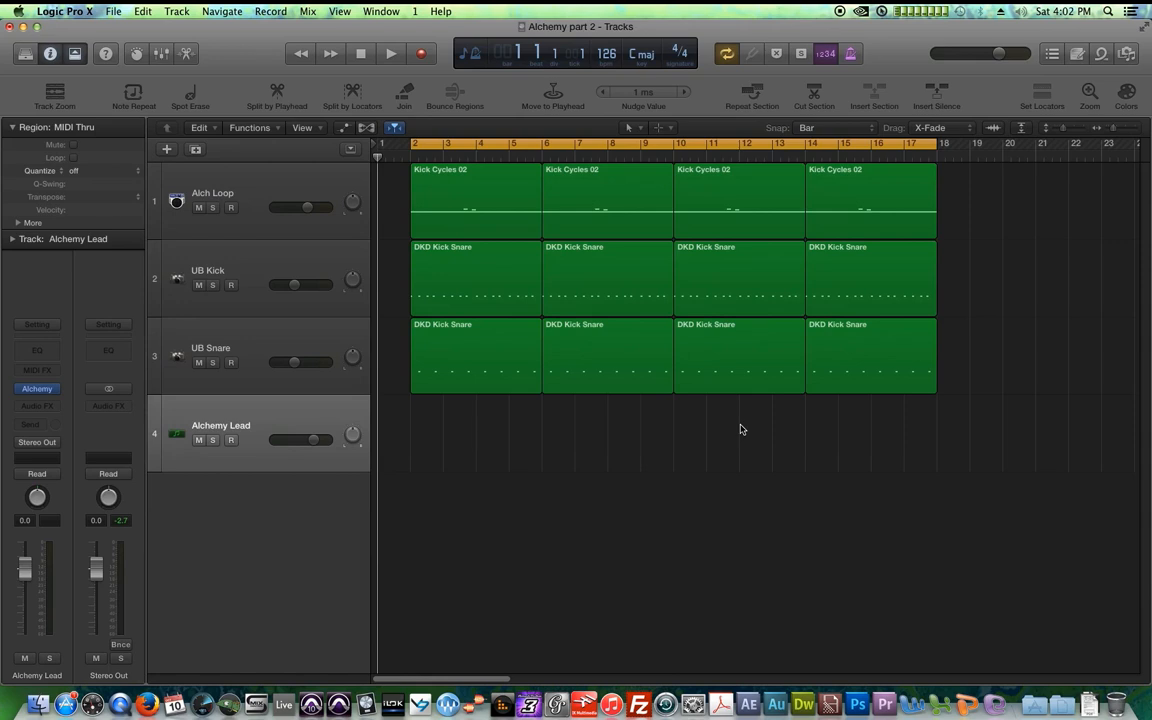
Play and stop the drum loops, then select and record-arm the Alchemy Lead track
left_click(390, 53)
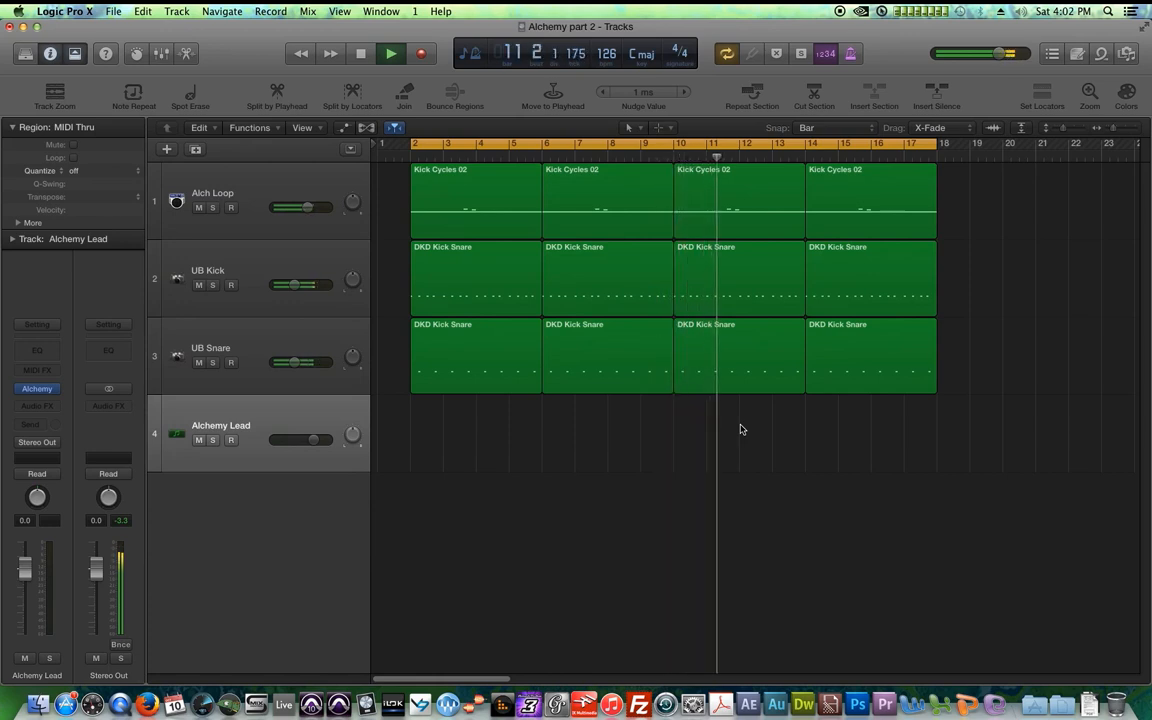
left_click(390, 53)
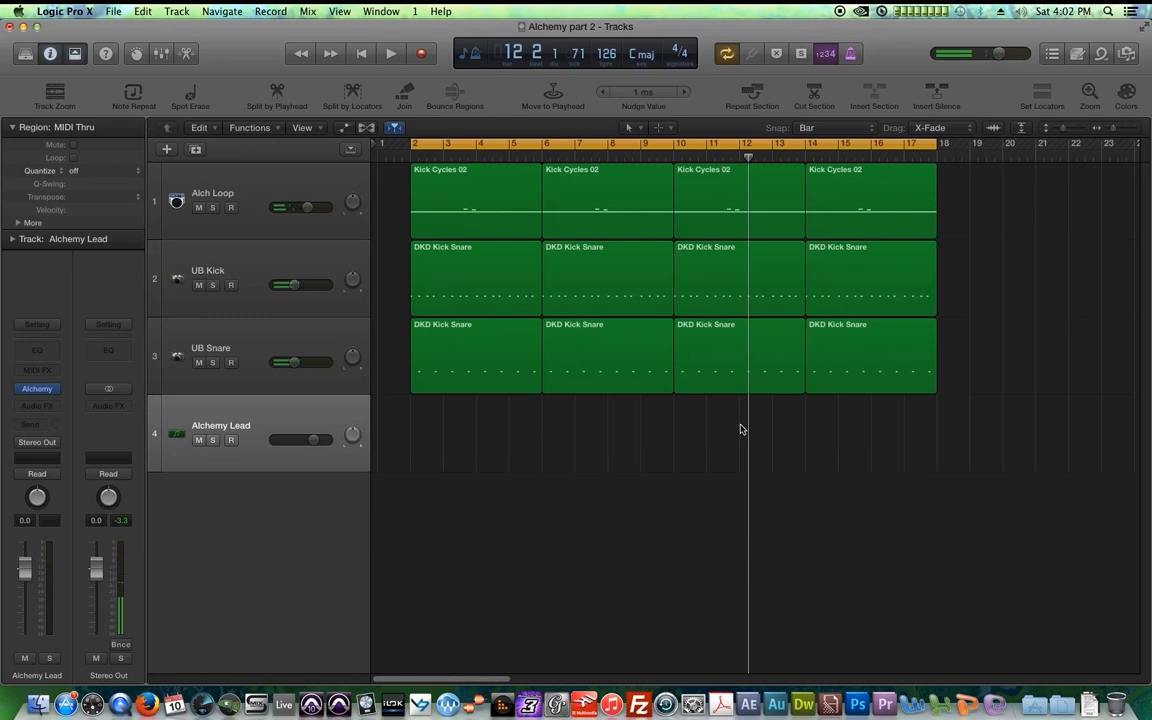
left_click(212, 193)
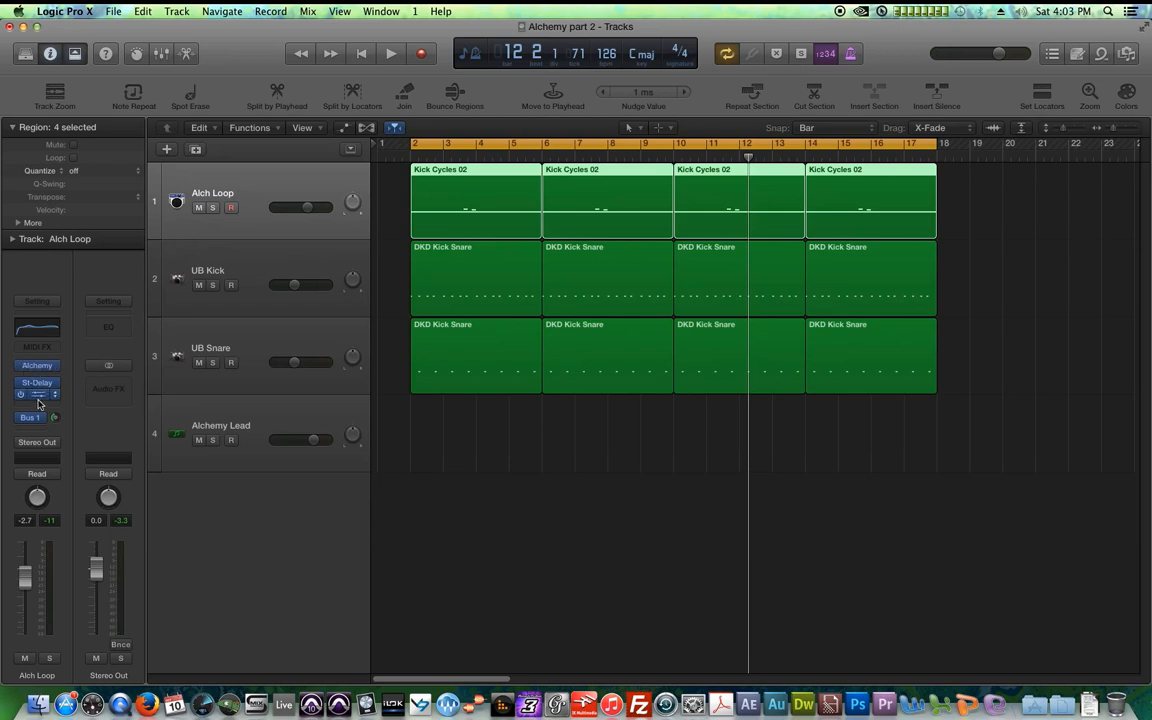
left_click(210, 355)
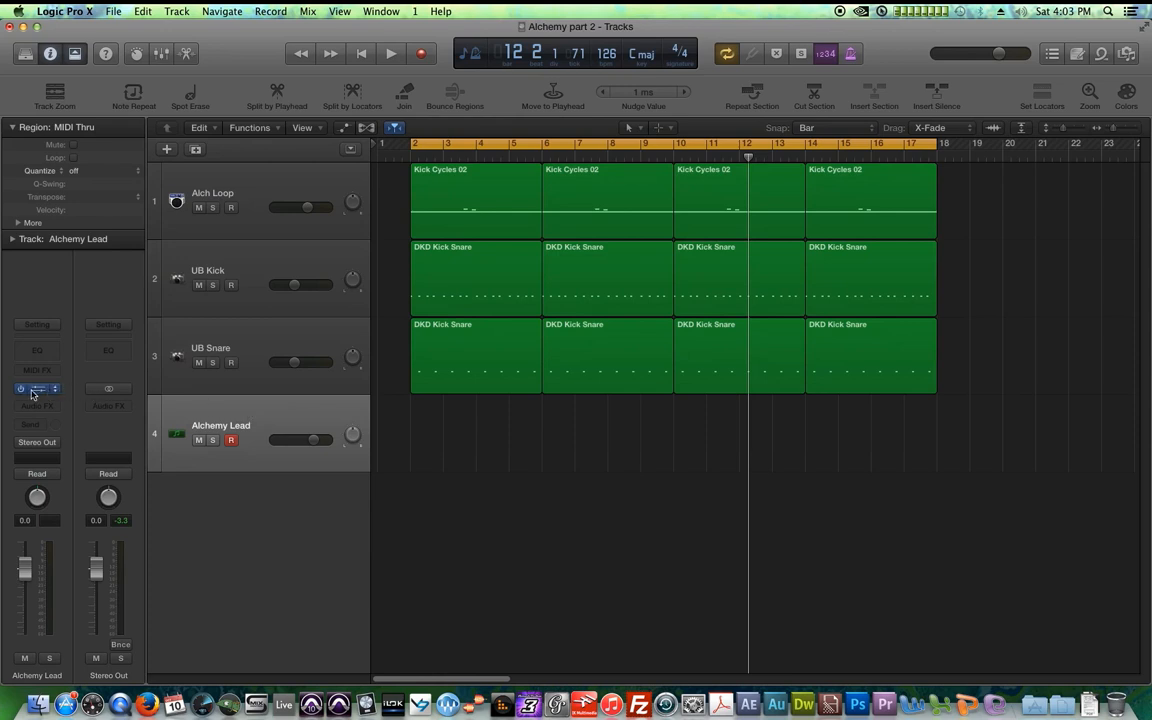
Reopen Alchemy Lead from the channel strip, glance at Browse, and return to Advanced view
left_click(37, 389)
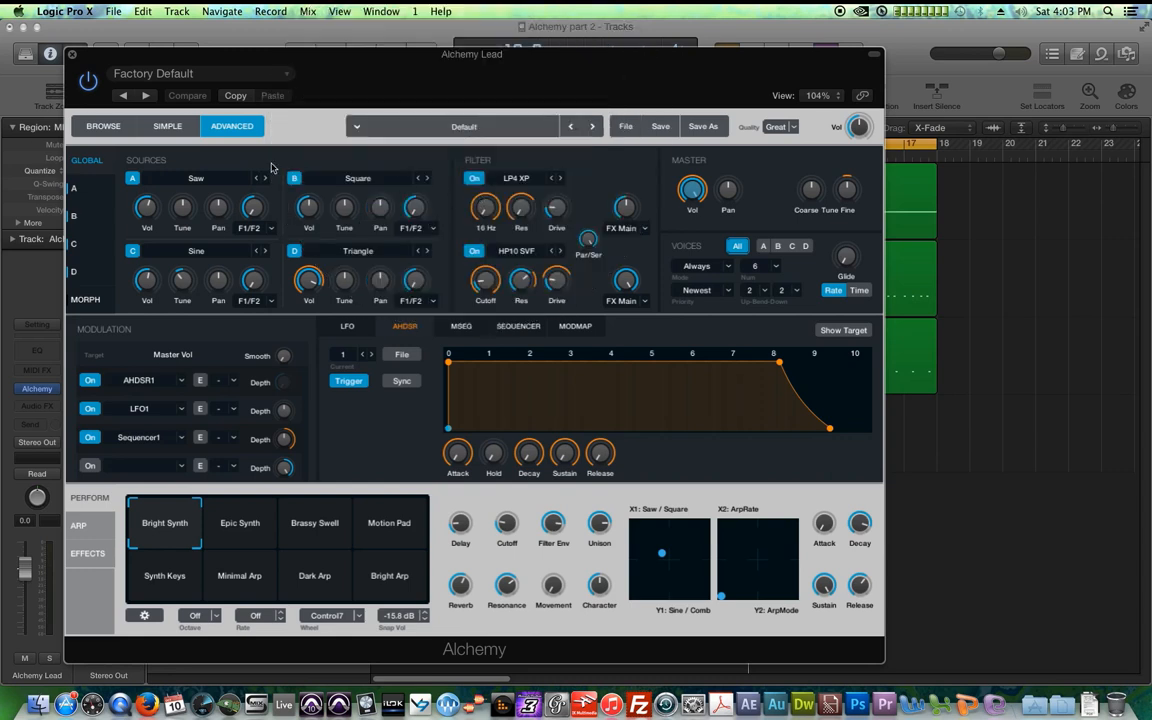
left_click(200, 73)
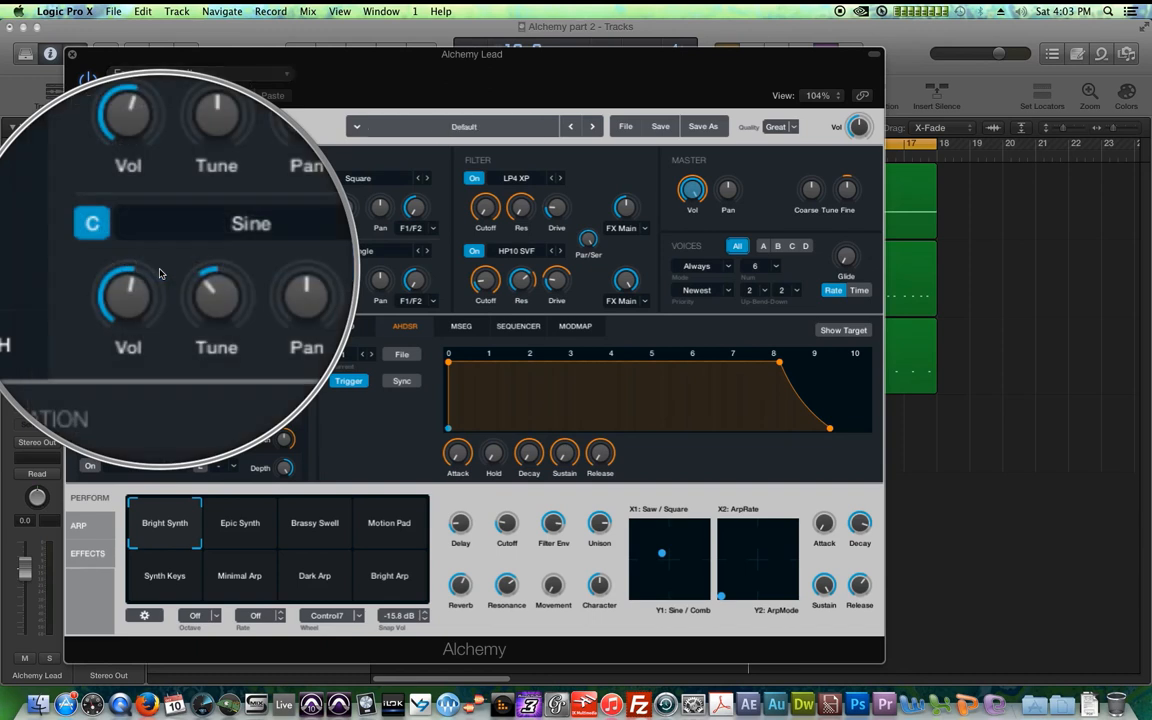
left_click(99, 128)
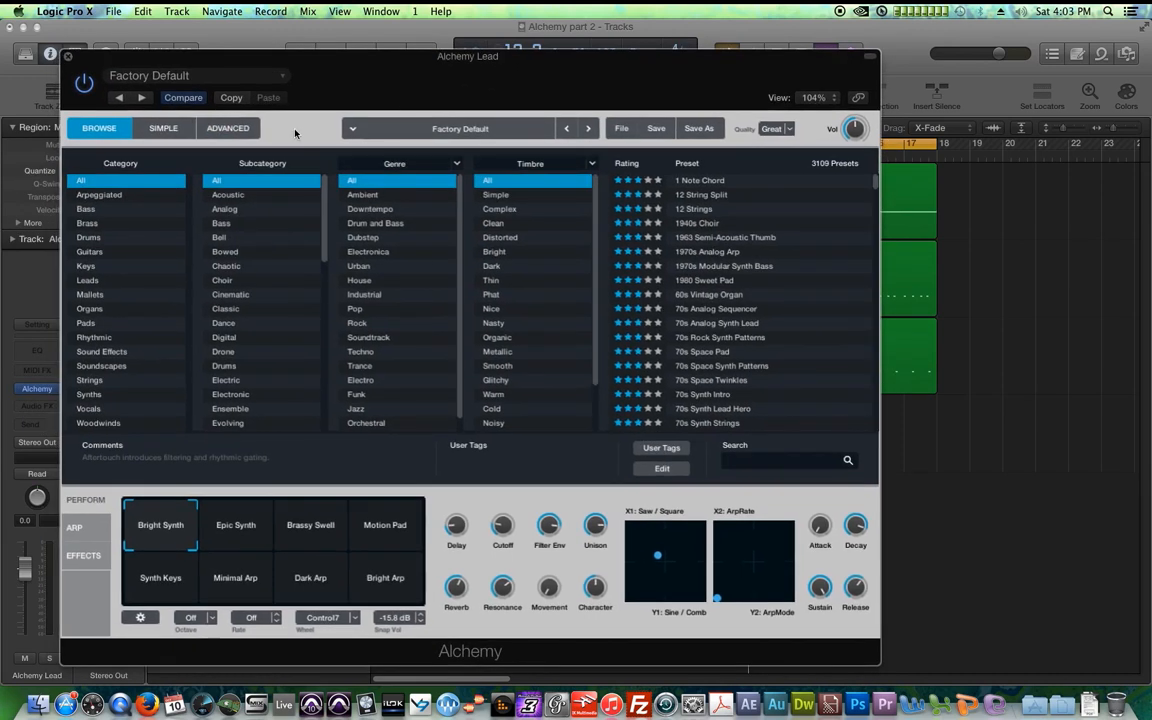
mouse_move(227, 139)
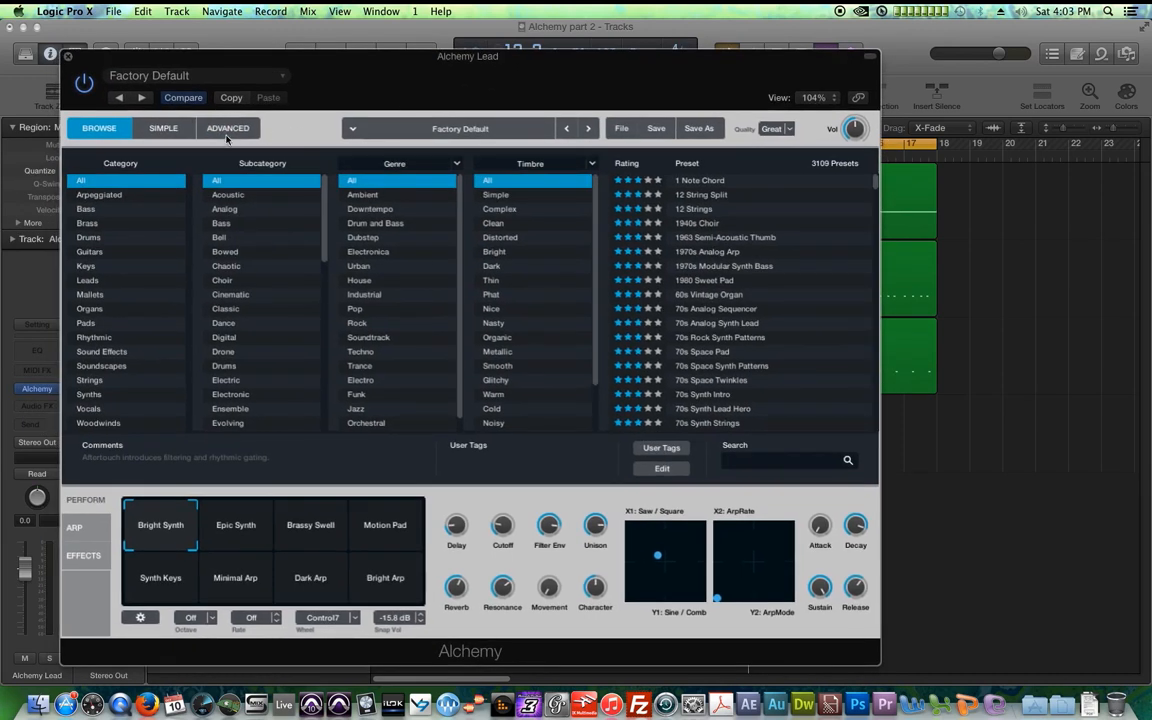
left_click(228, 128)
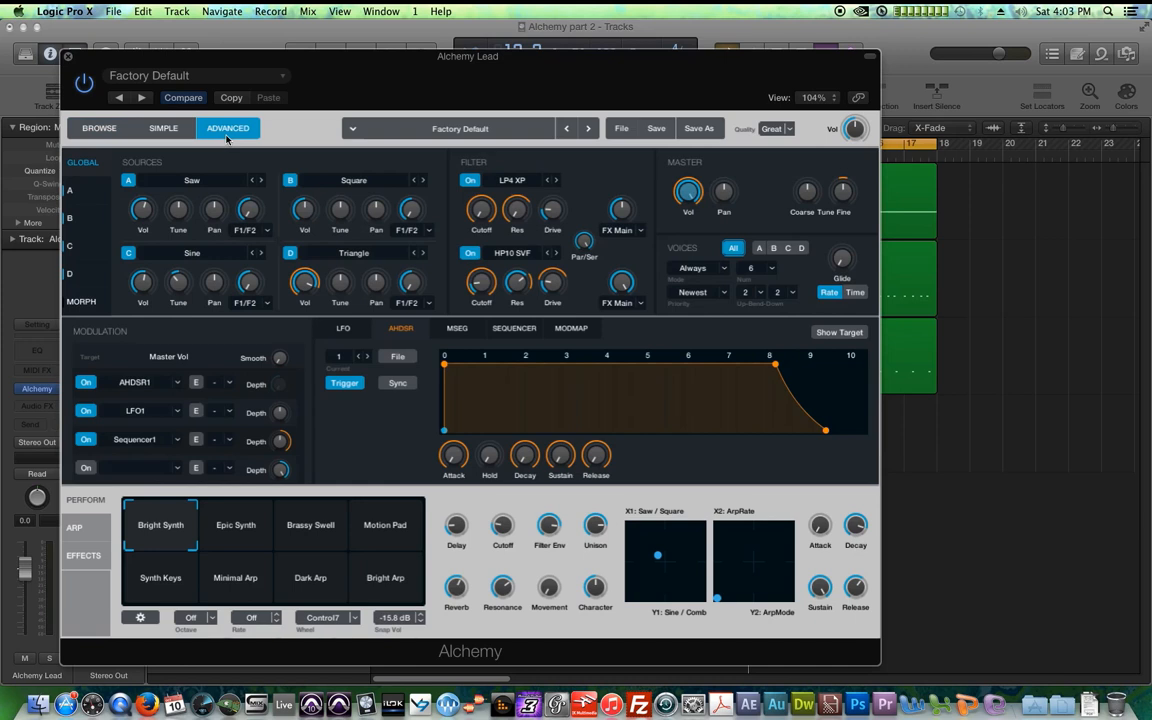
mouse_move(300, 250)
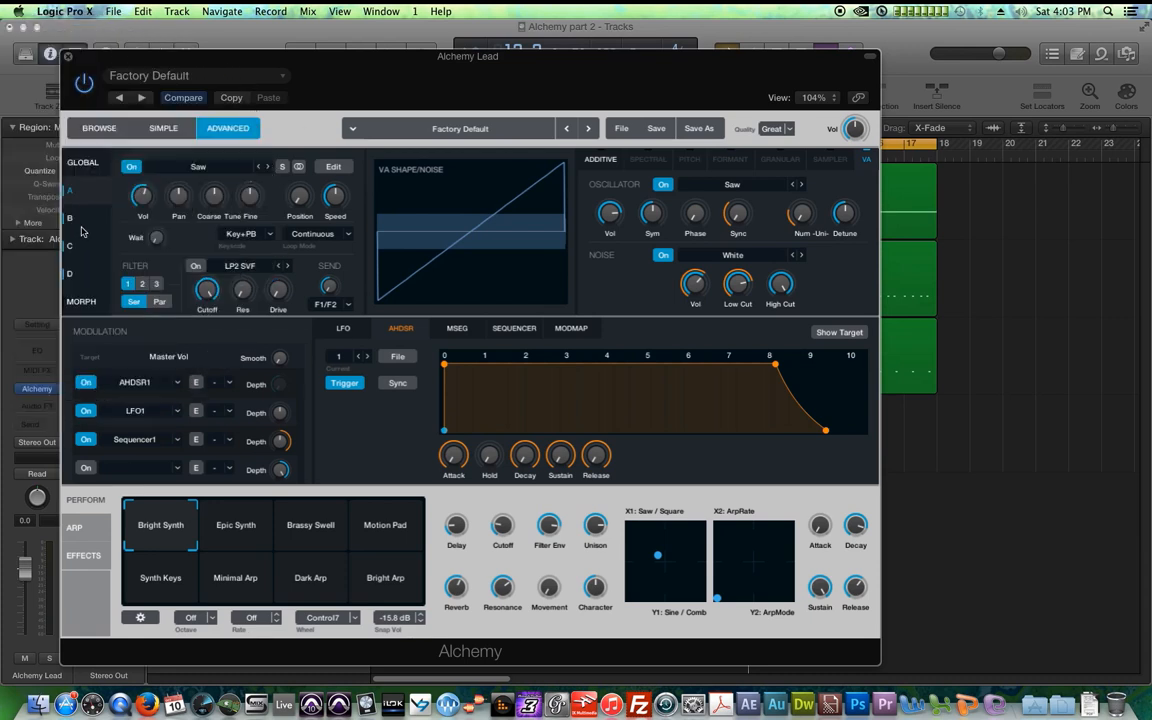
mouse_move(285, 251)
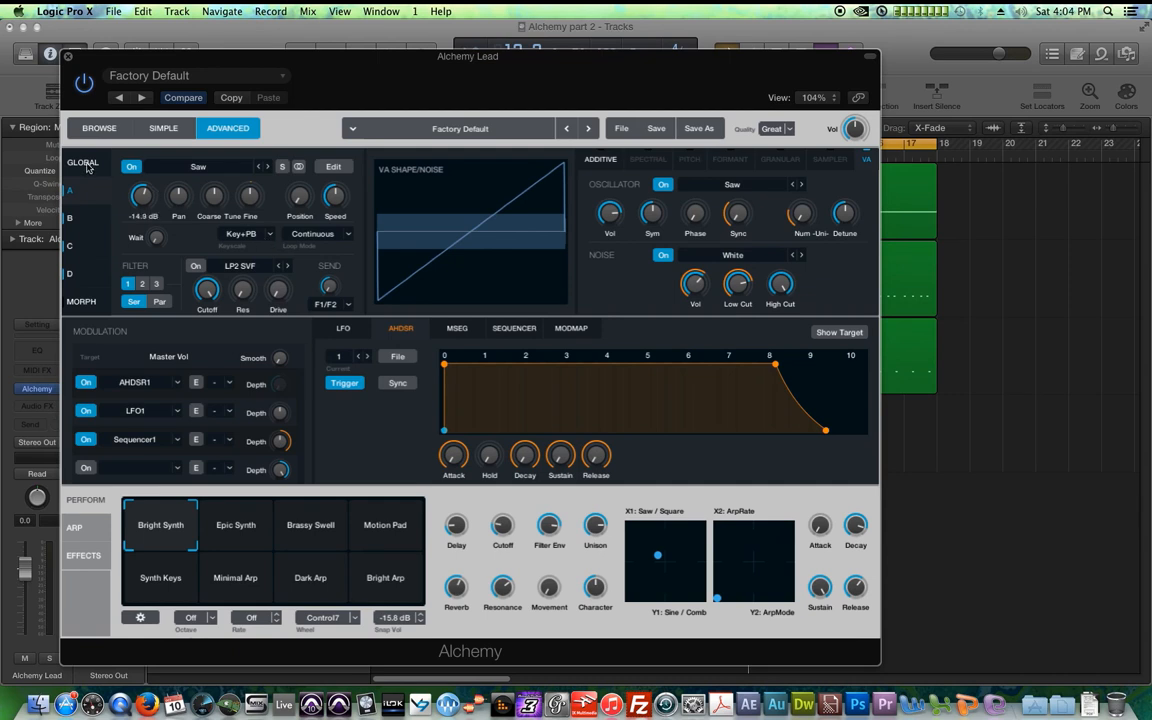
Go back to Alchemy's global overview page
left_click(82, 162)
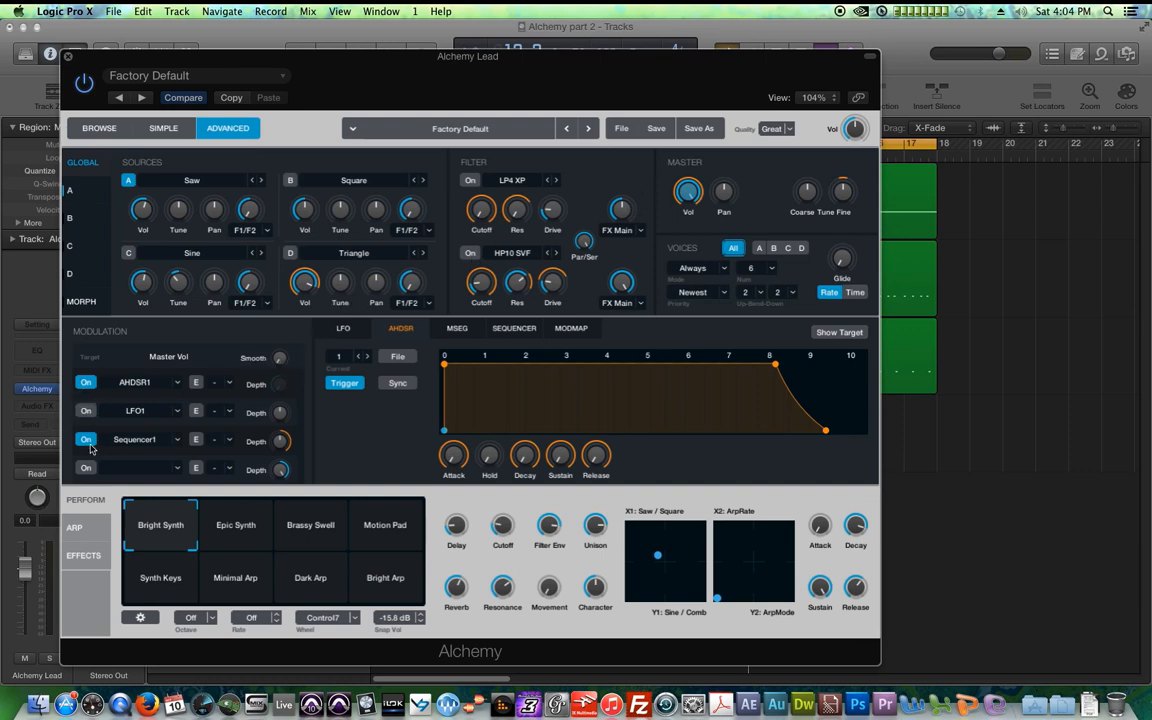
Turn off the Sequencer1 modulation On button
left_click(86, 440)
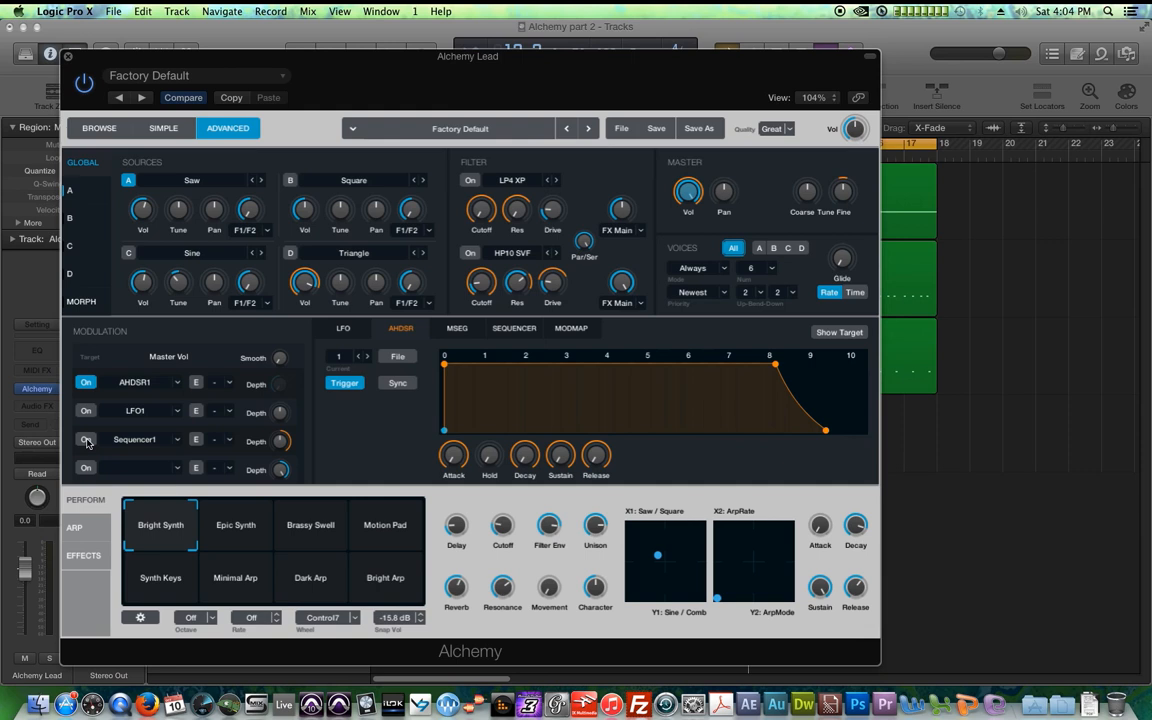
mouse_move(168, 420)
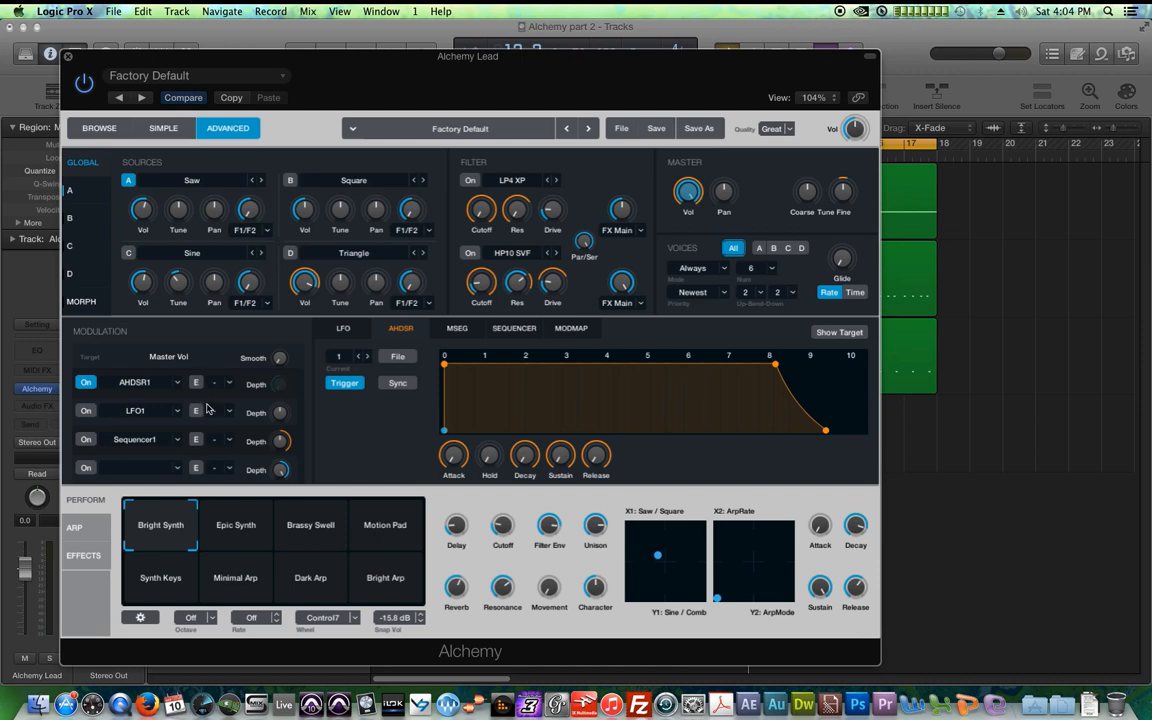
mouse_move(209, 429)
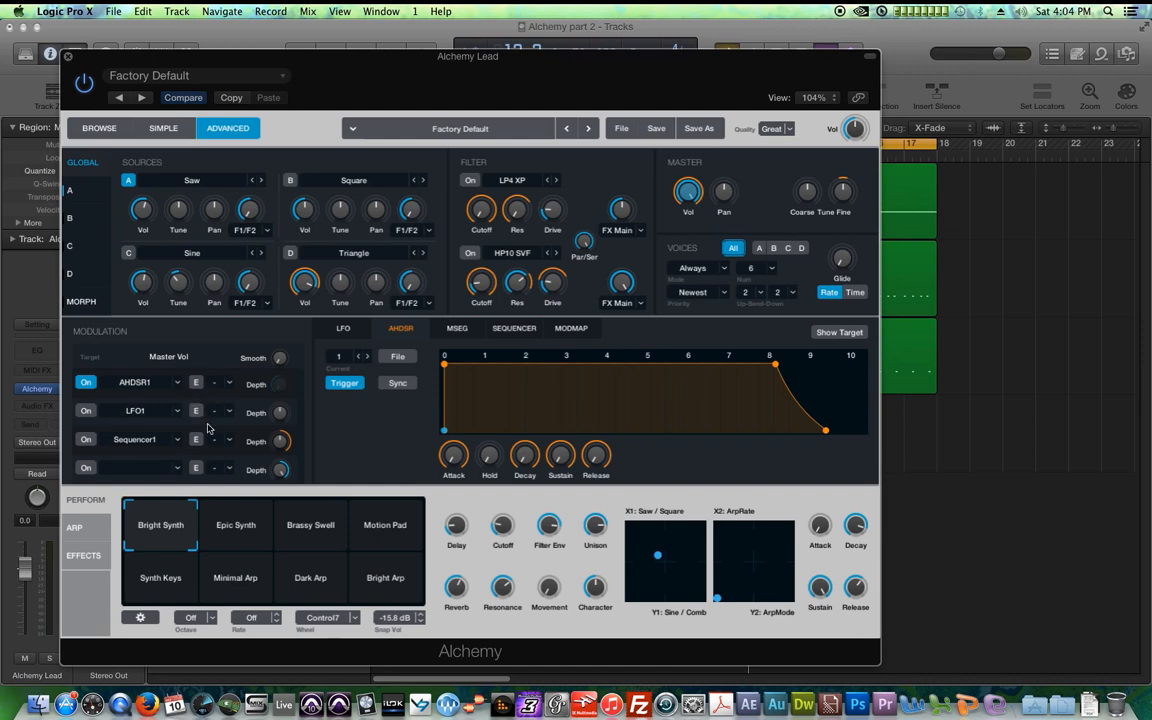
mouse_move(212, 424)
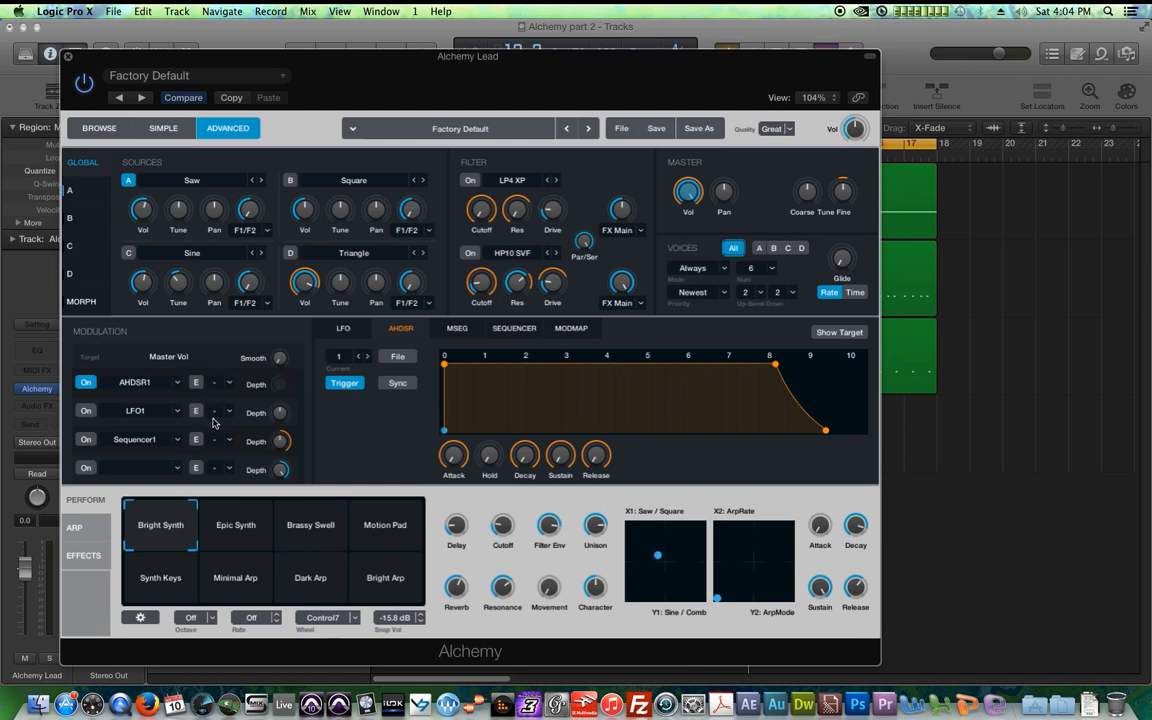
mouse_move(295, 194)
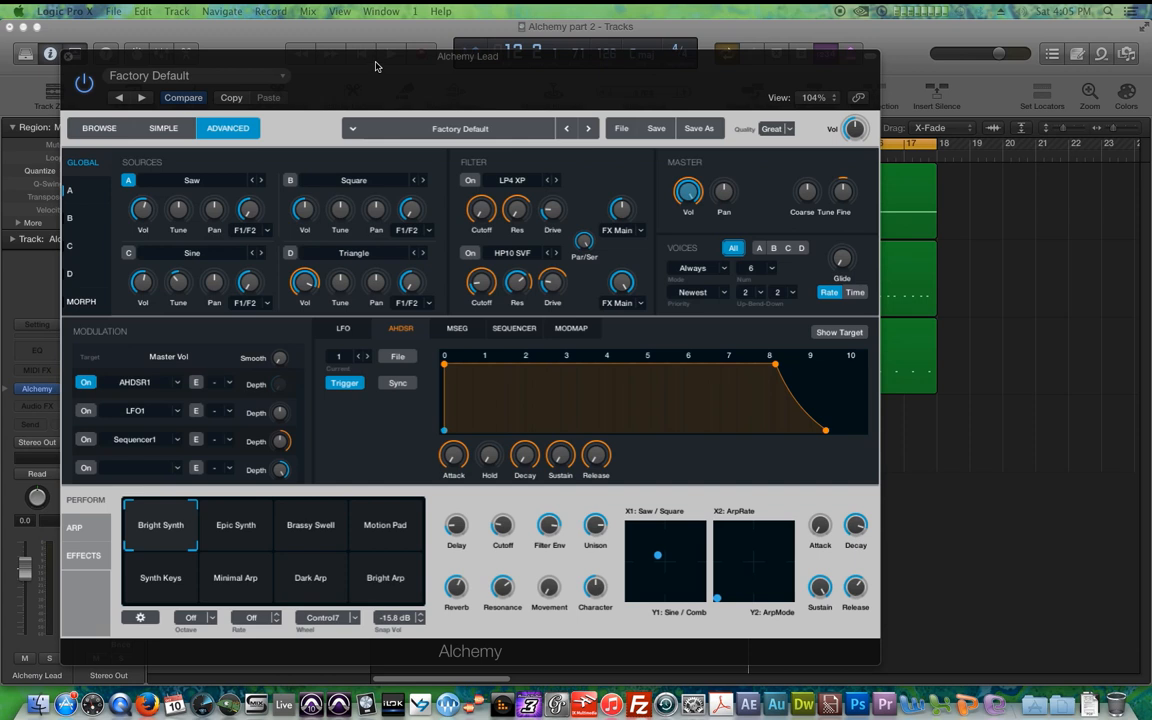
Show Alchemy's effects rack and switch off Acoustic Reverb
left_click(83, 555)
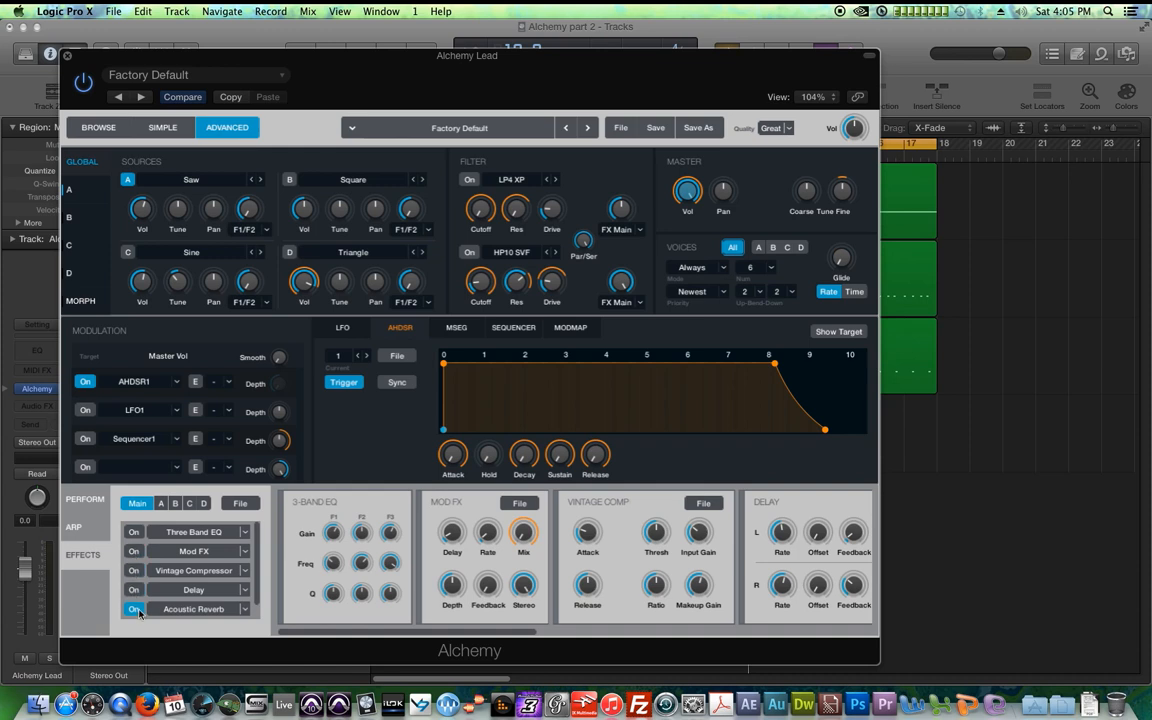
left_click(133, 609)
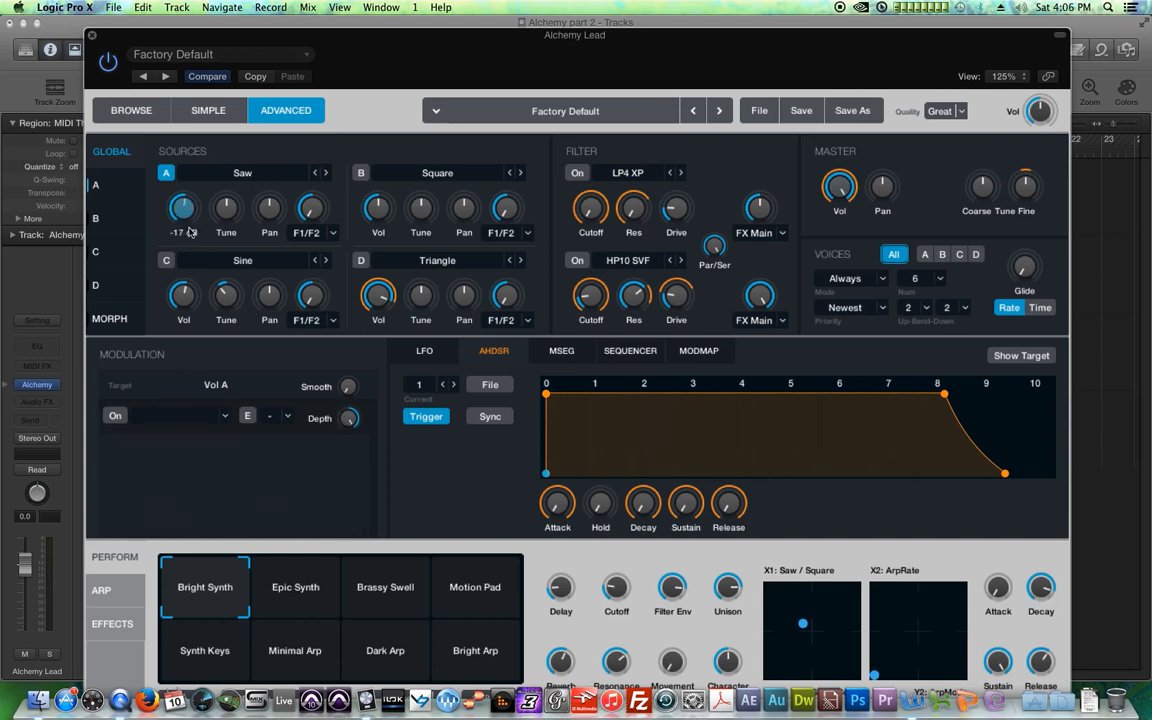
Raise source A's volume and cycle its waveform through Triangle, Square and Sine back to Saw
left_click_drag(226, 208, 226, 180)
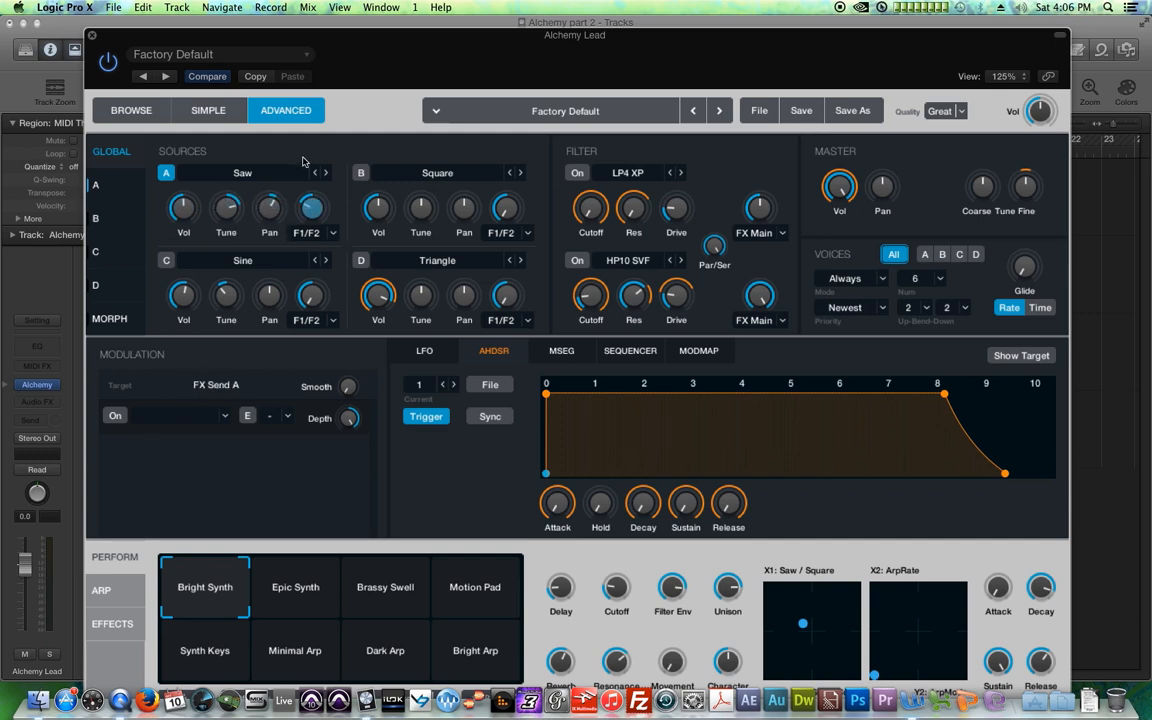
mouse_move(269, 565)
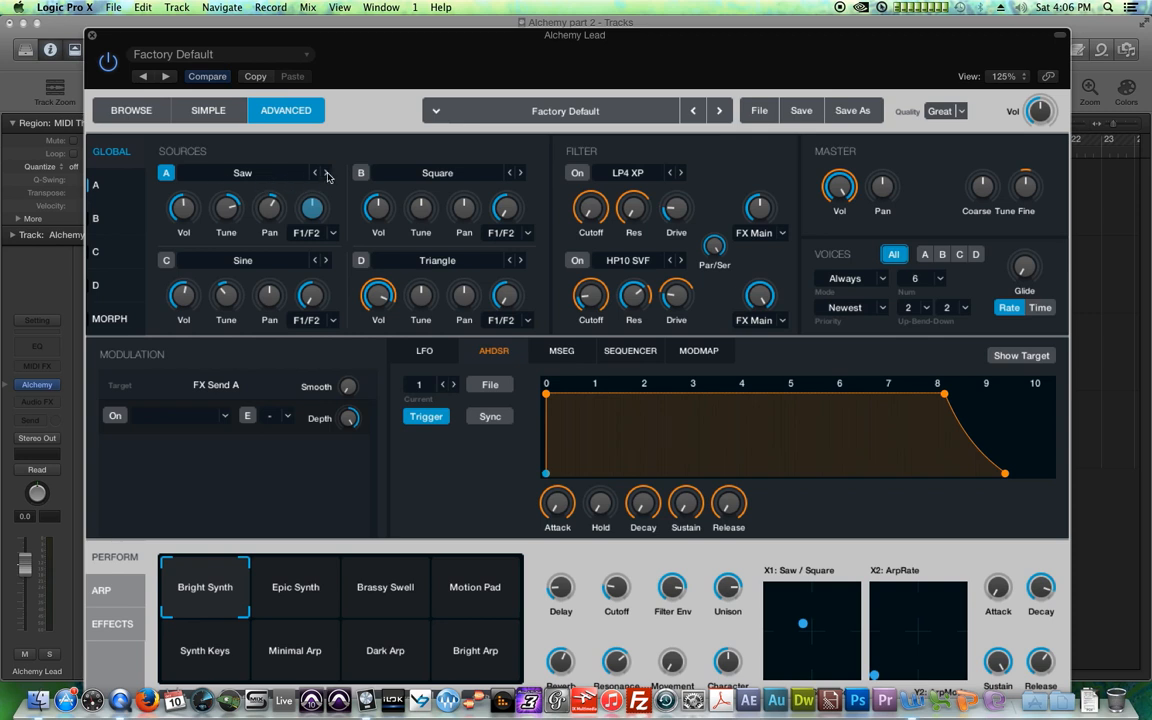
left_click(325, 172)
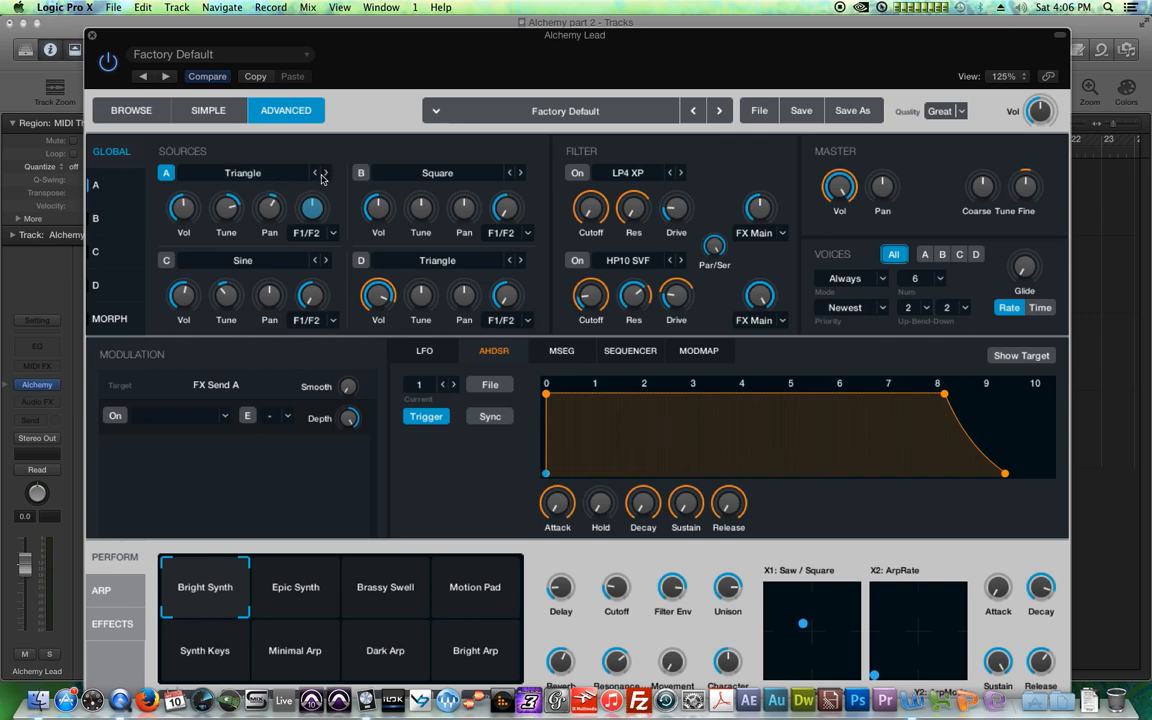
left_click(325, 173)
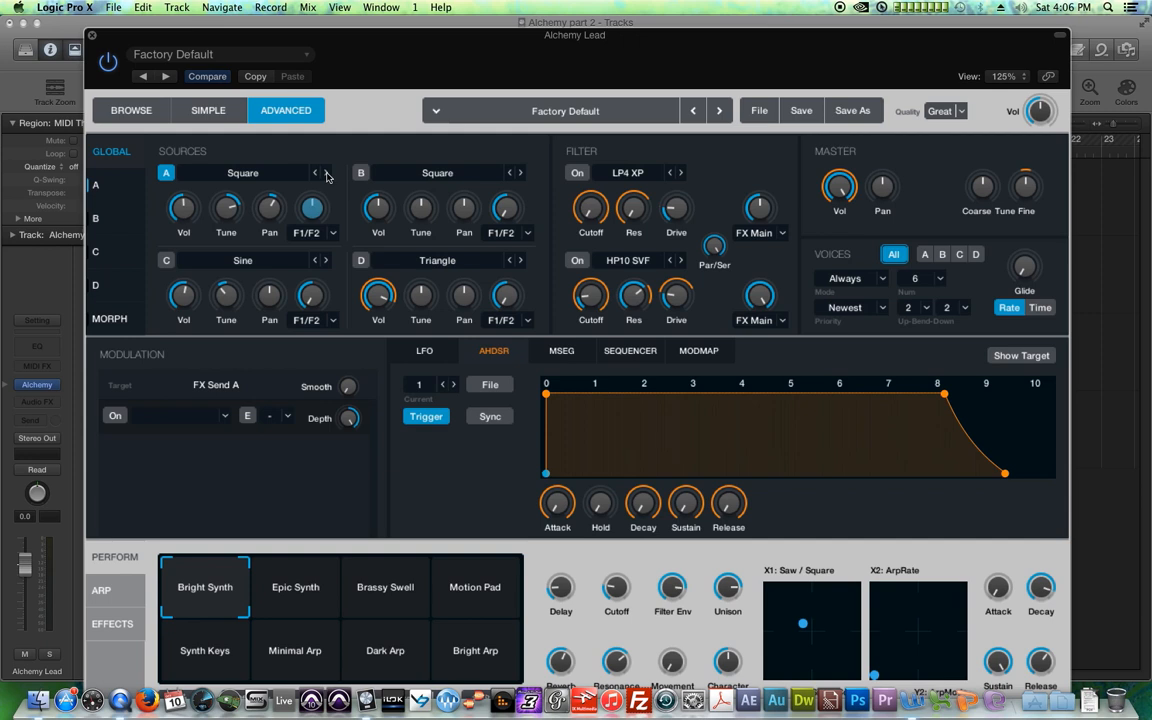
left_click(324, 172)
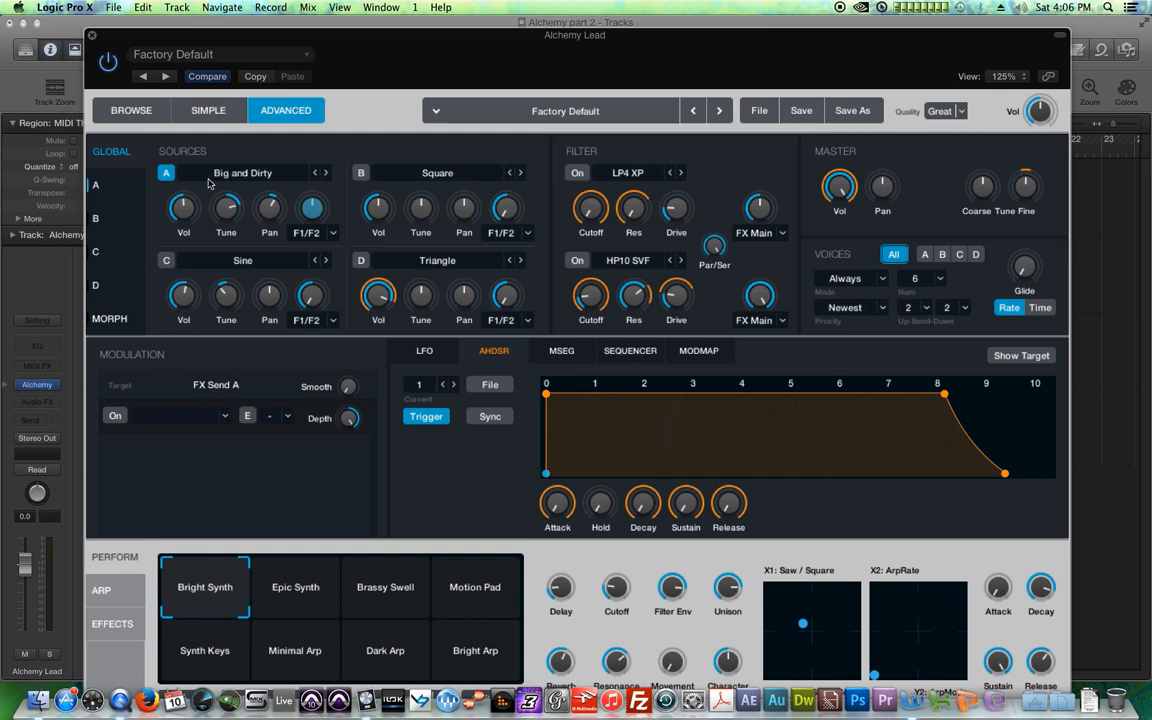
mouse_move(310, 182)
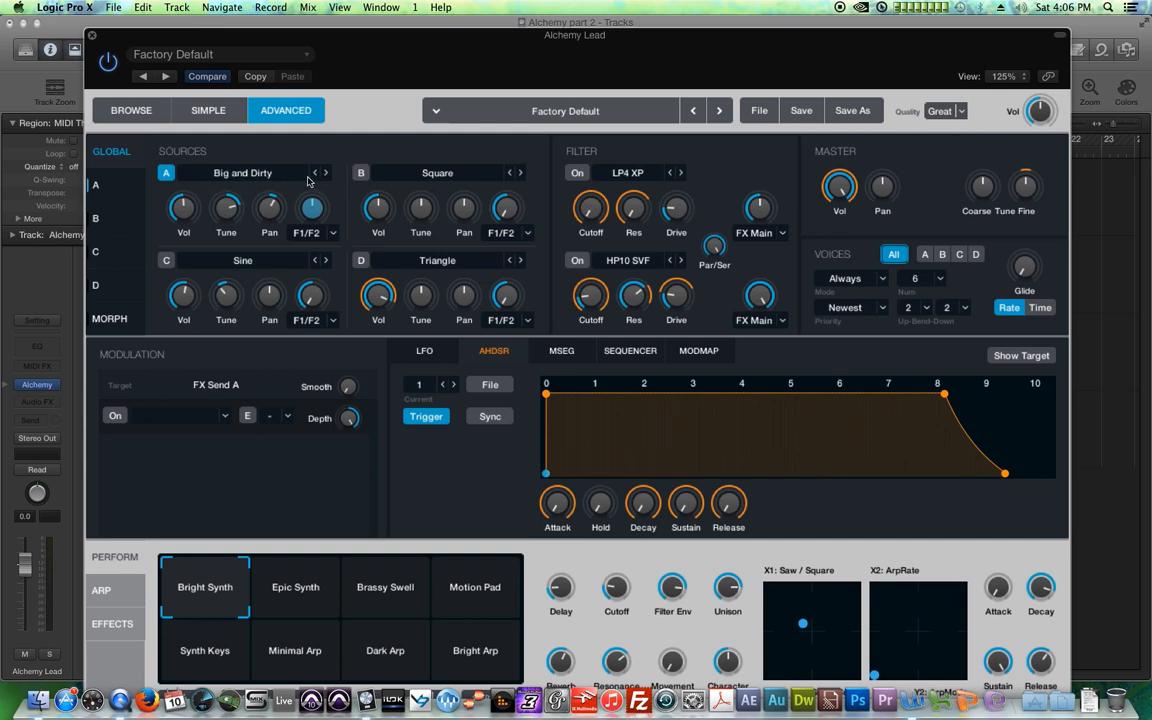
mouse_move(312, 180)
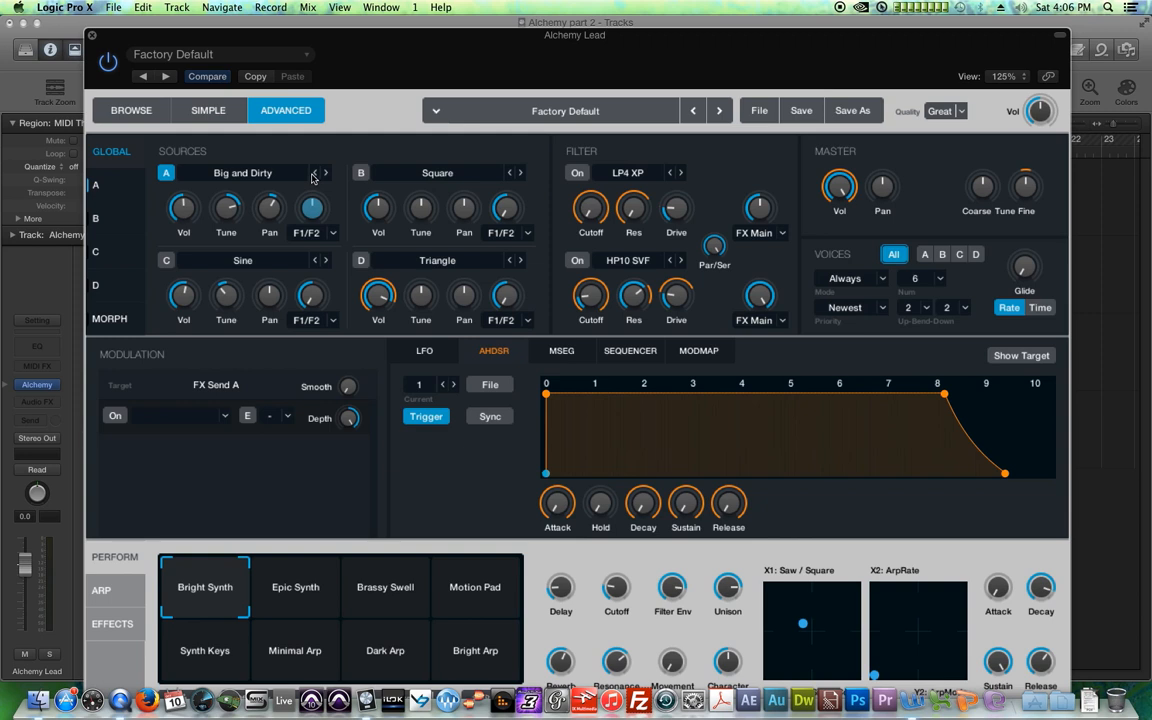
left_click(314, 172)
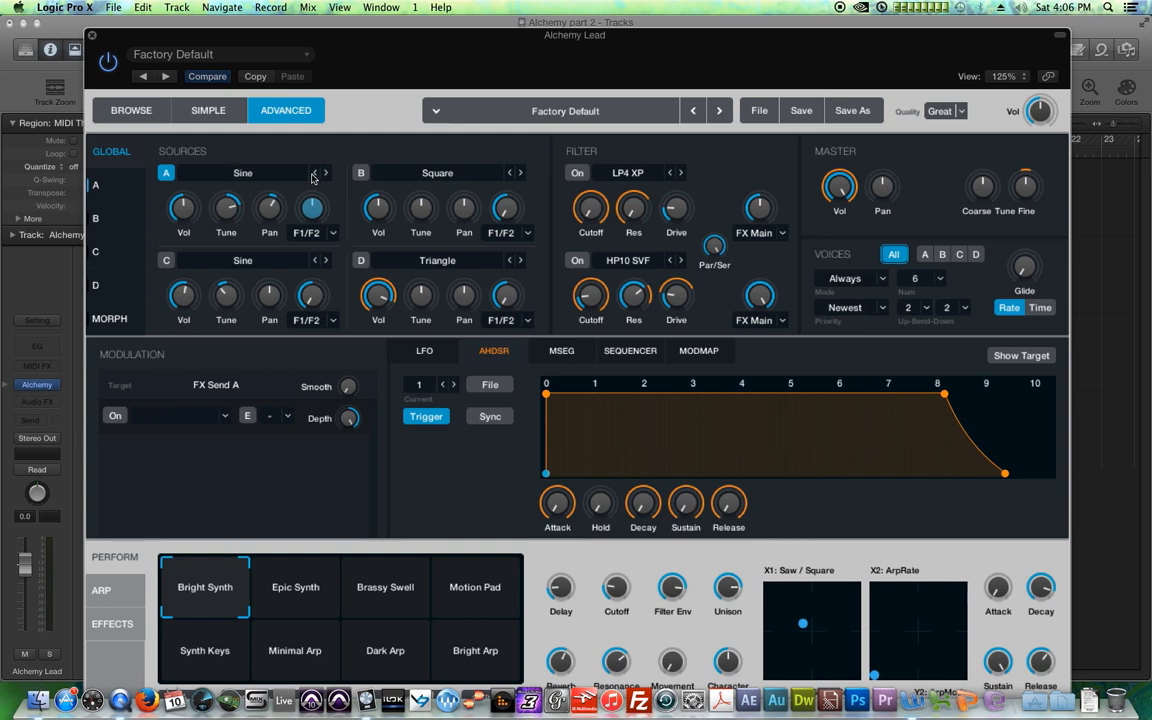
left_click(324, 172)
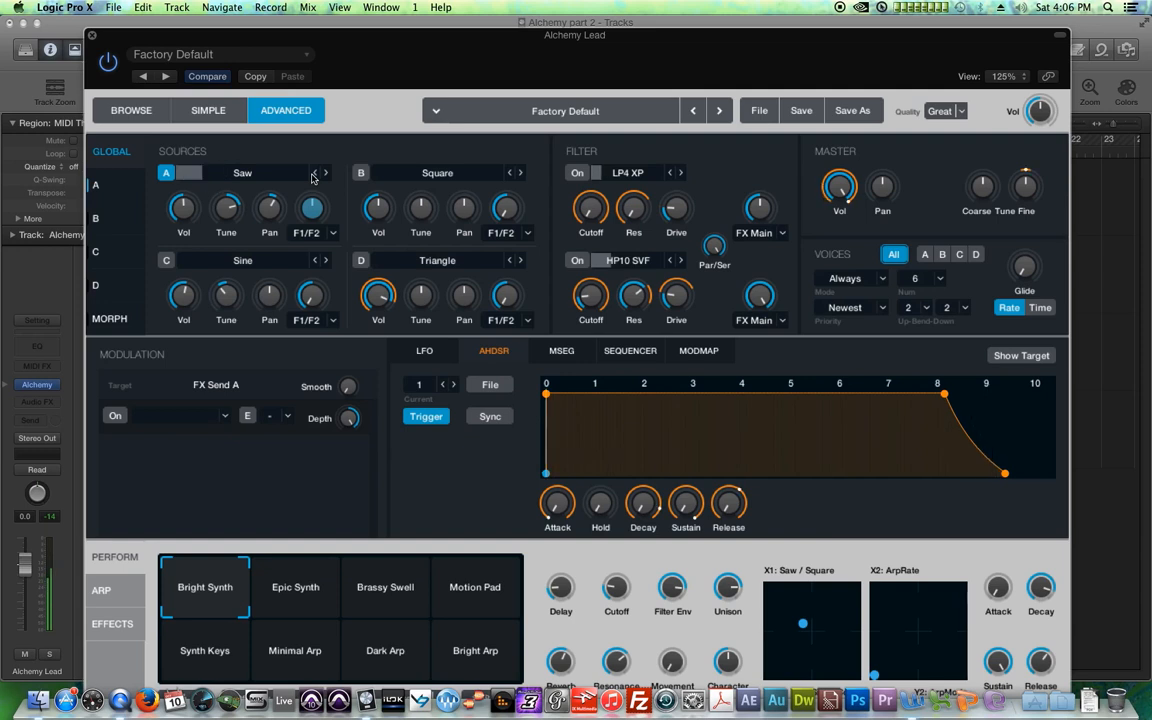
Step source A's waveform past Dark 1, Dense and Impossibly Thin to Metallic 01
left_click(325, 172)
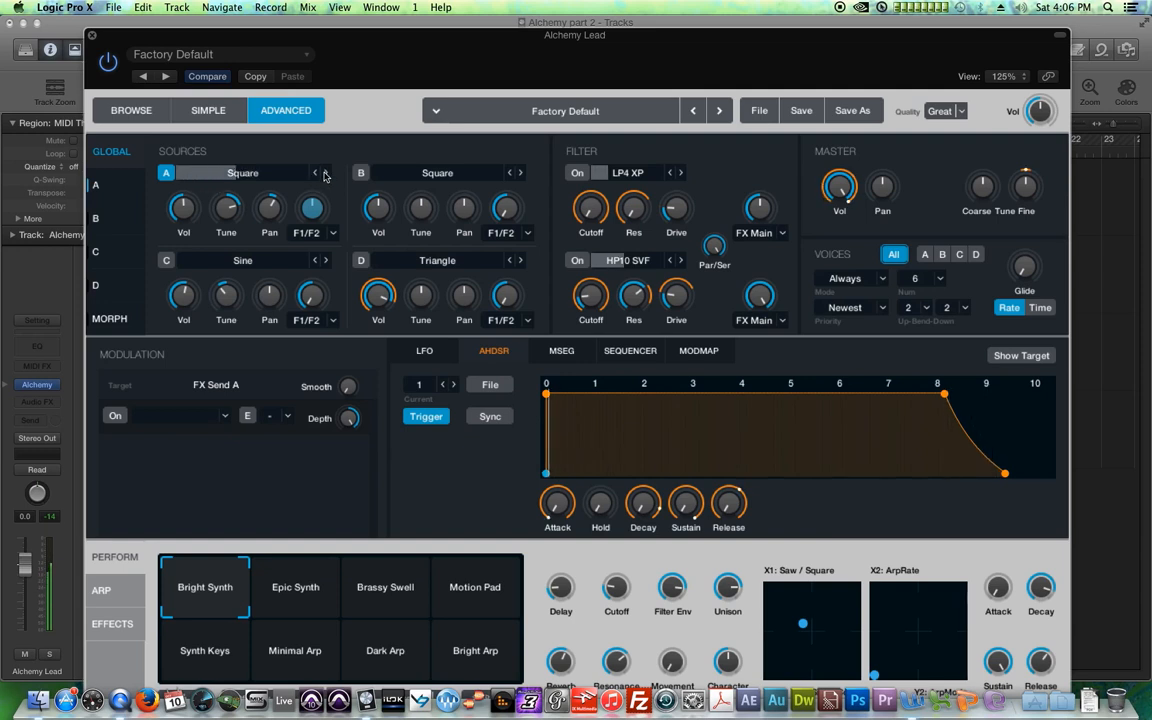
left_click(325, 172)
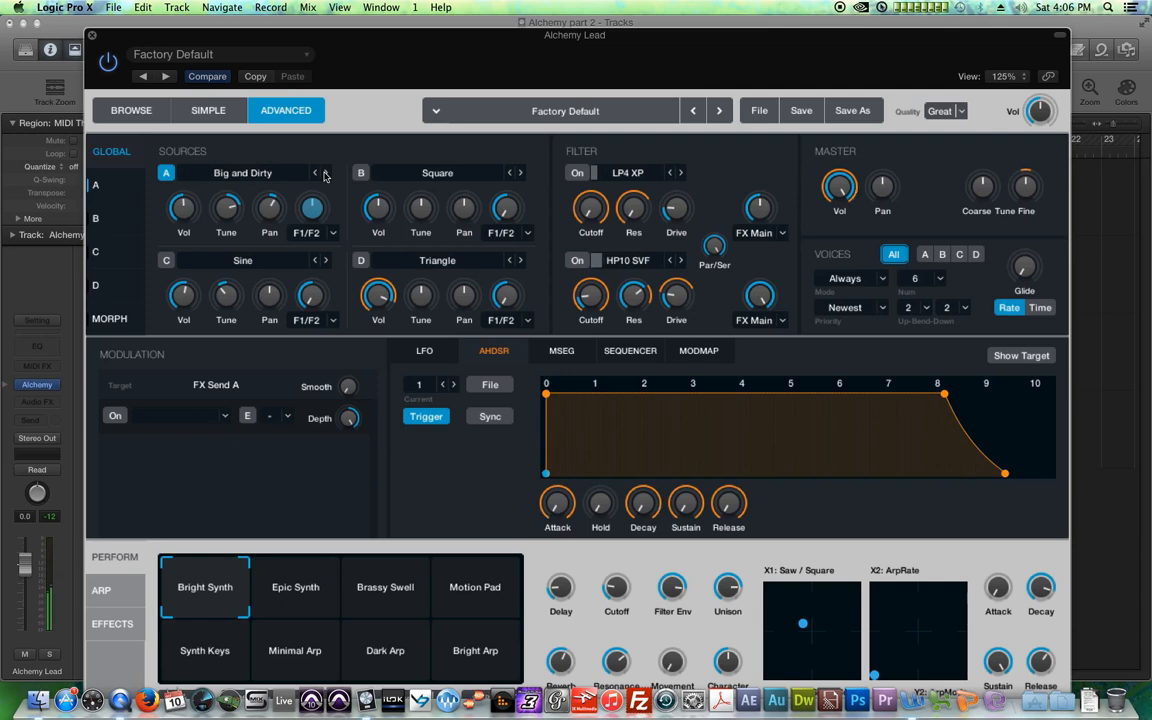
left_click(324, 173)
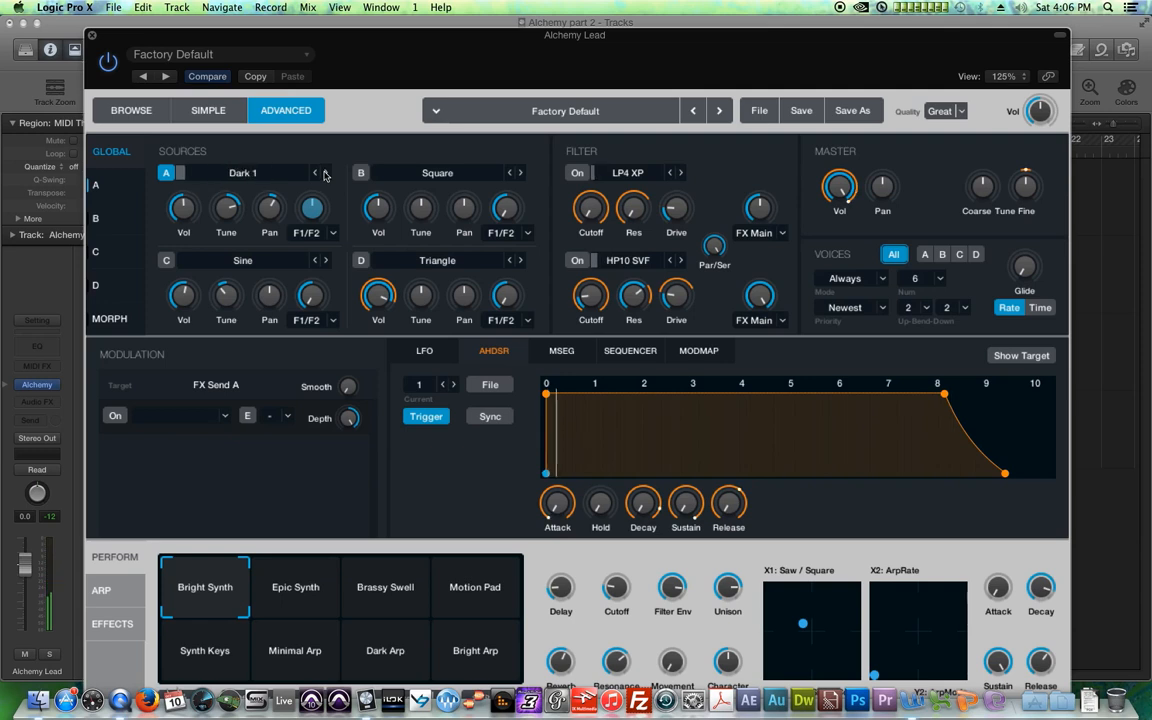
left_click(315, 172)
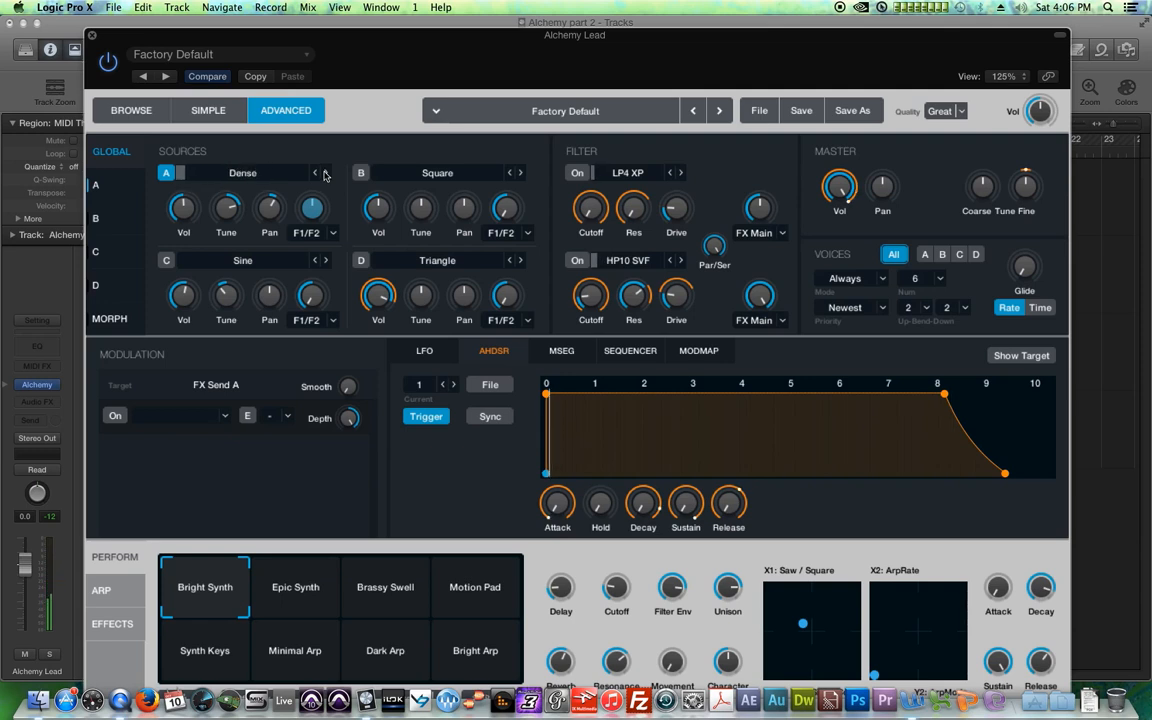
left_click(315, 172)
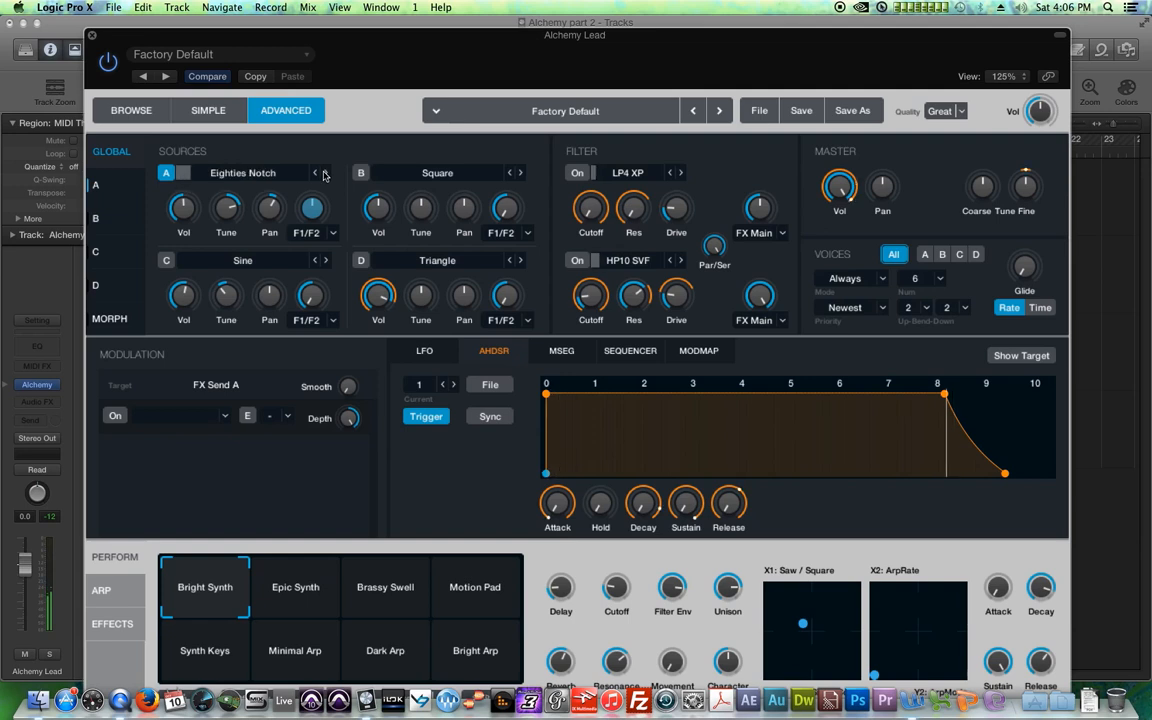
left_click(325, 172)
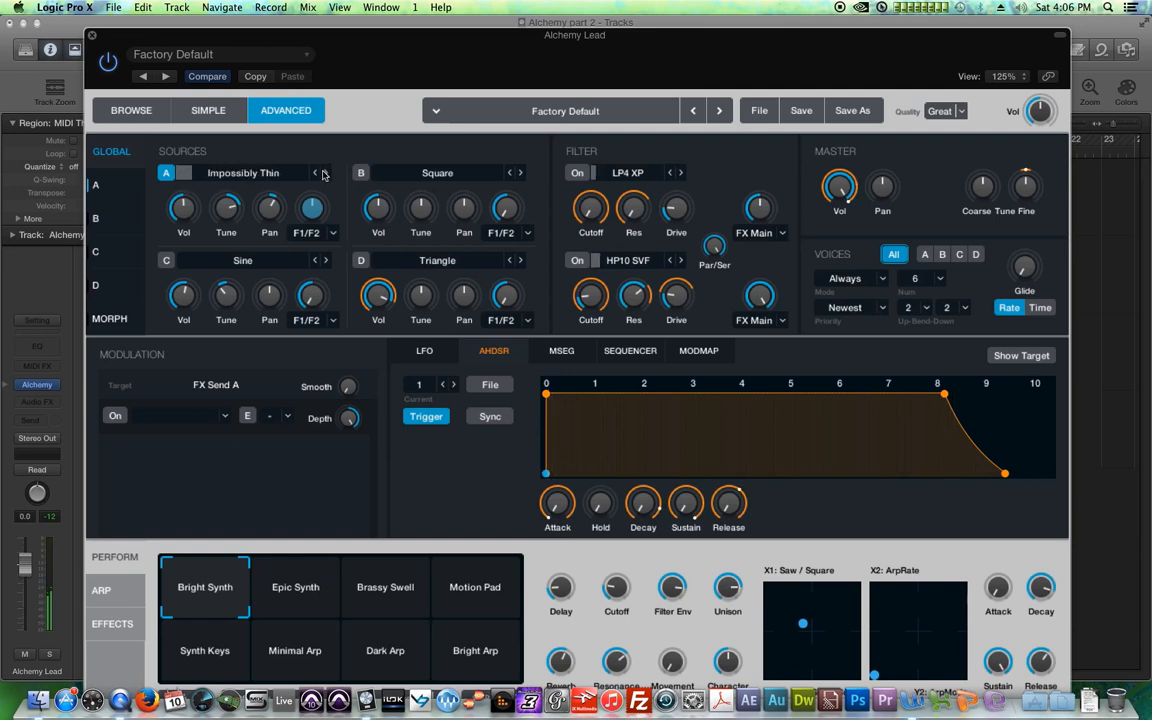
left_click(325, 173)
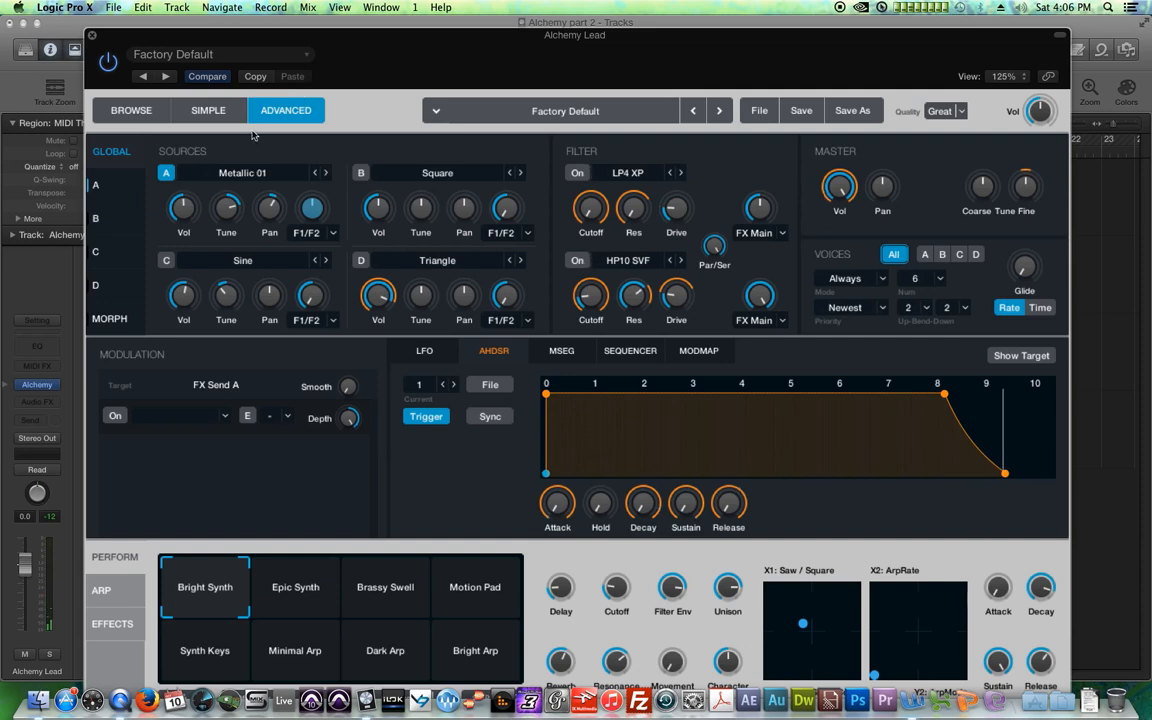
Adjust source A's coarse tuning and panning knobs
left_click_drag(183, 207, 183, 215)
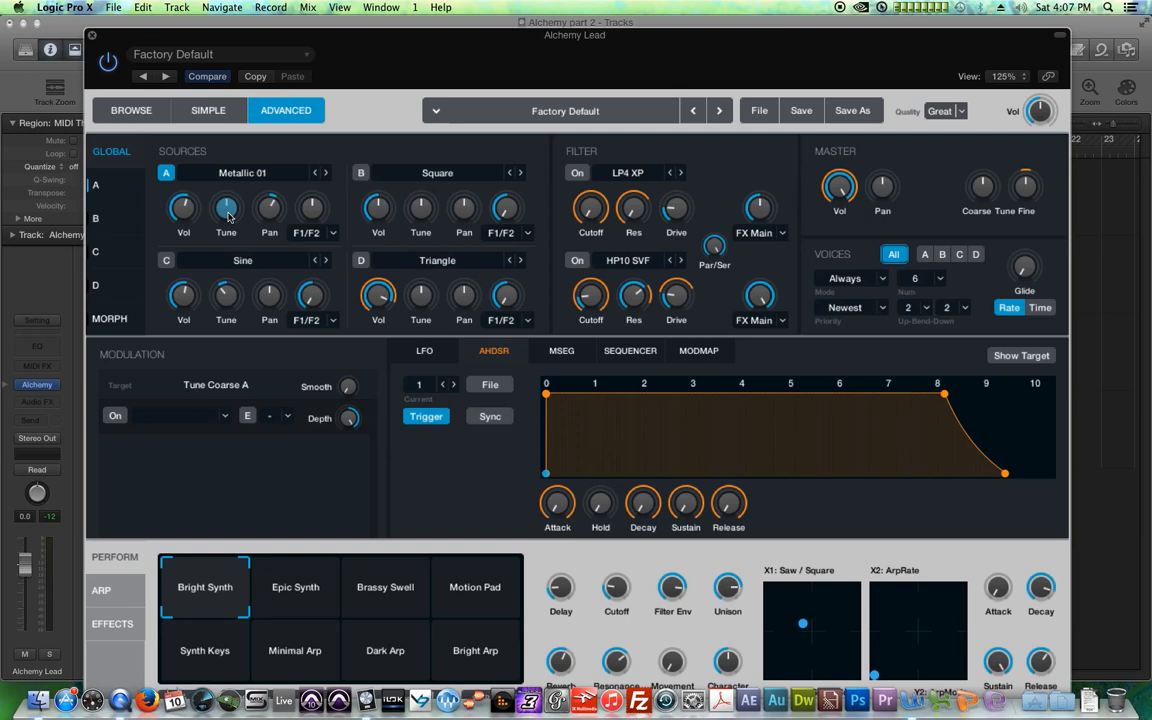
mouse_move(247, 221)
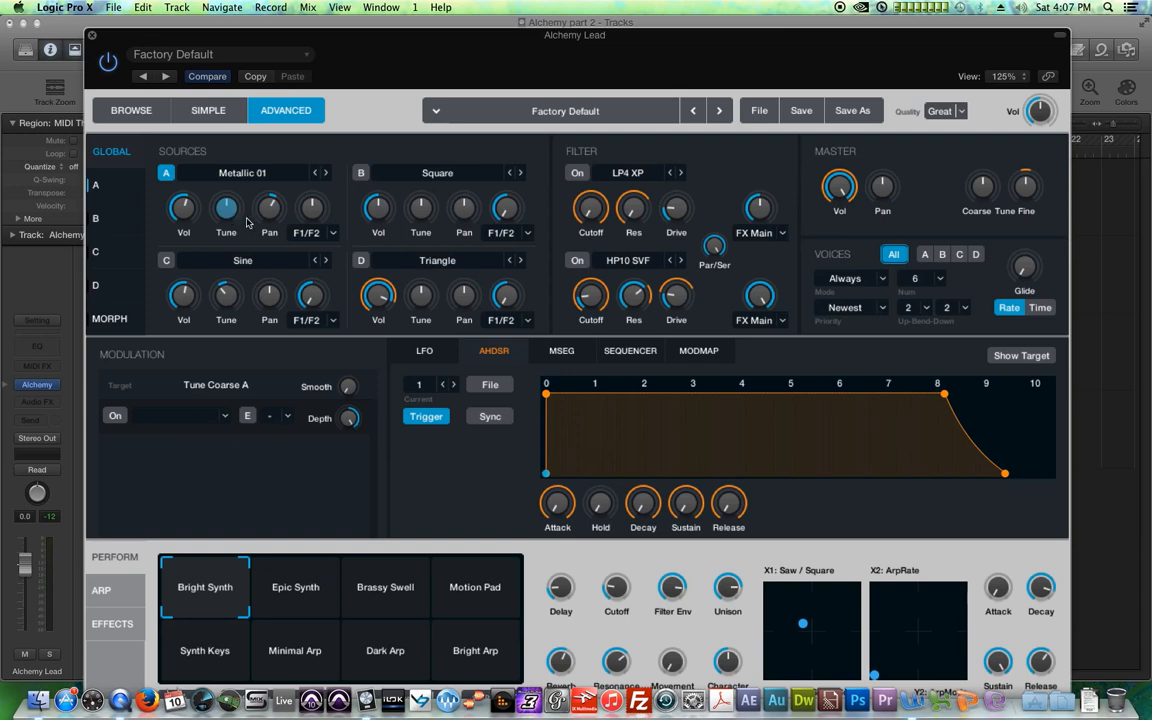
left_click_drag(269, 207, 269, 200)
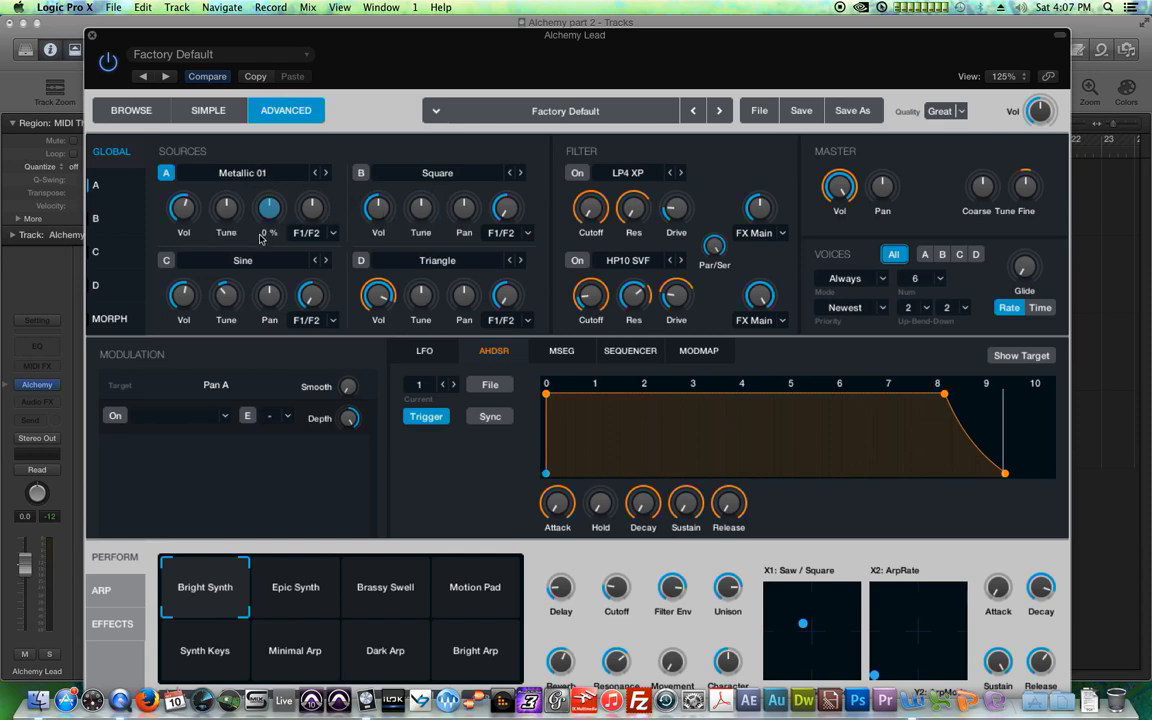
left_click_drag(183, 207, 183, 230)
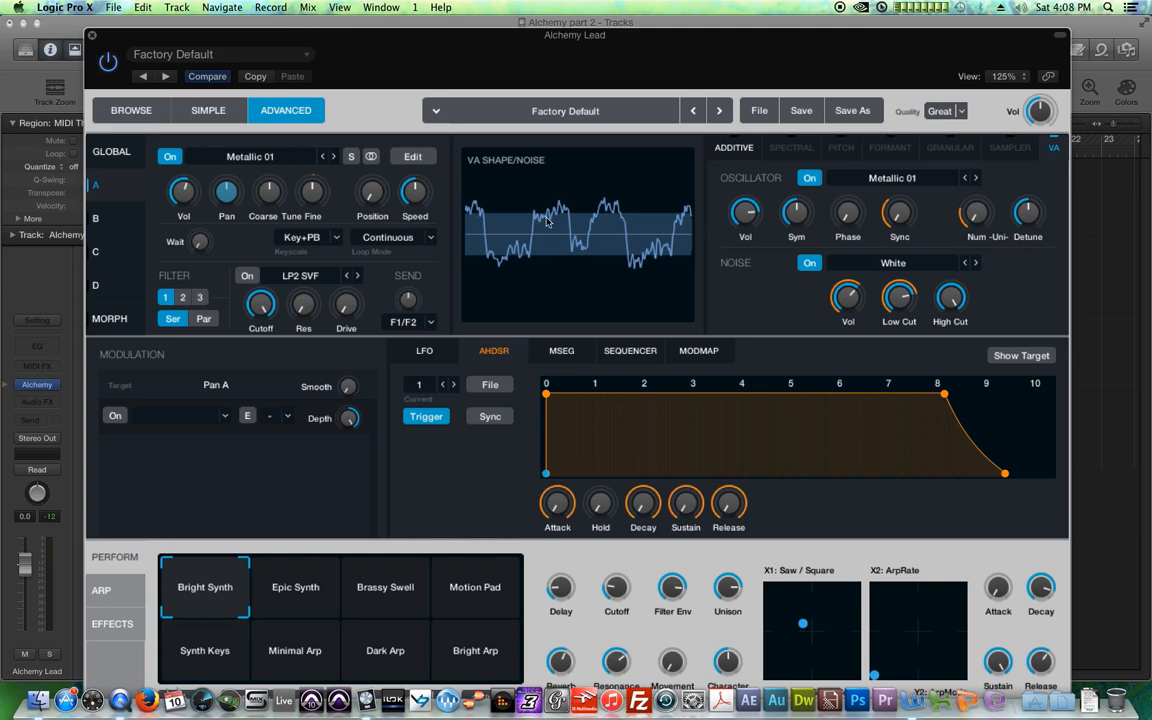
Switch source A's waveform to Metallic 04 and show its VA oscillator settings
left_click(331, 156)
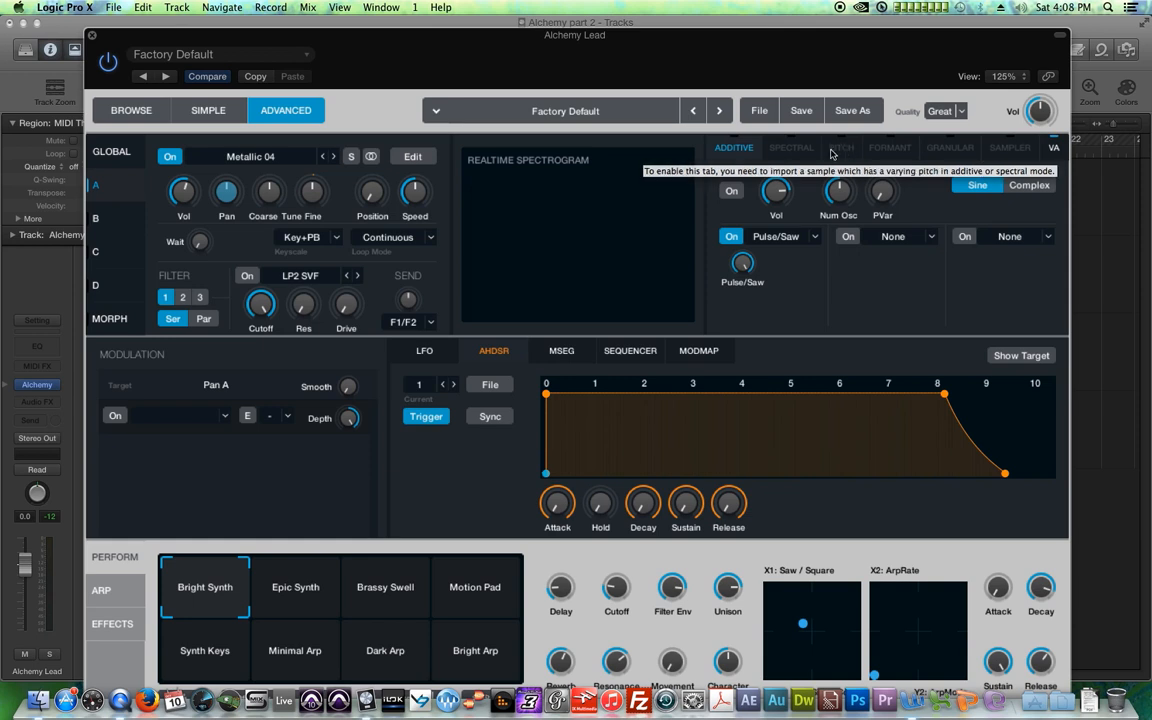
mouse_move(1012, 152)
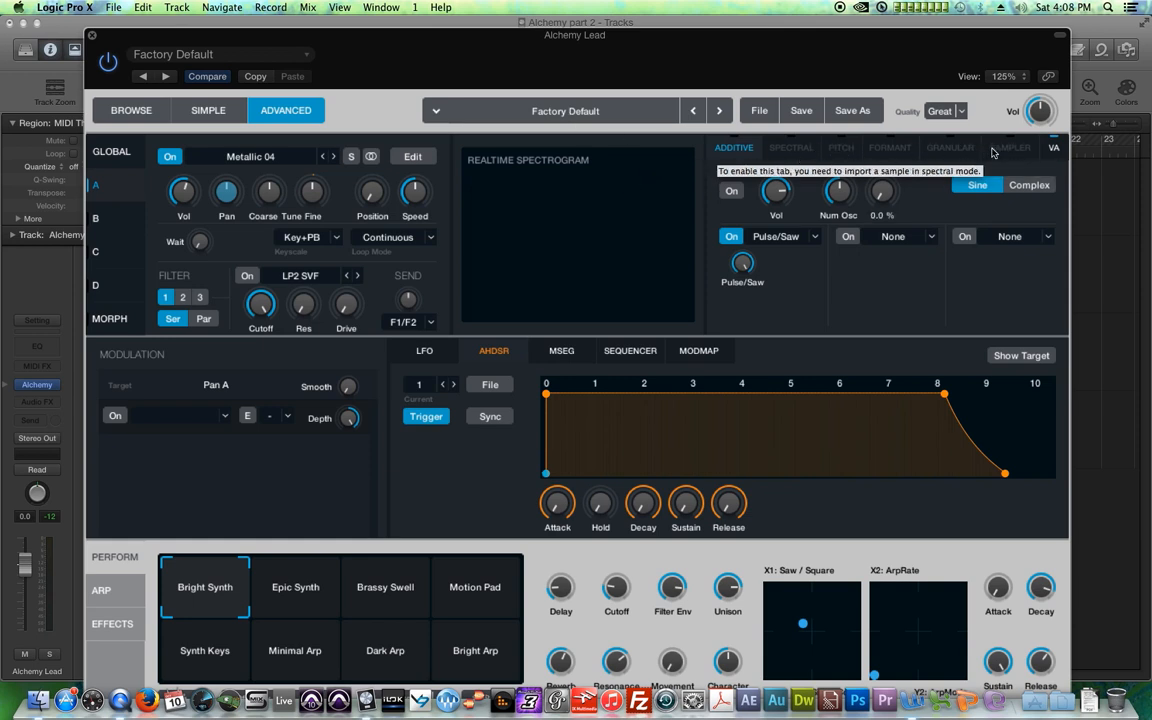
left_click(1054, 147)
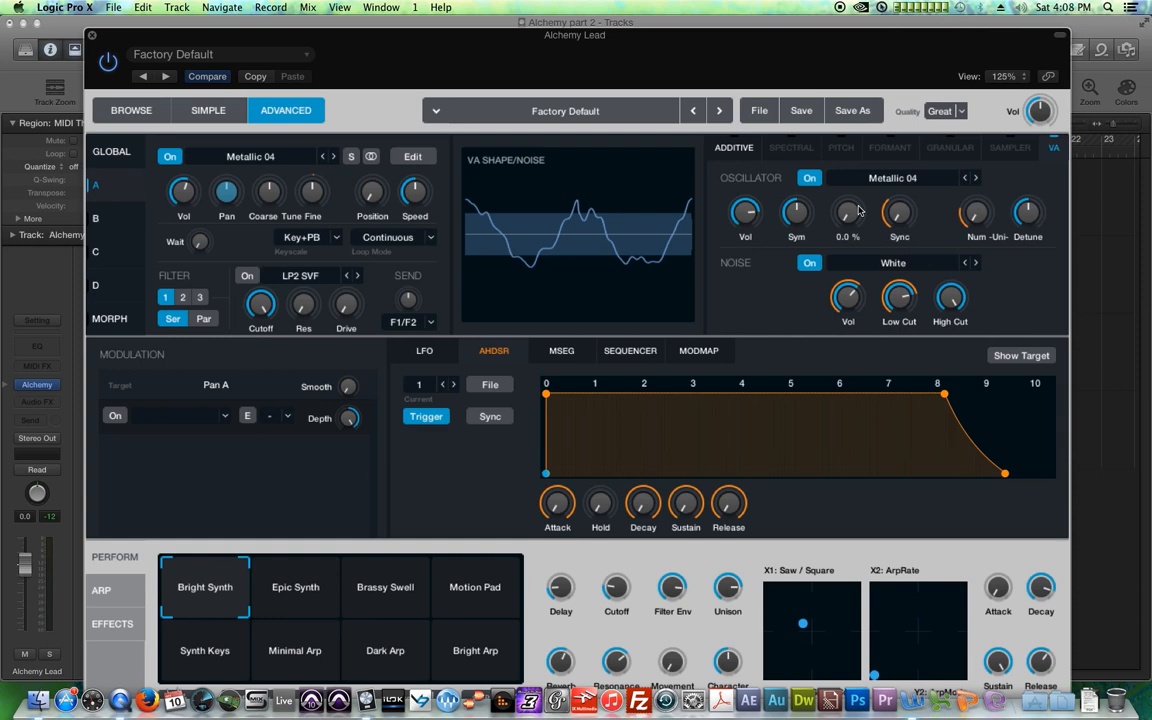
mouse_move(864, 211)
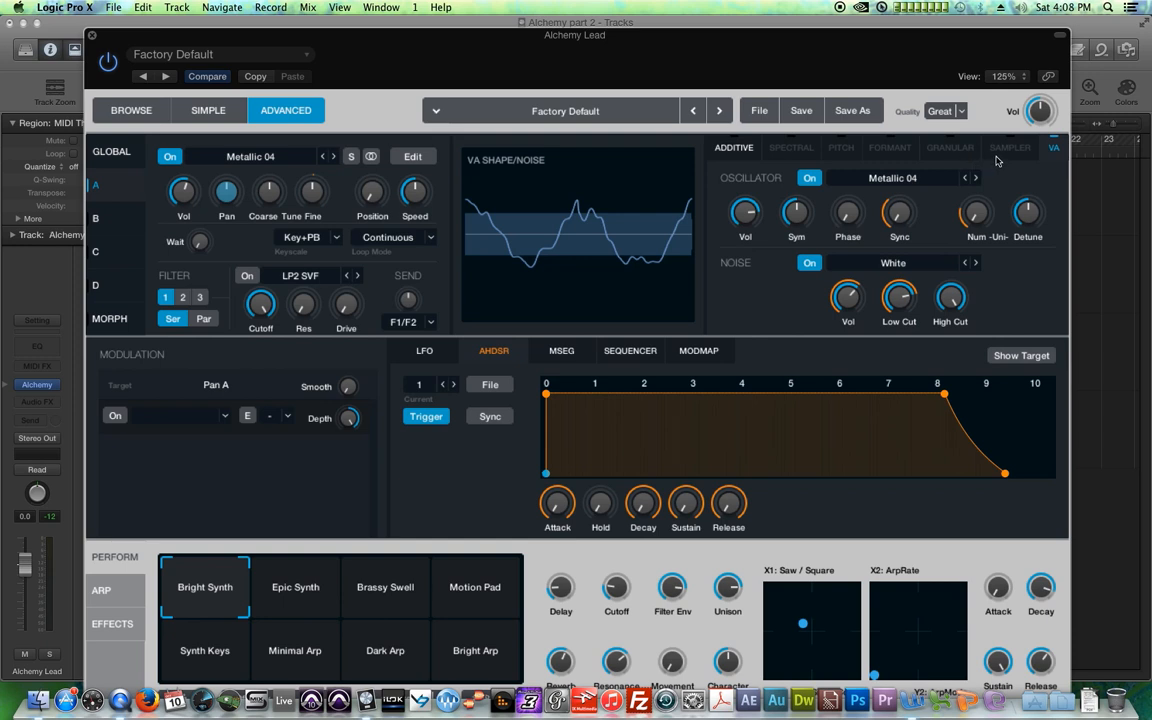
mouse_move(1016, 163)
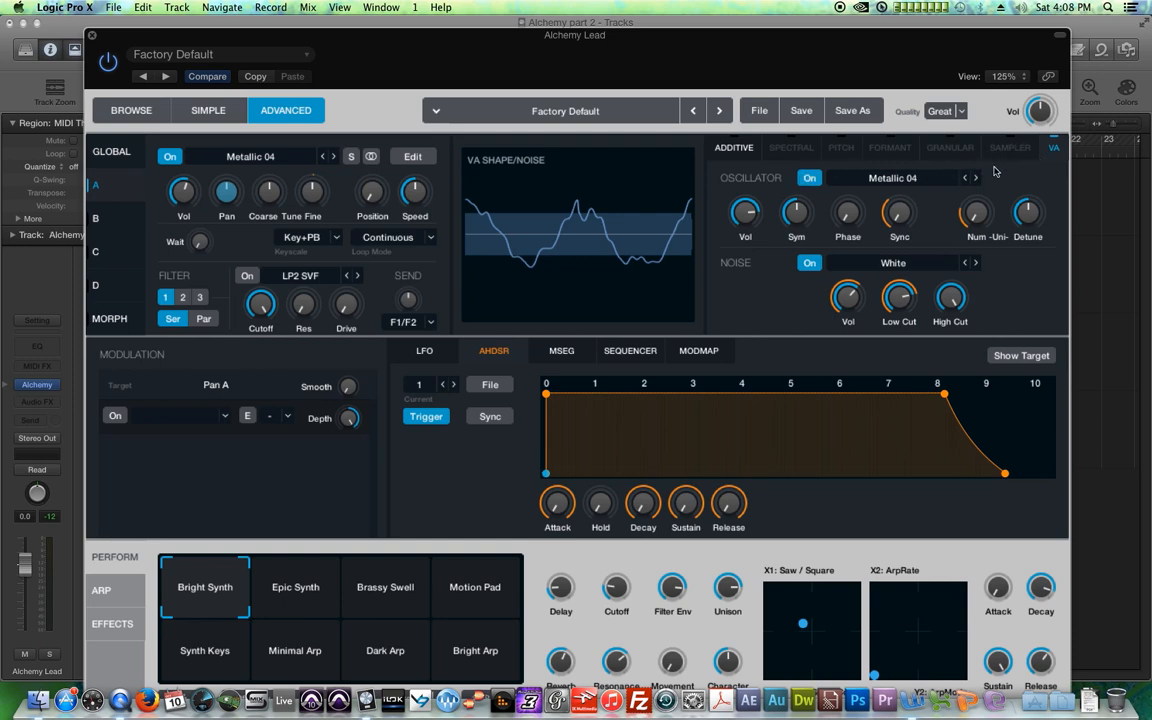
mouse_move(792, 153)
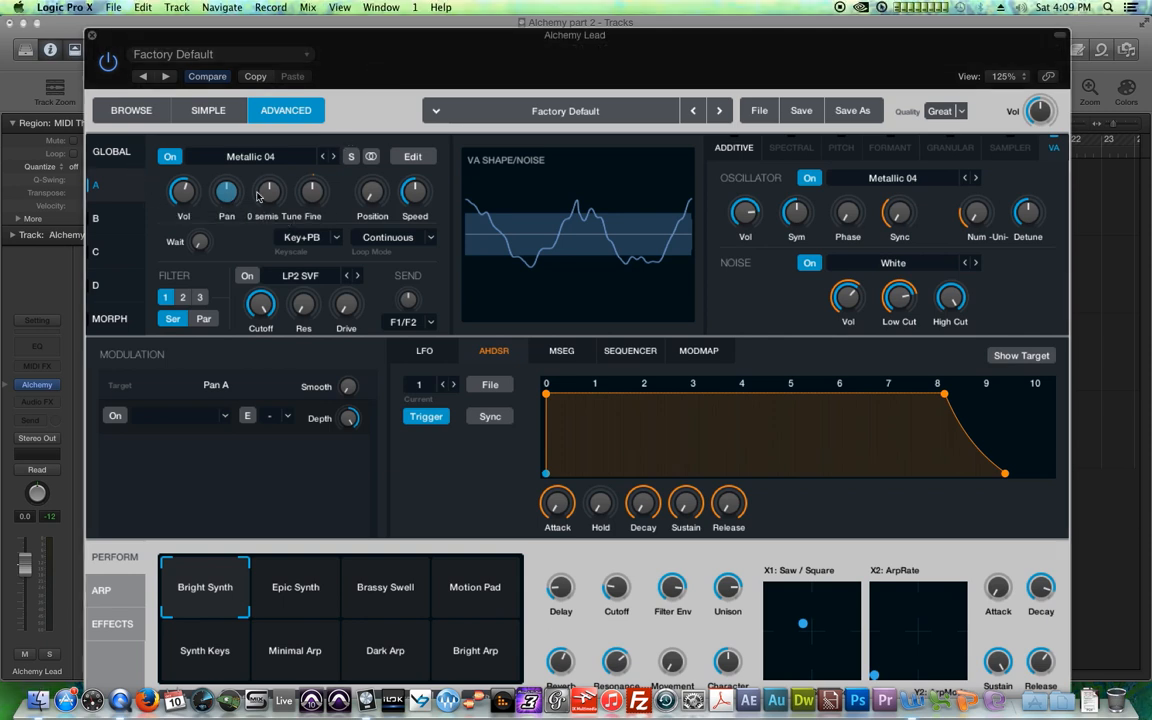
left_click(111, 151)
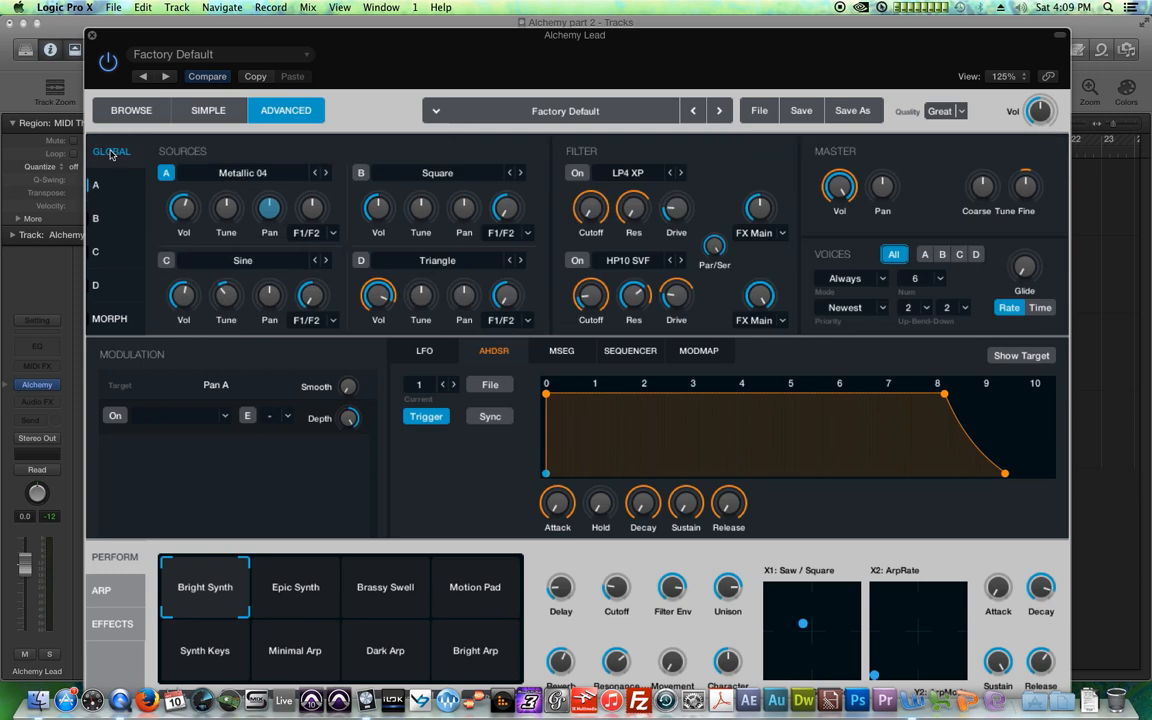
left_click(96, 185)
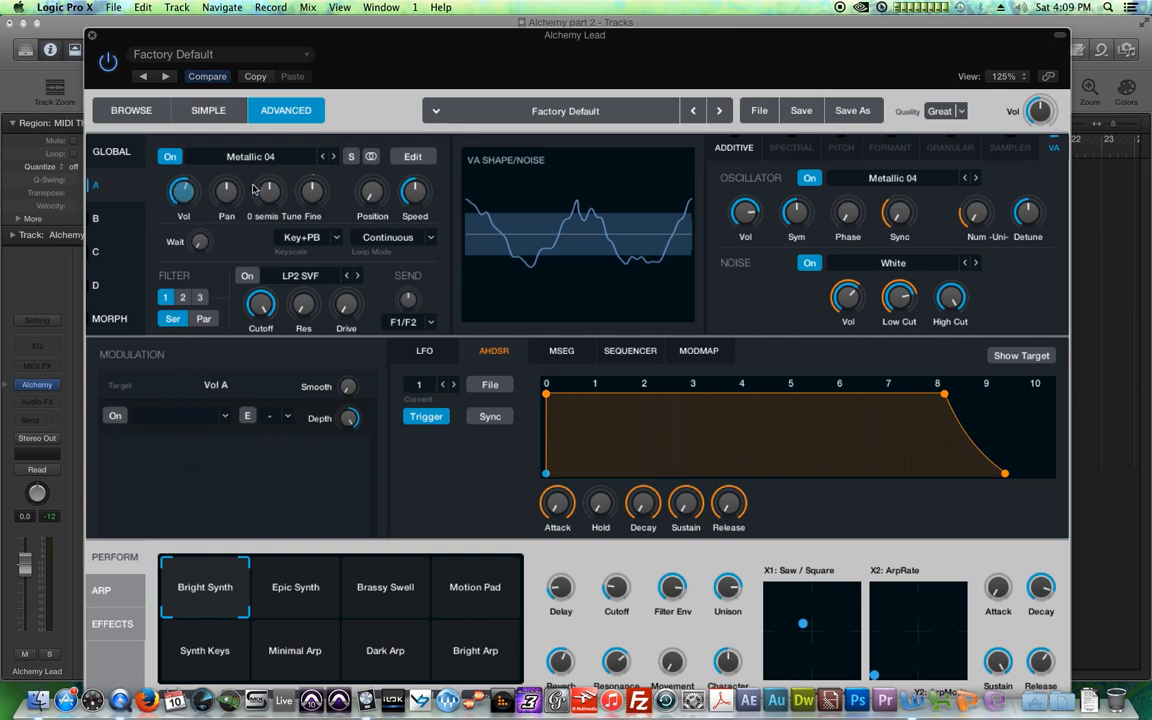
left_click(311, 191)
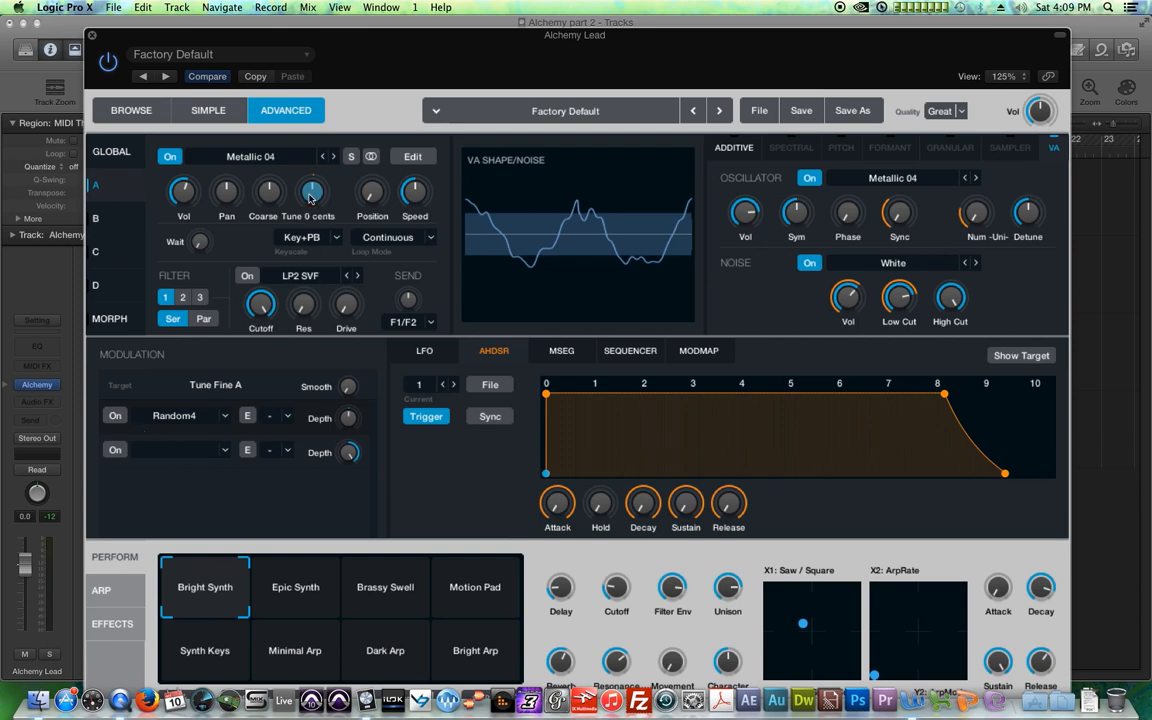
mouse_move(312, 198)
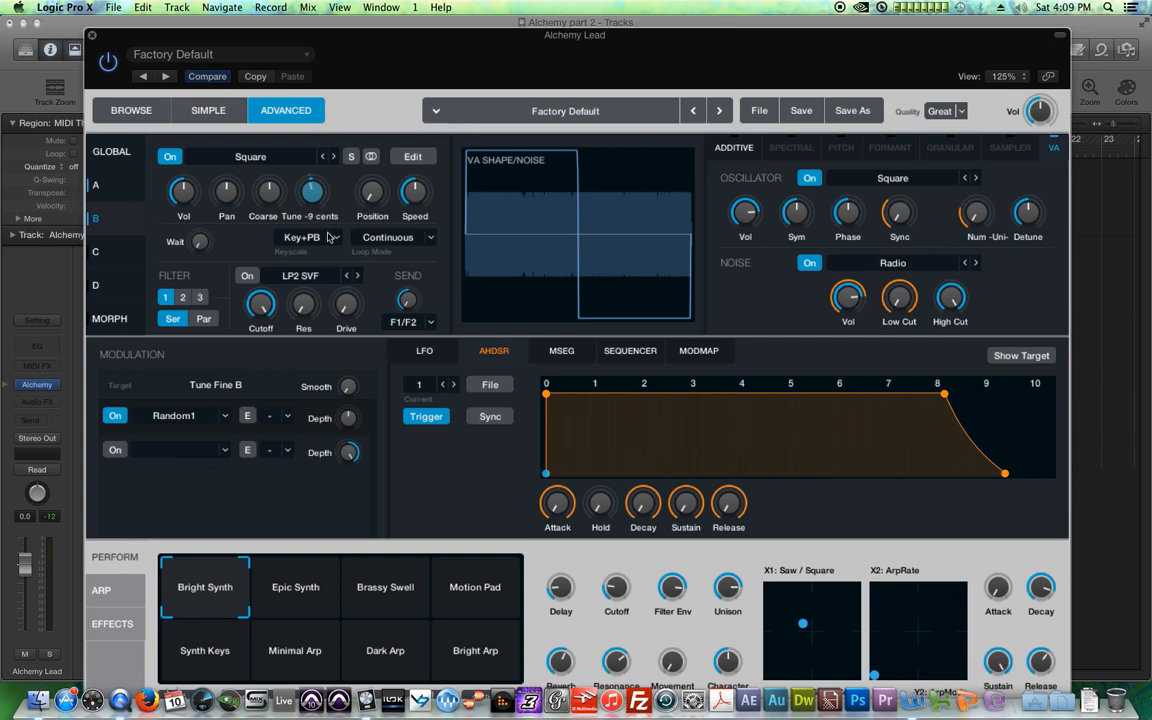
mouse_move(337, 270)
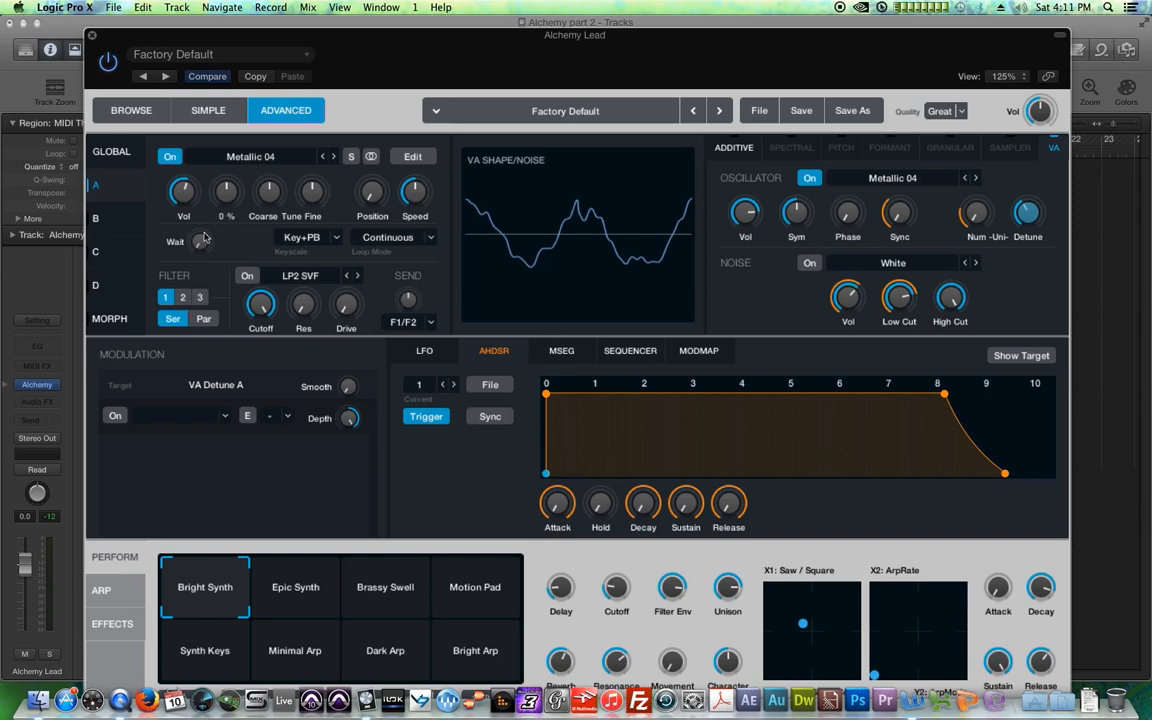
View source B's settings and adjust its coarse pitch
left_click(96, 219)
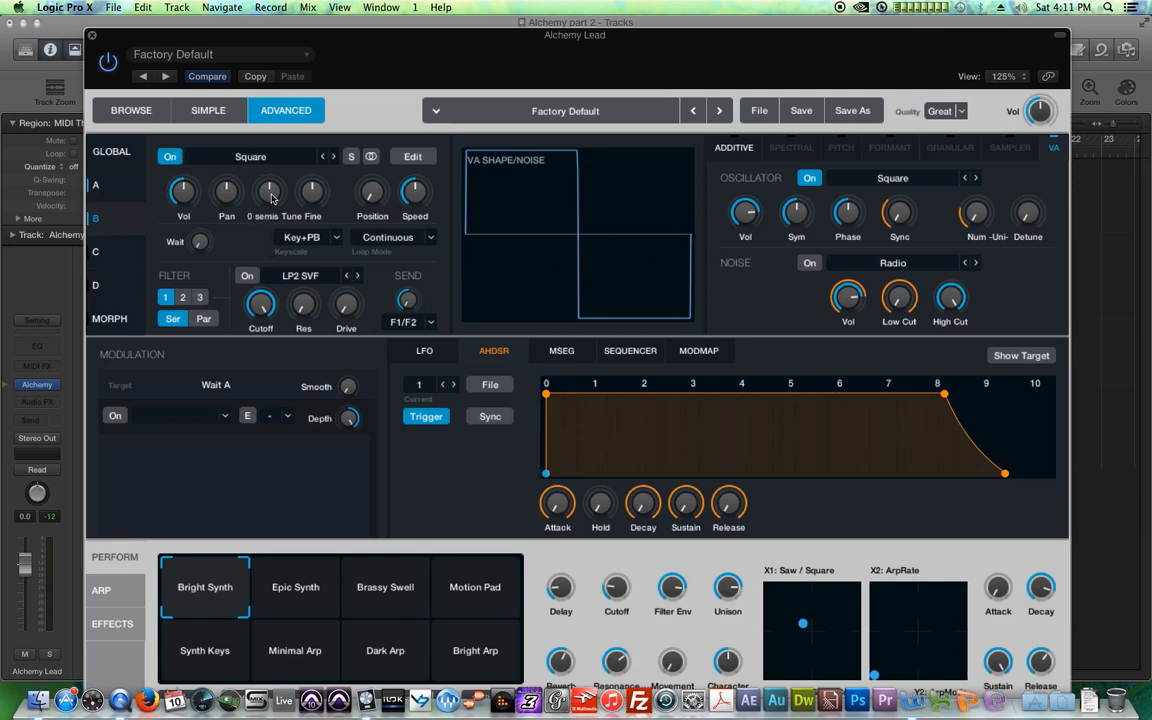
left_click_drag(270, 191, 270, 180)
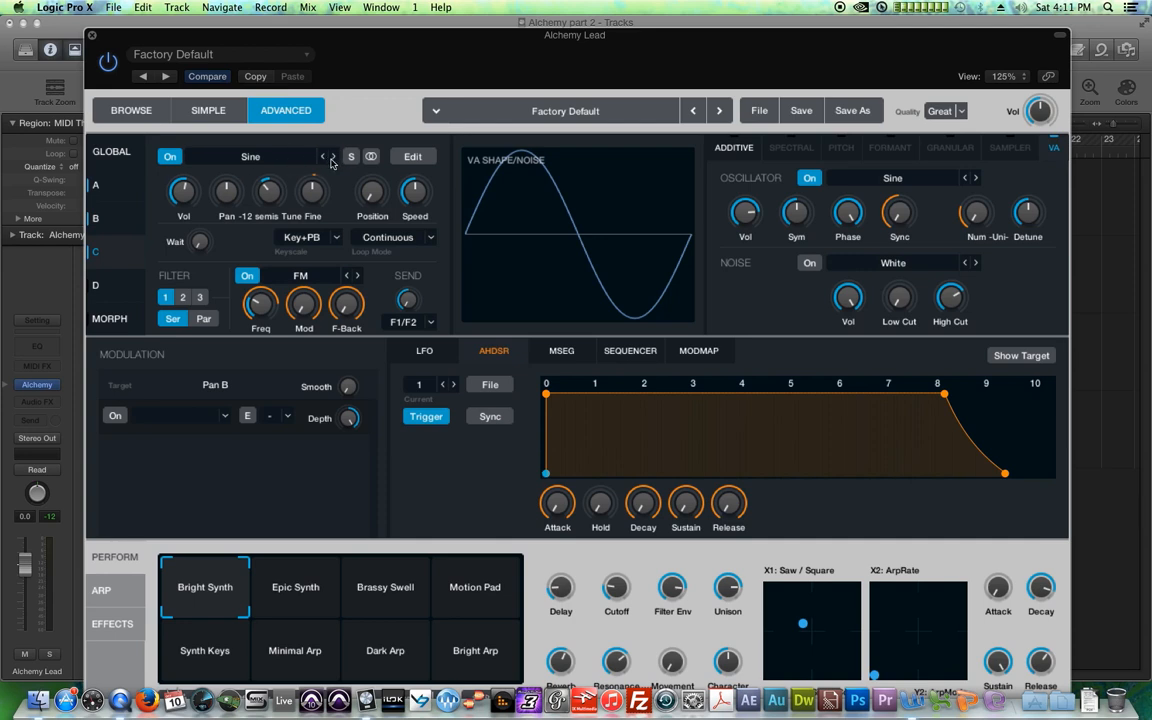
Check source B's volume level, reading -25.8 dB
left_click(330, 156)
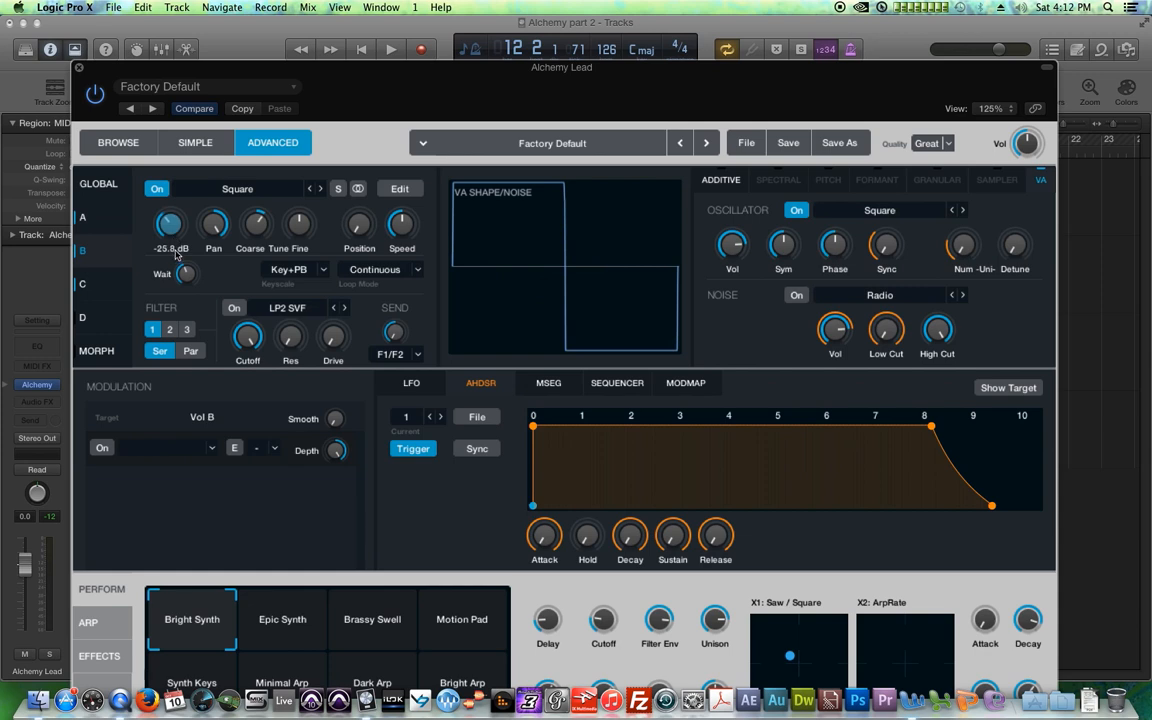
left_click(82, 283)
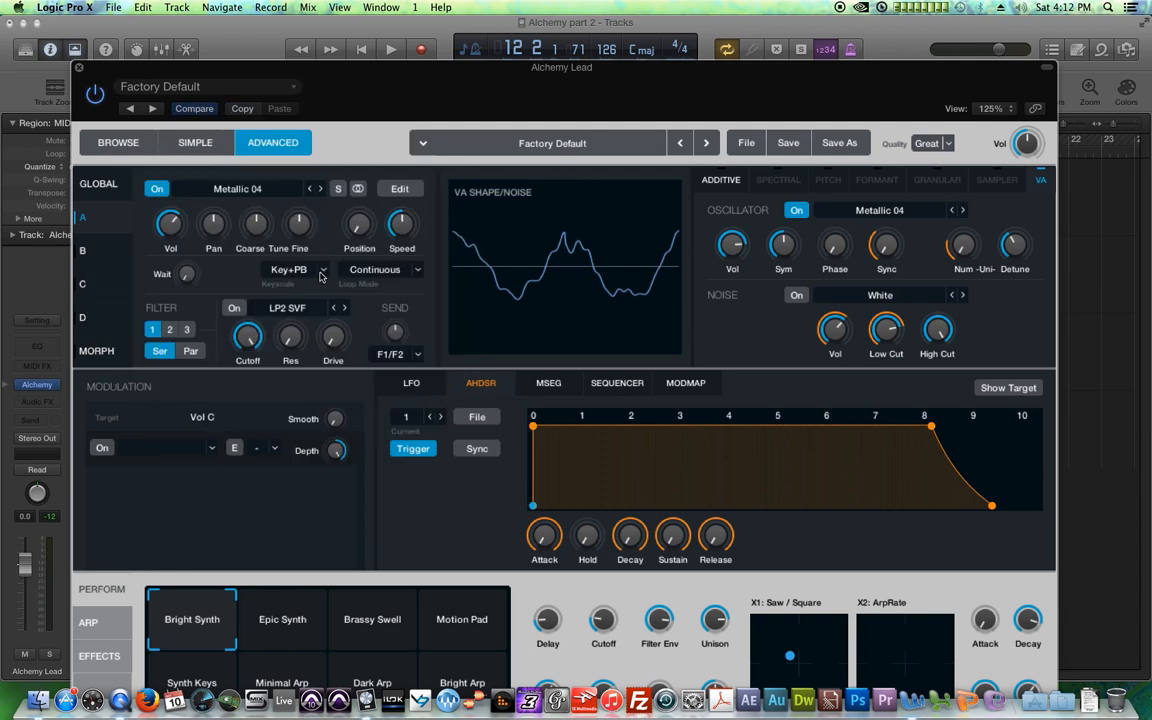
Turn source A's keyscale Off and adjust its Coarse tuning knob
left_click(295, 270)
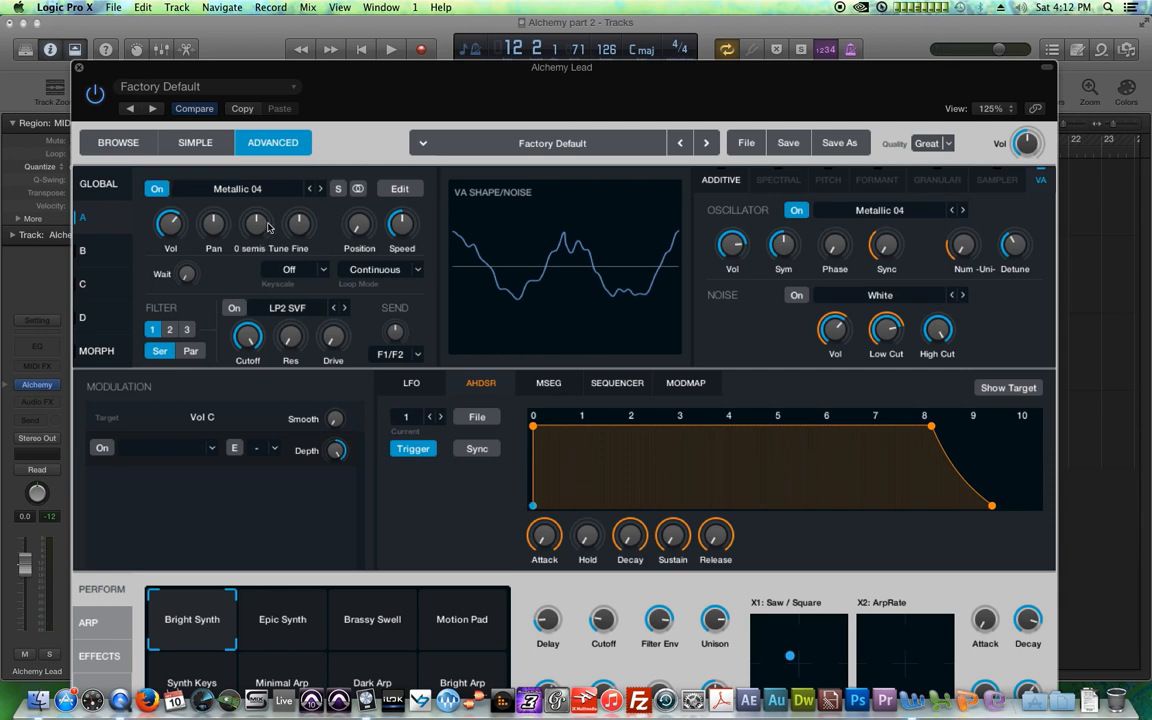
left_click_drag(255, 222, 255, 245)
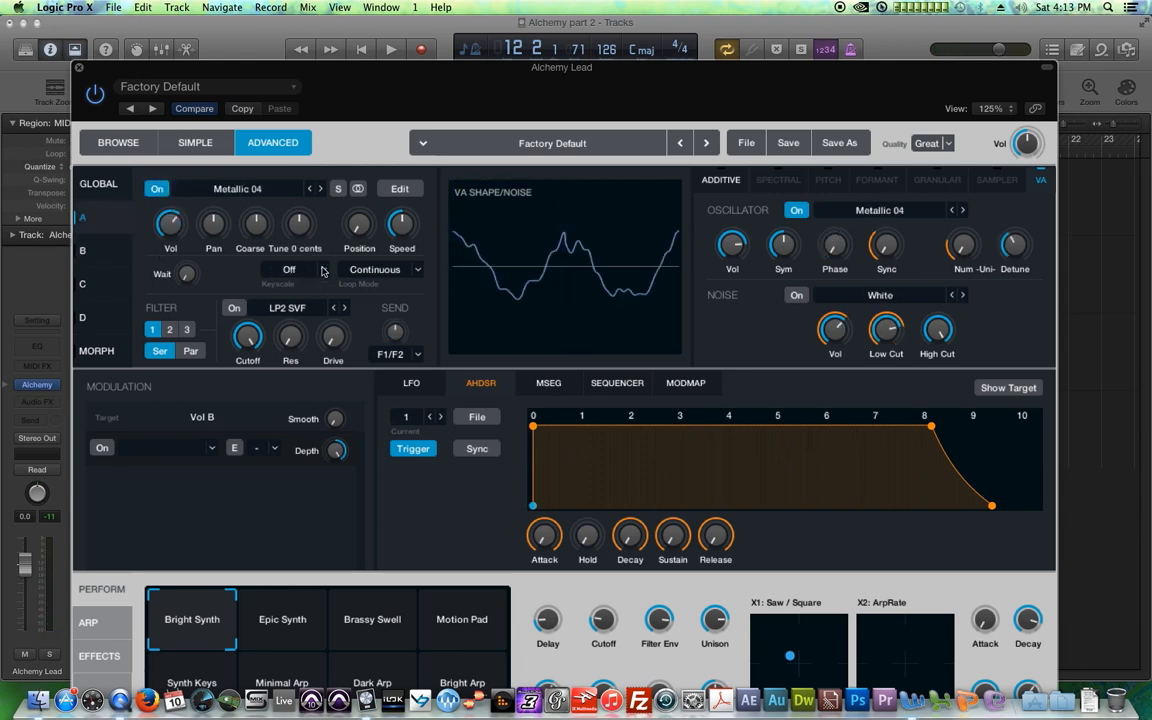
Restore source A's keyscale to Key+PB, check Loop Mode, and show filter slot 3
left_click(289, 269)
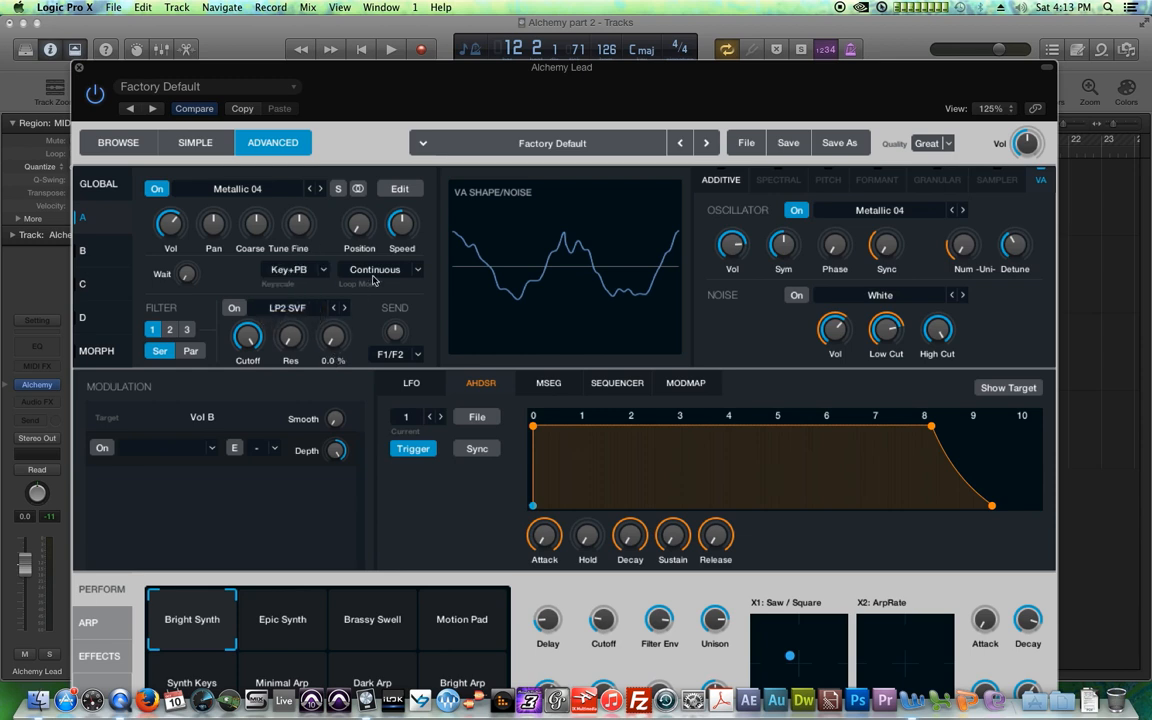
left_click(380, 269)
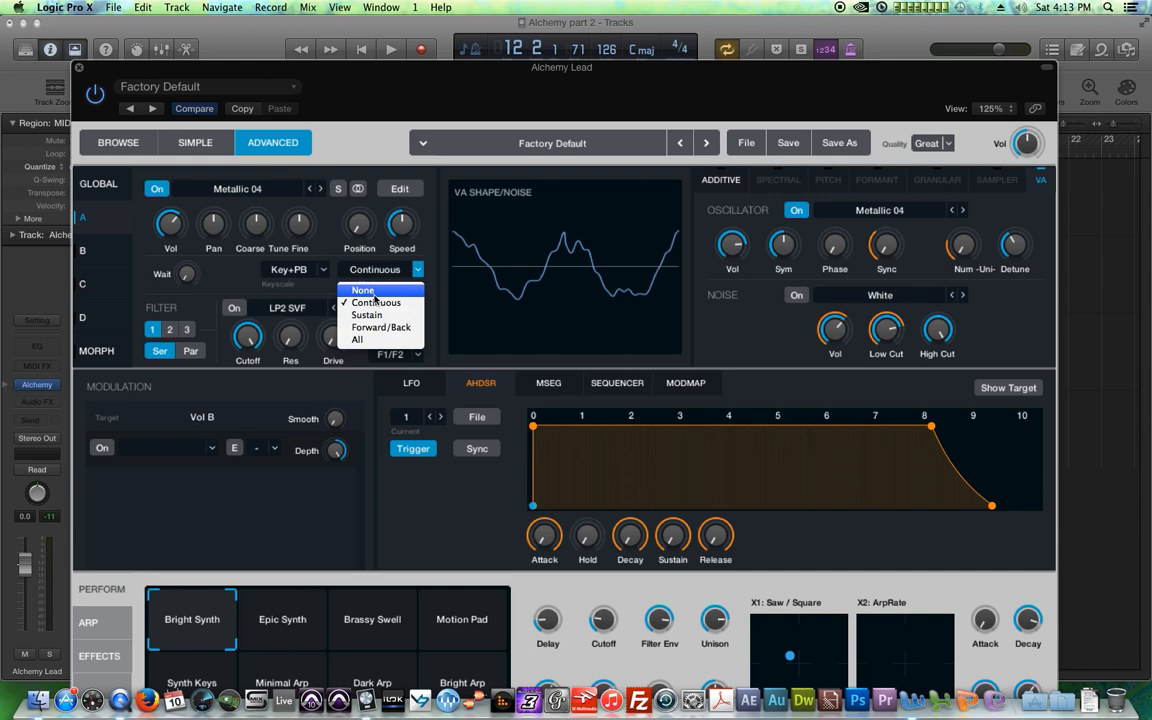
mouse_move(363, 290)
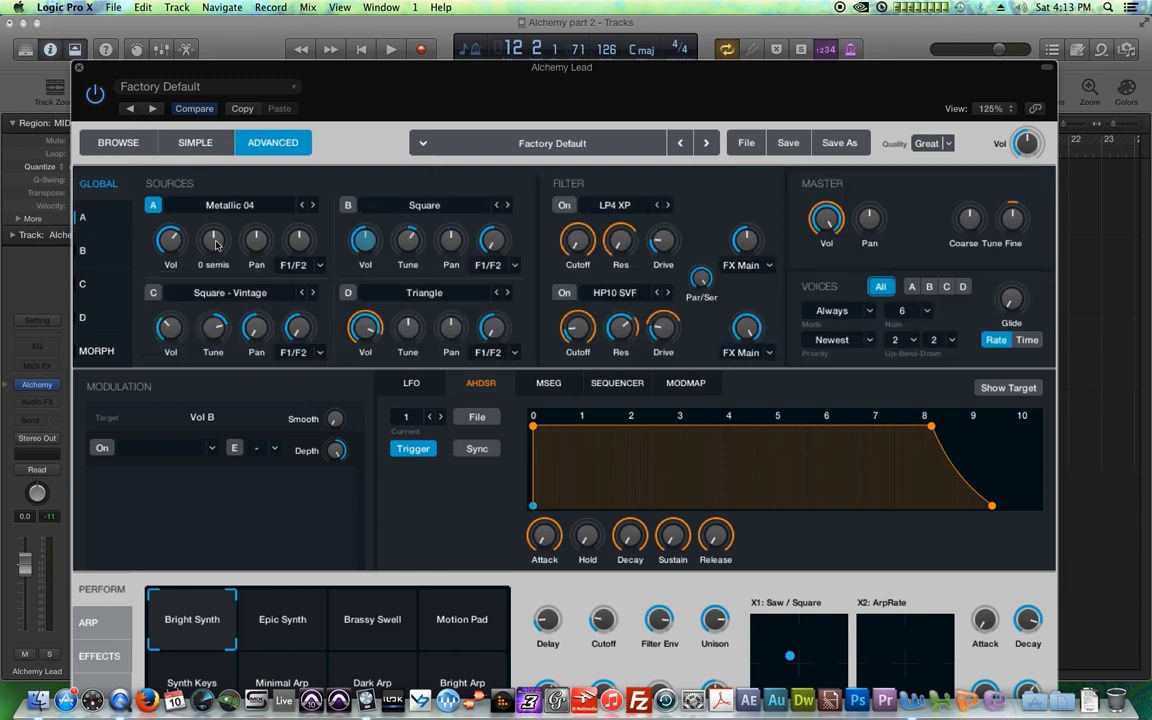
left_click(82, 217)
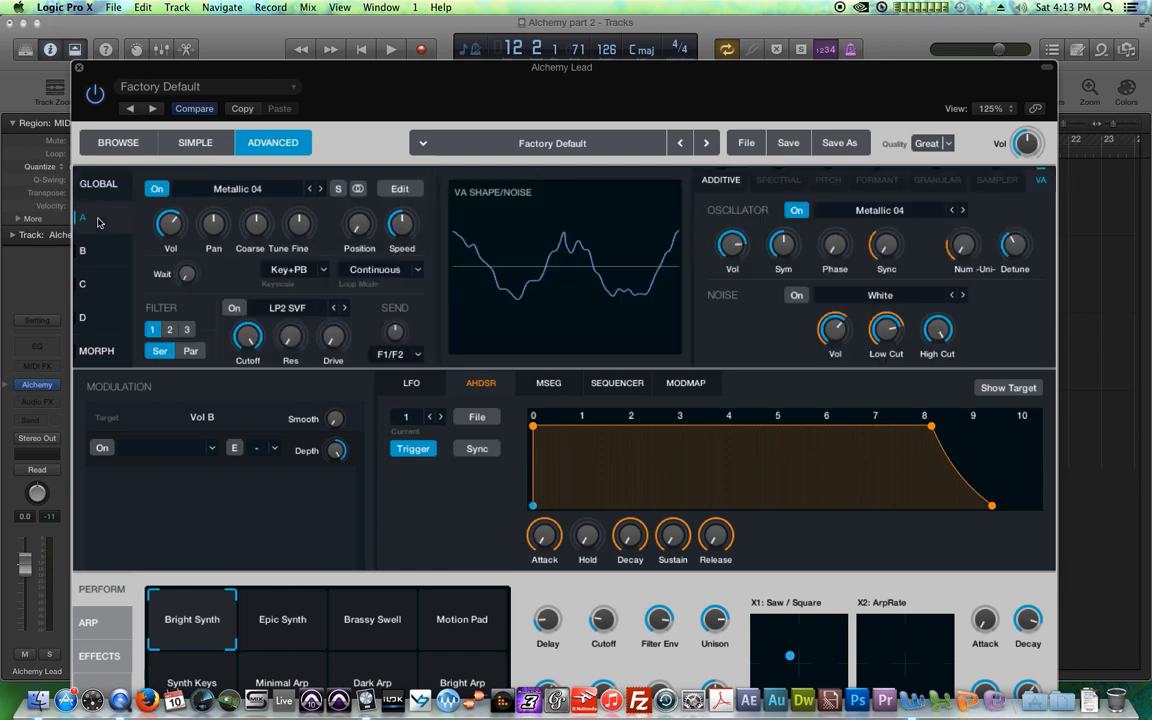
left_click(169, 329)
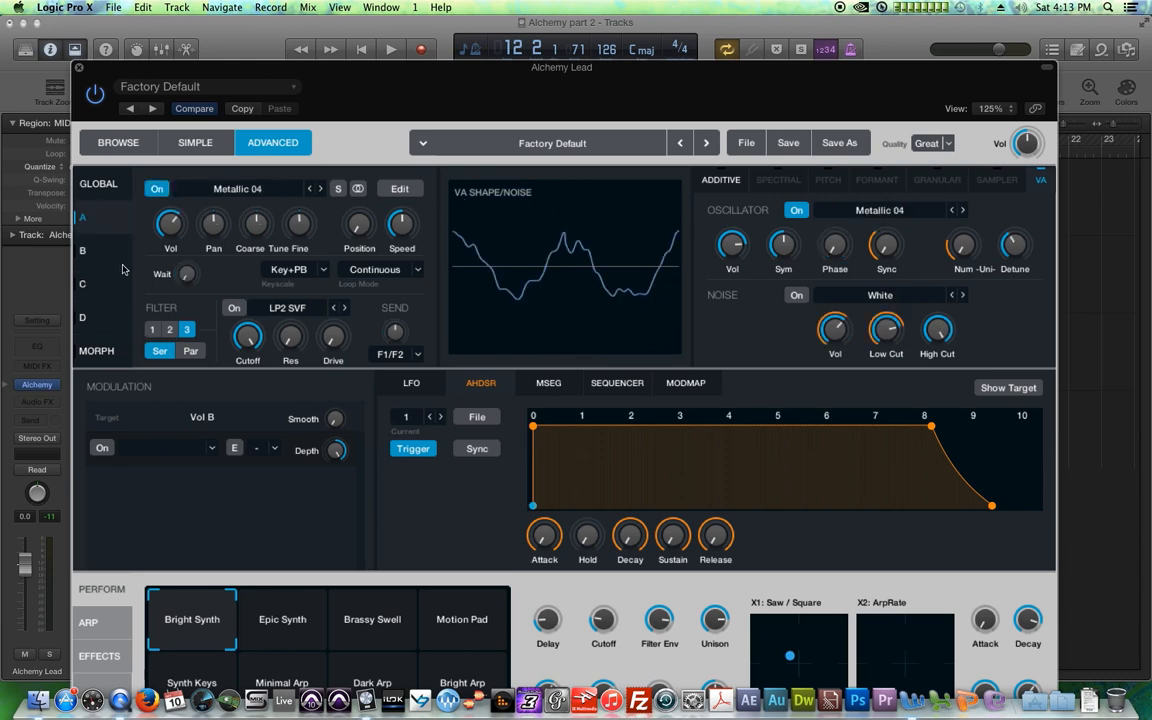
Select filter 1 and toggle filter routing between Ser and Par, ending on Par
left_click(152, 329)
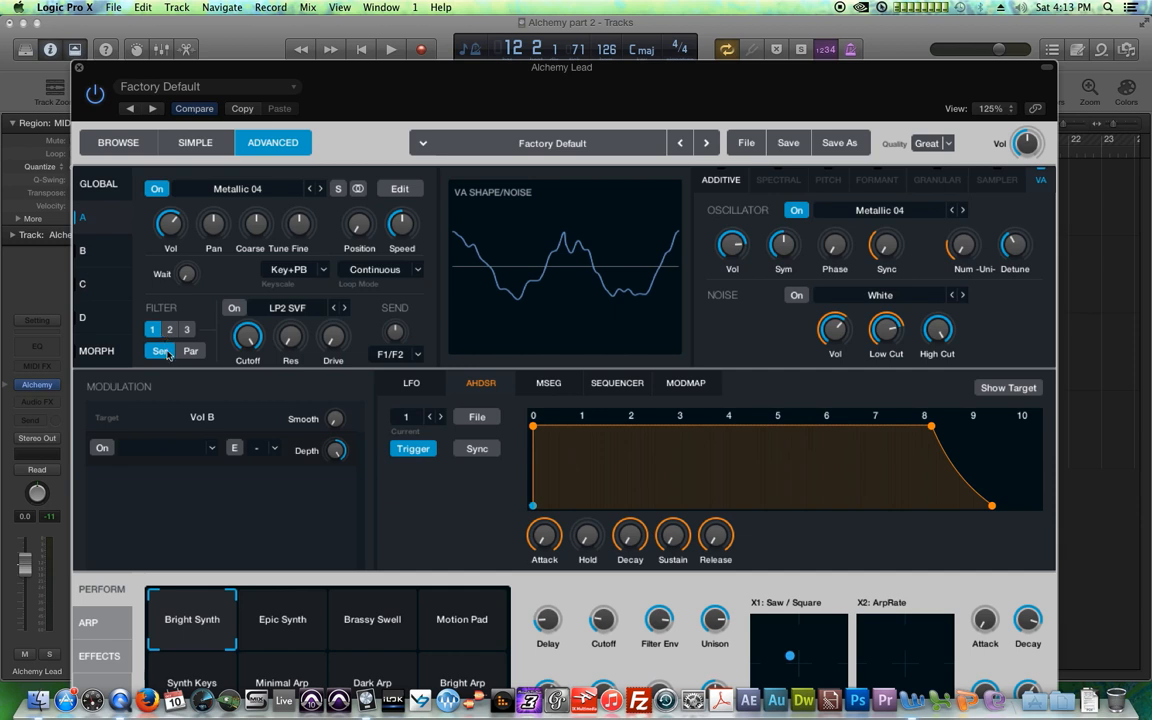
left_click(190, 351)
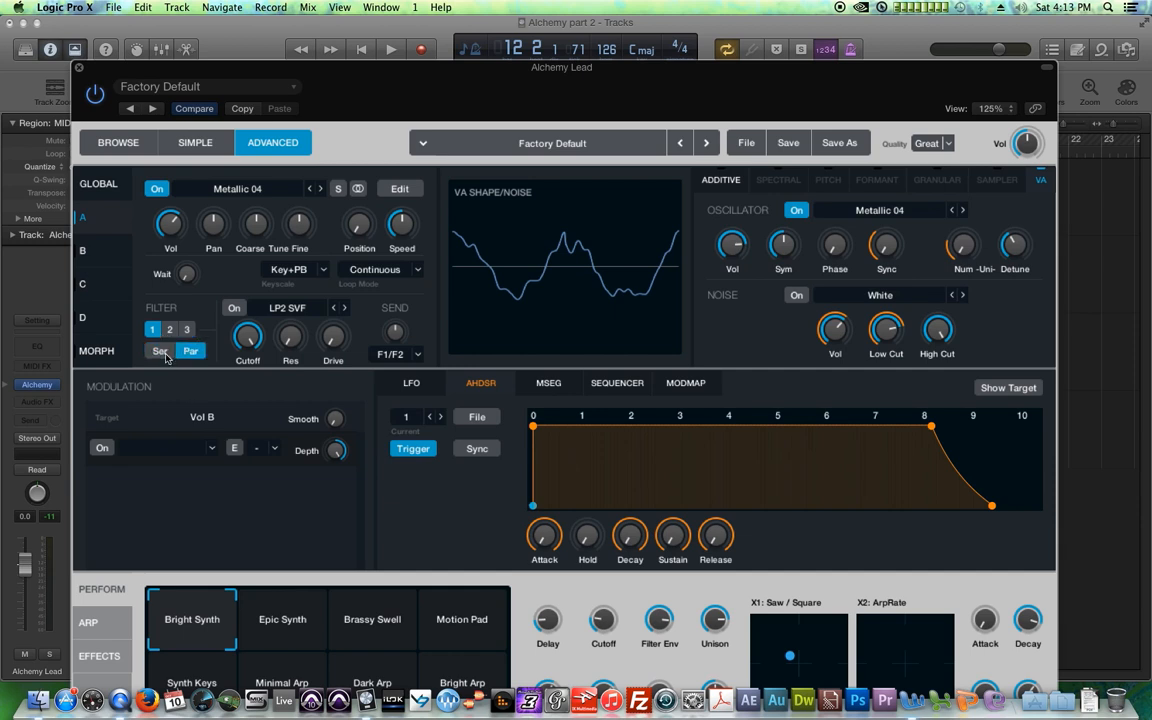
left_click(159, 351)
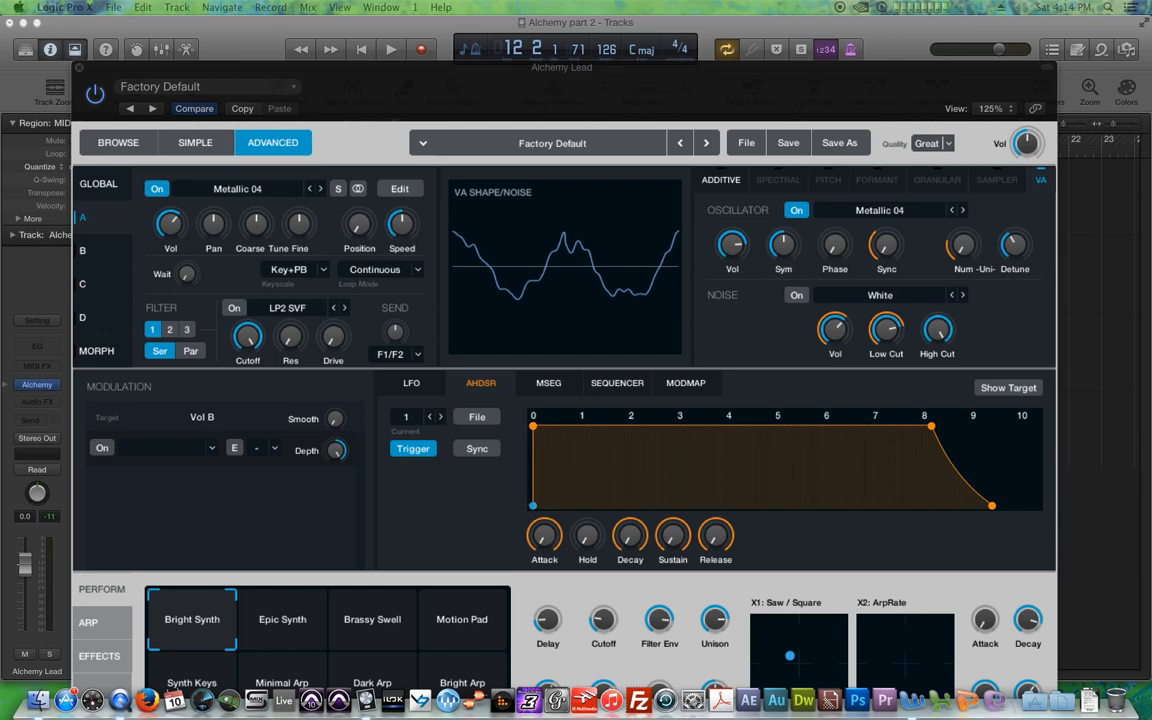
left_click(190, 351)
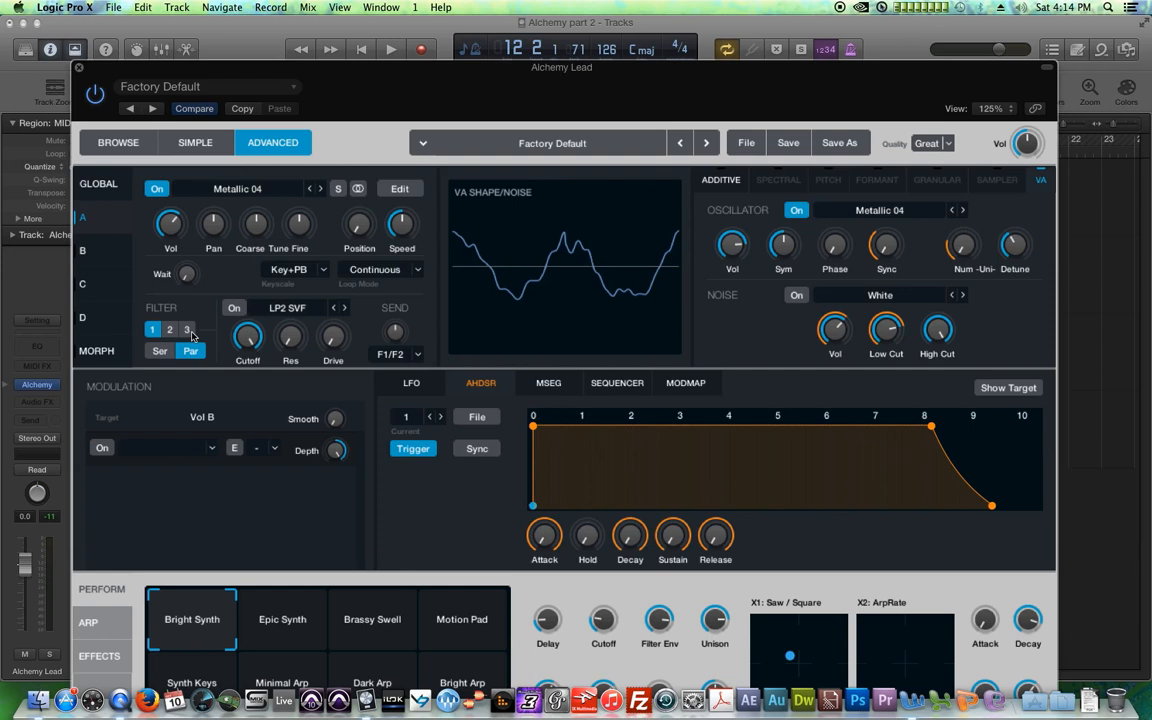
mouse_move(192, 336)
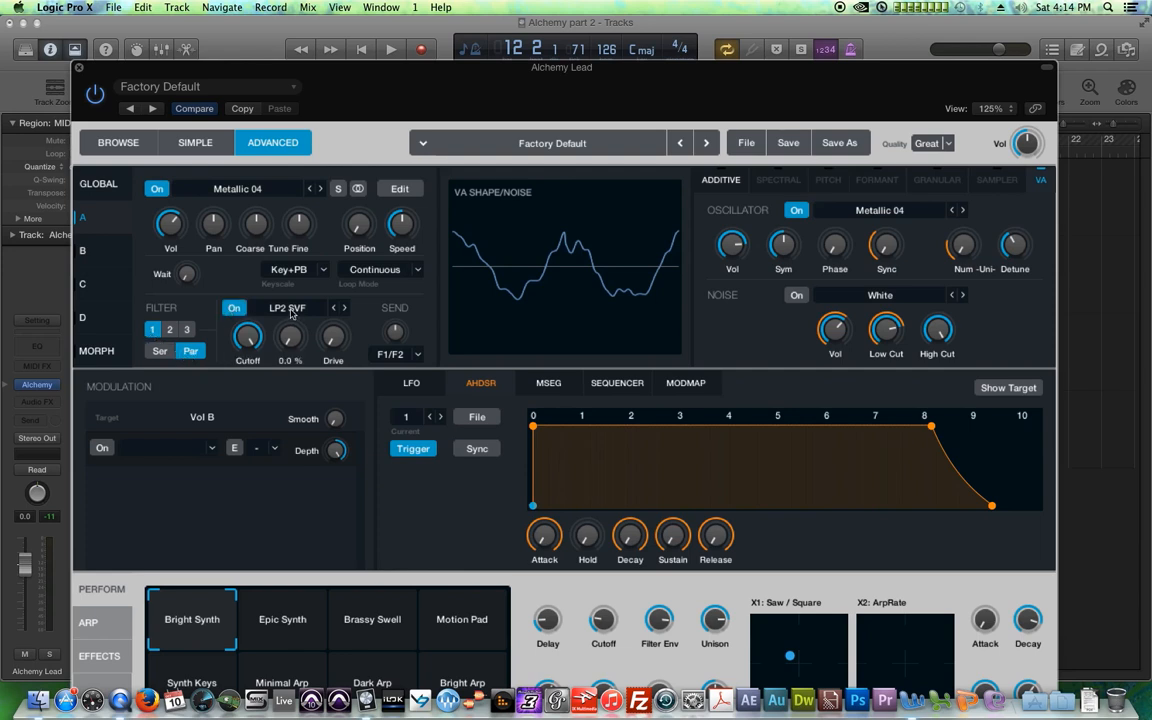
Change source A's filter 1 type from LP2 SVF to Compressor
left_click(287, 307)
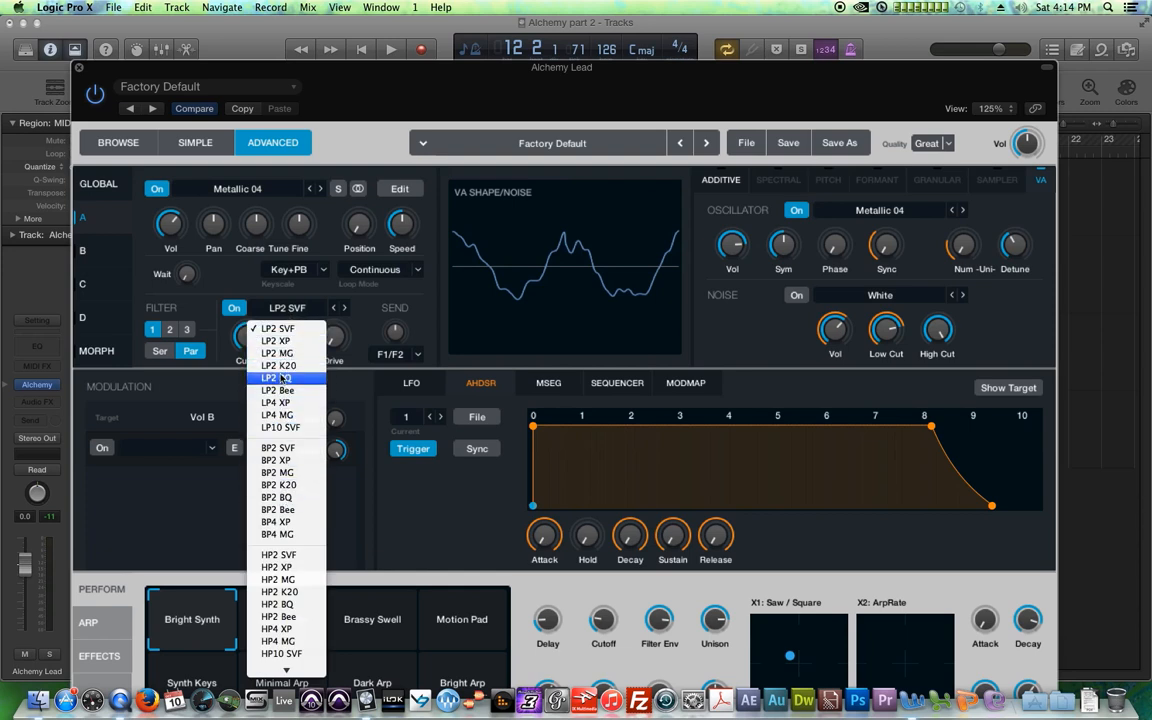
mouse_move(285, 390)
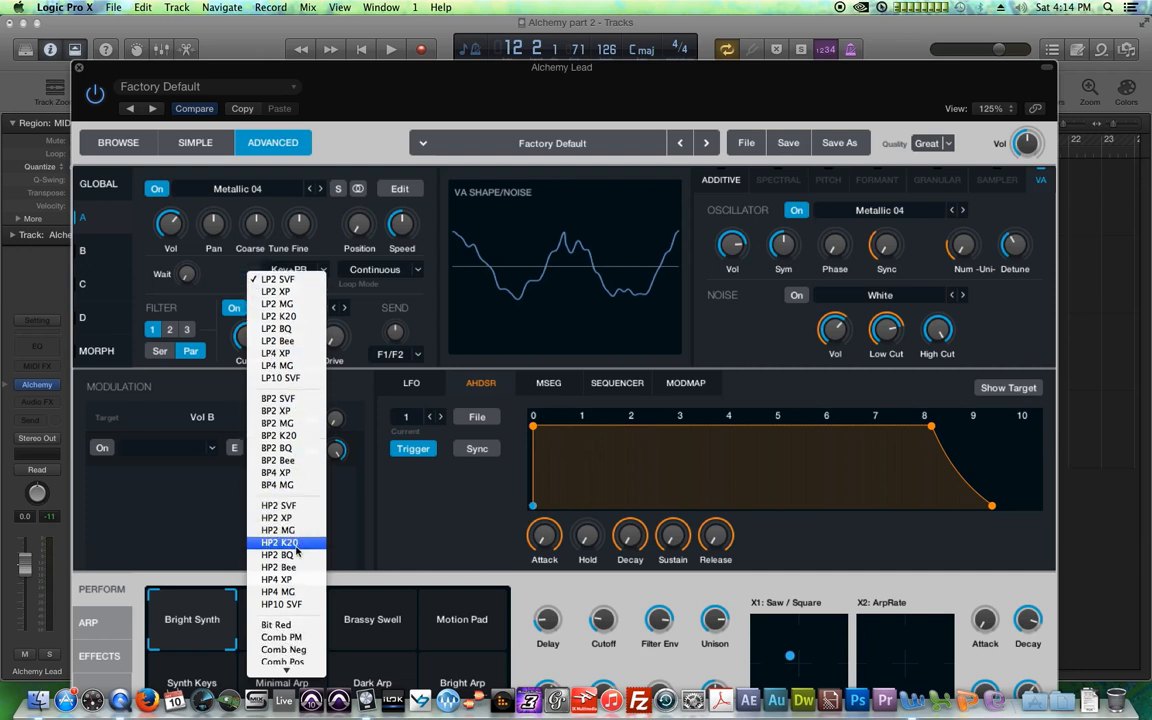
mouse_move(285, 555)
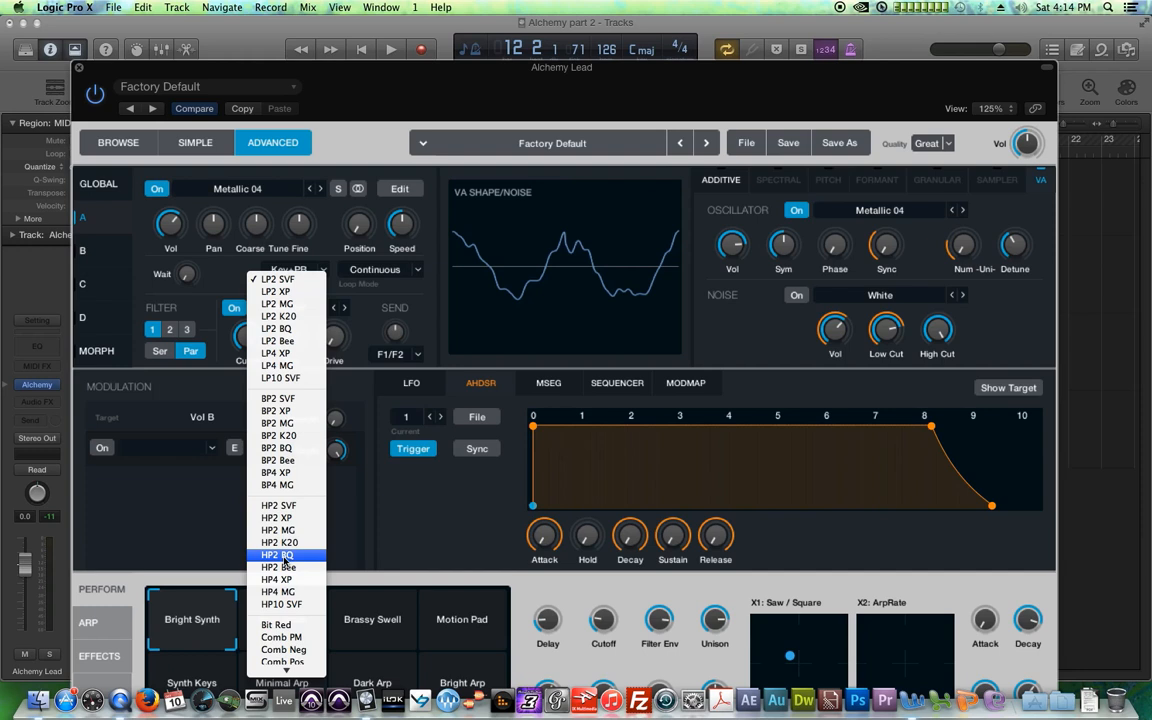
mouse_move(285, 435)
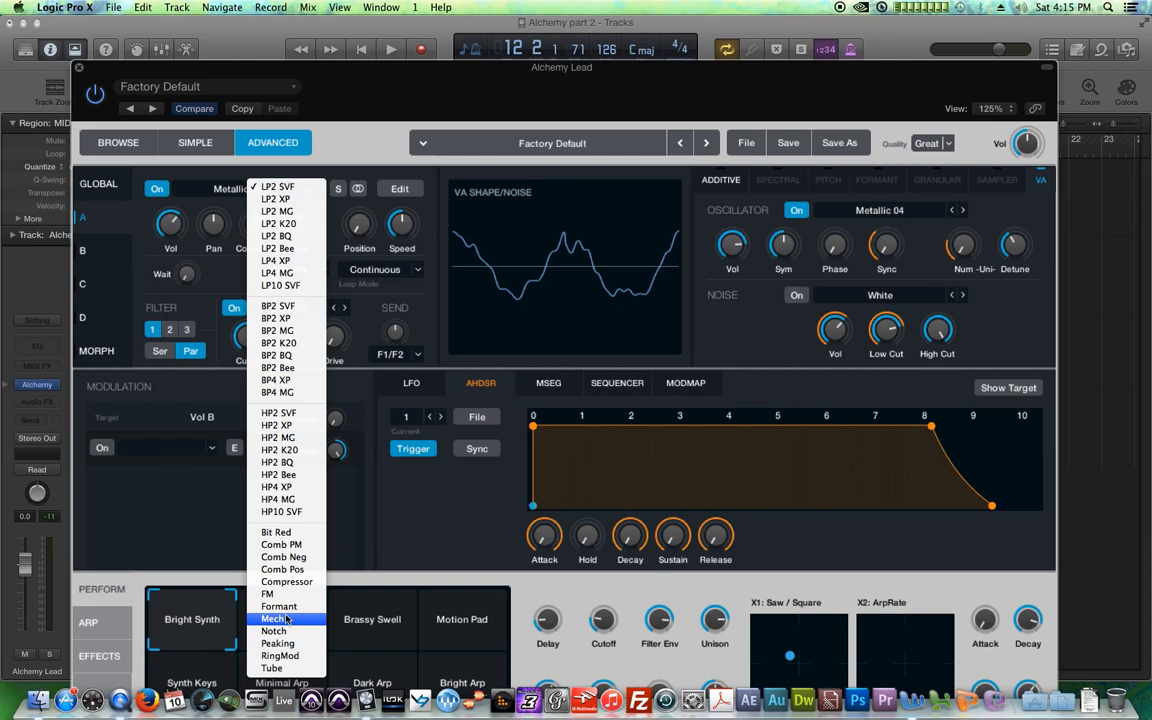
mouse_move(291, 619)
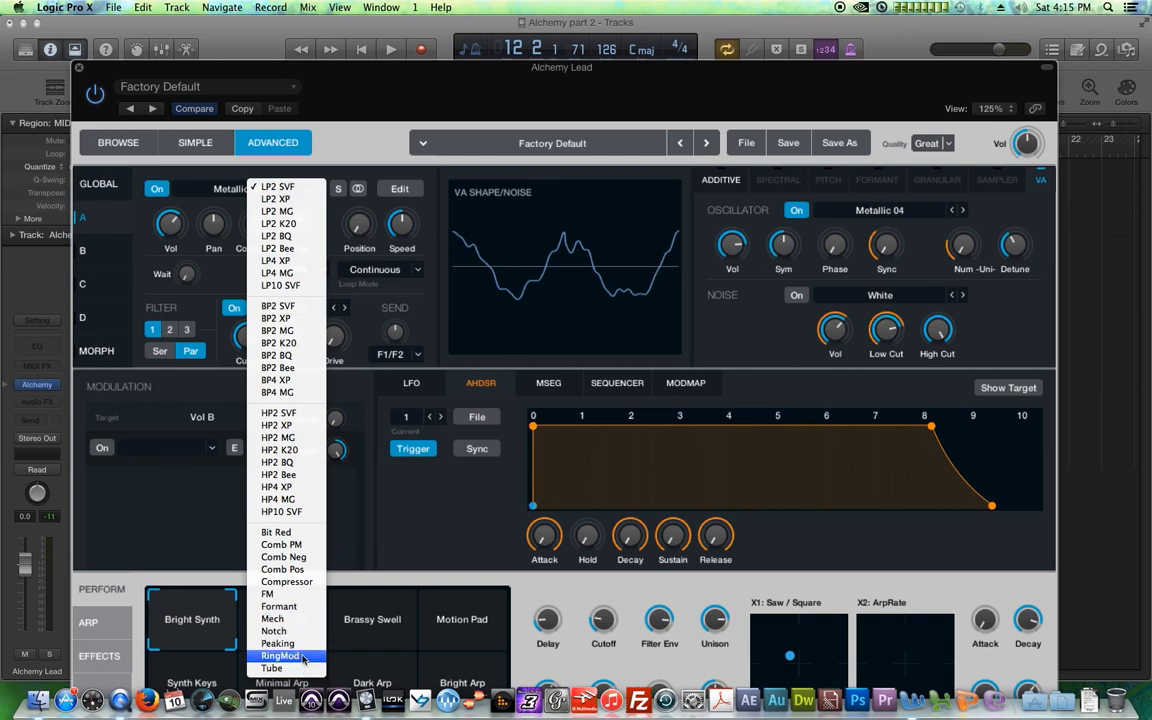
mouse_move(268, 593)
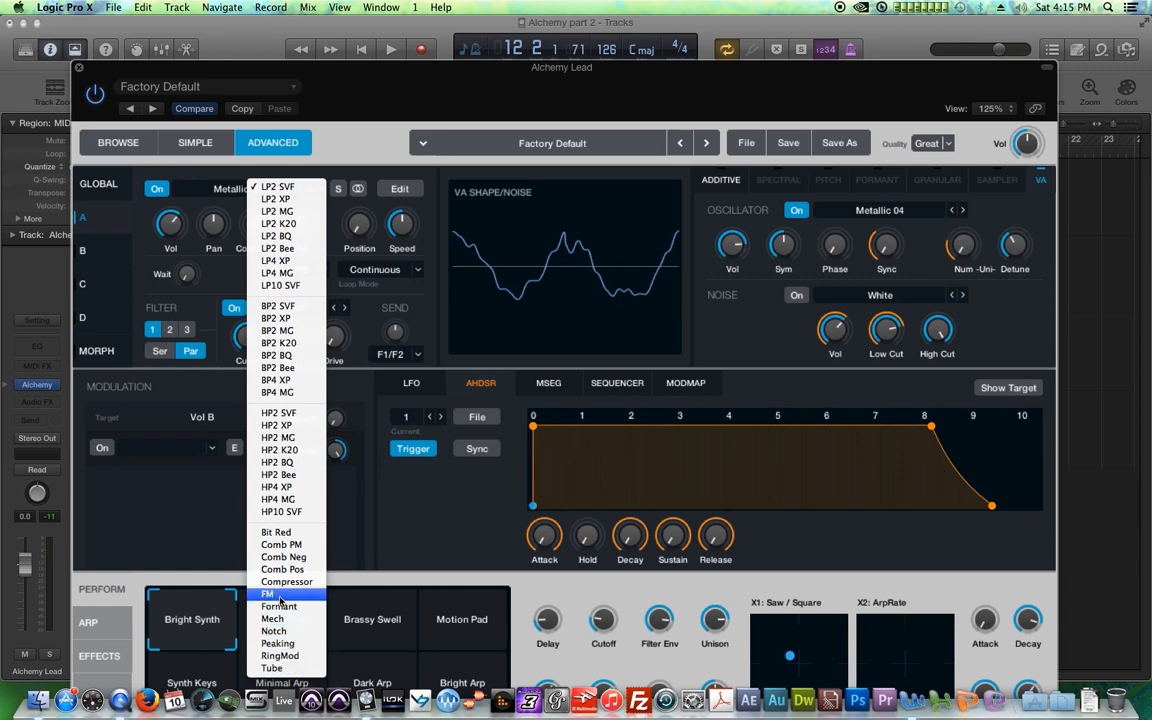
left_click(287, 581)
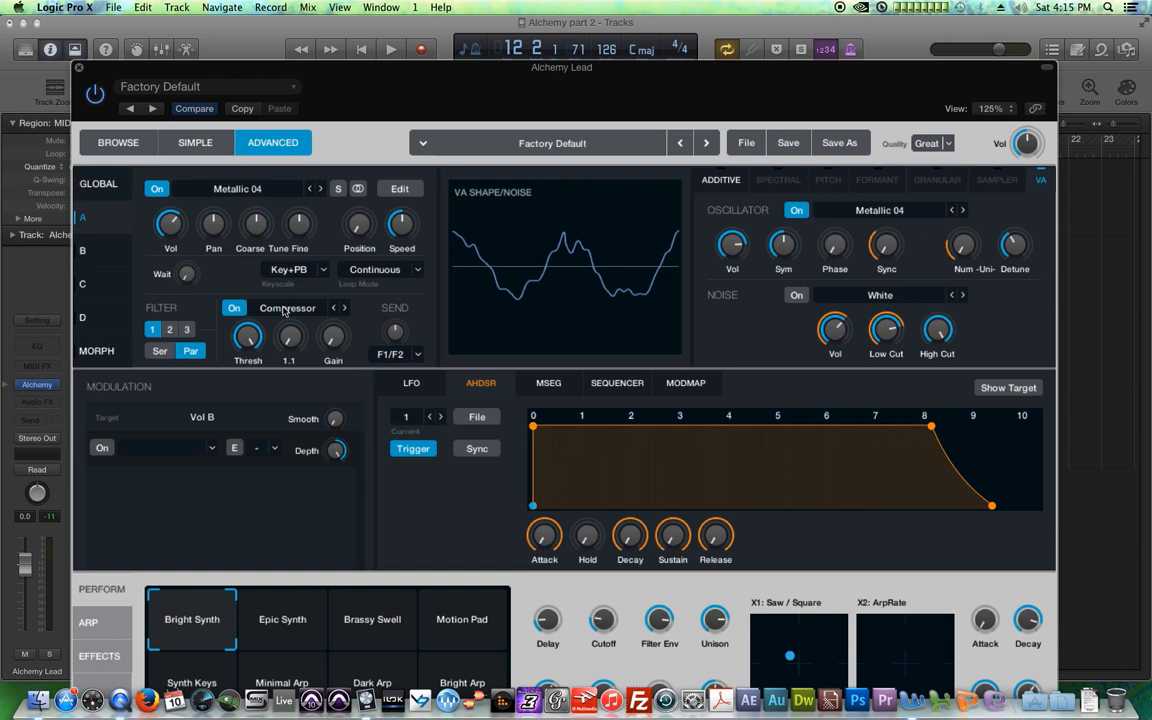
left_click(287, 307)
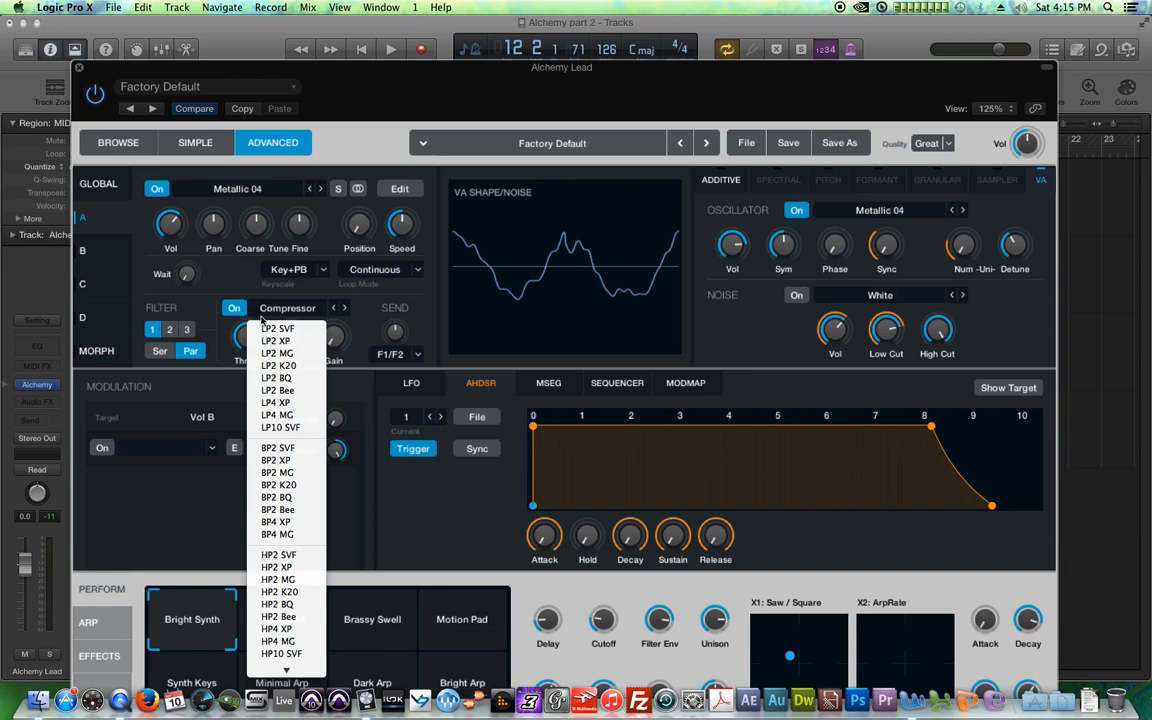
Switch filter 1 back to LP2 SVF and sweep its cutoff down from 20000 Hz to about 671 Hz
left_click(278, 328)
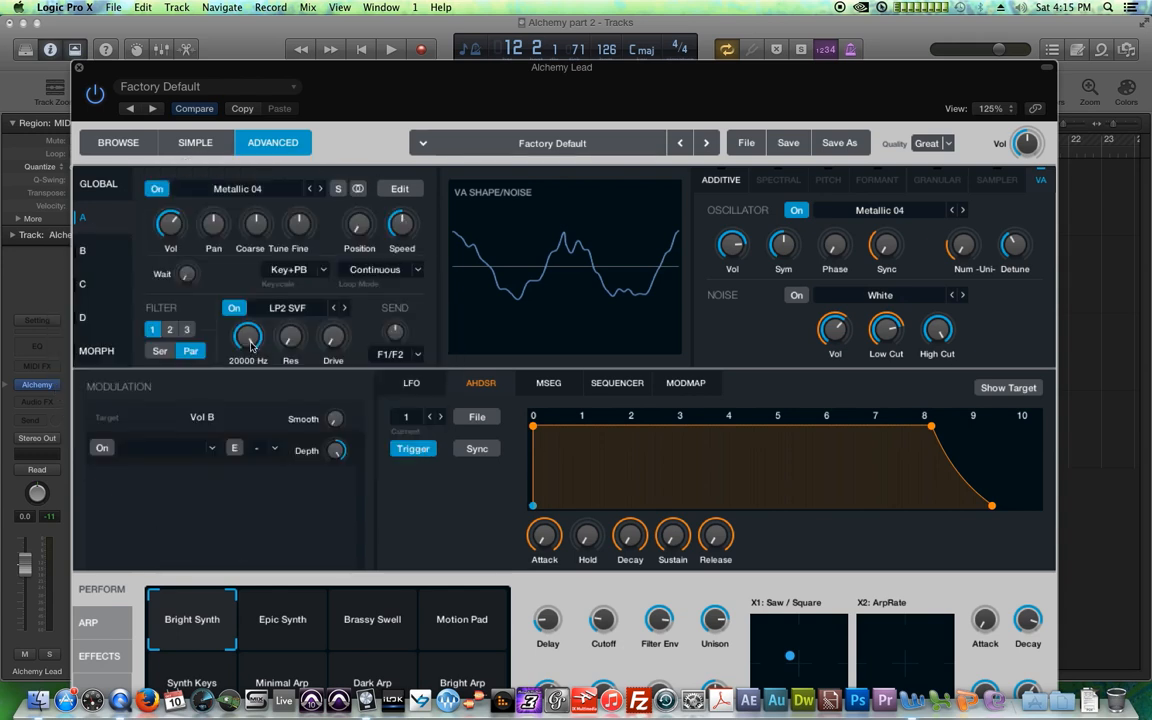
left_click_drag(247, 338, 247, 355)
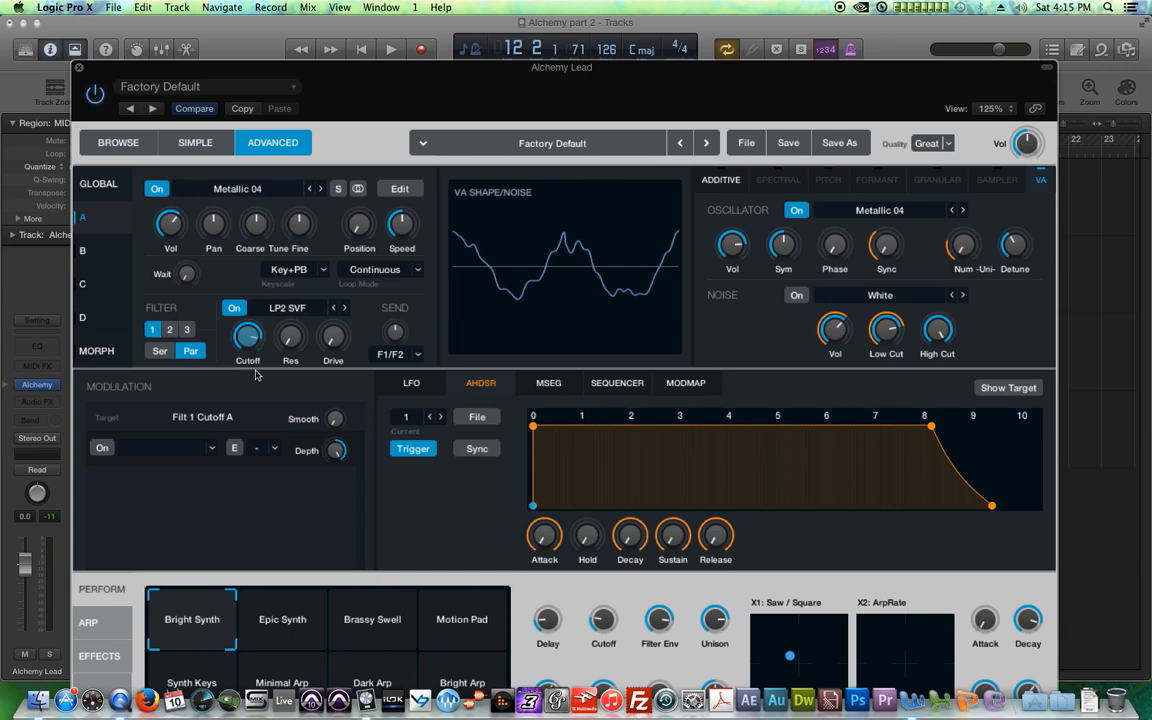
left_click_drag(247, 337, 247, 337)
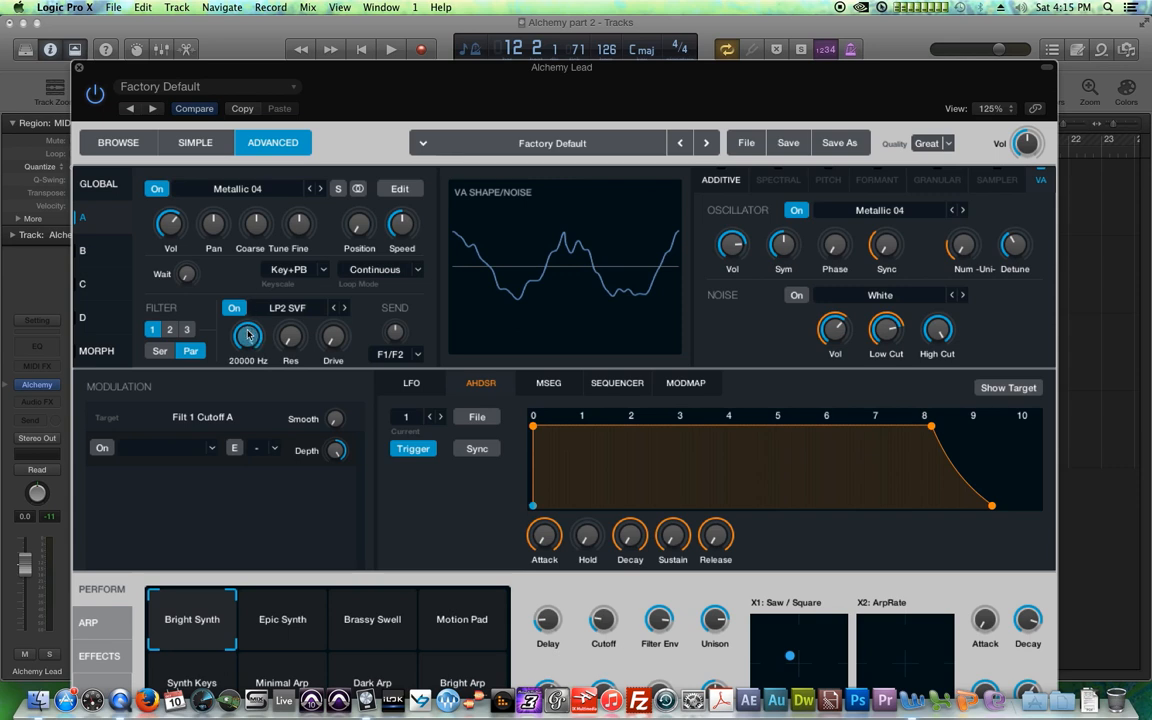
mouse_move(247, 337)
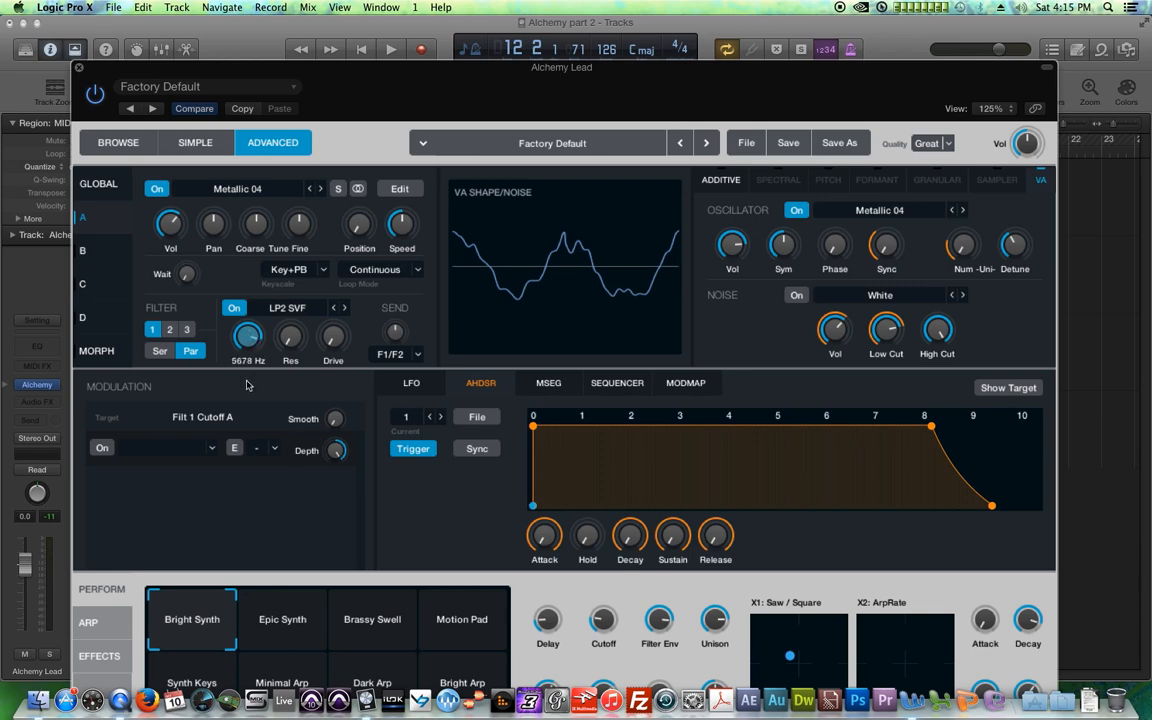
left_click_drag(247, 338, 247, 360)
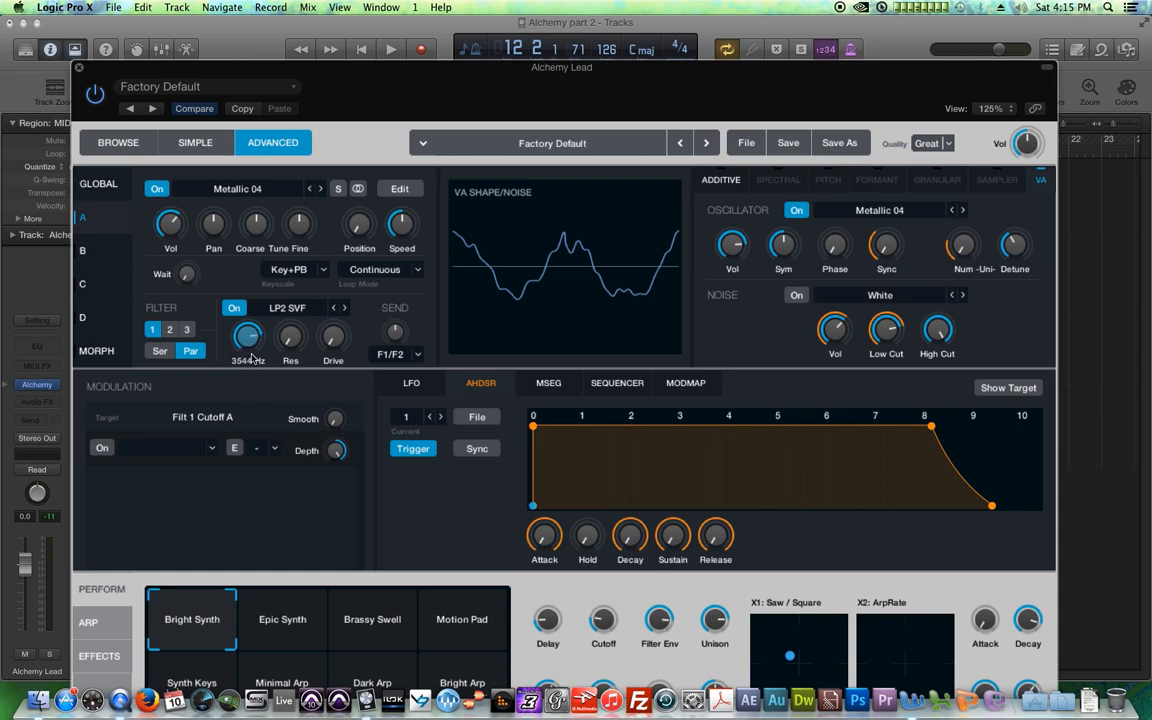
left_click_drag(247, 335, 250, 330)
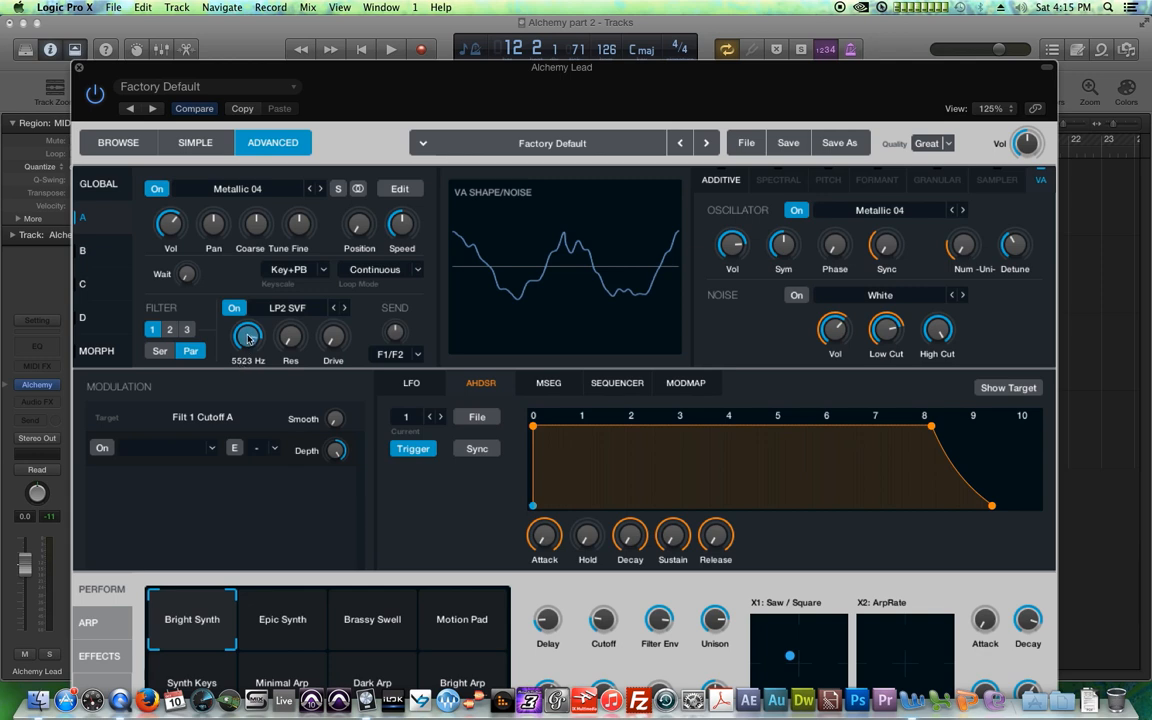
left_click_drag(248, 337, 248, 320)
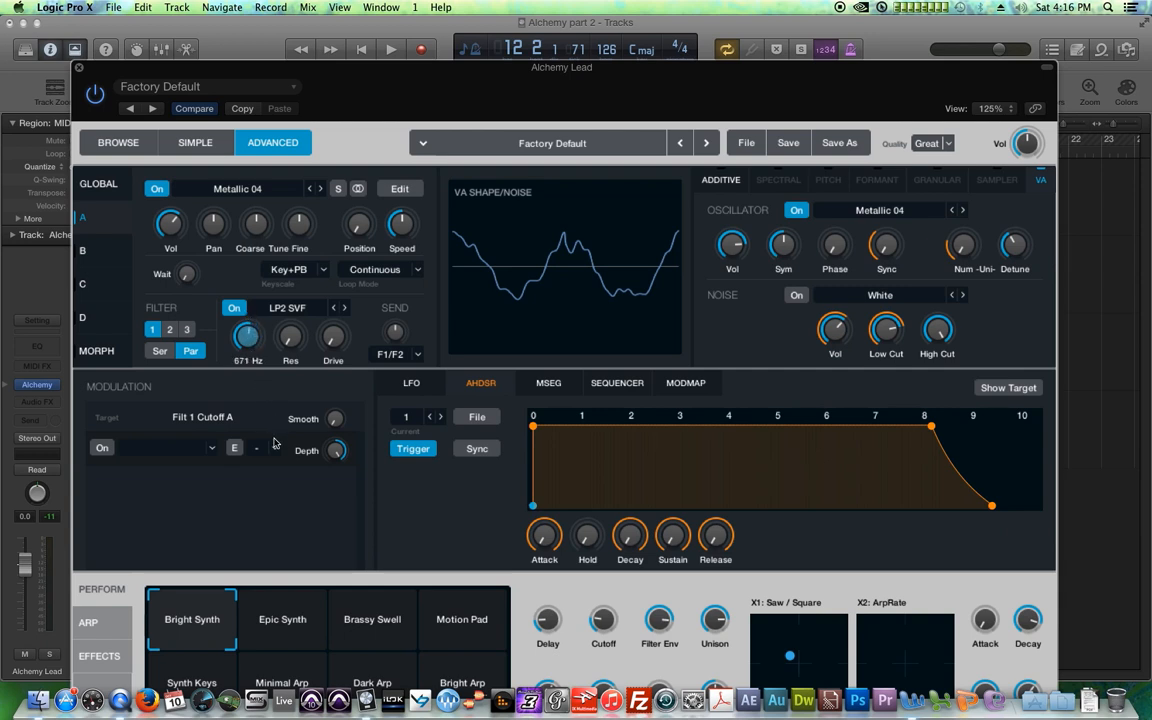
left_click_drag(248, 335, 248, 315)
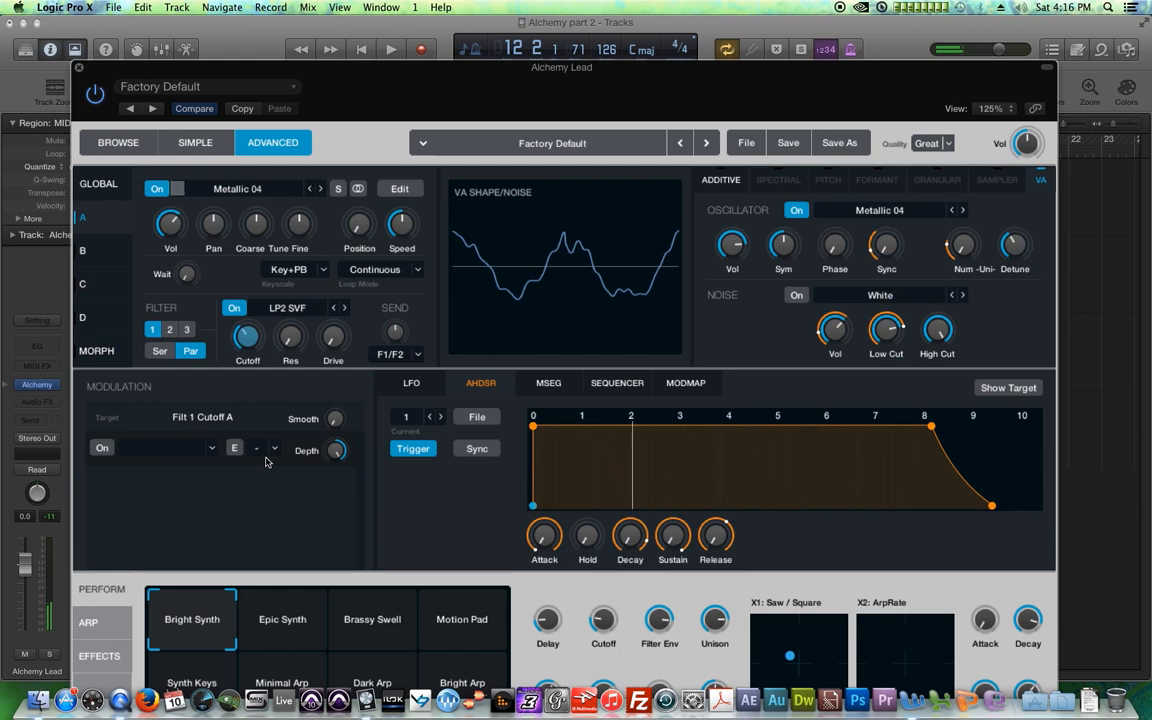
left_click_drag(247, 337, 252, 343)
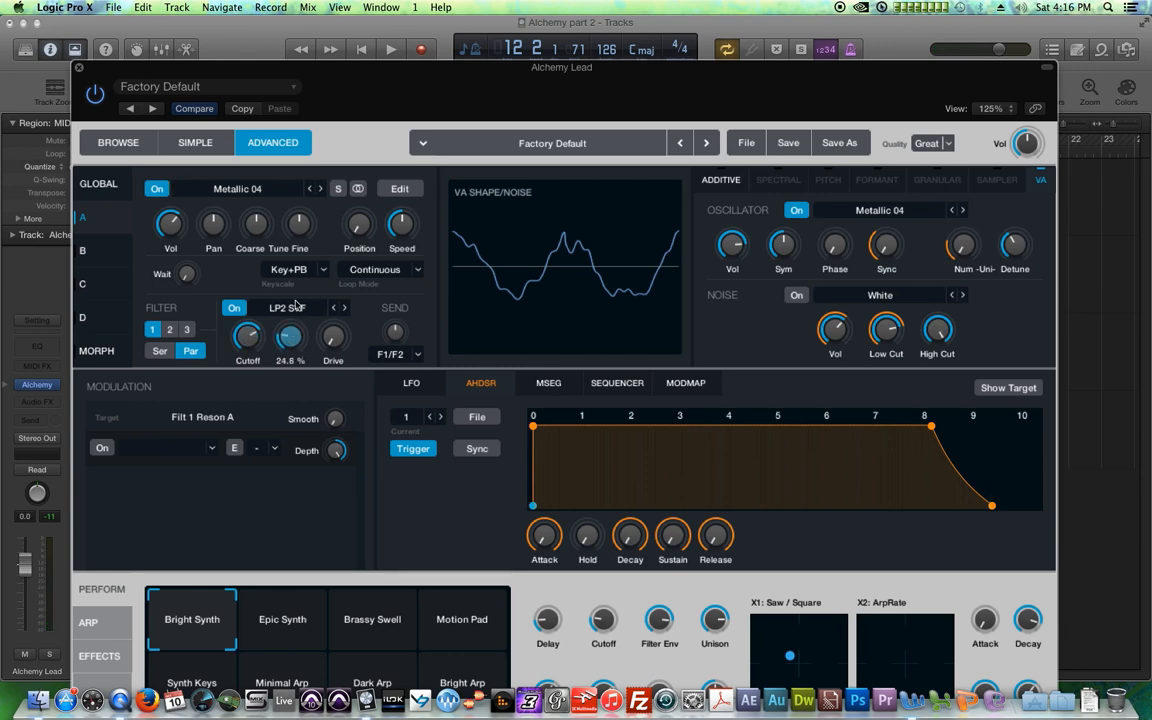
Raise filter 1 resonance to about 55% and settle the cutoff around 327 Hz
left_click_drag(289, 337, 289, 315)
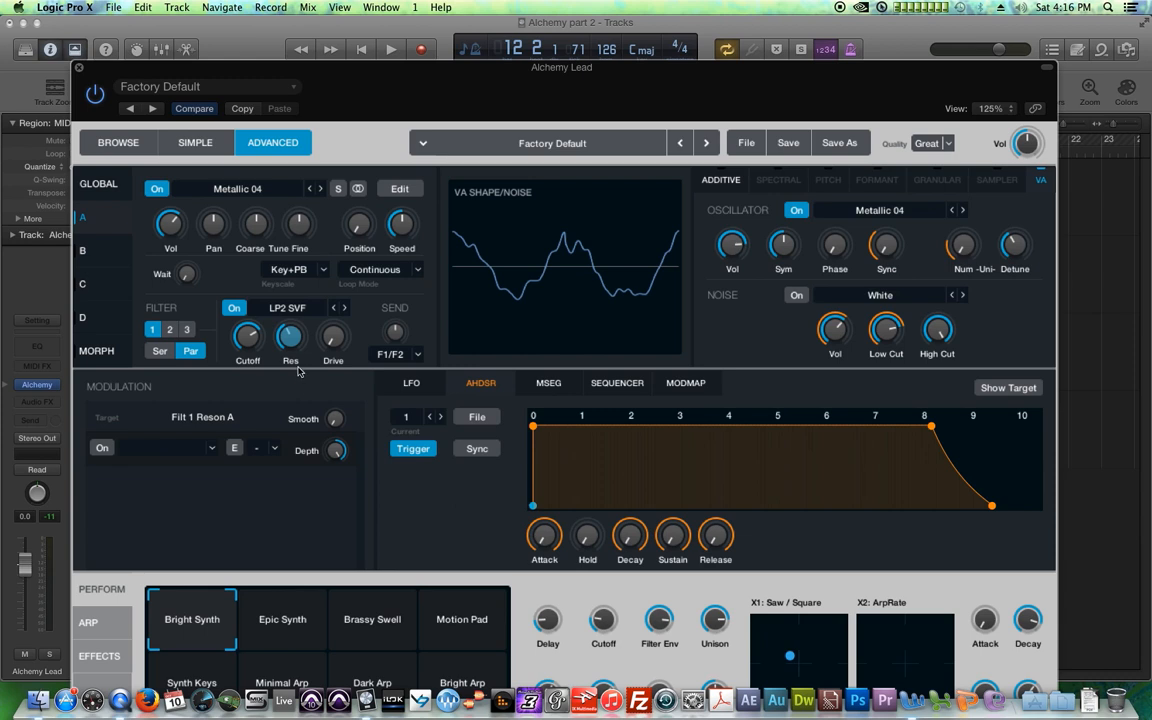
left_click_drag(290, 337, 290, 320)
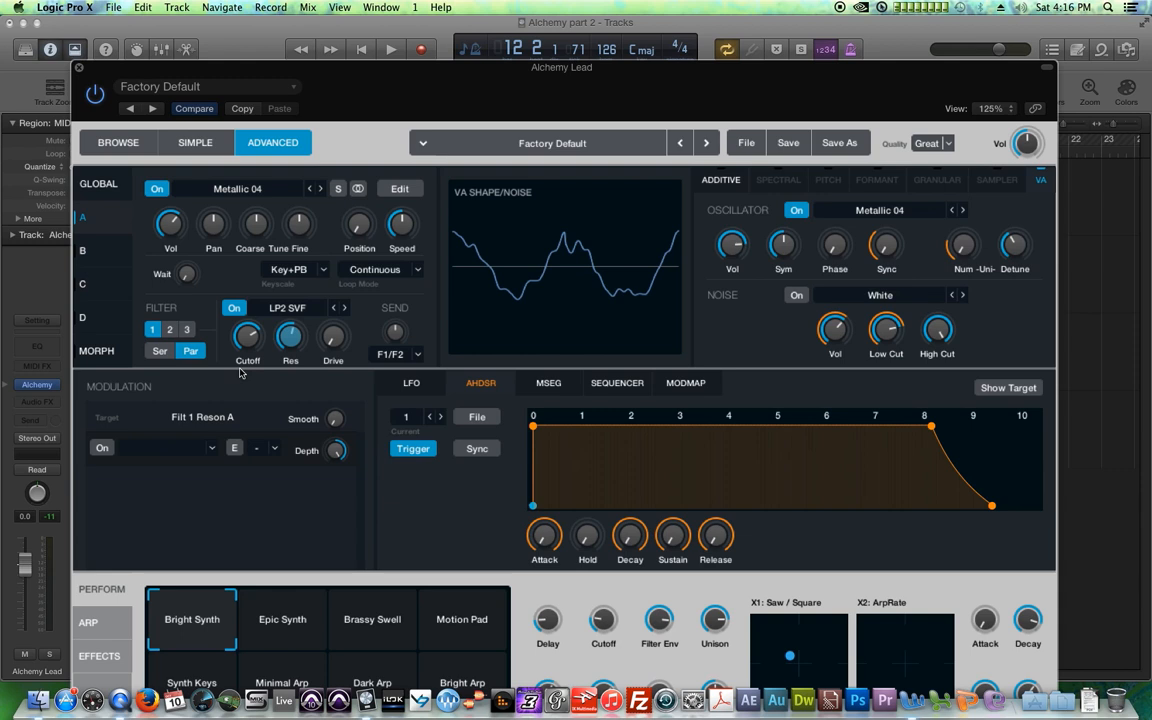
left_click_drag(247, 337, 247, 320)
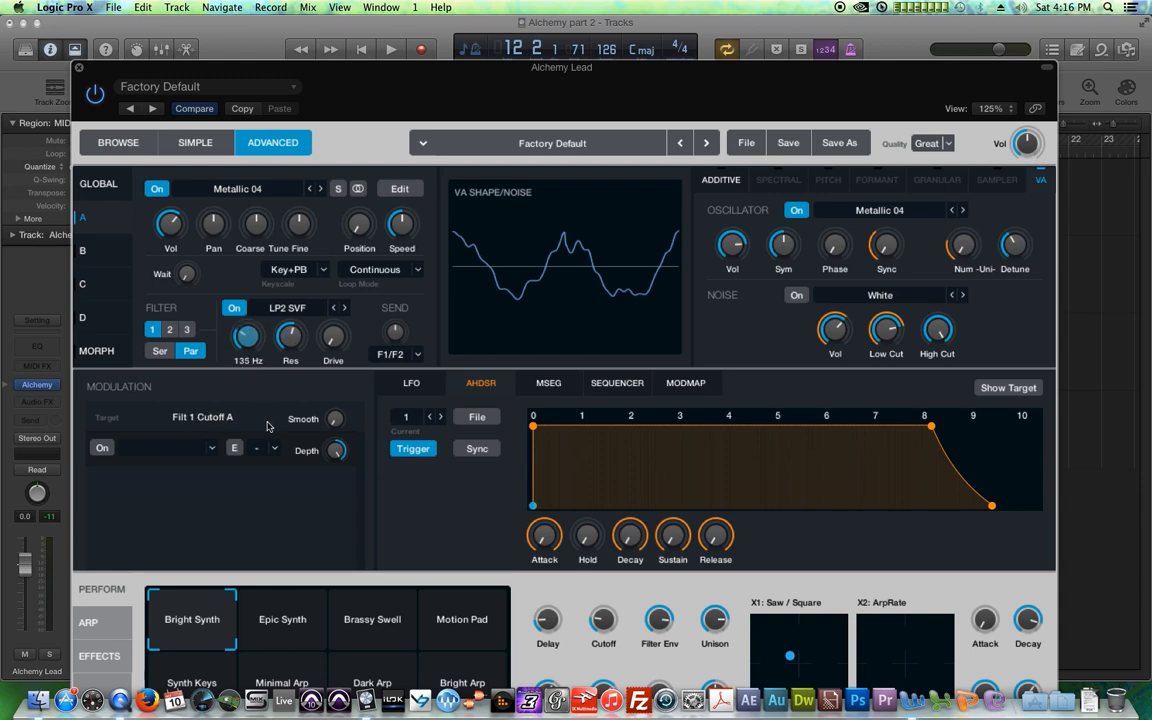
left_click_drag(247, 336, 247, 310)
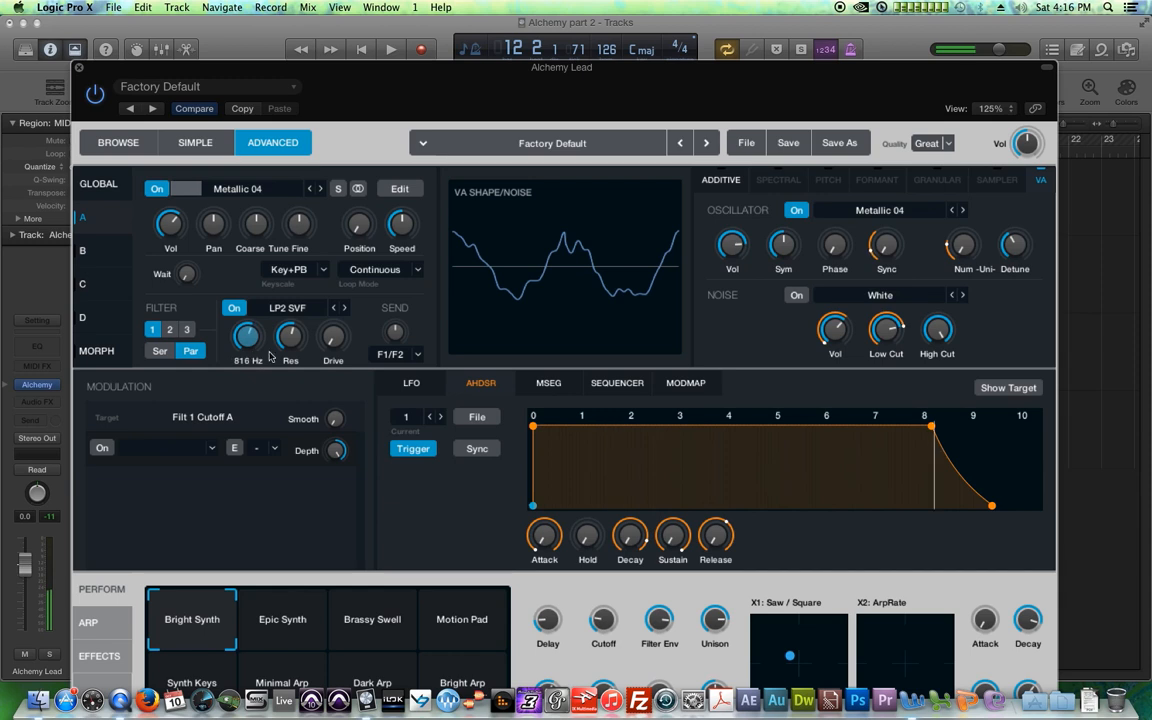
left_click_drag(290, 337, 295, 330)
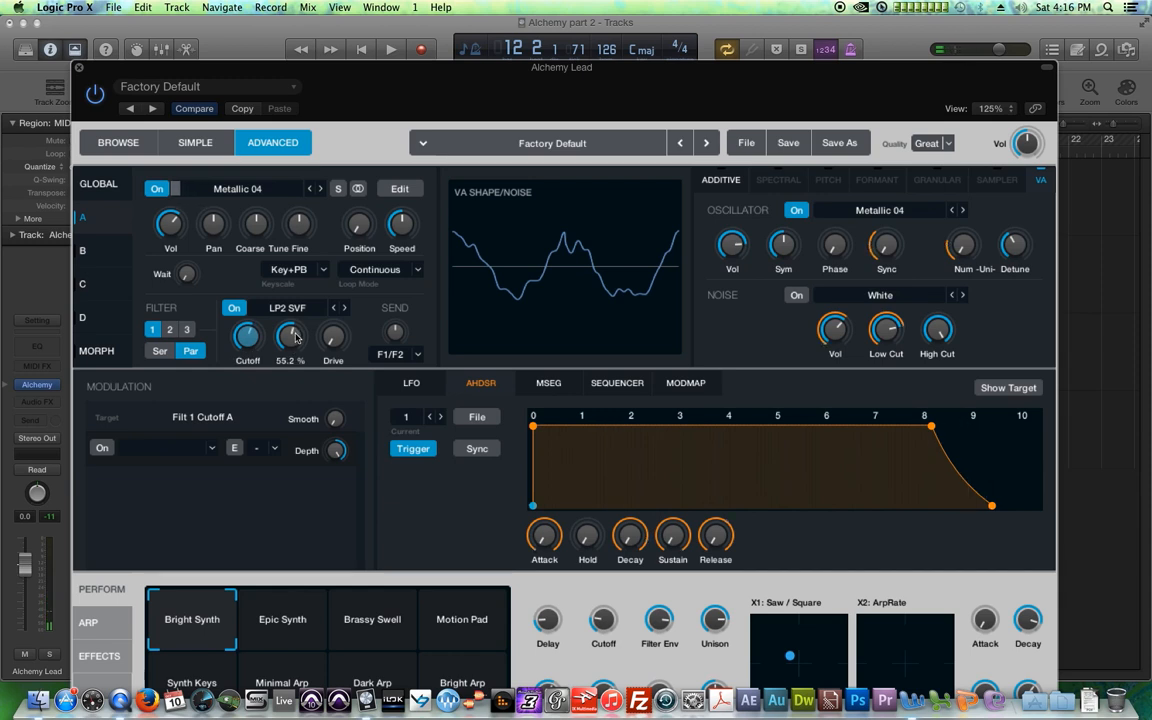
left_click_drag(291, 337, 291, 315)
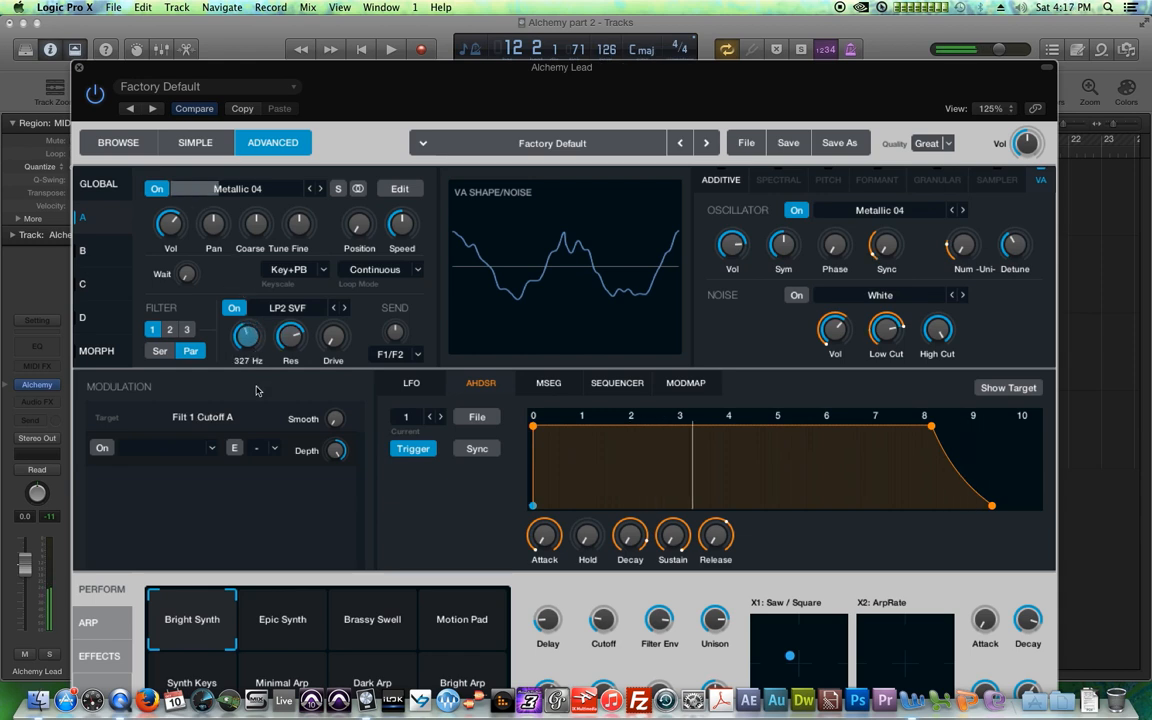
left_click_drag(247, 335, 247, 310)
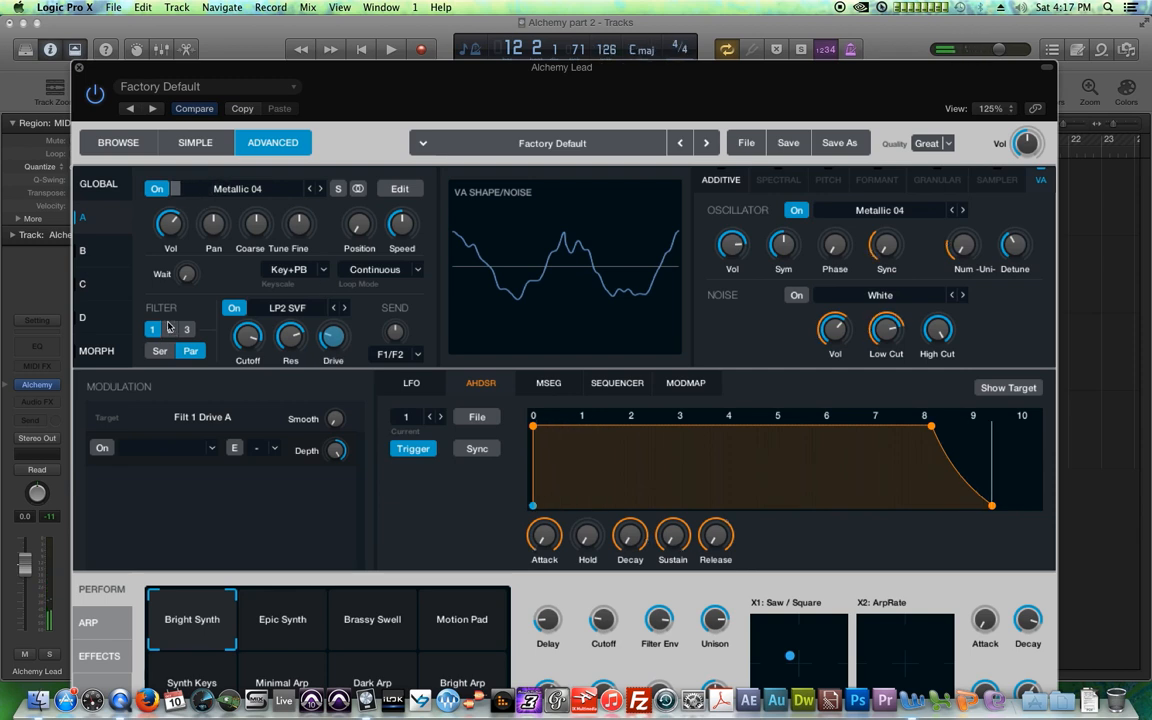
Turn on filter 2 as a Mech filter at about 75% amount
left_click(287, 307)
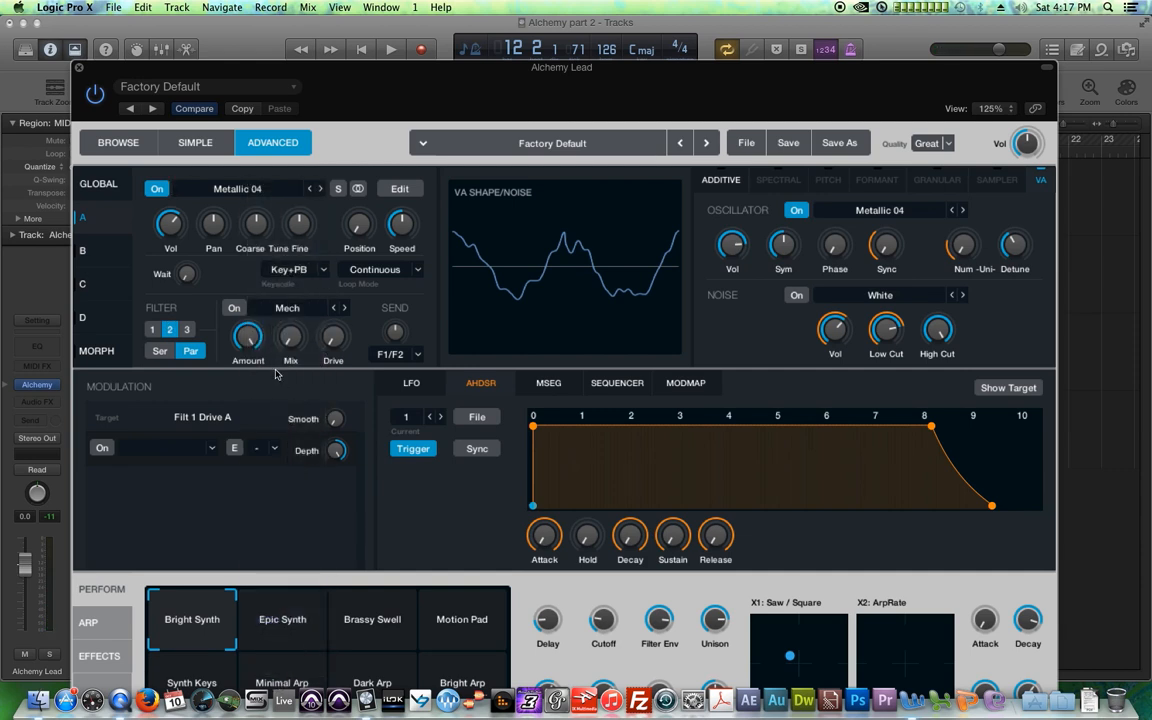
left_click(287, 307)
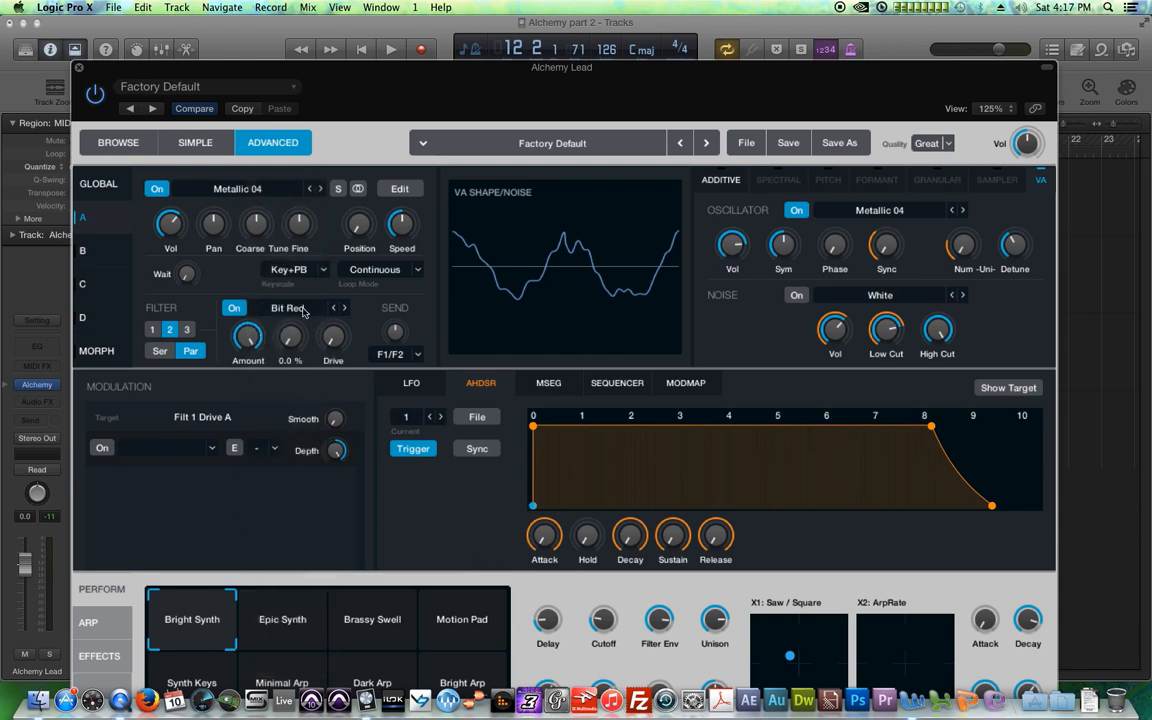
left_click(290, 307)
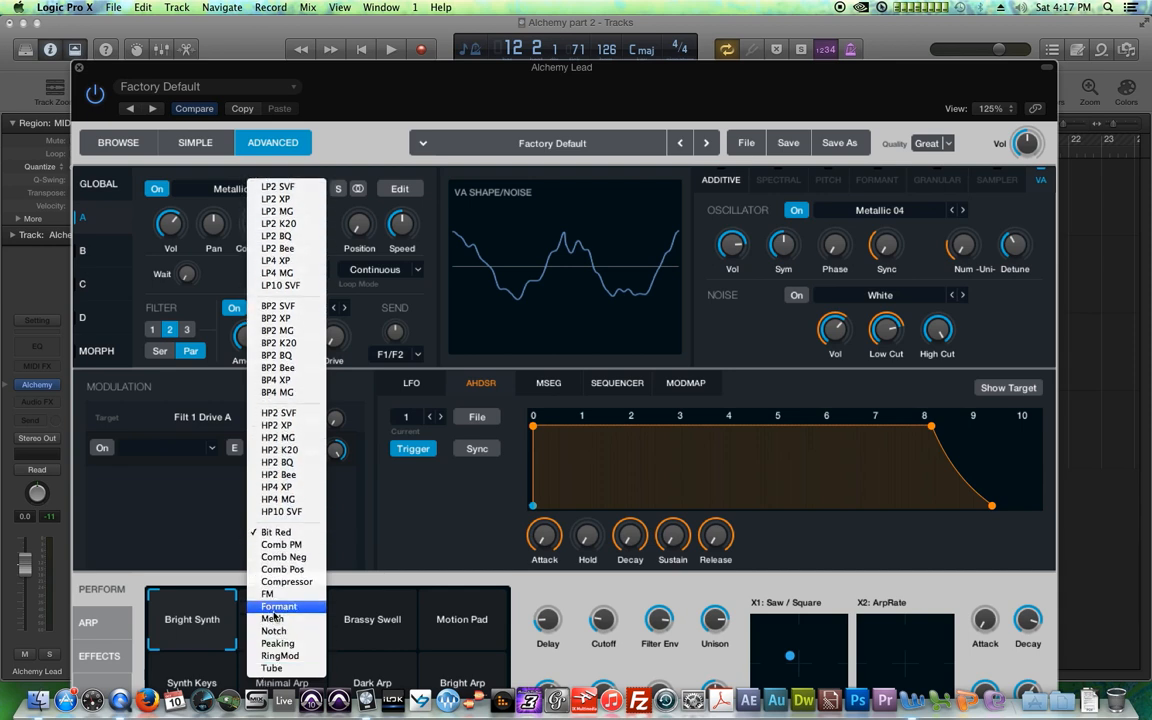
left_click(267, 594)
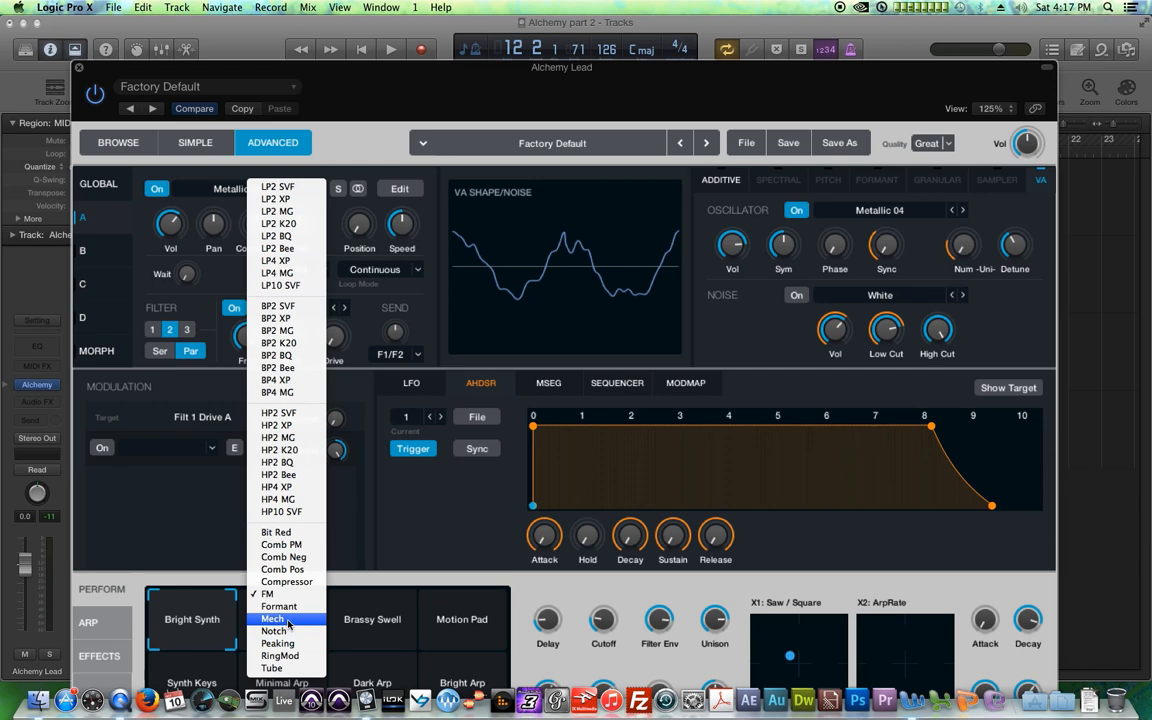
left_click(273, 618)
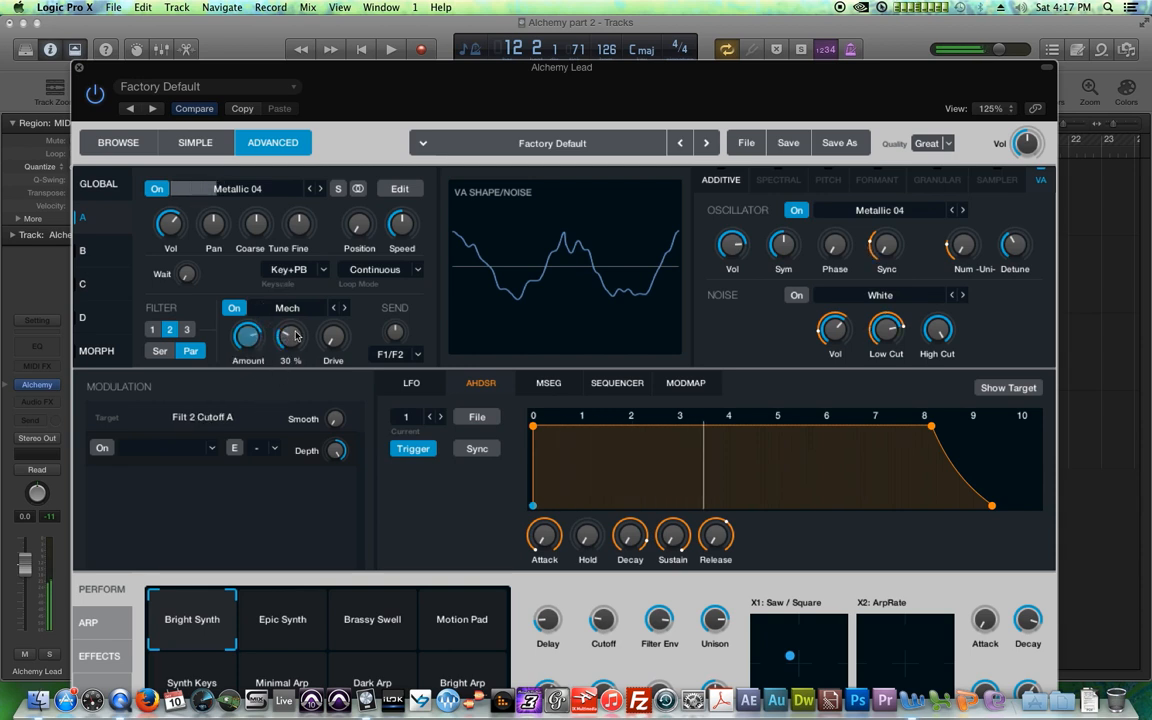
left_click(169, 329)
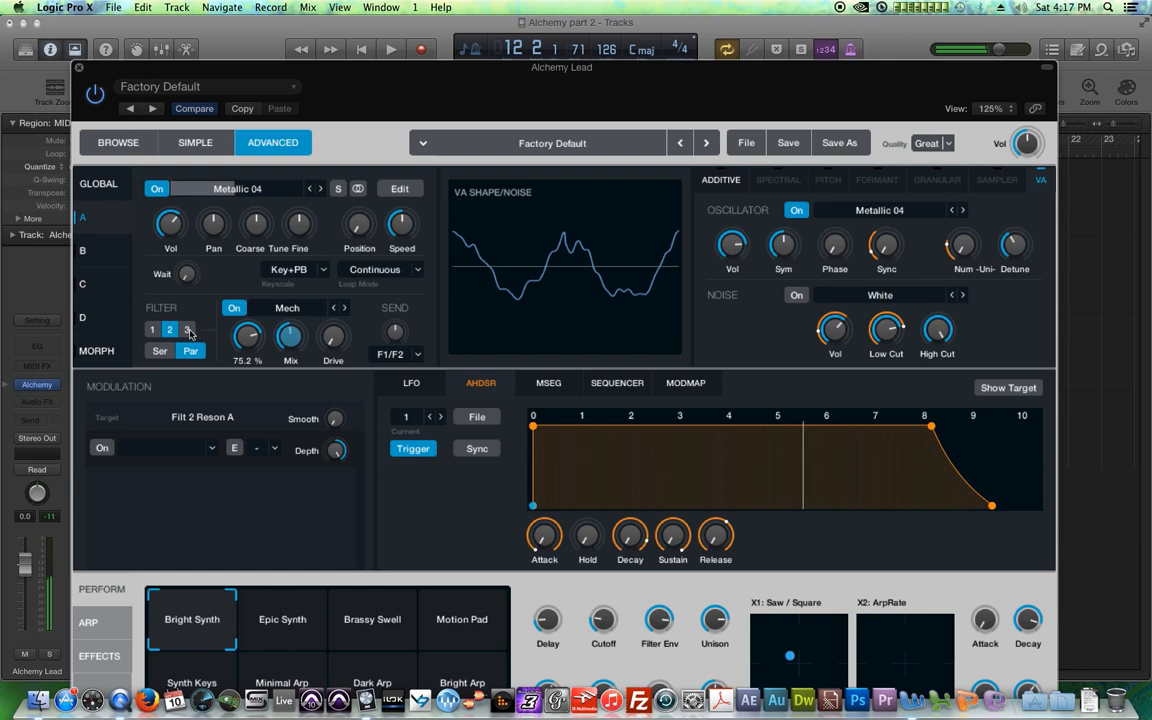
left_click(187, 329)
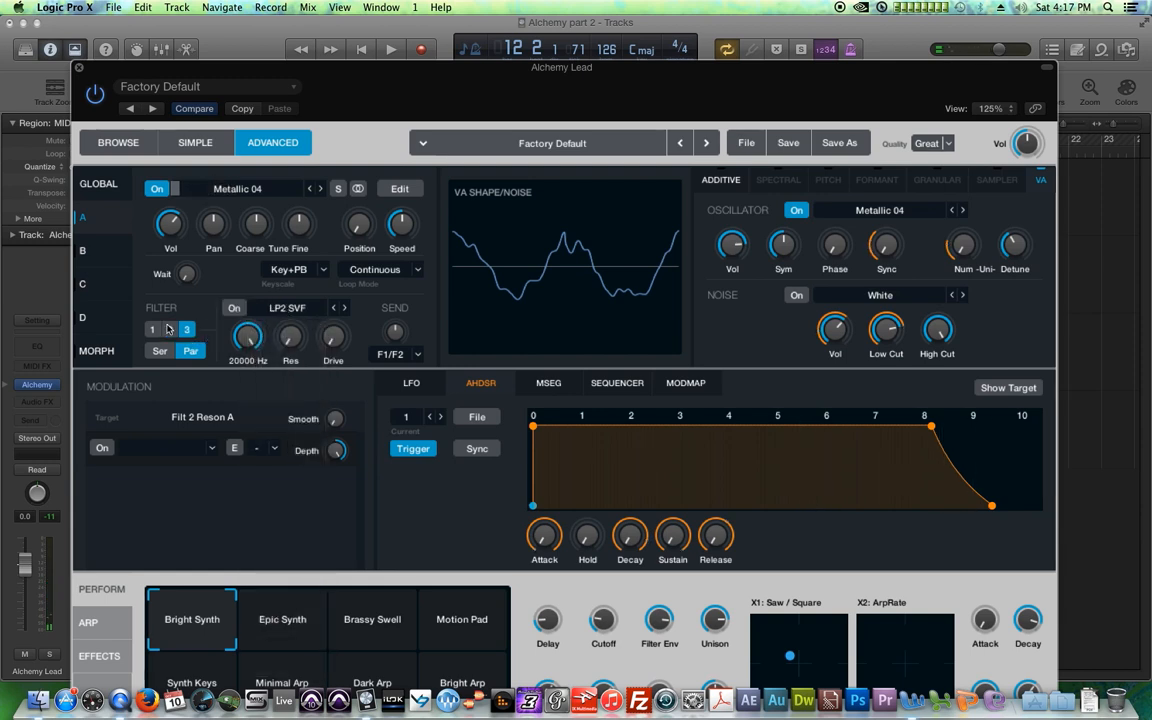
left_click(287, 307)
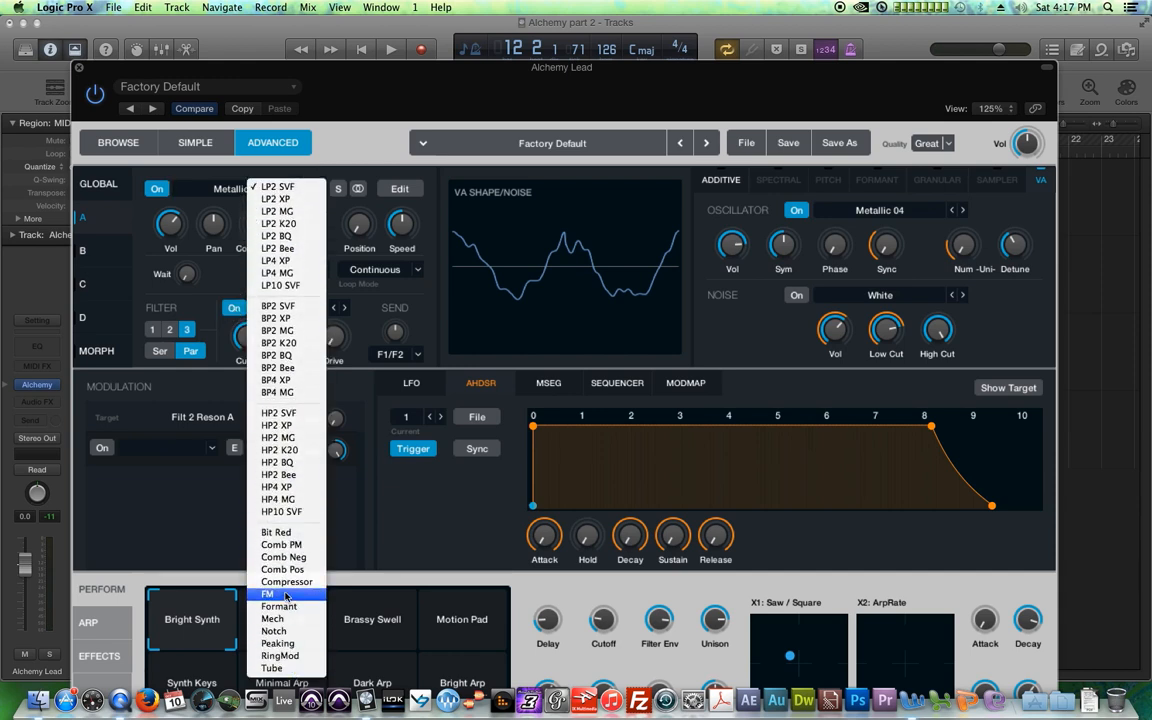
left_click(287, 581)
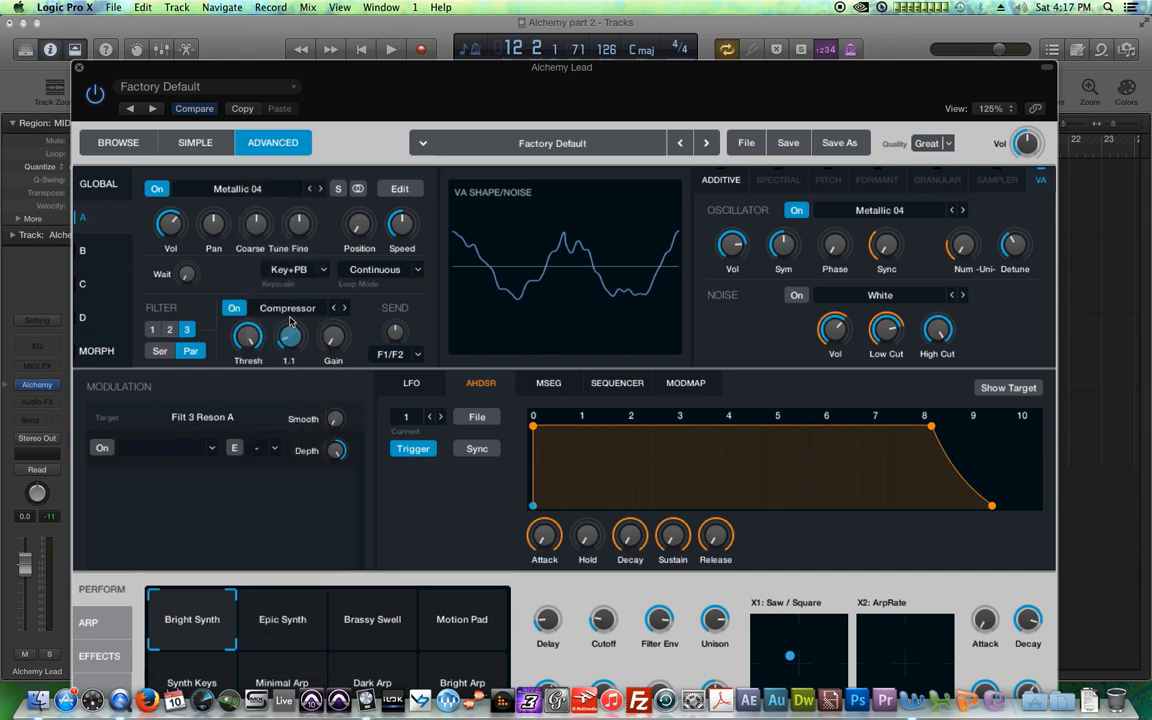
left_click_drag(289, 335, 289, 310)
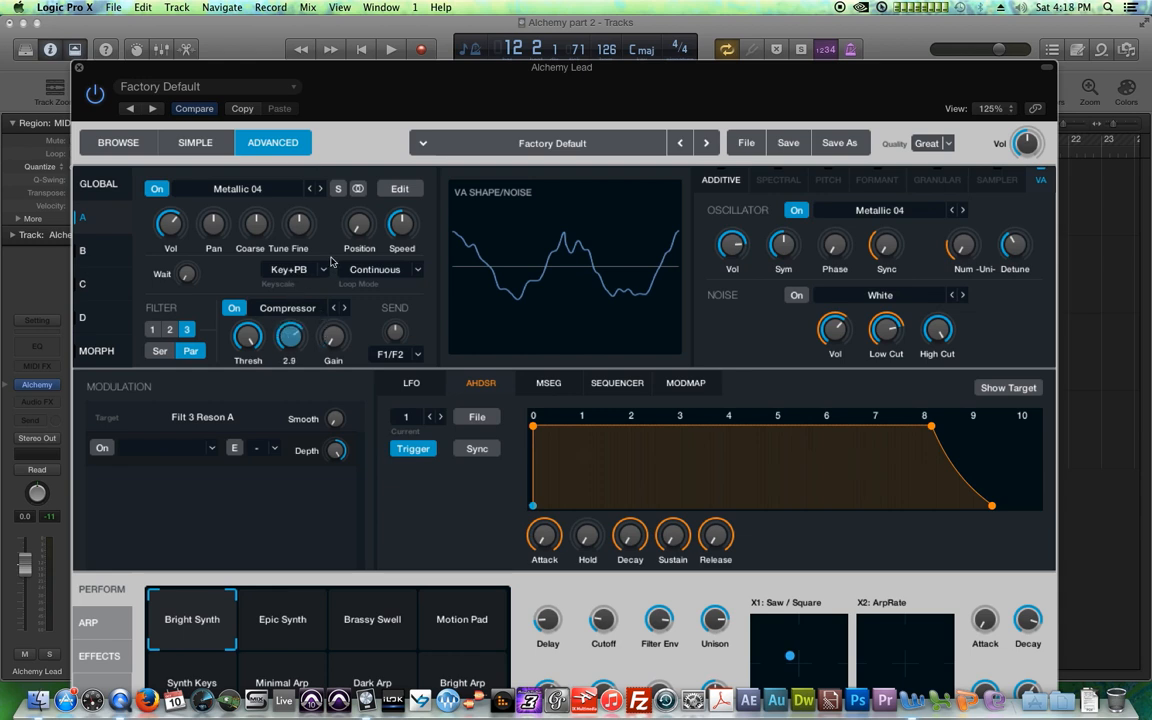
left_click_drag(289, 335, 289, 300)
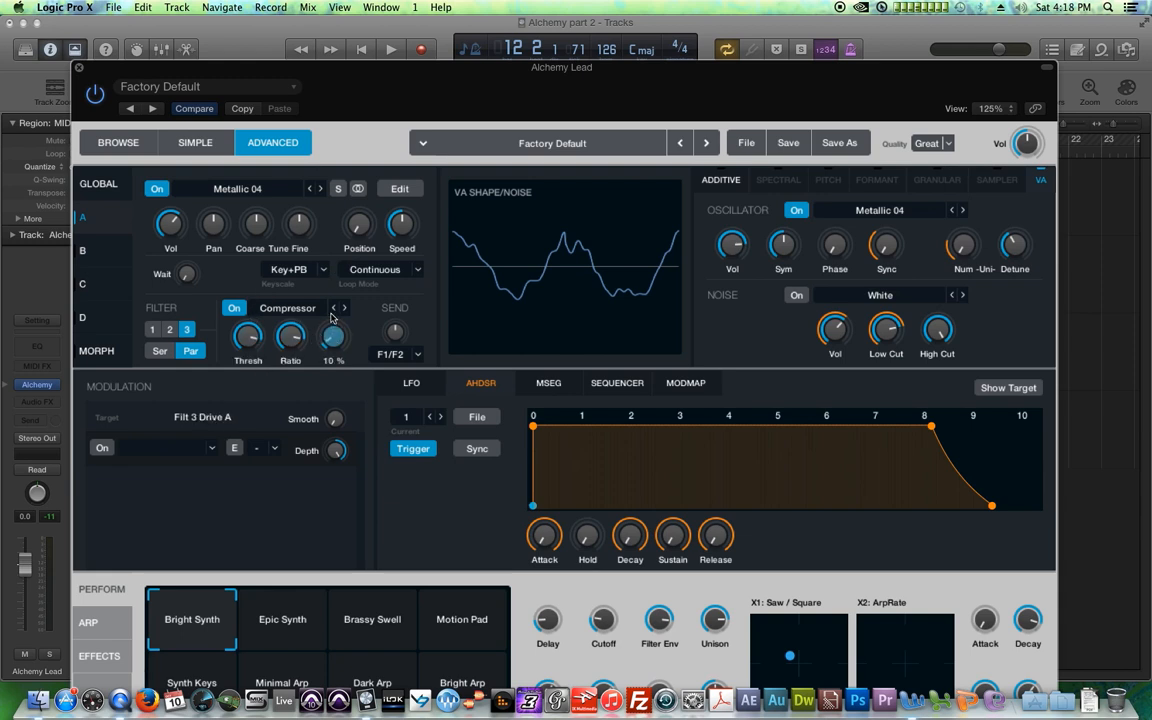
left_click_drag(333, 335, 333, 320)
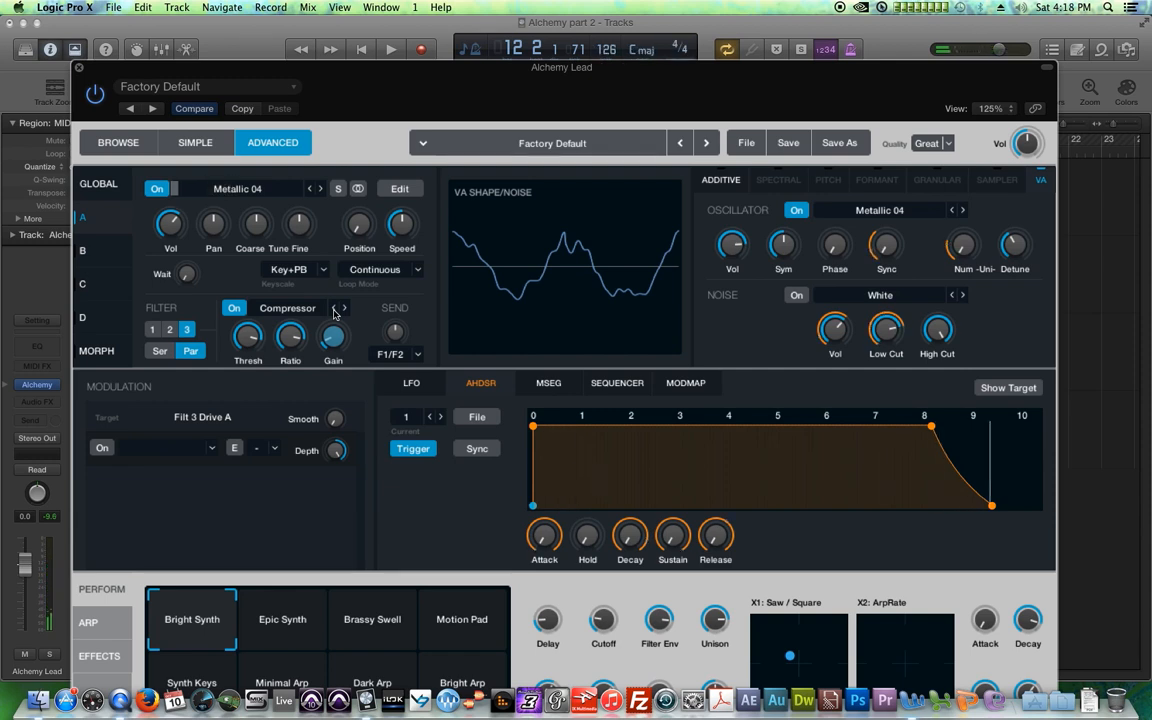
mouse_move(420, 334)
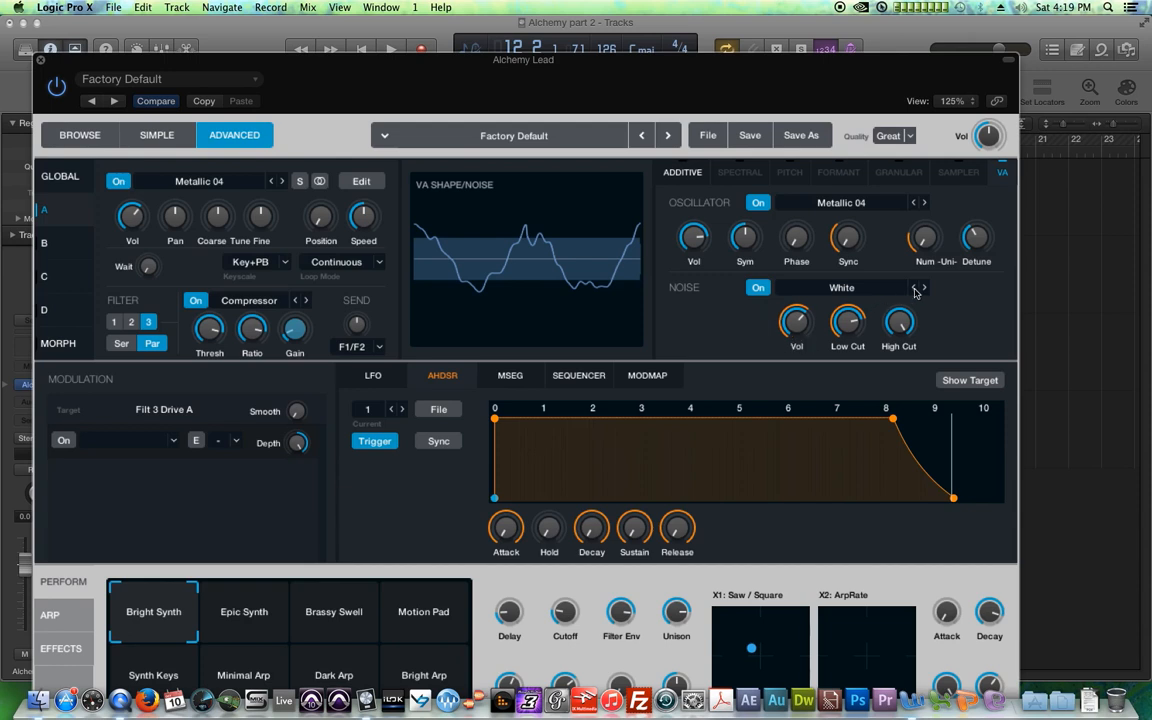
Try Pink noise, select filter slot 1, and adjust the noise layer volume
left_click(921, 288)
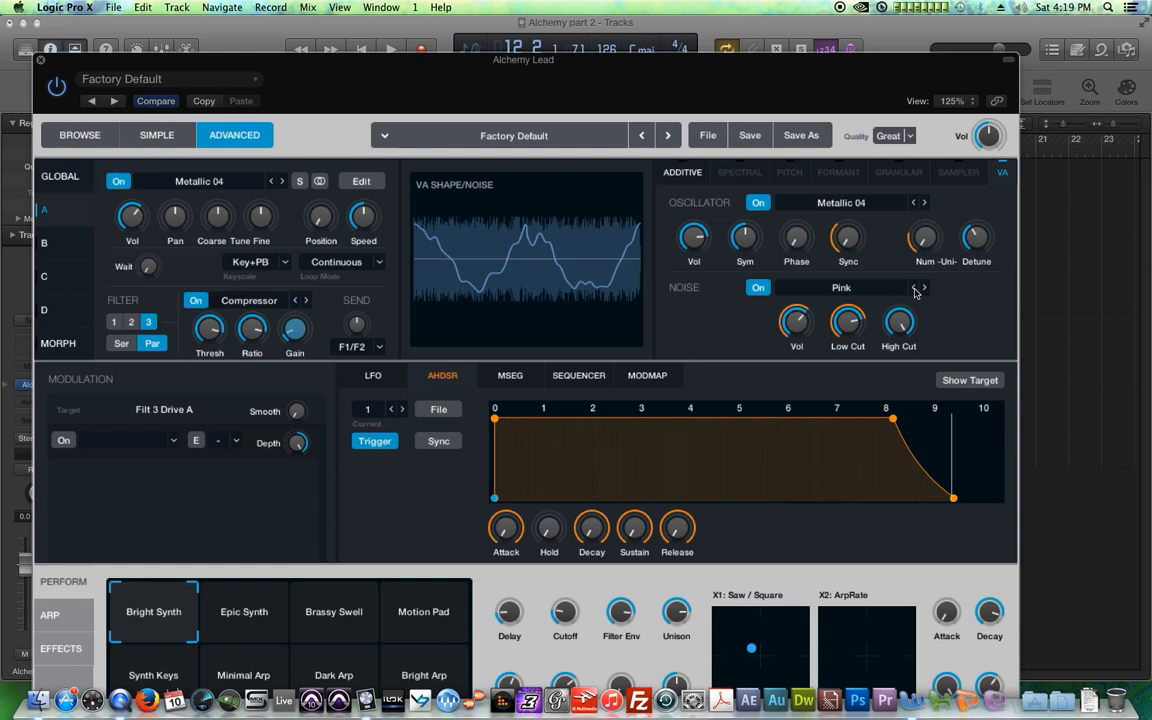
left_click(921, 288)
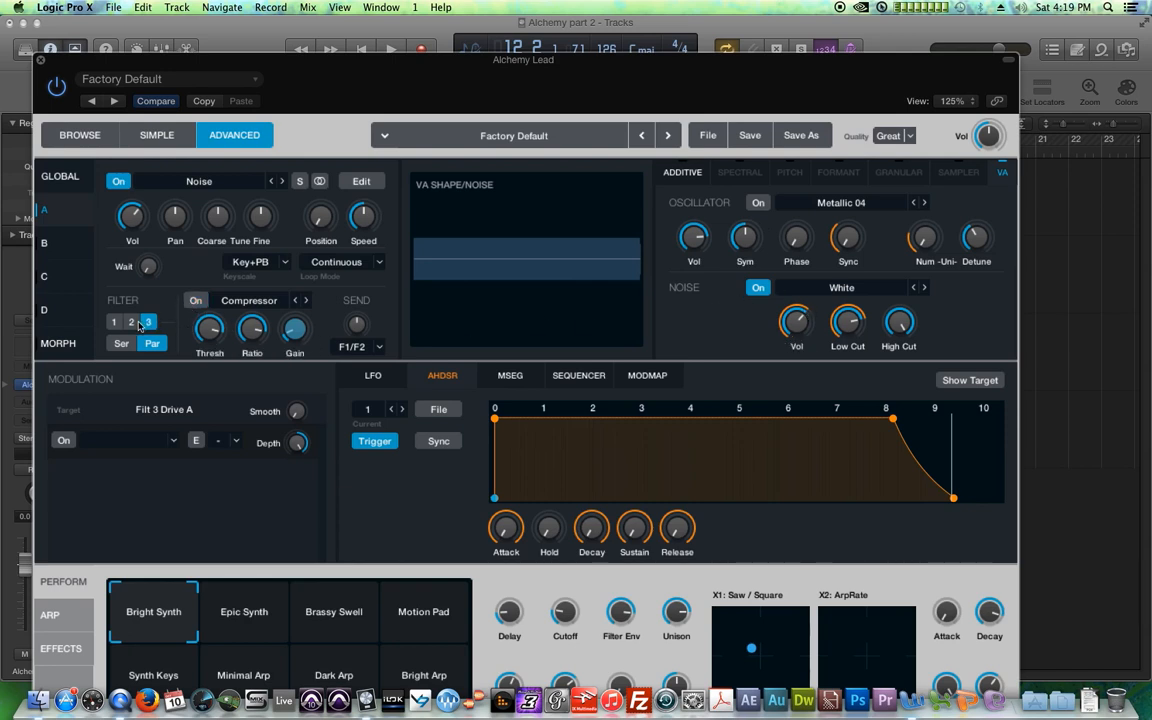
left_click(196, 300)
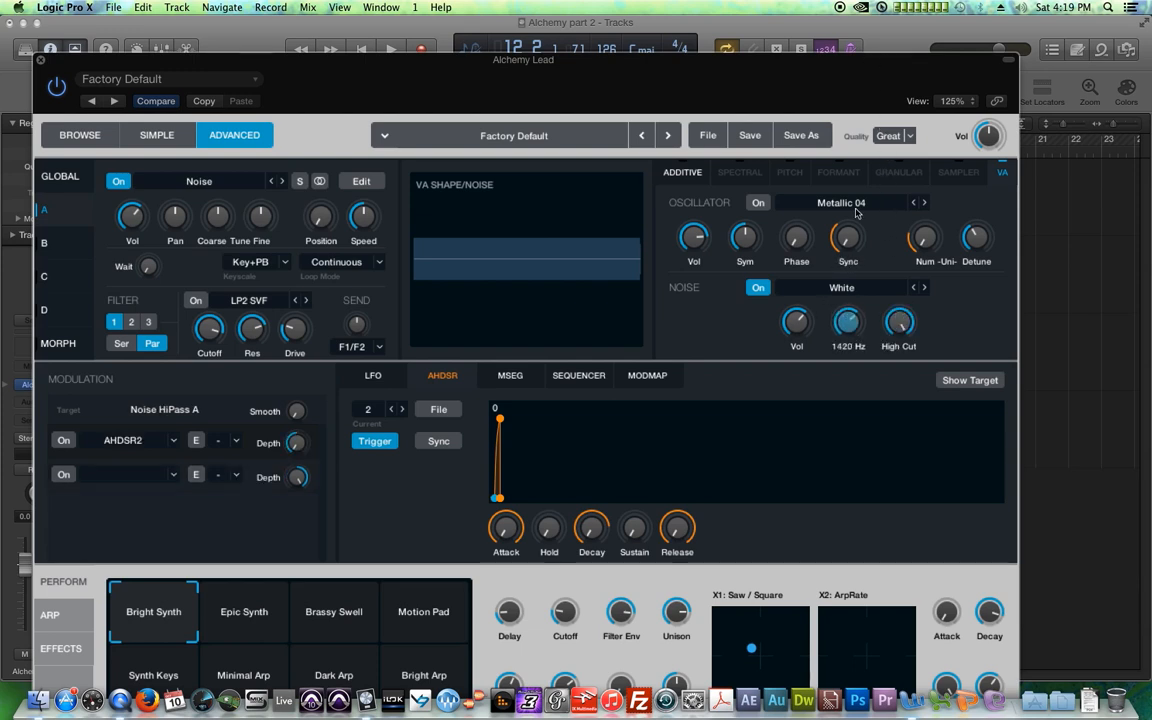
left_click_drag(847, 321, 847, 340)
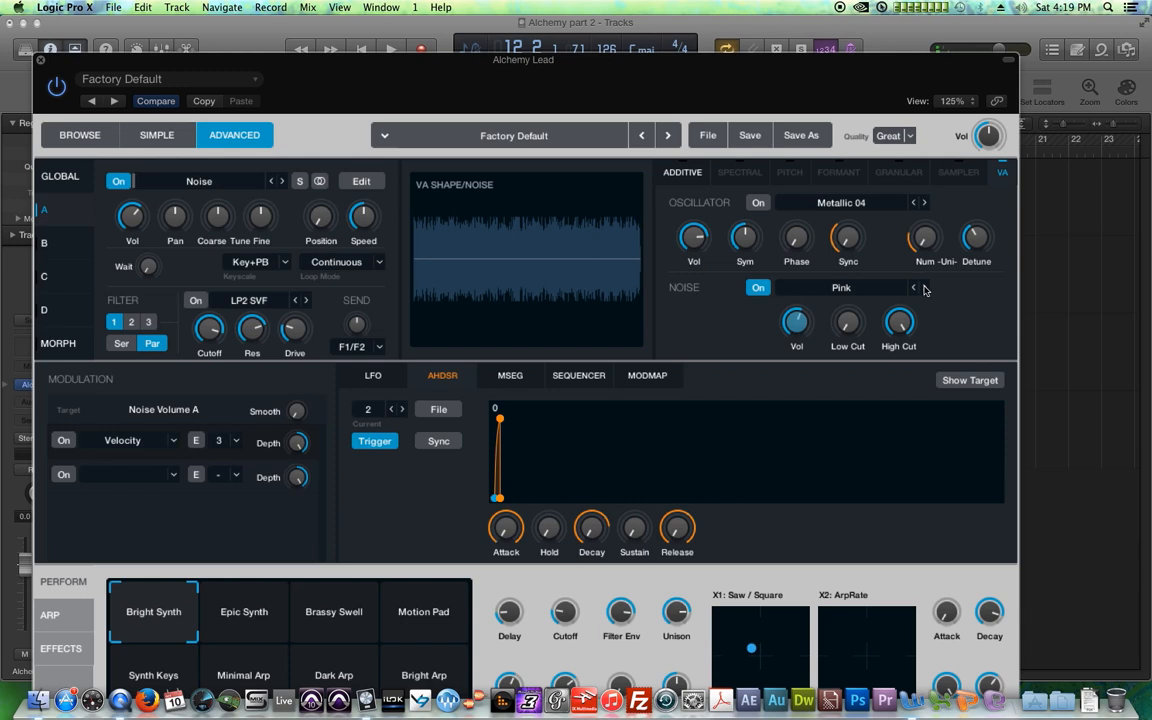
Step the noise type through Straw, Radio, Liquid, Hair, Fire, Brown and Fan
left_click(913, 287)
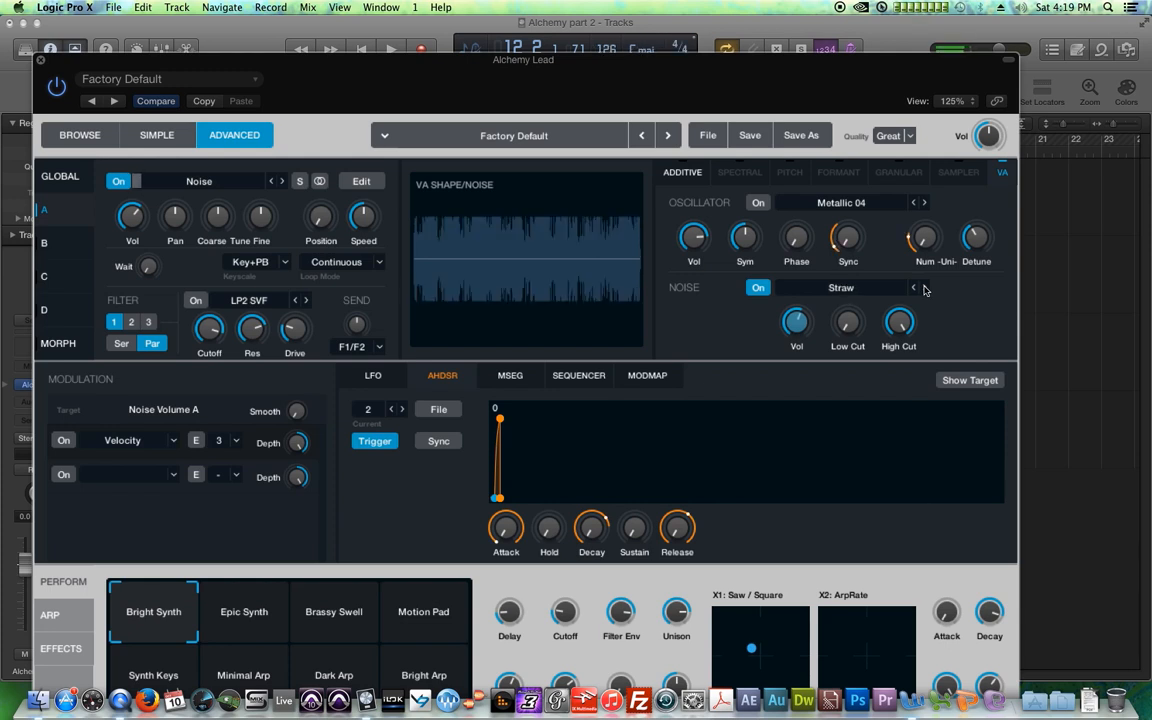
mouse_move(920, 291)
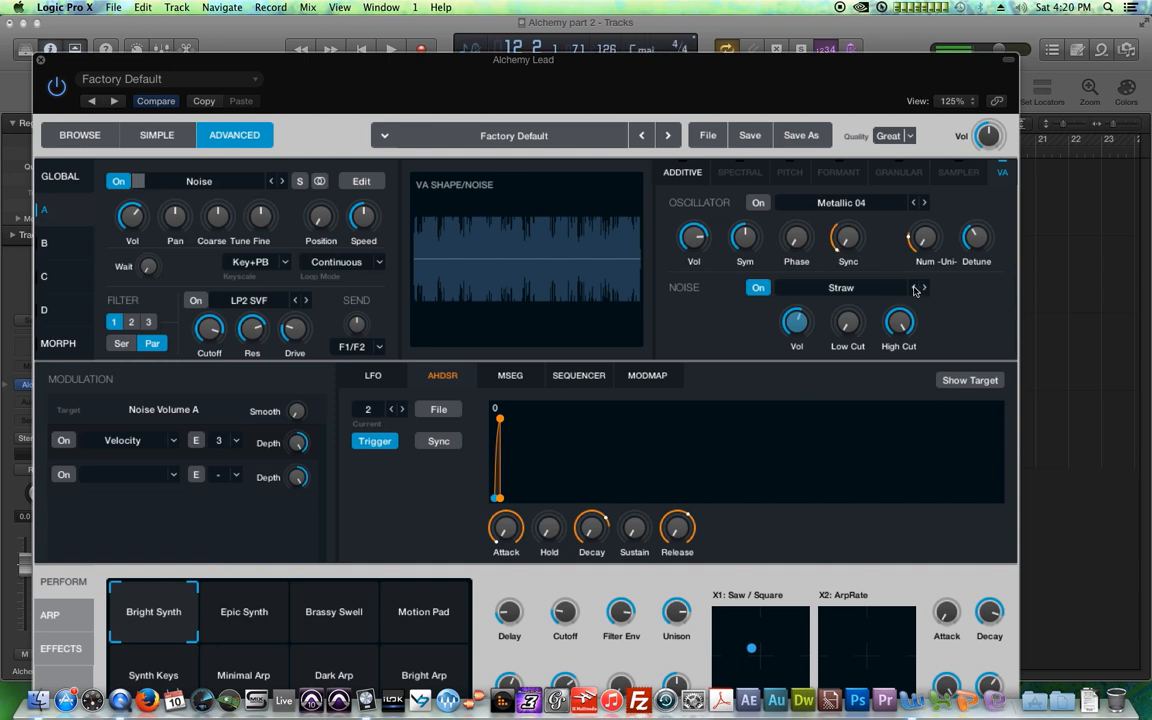
left_click(922, 288)
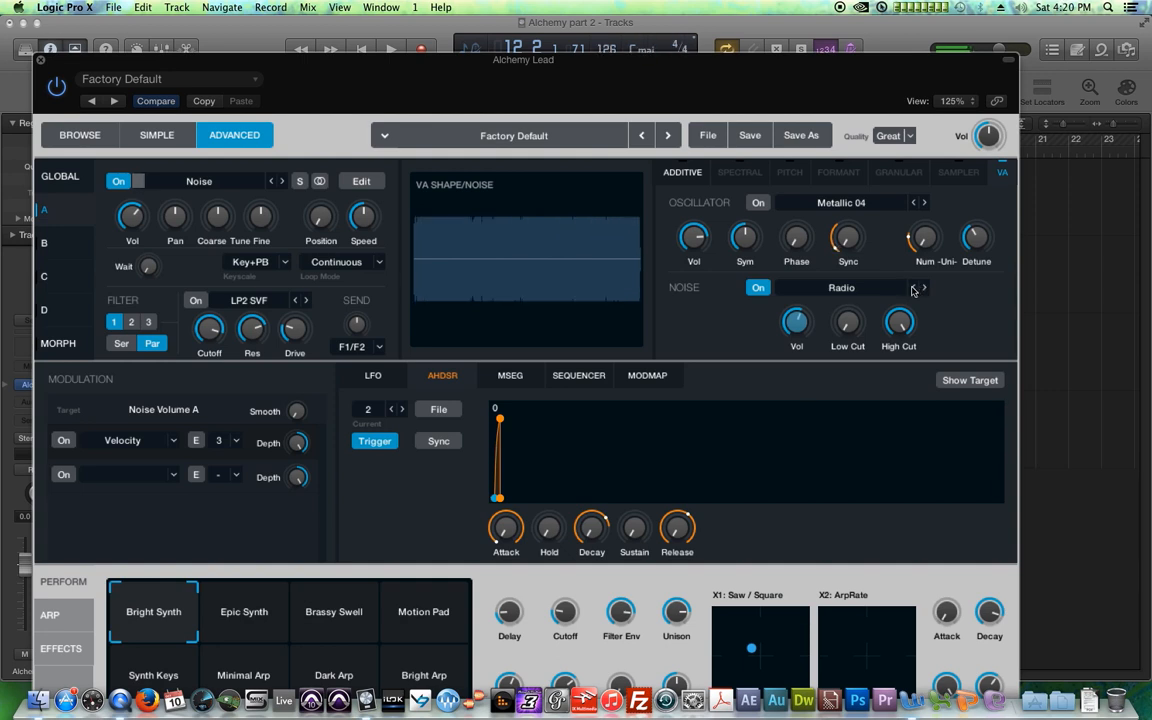
left_click(923, 288)
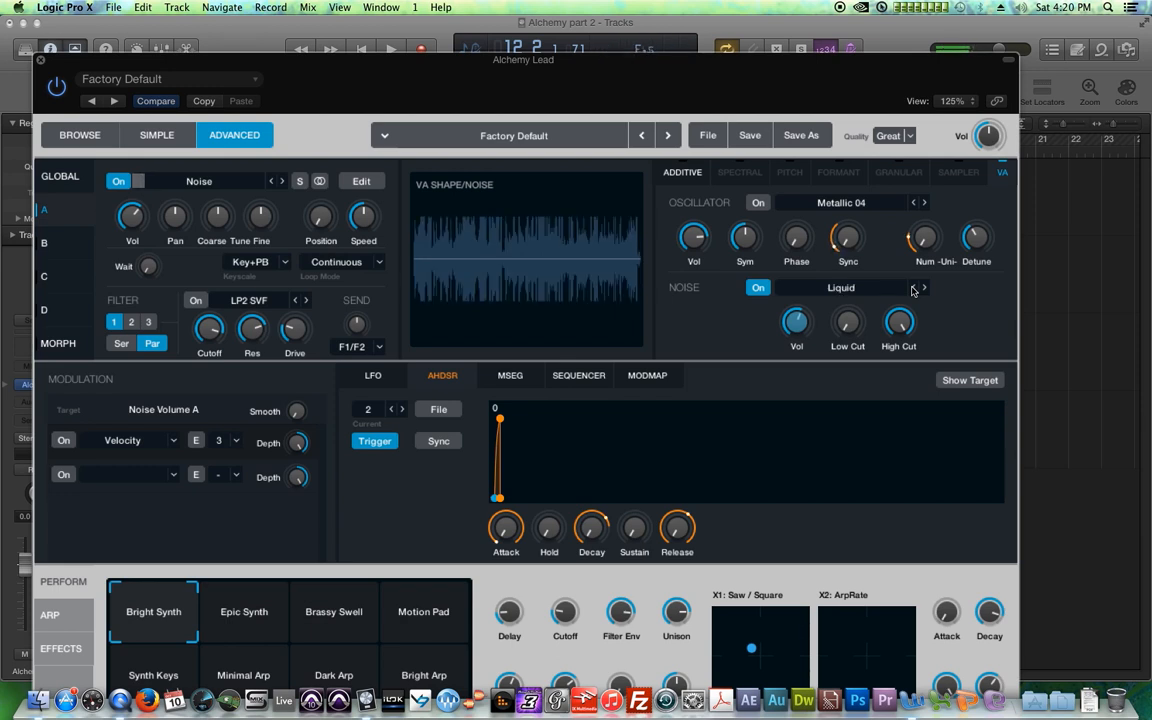
left_click(922, 288)
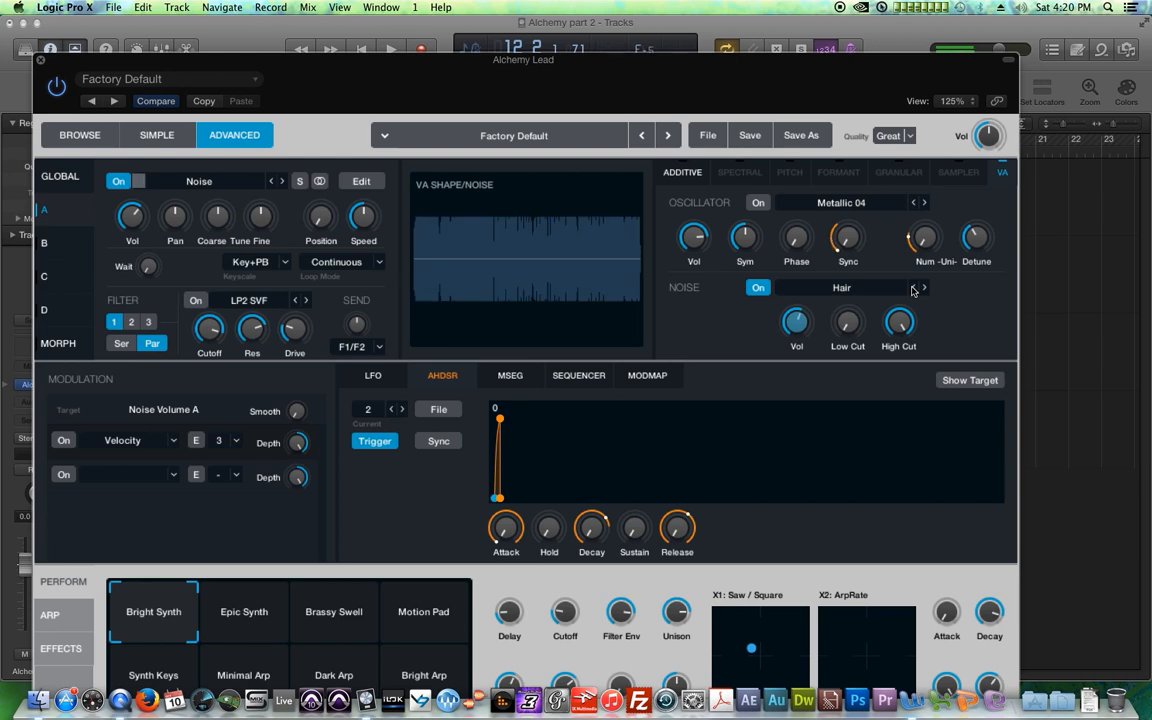
left_click(924, 288)
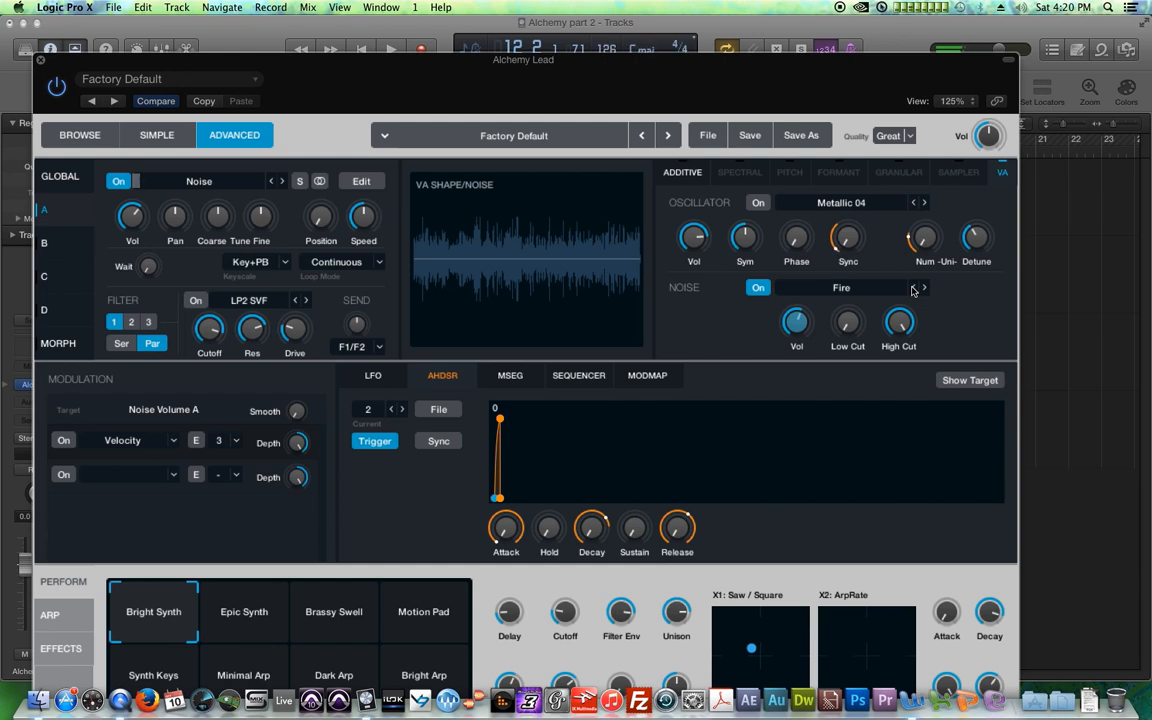
left_click(922, 287)
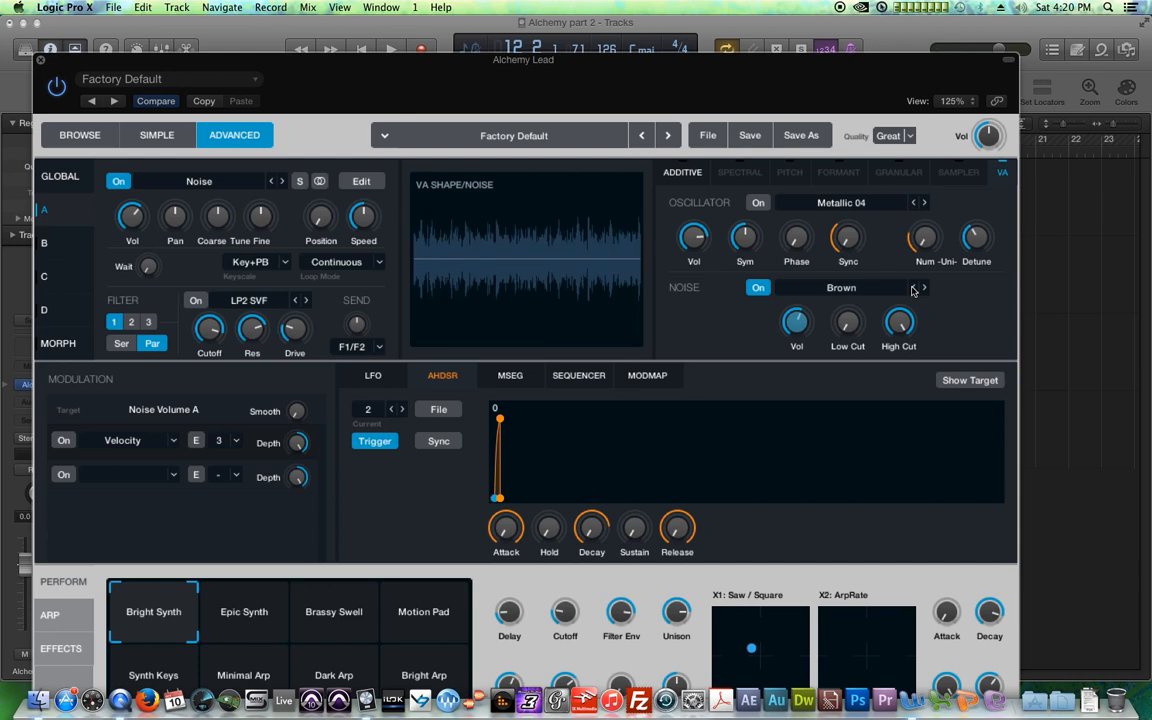
left_click(922, 288)
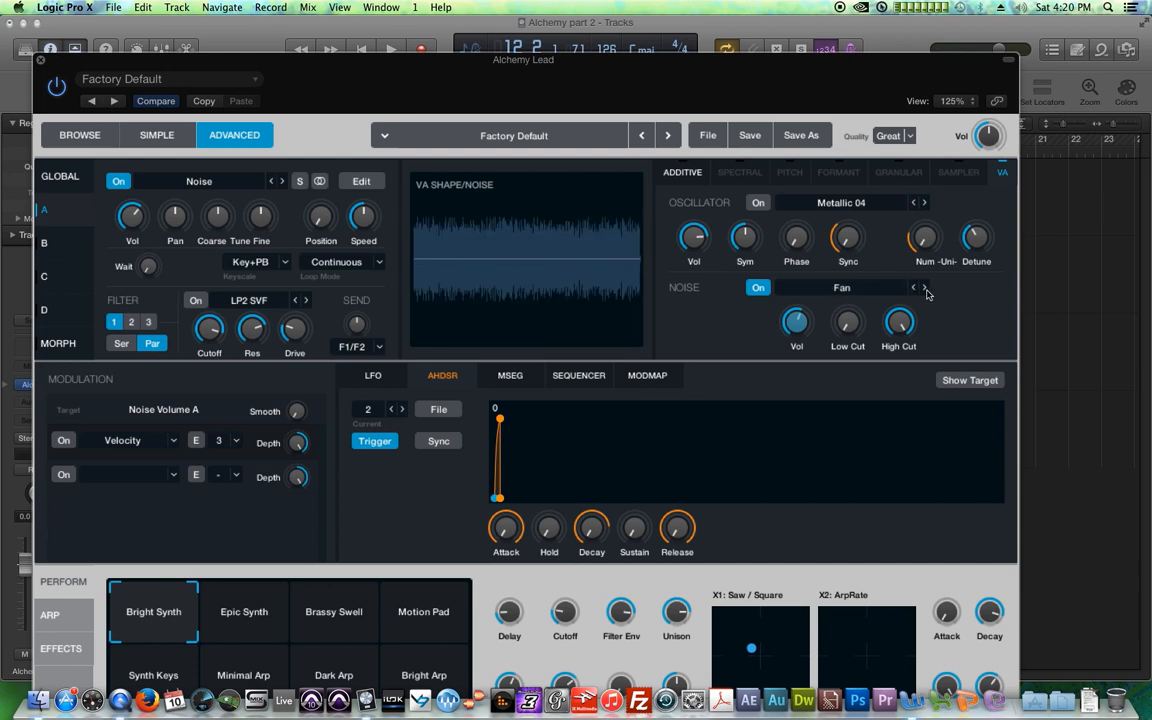
left_click(924, 287)
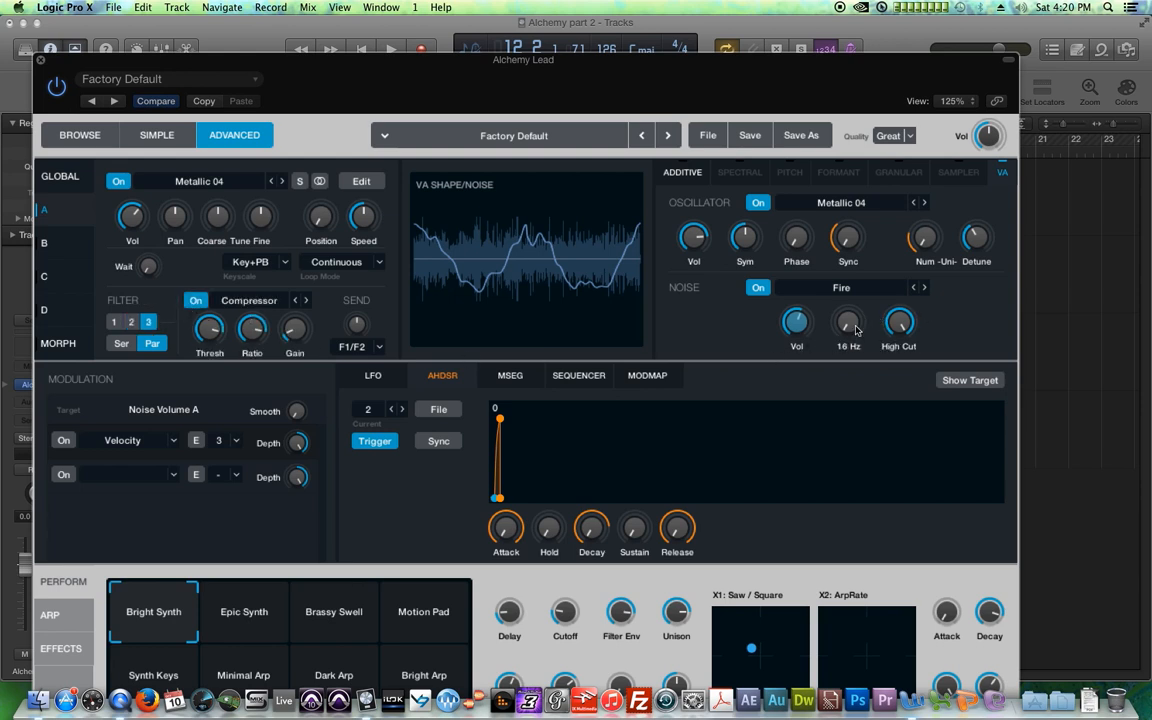
Drag the Fire noise low cut down to 16 Hz
left_click_drag(846, 323, 855, 305)
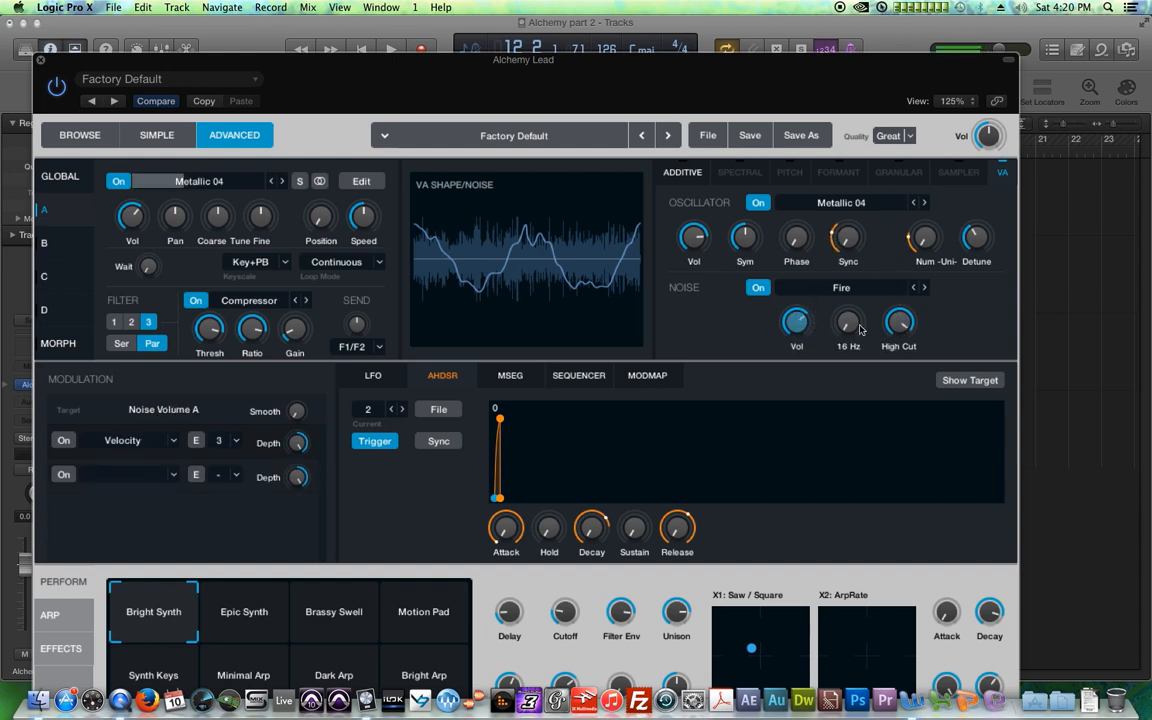
left_click_drag(848, 325, 848, 315)
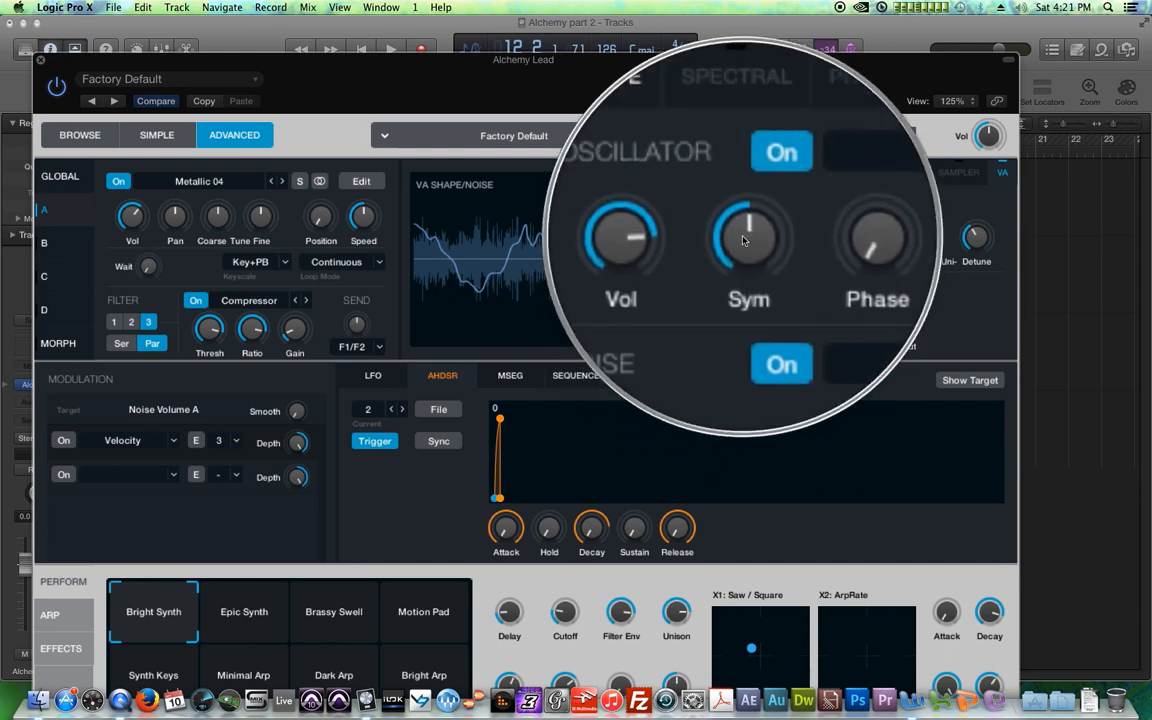
Adjust the VA oscillator's Sym knob so symmetry reads around 0 %
left_click(748, 237)
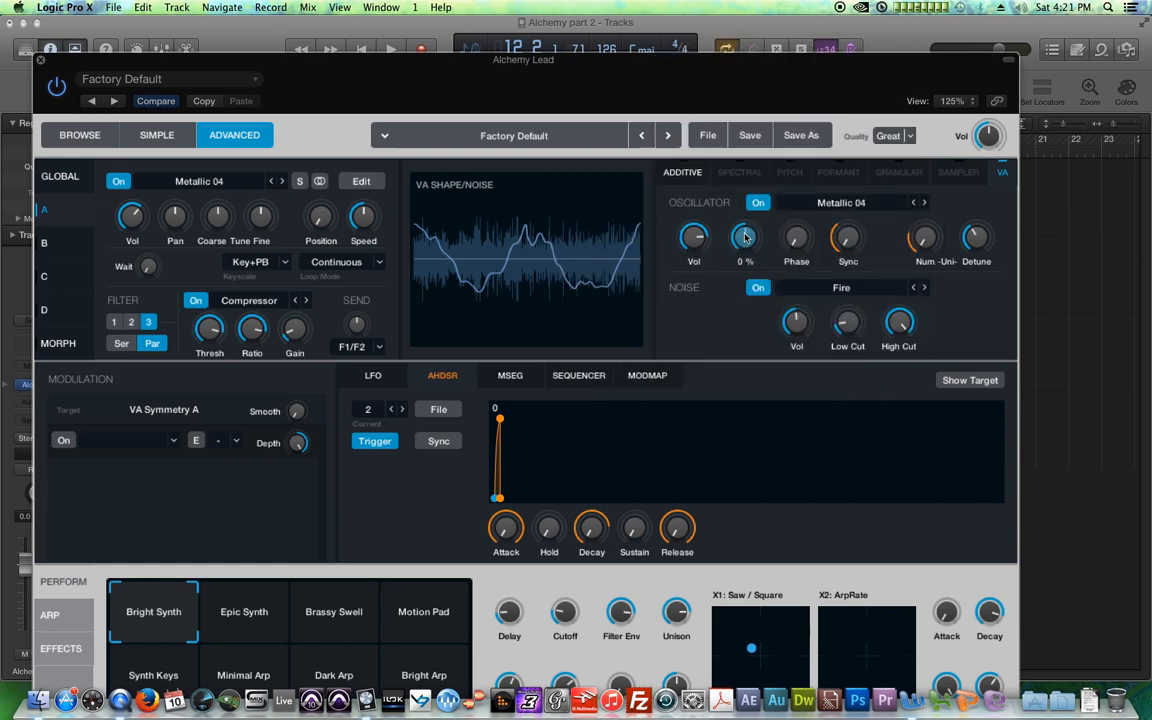
left_click_drag(745, 237, 745, 210)
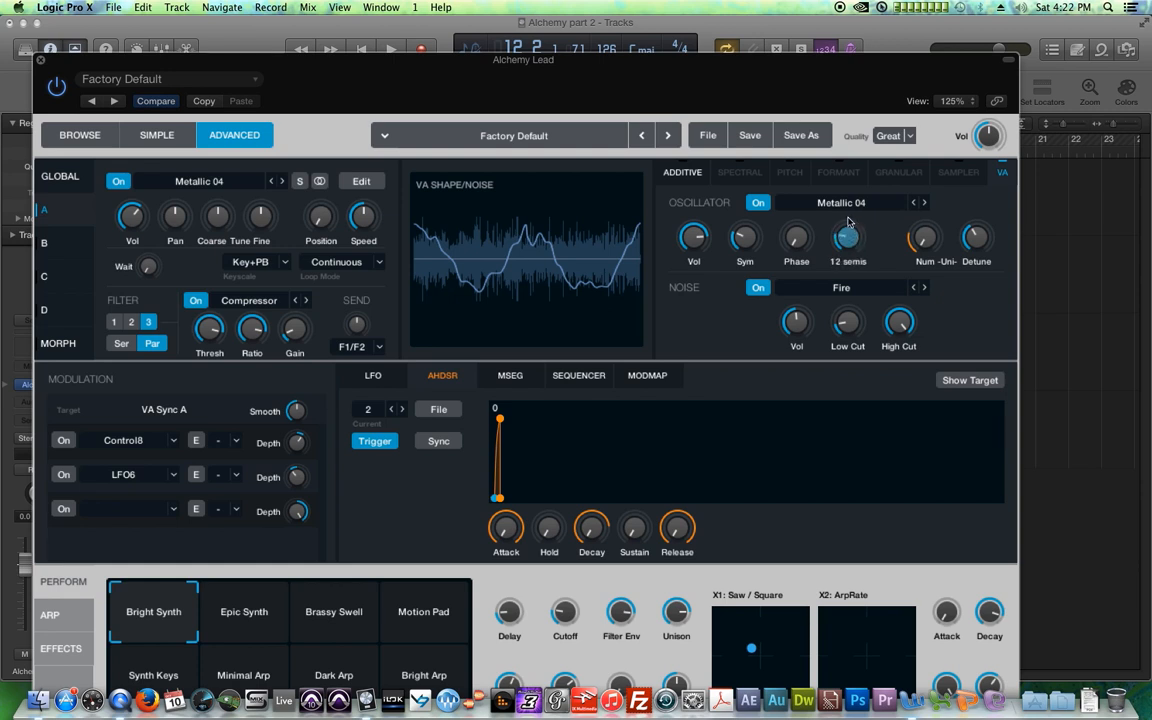
mouse_move(848, 222)
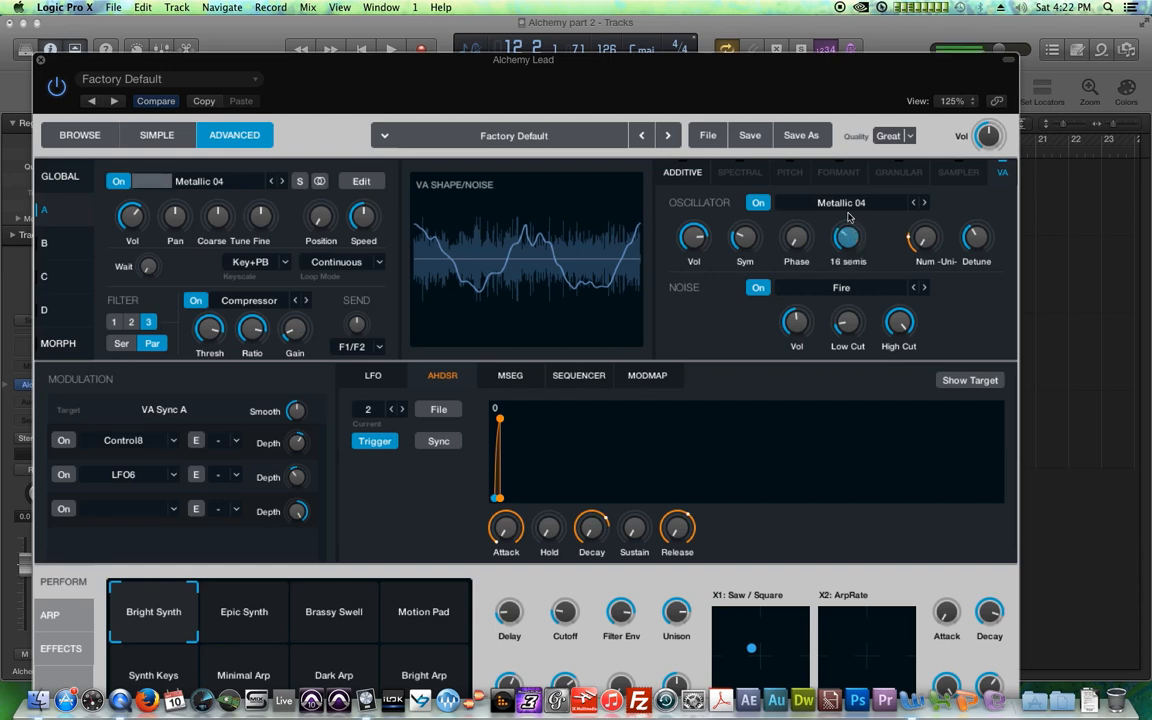
Try VA sync values up to 38 semitones, then set VA detune to 35.6 %
left_click_drag(847, 238, 847, 225)
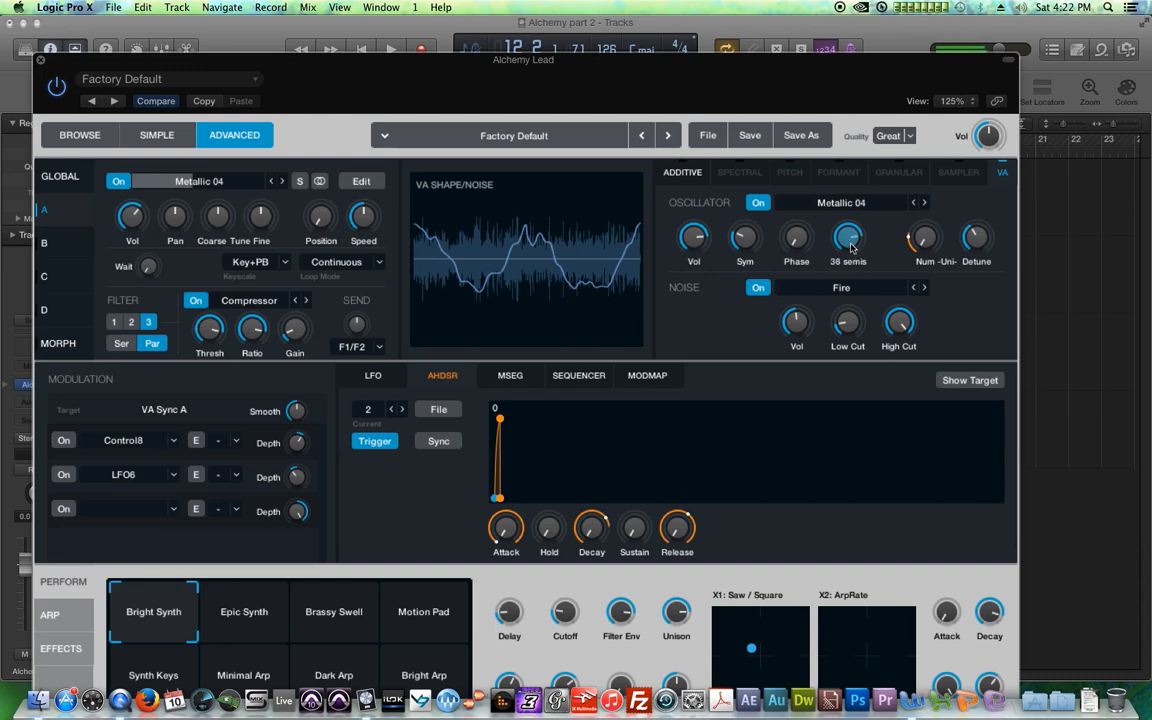
left_click_drag(848, 237, 870, 325)
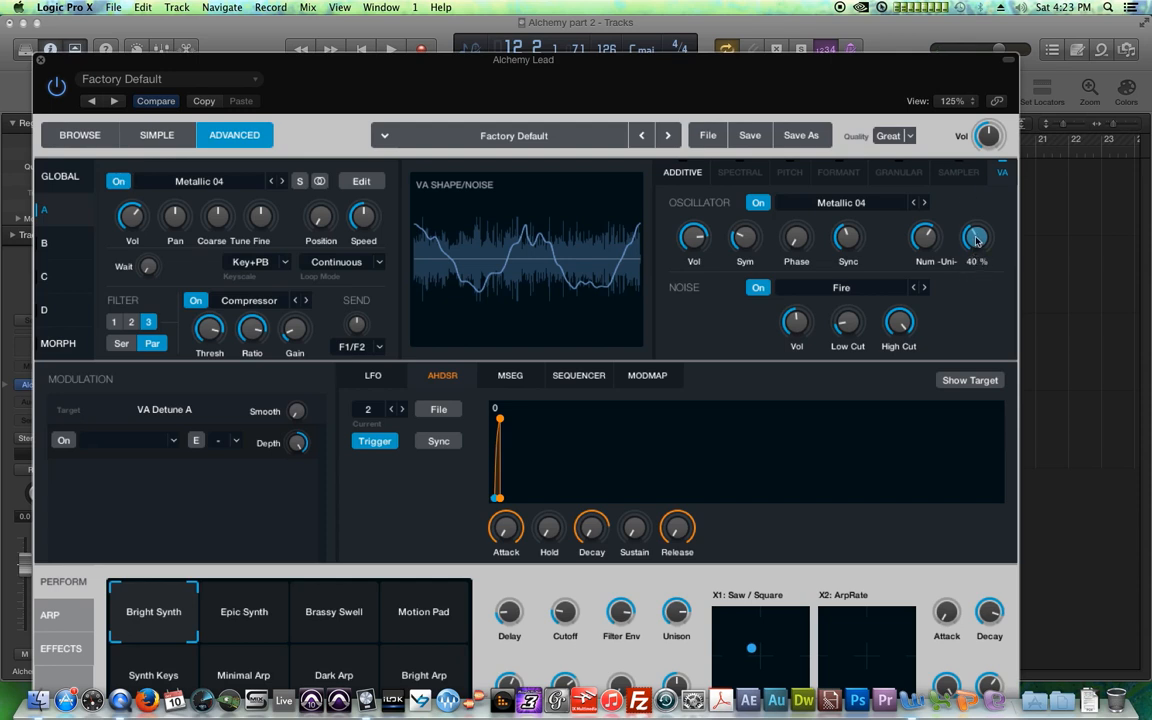
left_click_drag(976, 238, 976, 224)
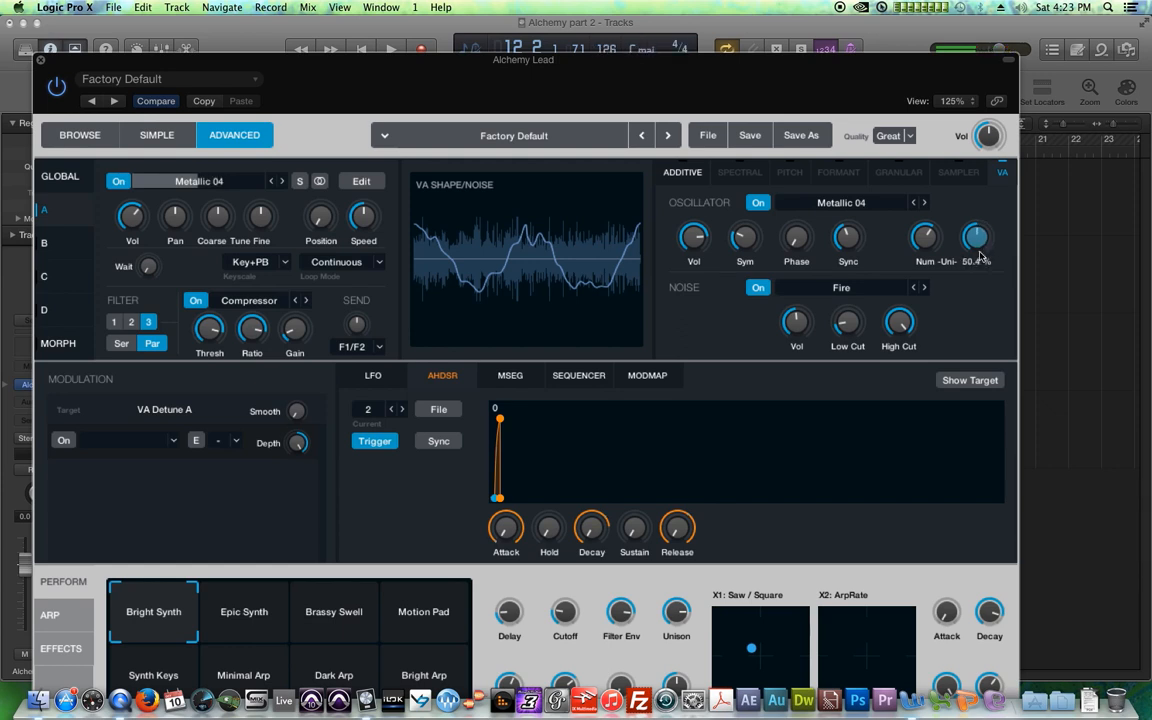
left_click_drag(976, 238, 976, 258)
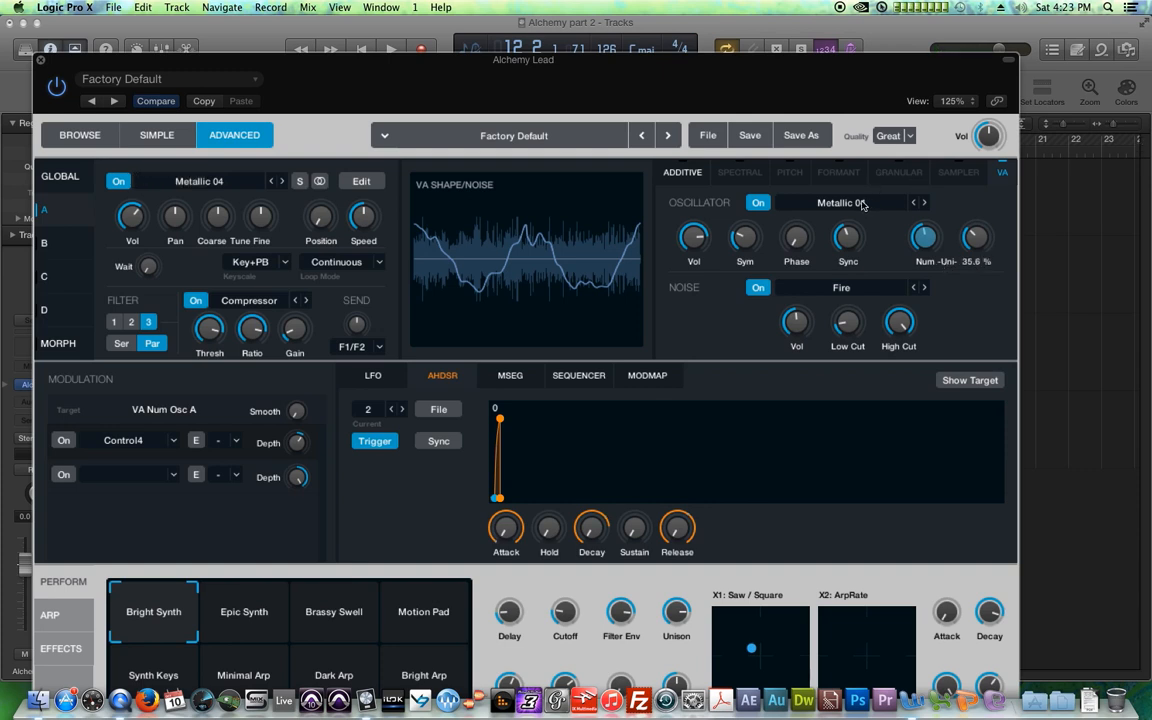
Check source A, then return to Alchemy's GLOBAL overview of sources, filters and voices
left_click(60, 176)
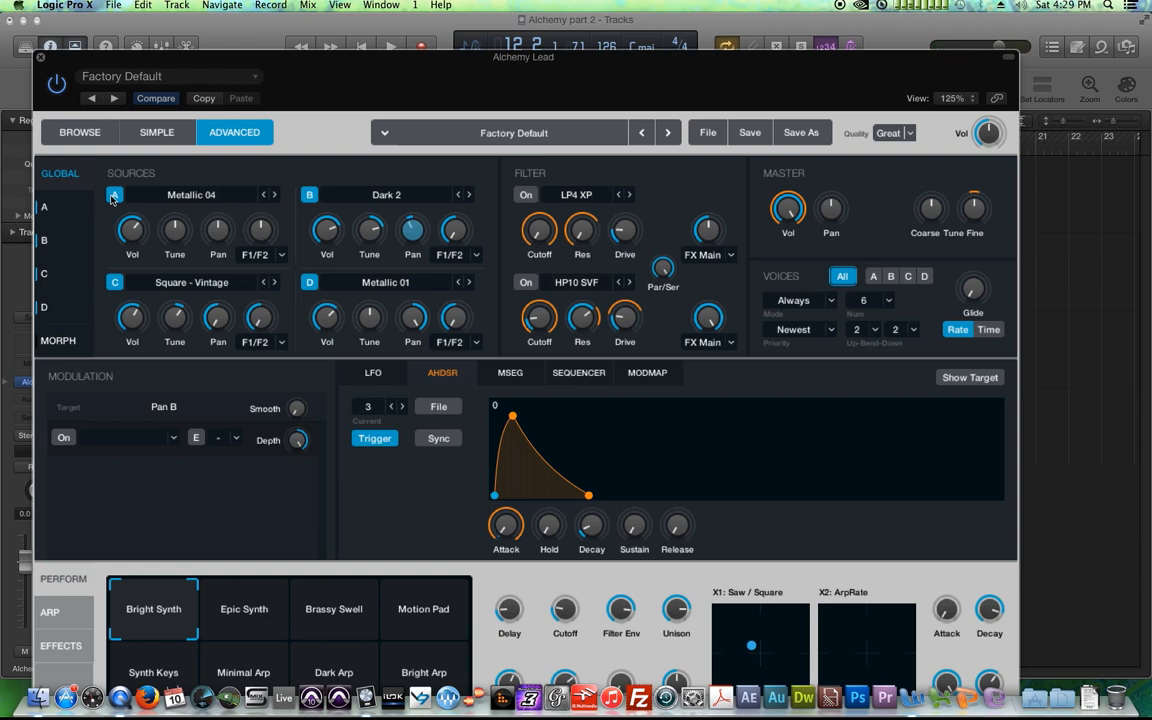
mouse_move(332, 195)
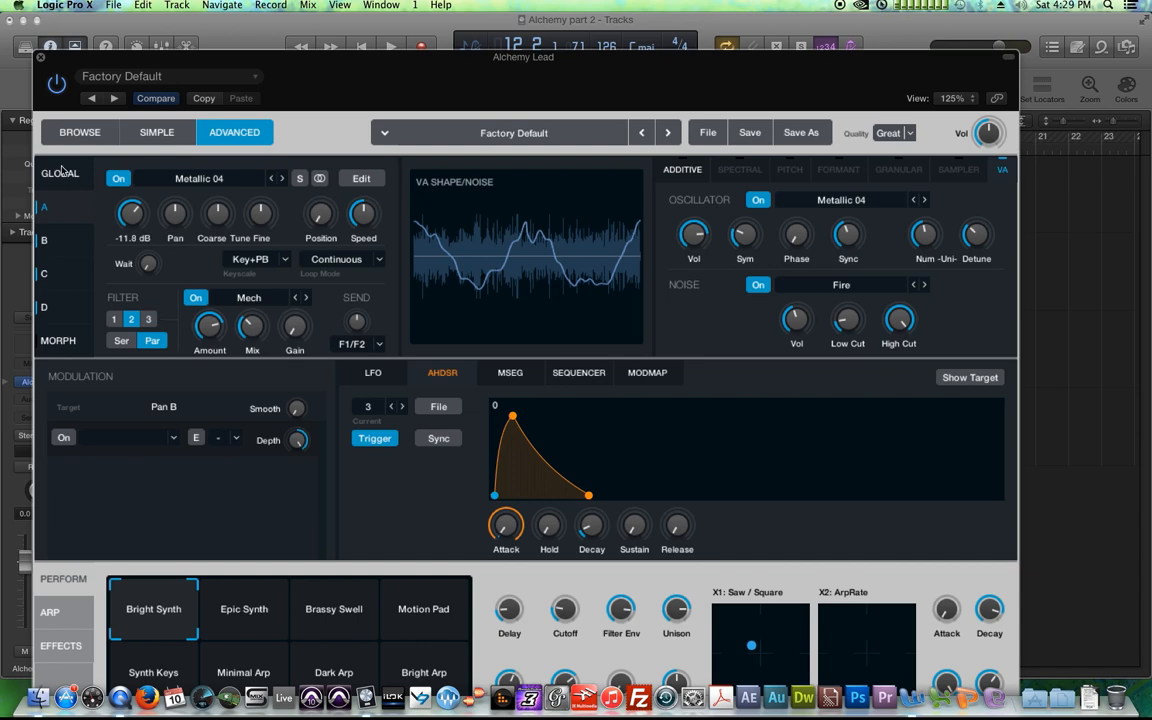
left_click(59, 173)
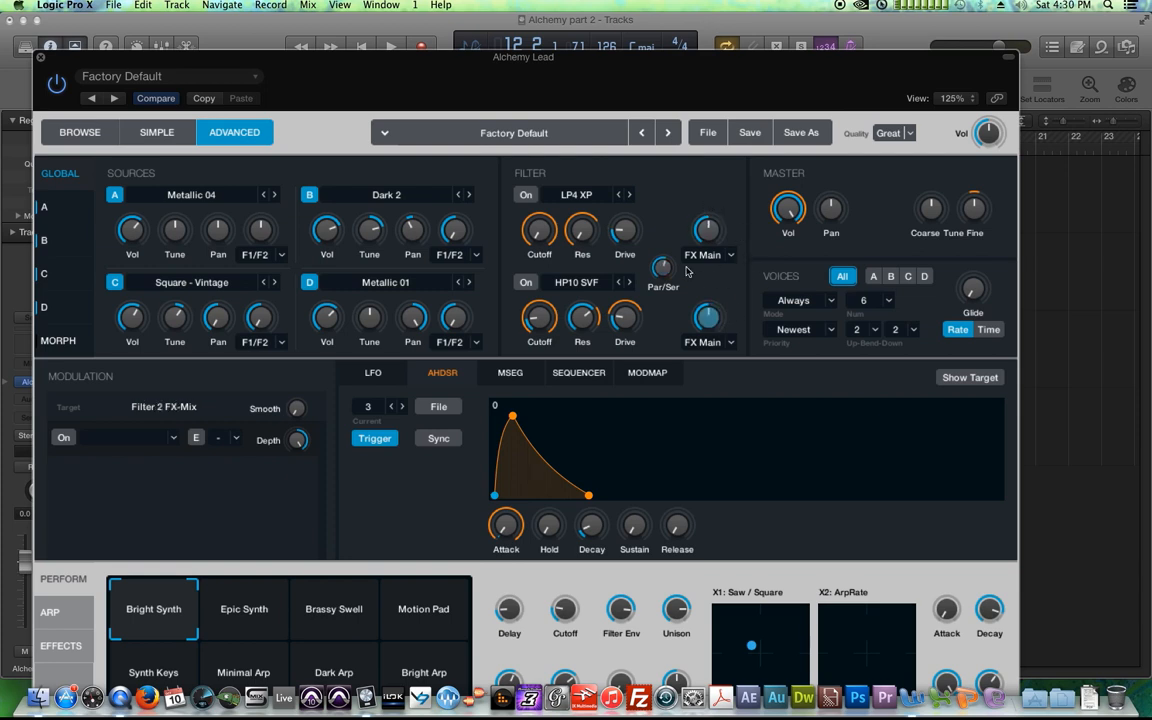
Enable filter 1 as LP2 XP and filter 2 as a Compressor
left_click_drag(582, 325, 582, 300)
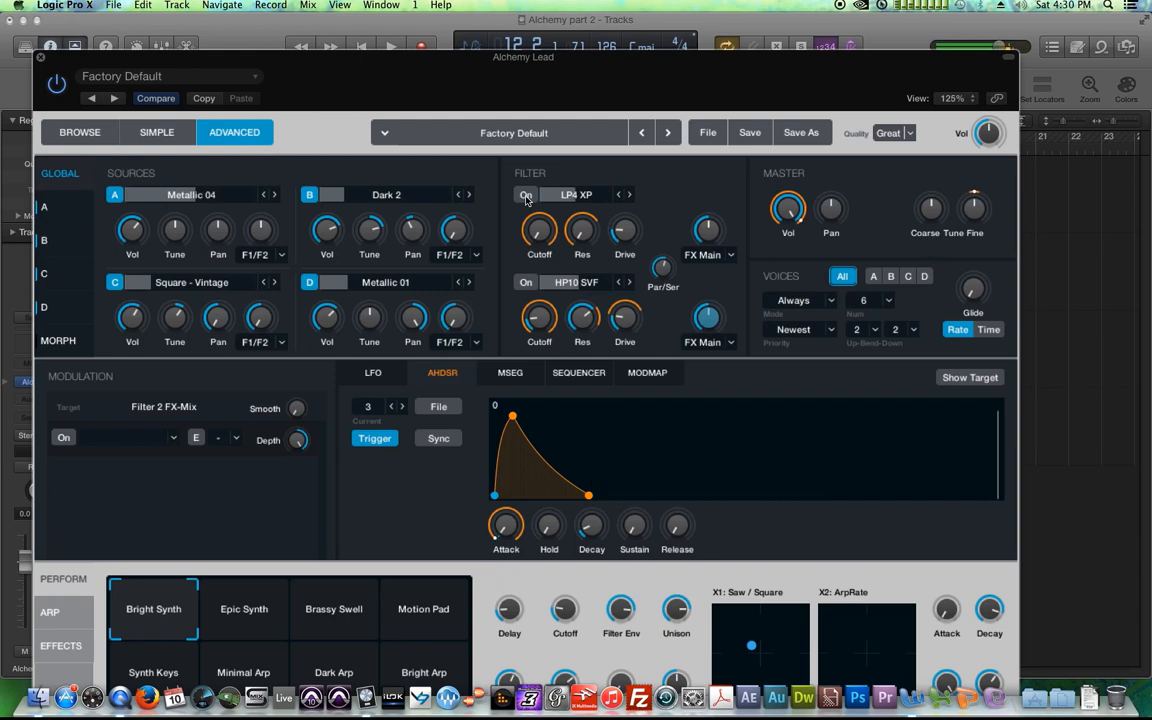
left_click(525, 194)
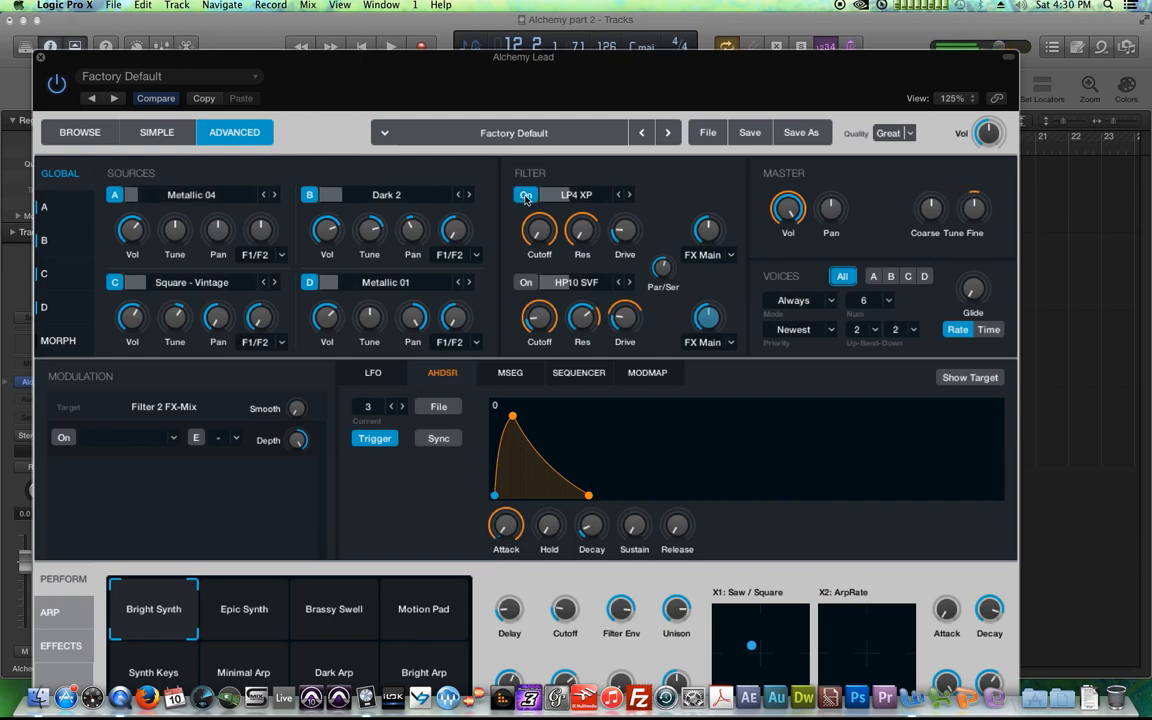
left_click(576, 194)
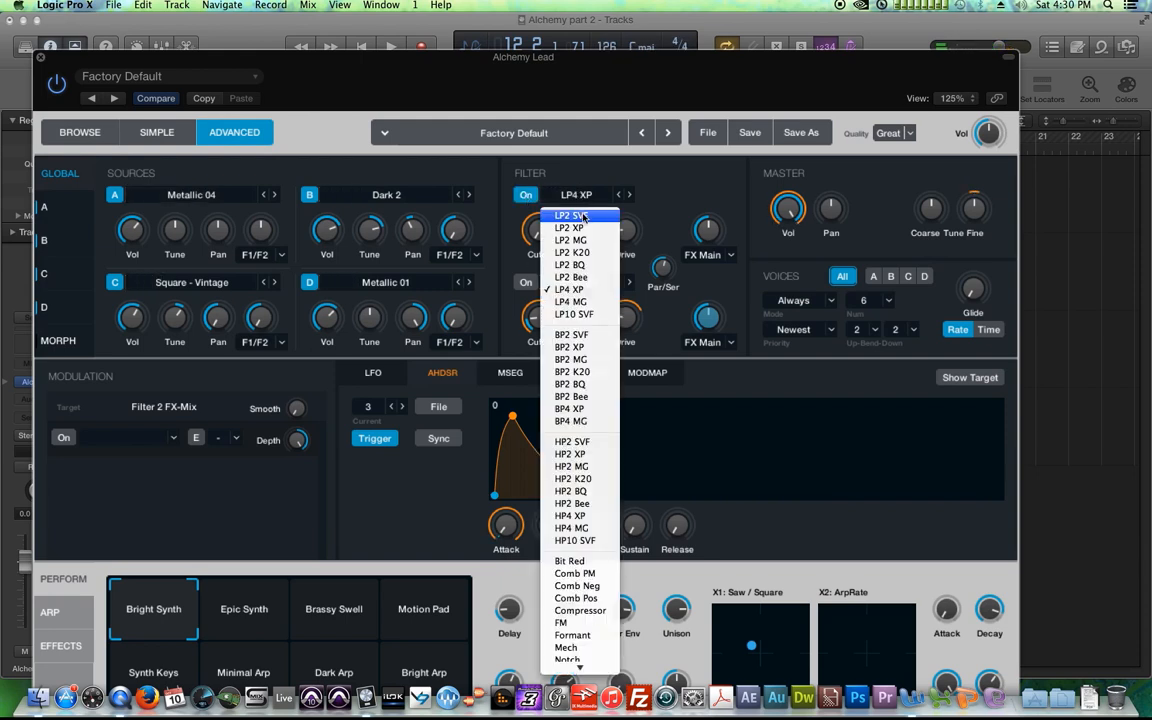
left_click(570, 228)
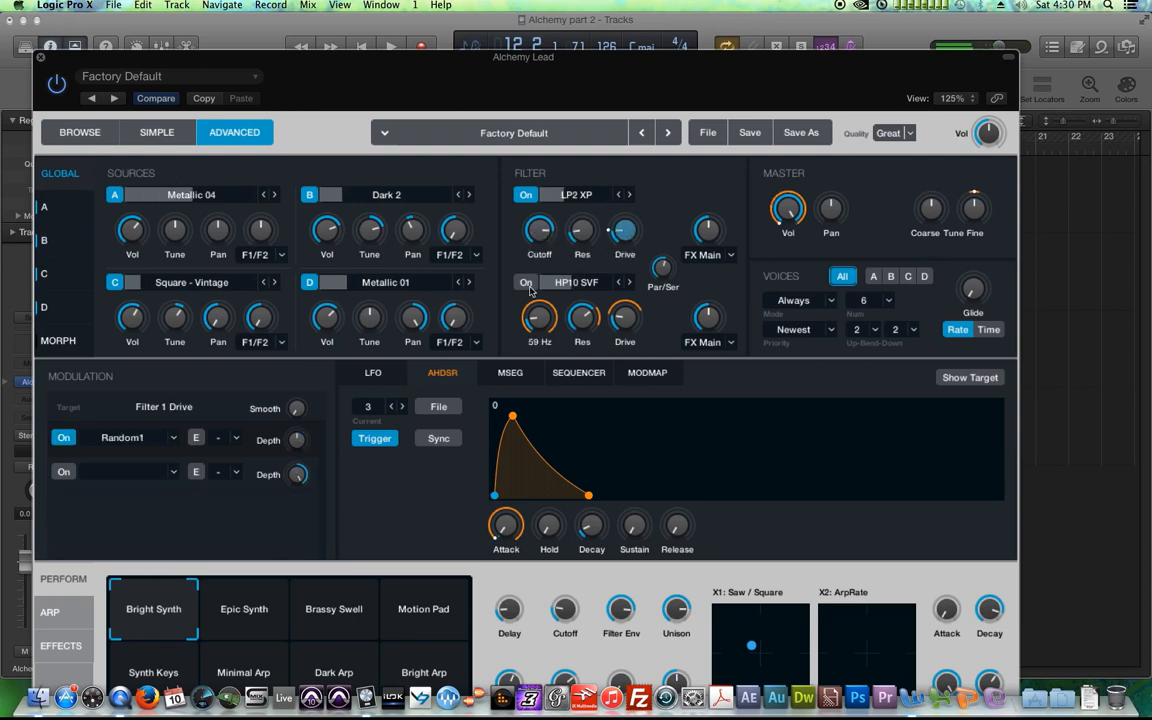
left_click(580, 281)
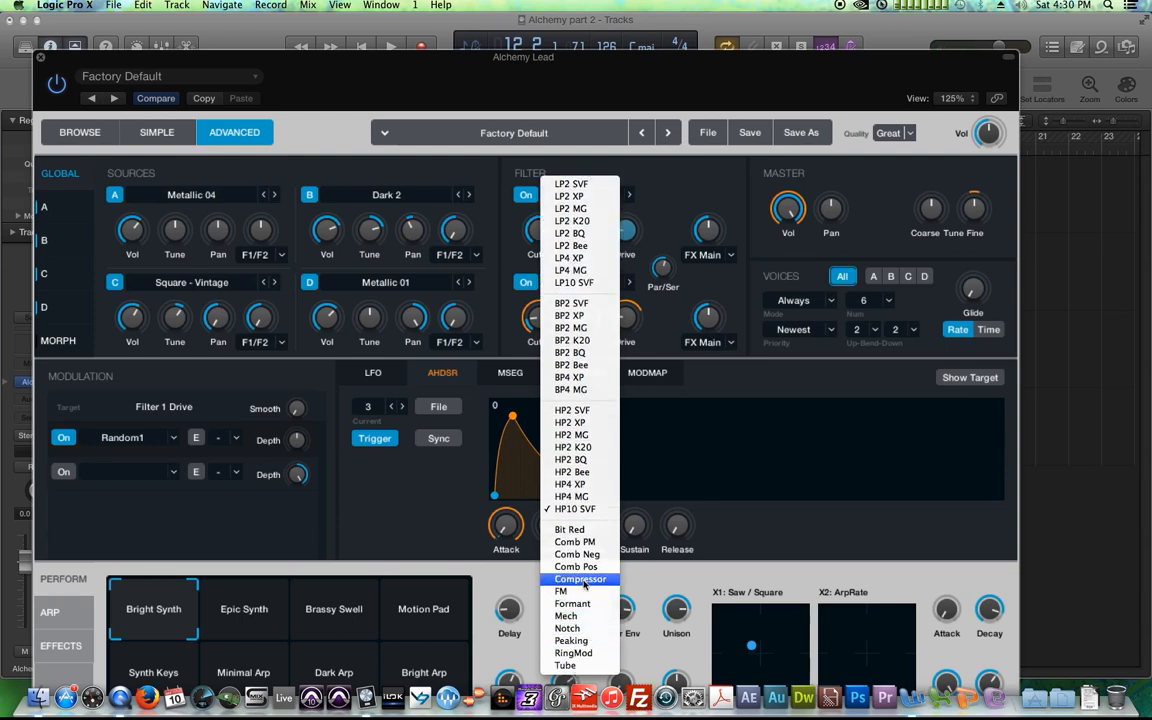
left_click(580, 579)
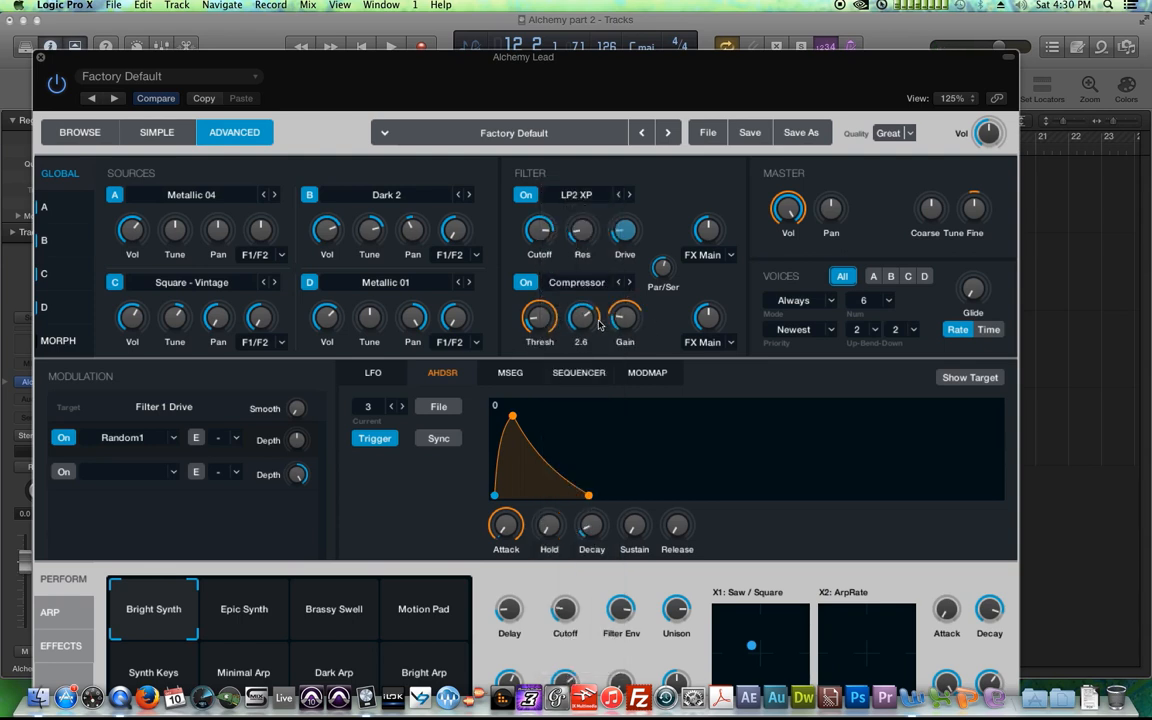
Audition source A volume, Par/Ser mix and master pan, showing the Sine LFO page
left_click(372, 372)
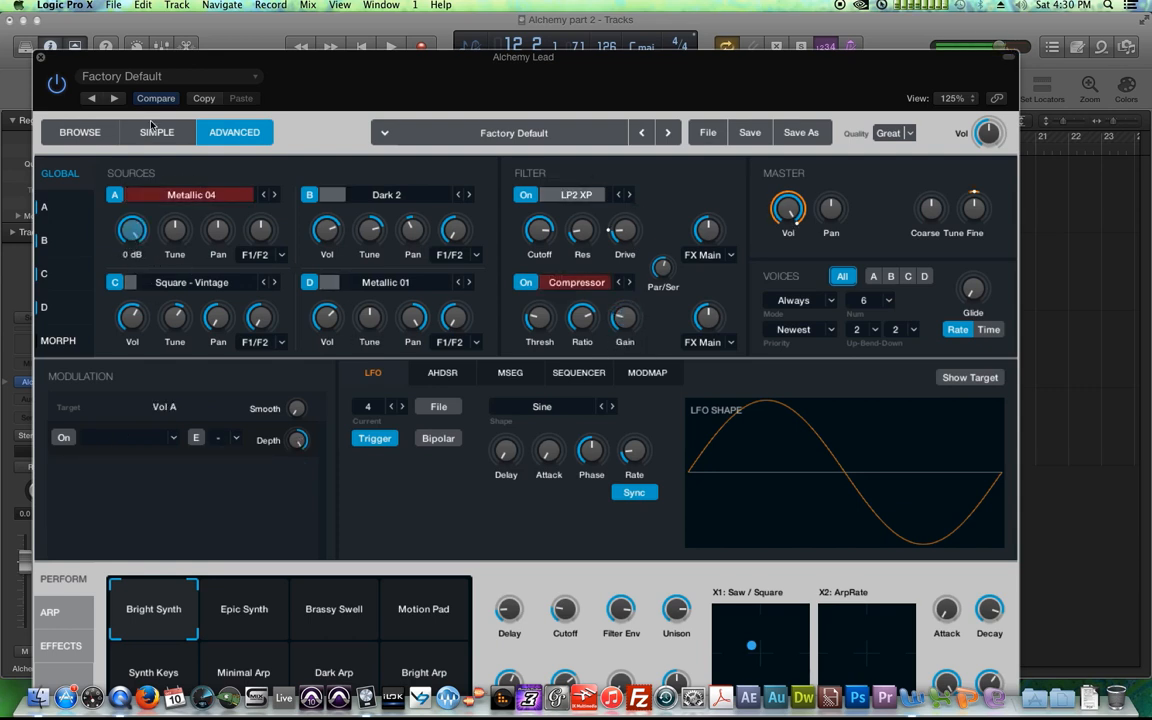
left_click_drag(131, 229, 131, 260)
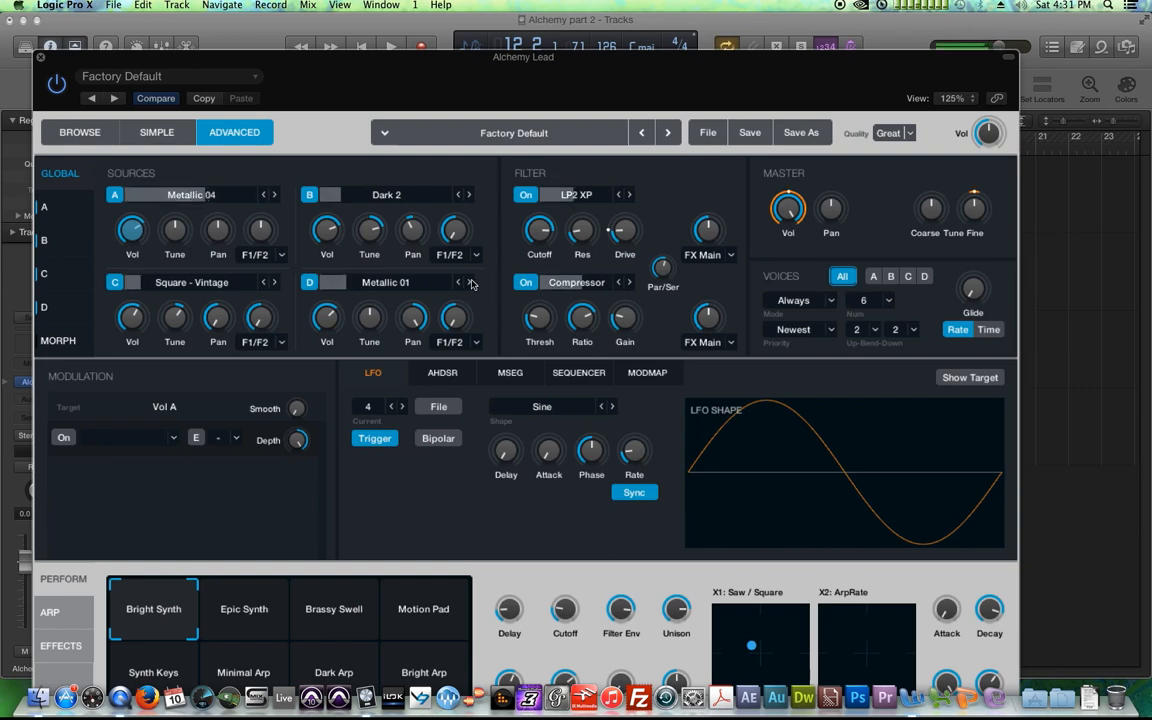
left_click_drag(132, 225, 132, 245)
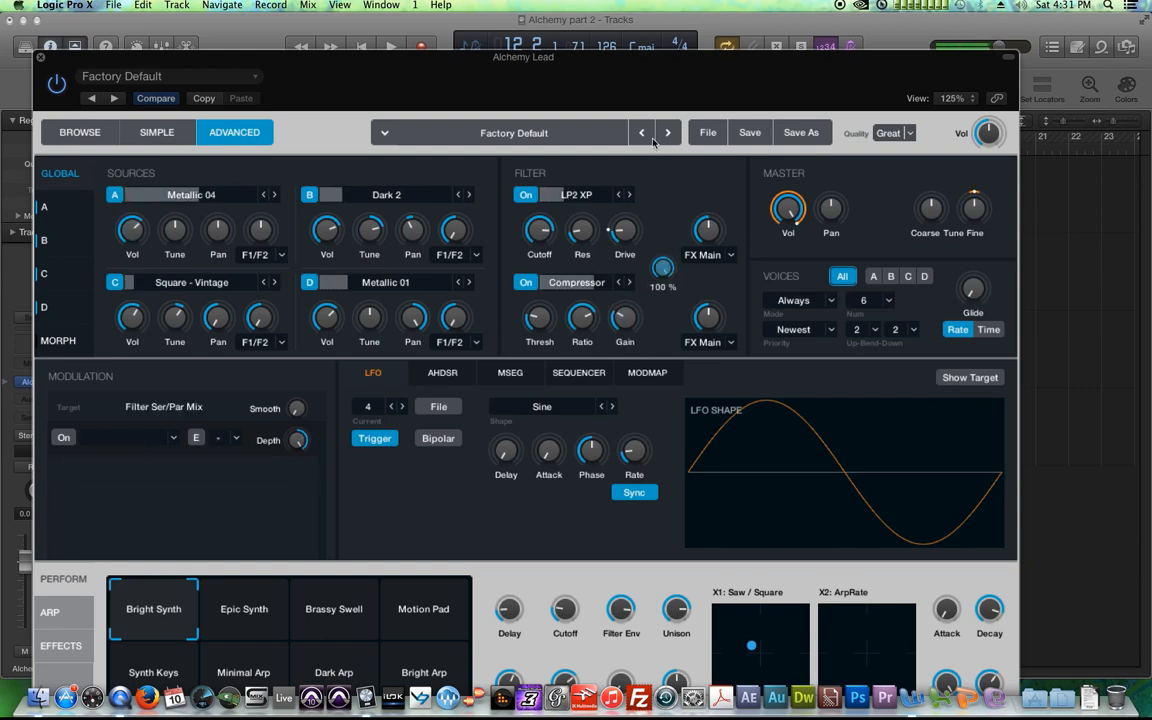
left_click_drag(662, 270, 668, 280)
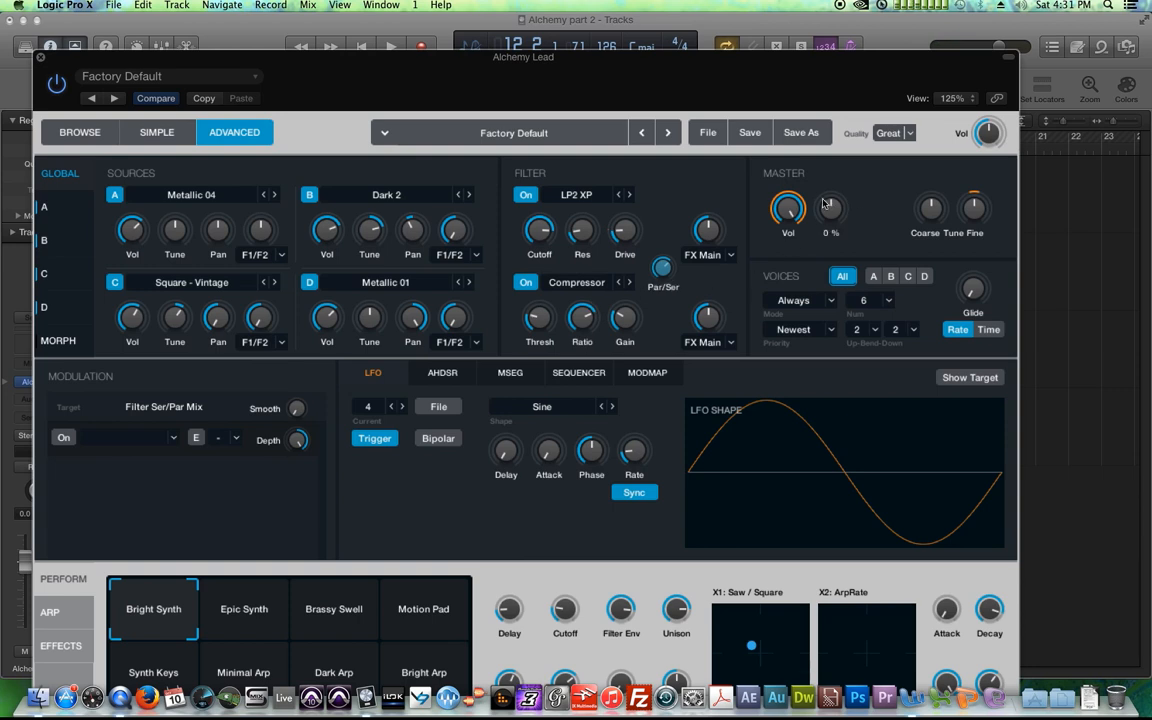
View master volume modulators, lower master coarse tune to −2 semitones, then reset it
left_click(442, 372)
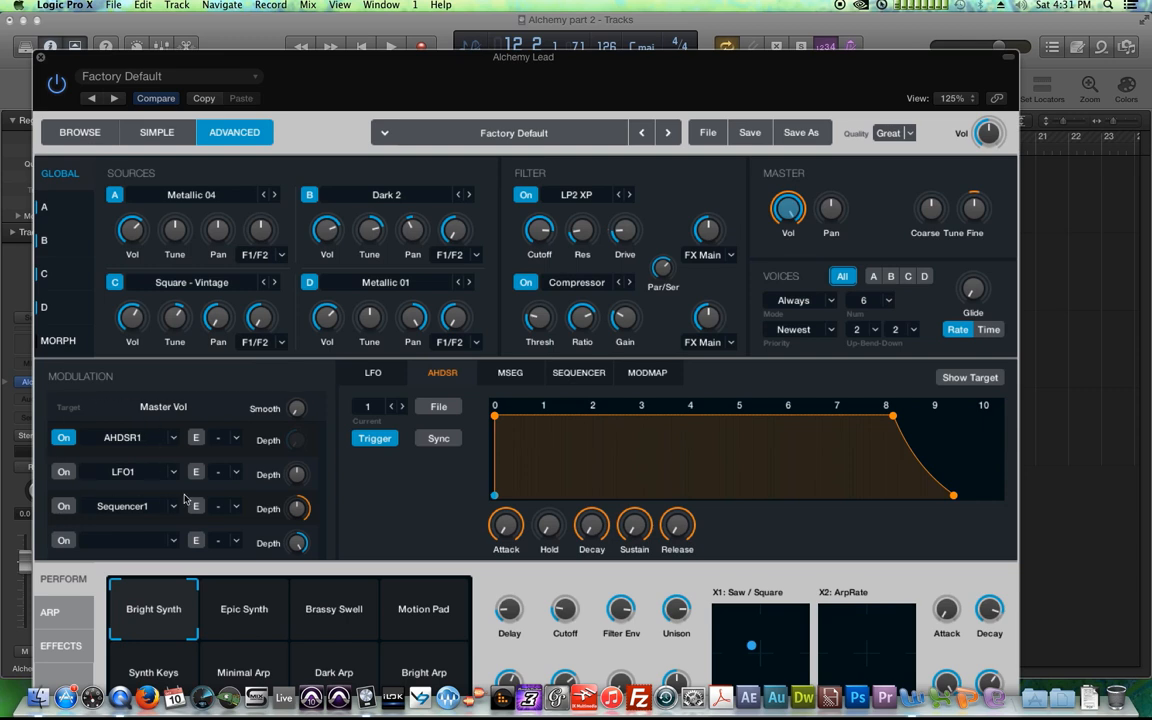
mouse_move(100, 428)
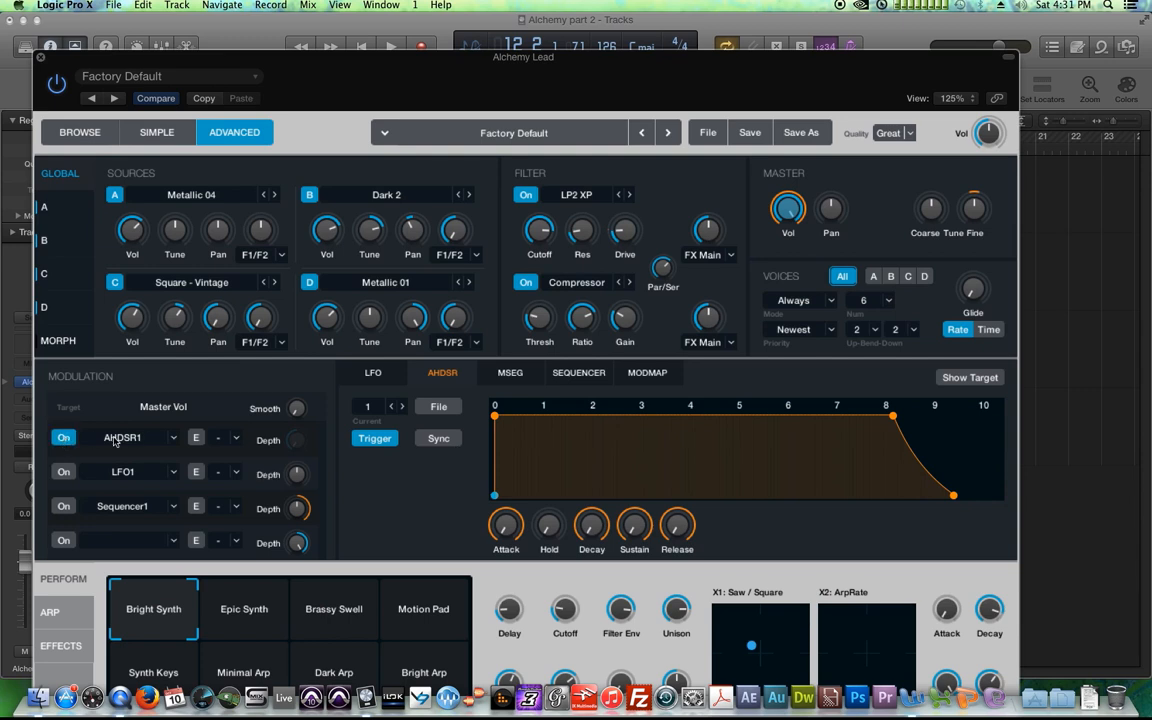
mouse_move(98, 447)
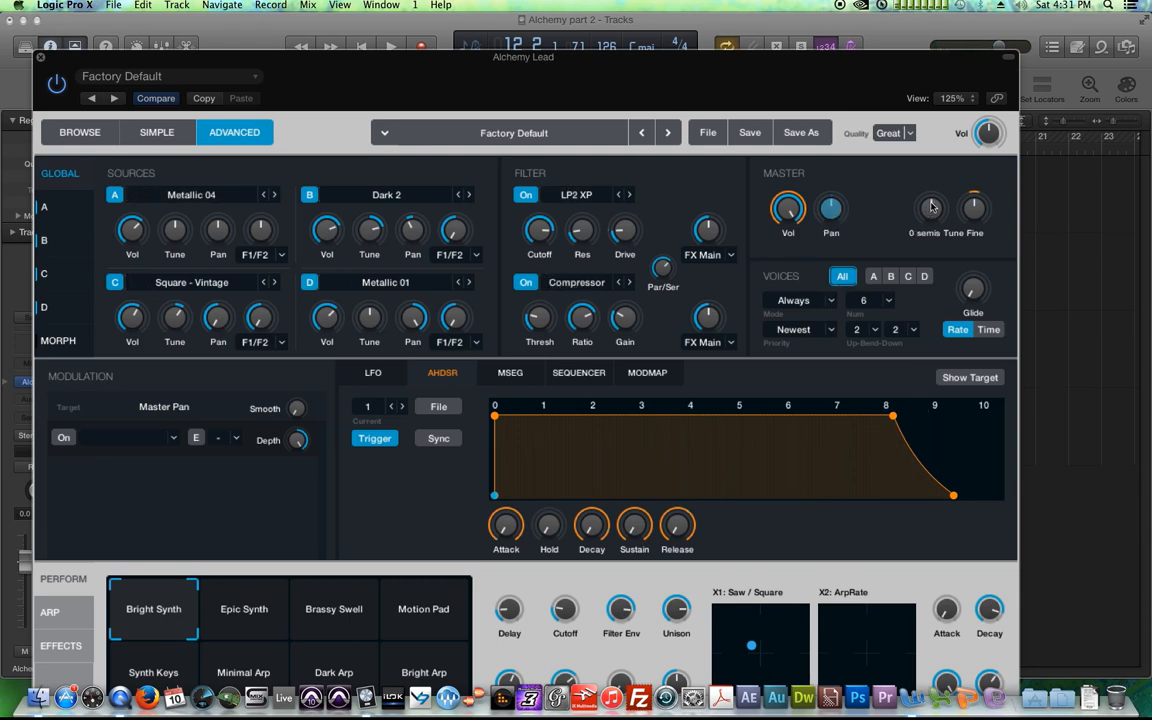
left_click_drag(932, 207, 938, 190)
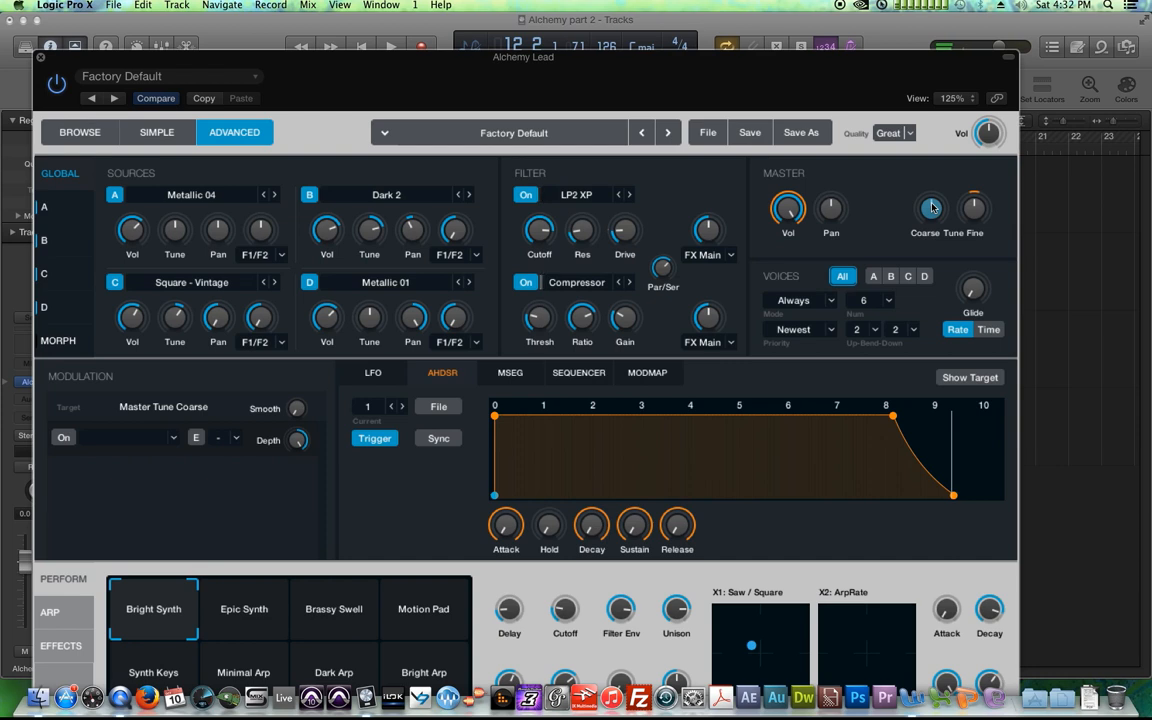
left_click_drag(931, 208, 931, 218)
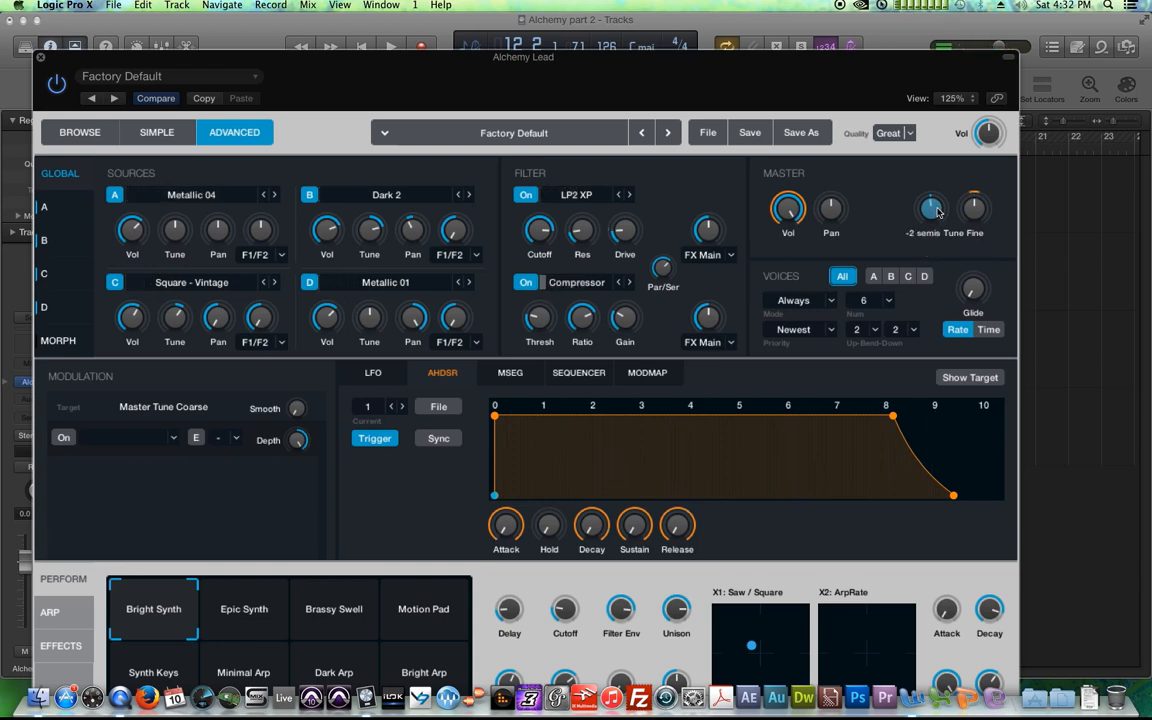
left_click_drag(931, 208, 931, 198)
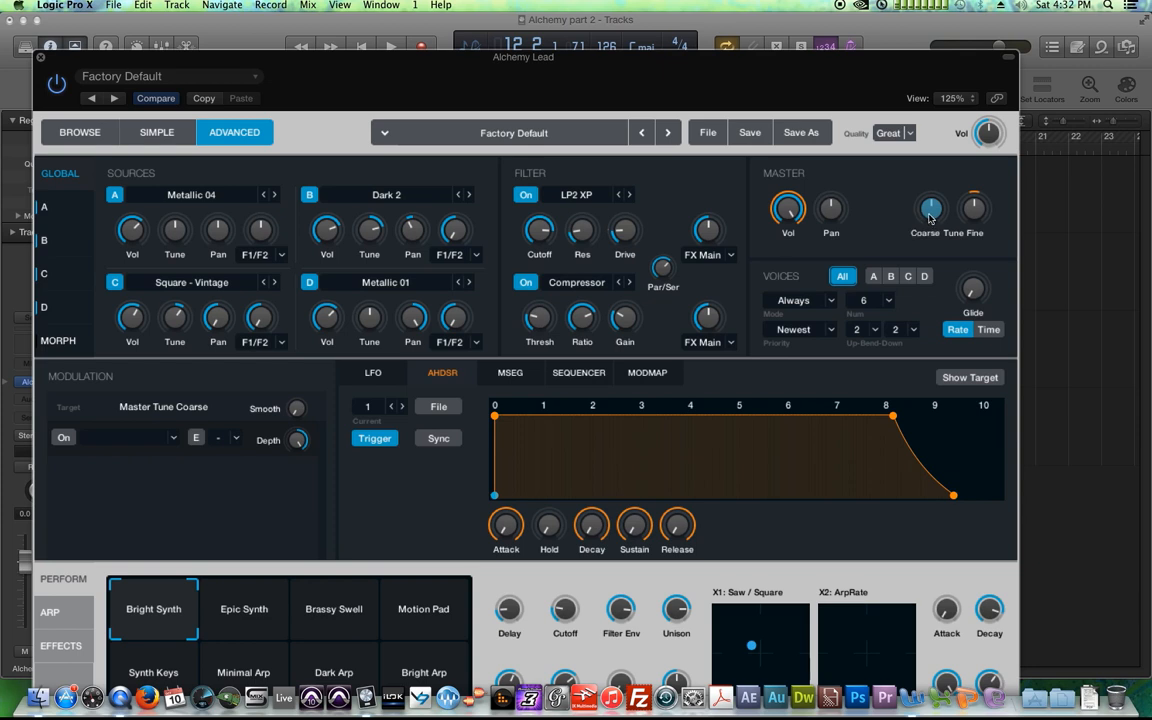
left_click(372, 372)
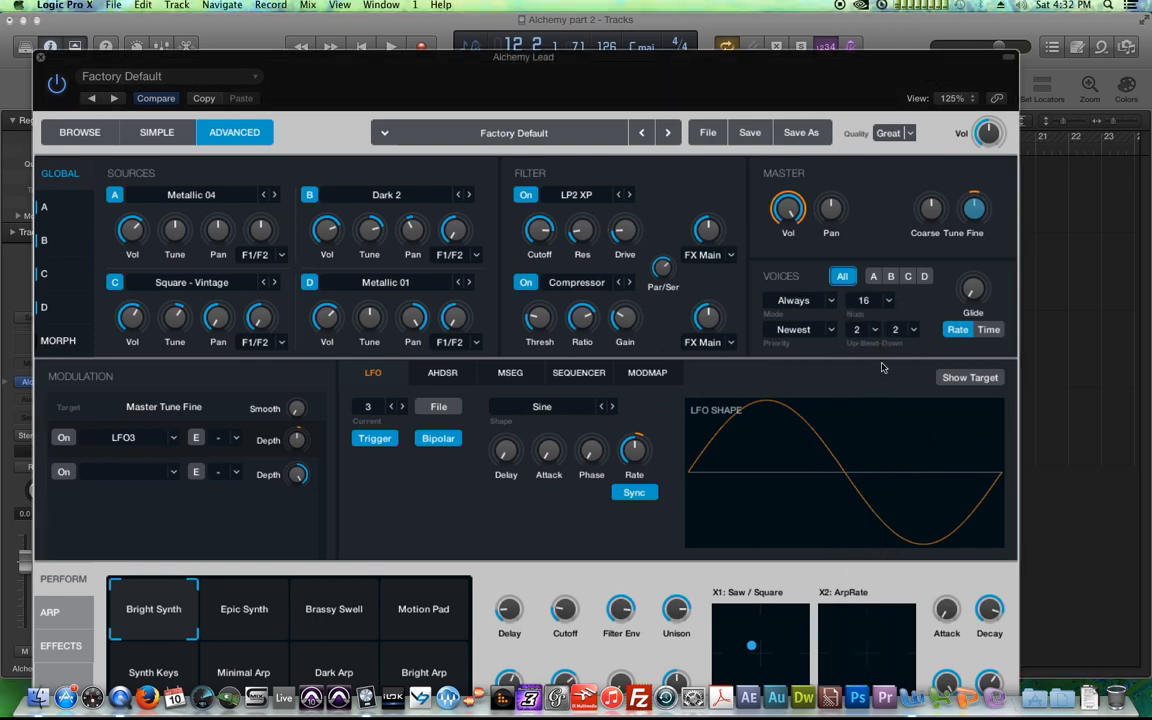
mouse_move(922, 318)
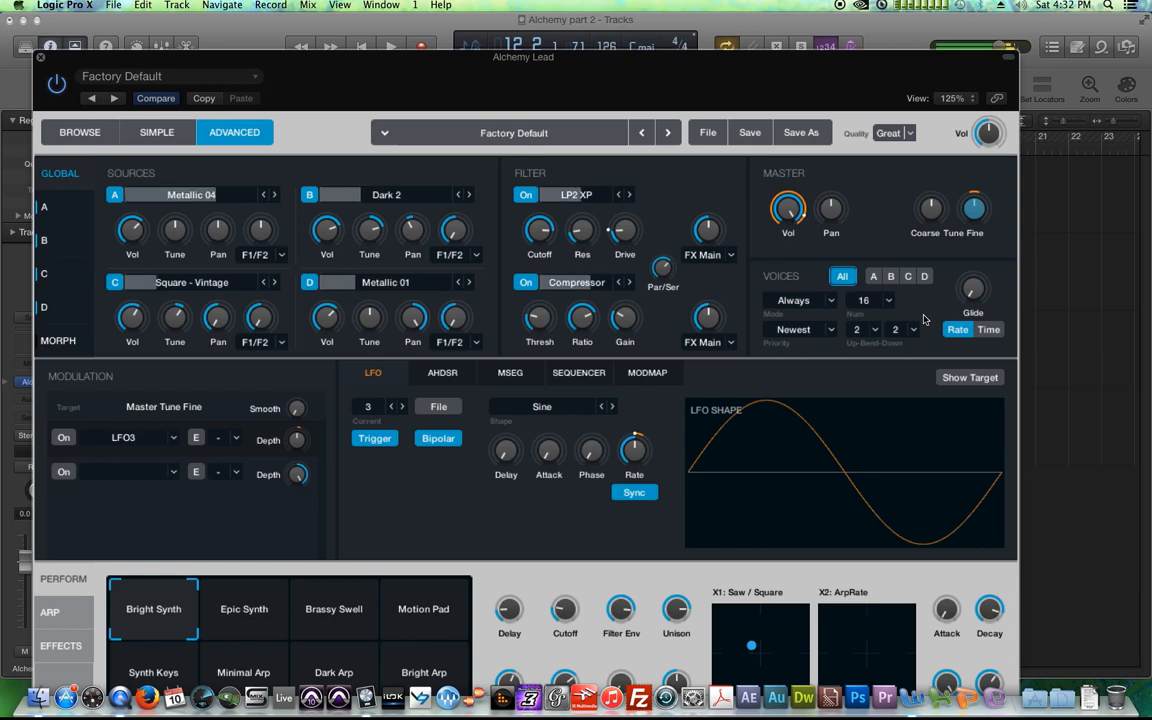
Open the Logic Pro X application menu with Alchemy at 16 voices
left_click(64, 6)
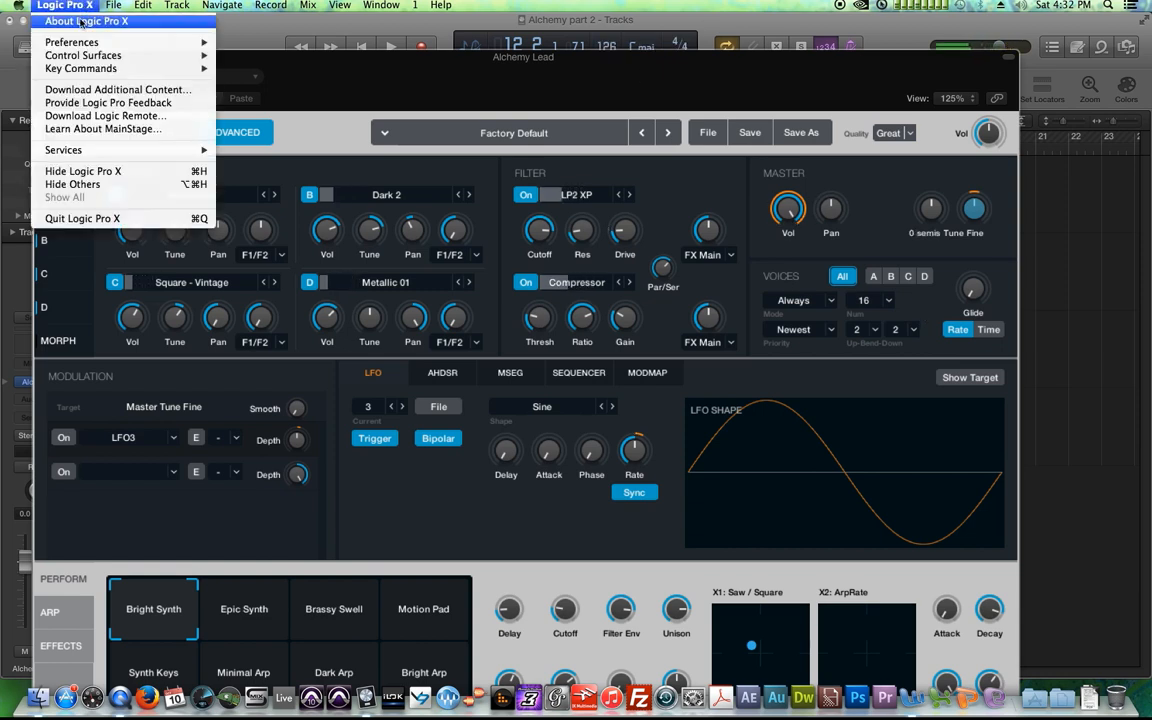
Load the User Default Alchemy patch with Default preset and Good quality
left_click(425, 400)
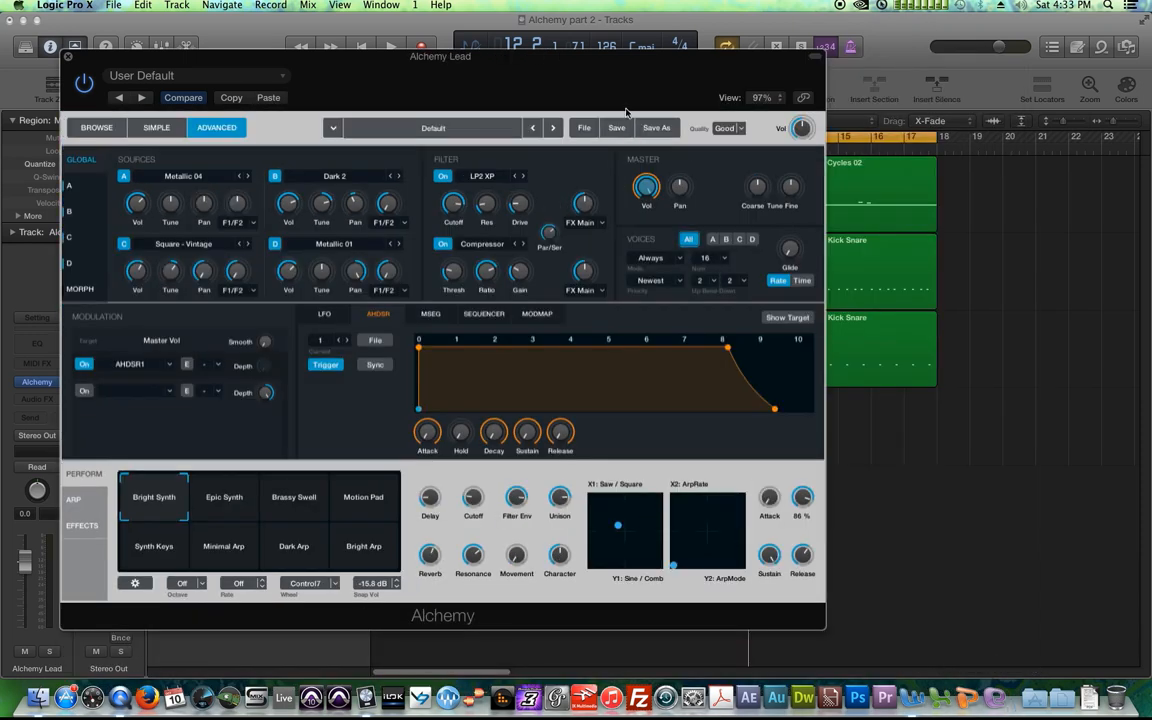
left_click(761, 97)
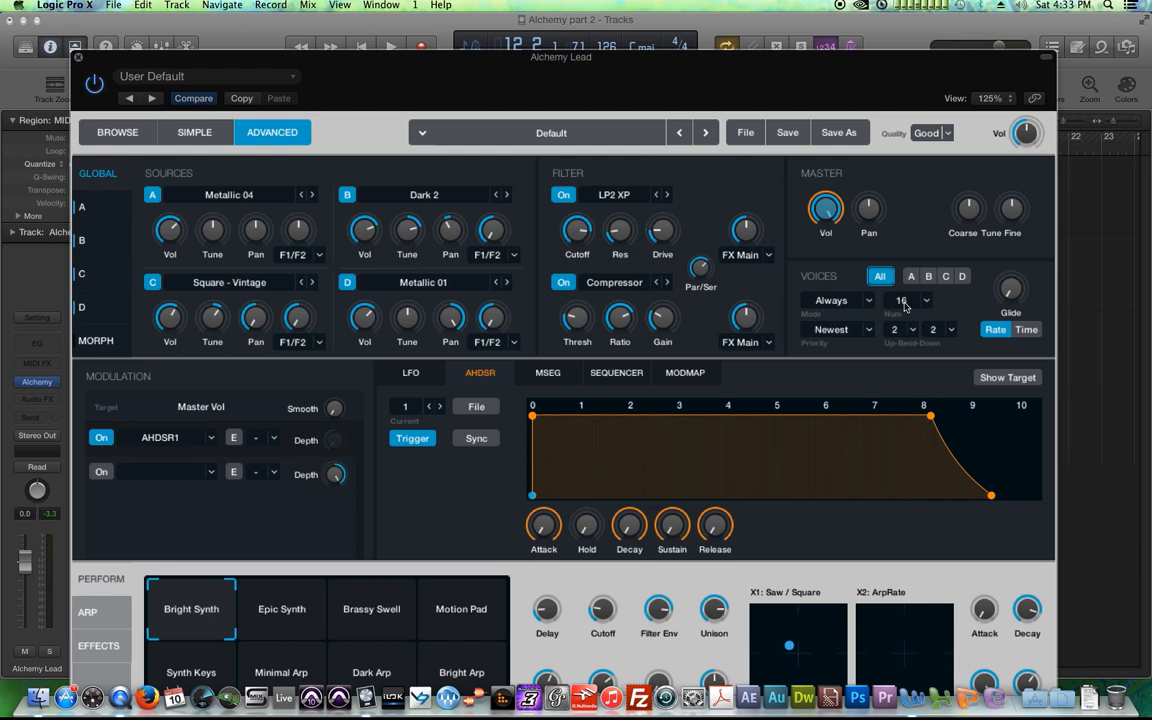
Set Alchemy's voice count to 1 and voice mode to Legato
left_click(901, 300)
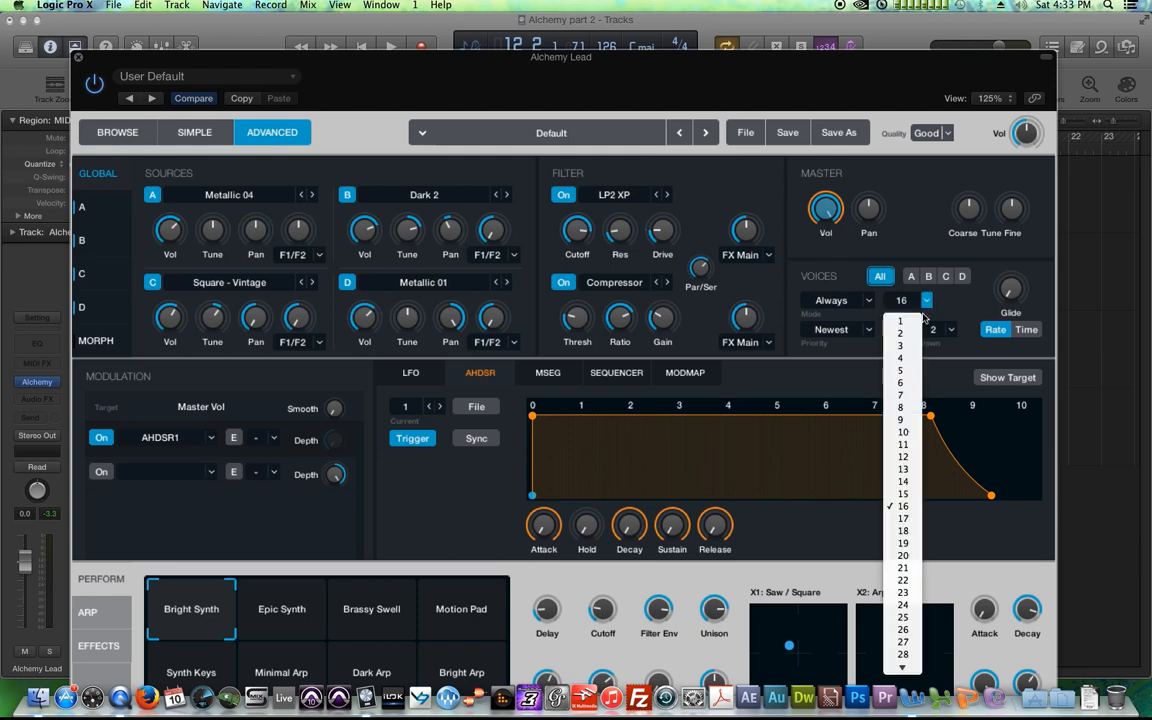
left_click(901, 321)
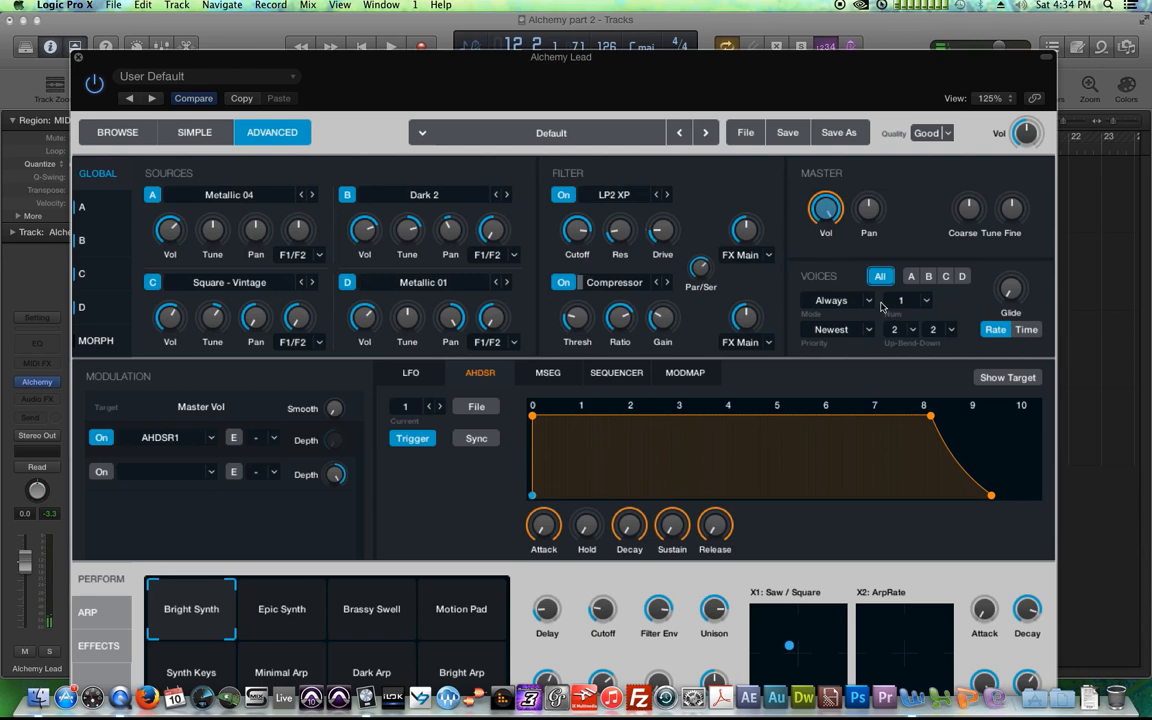
left_click(868, 300)
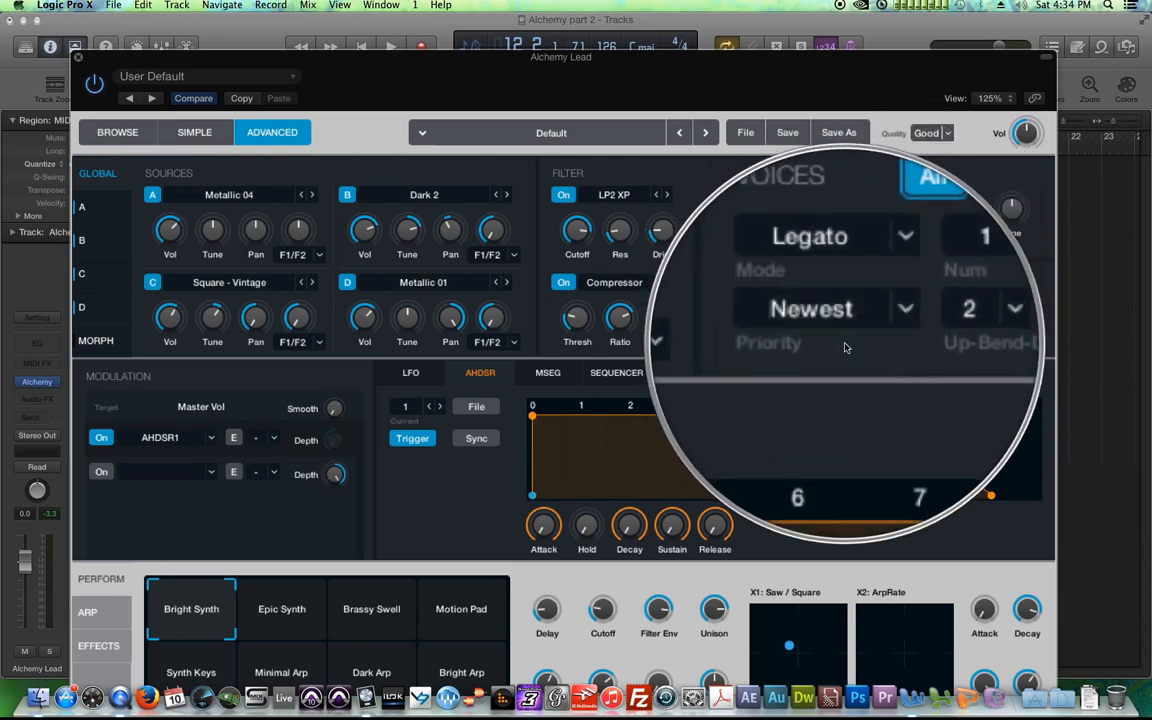
Compare the A/B/C/D and All voice views, keeping All at Legato with 1 voice
left_click(925, 300)
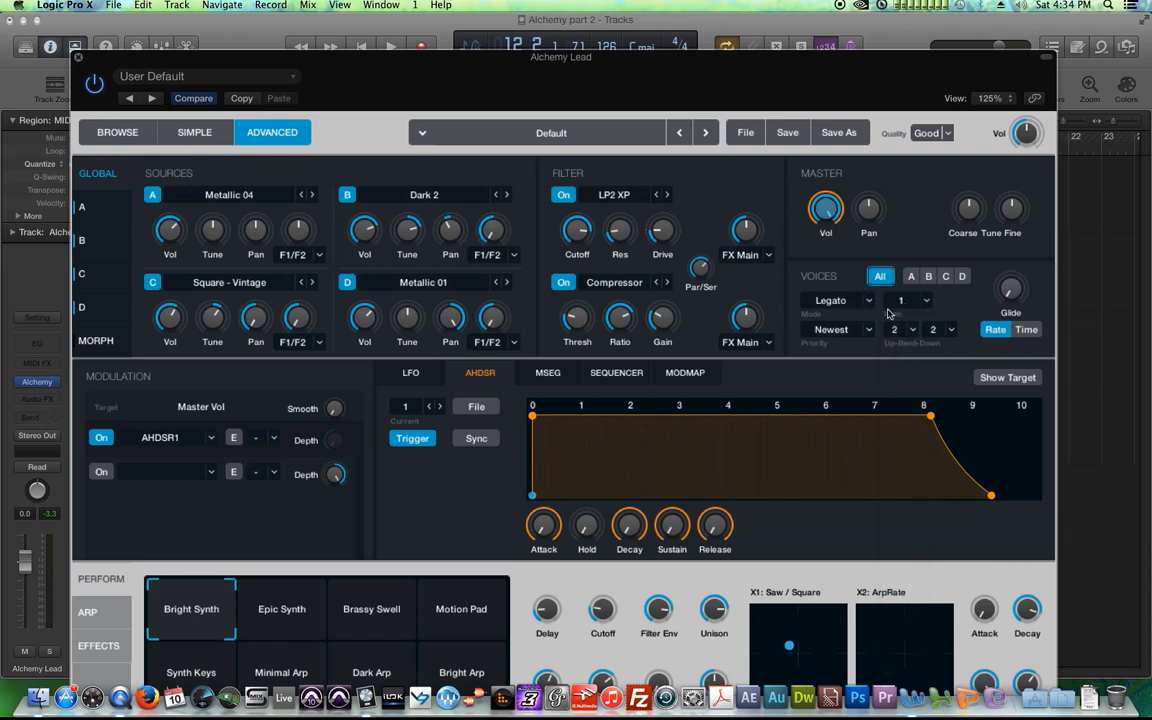
mouse_move(892, 310)
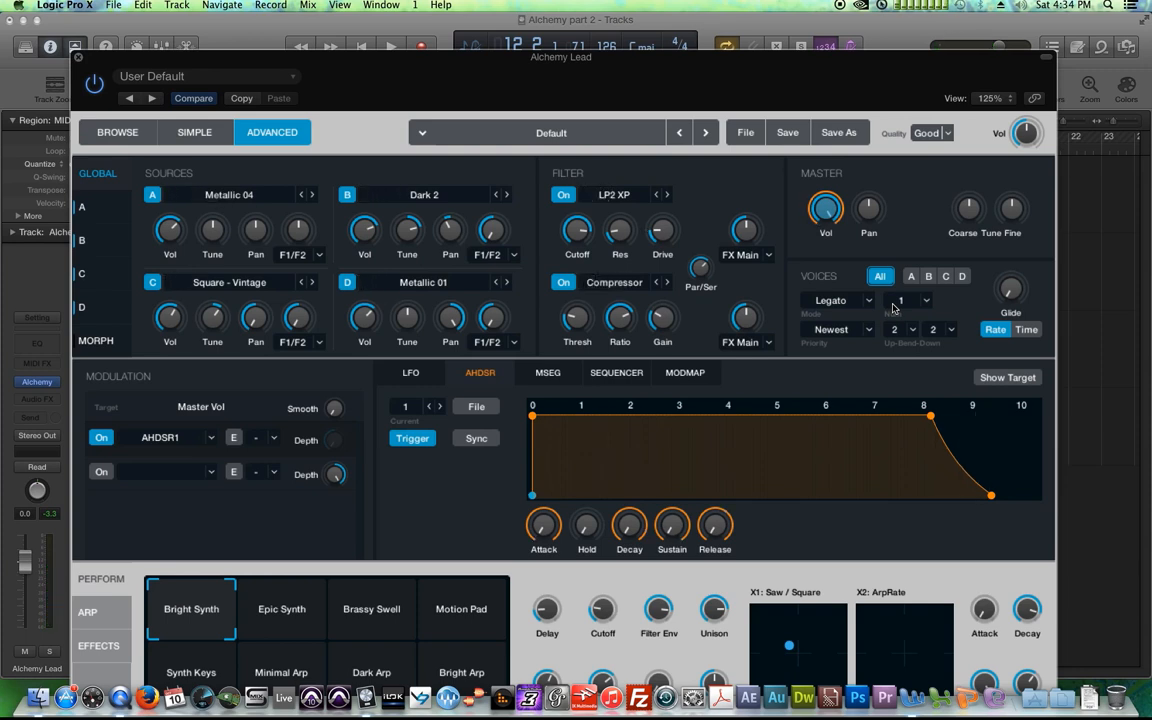
mouse_move(955, 307)
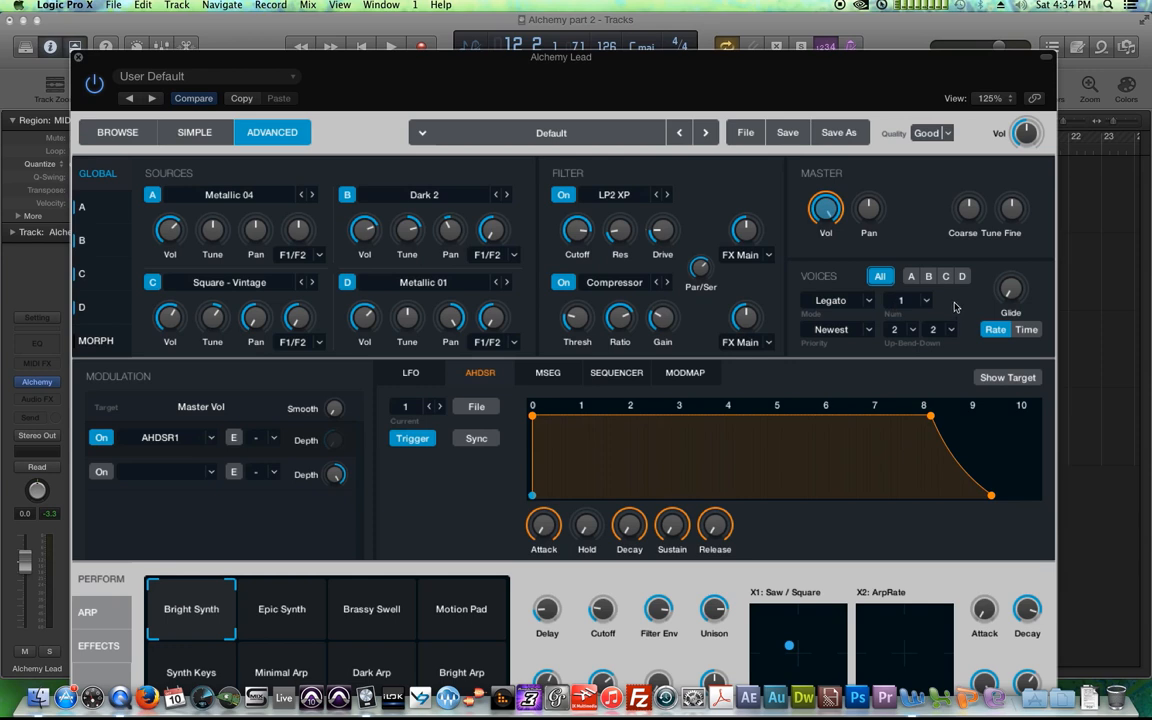
left_click(945, 275)
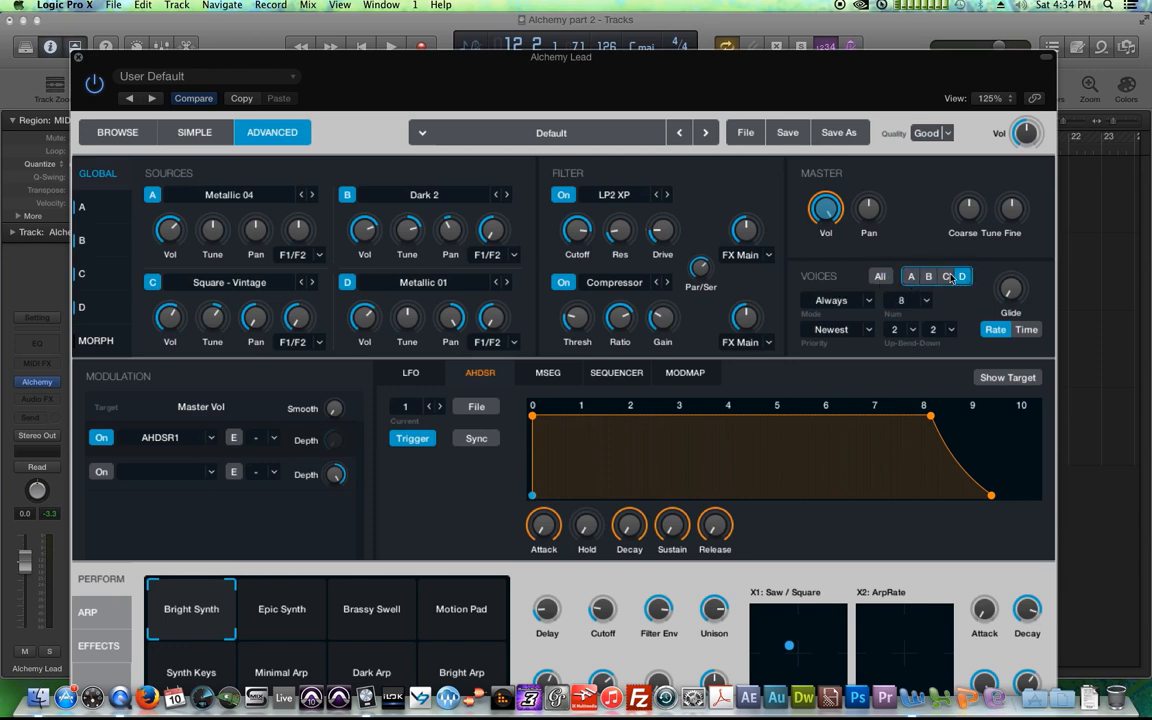
left_click(880, 276)
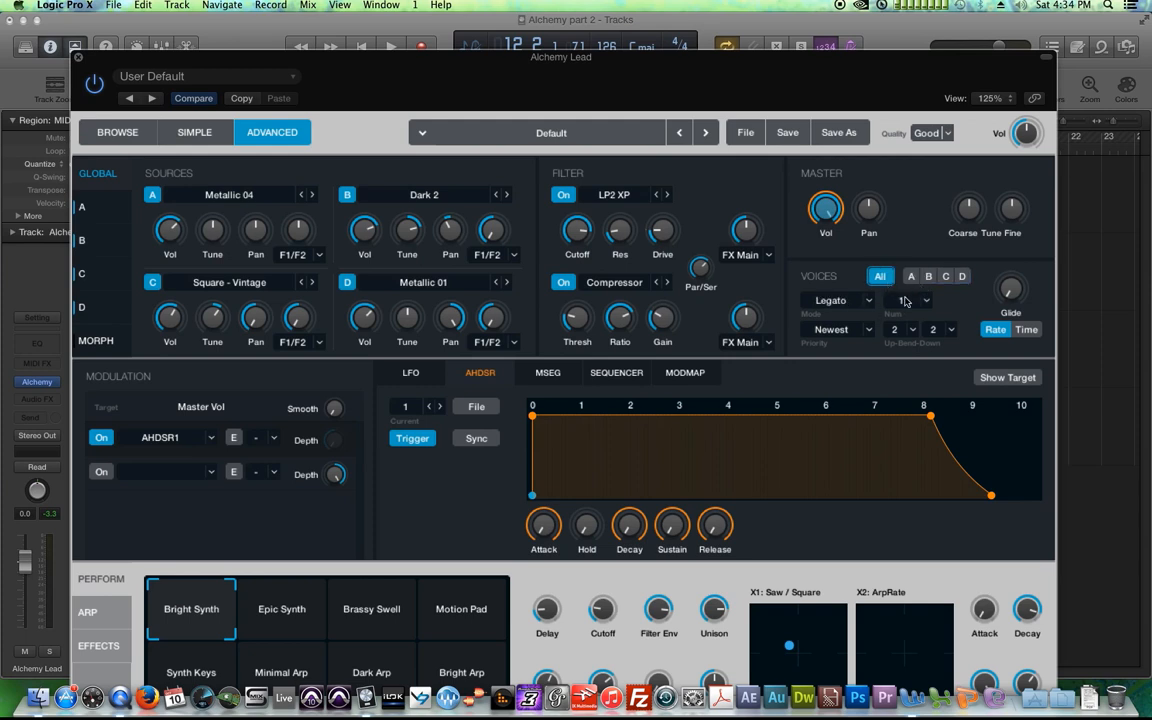
left_click(900, 300)
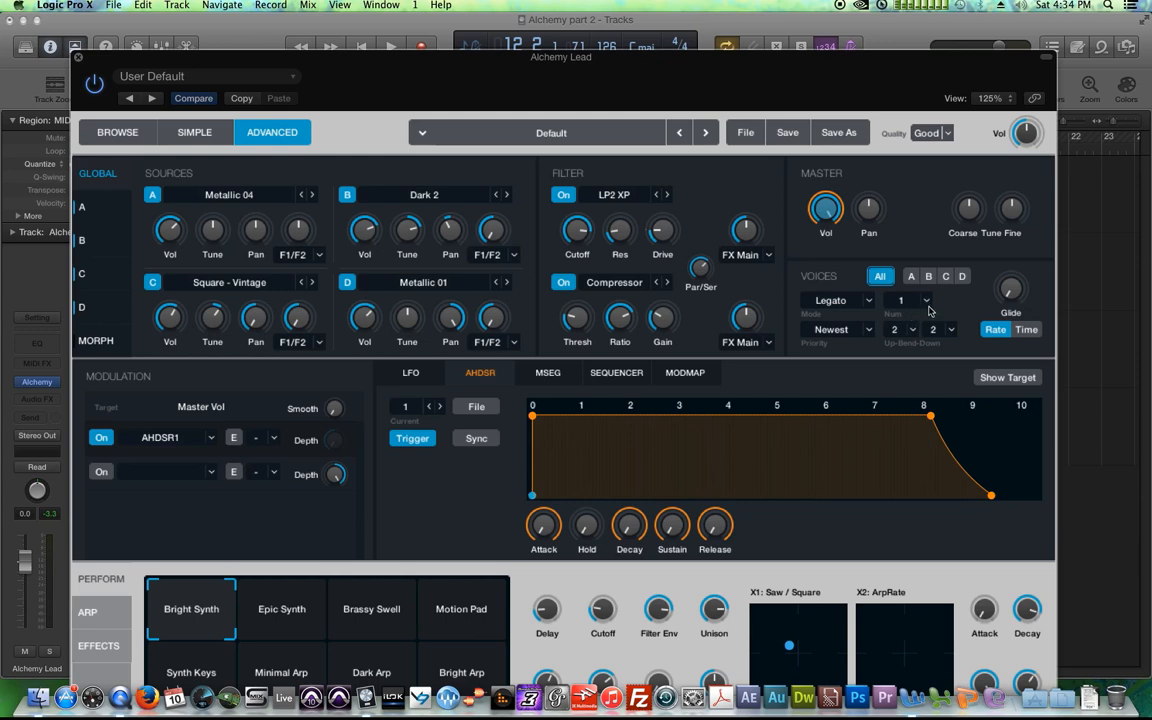
left_click(961, 276)
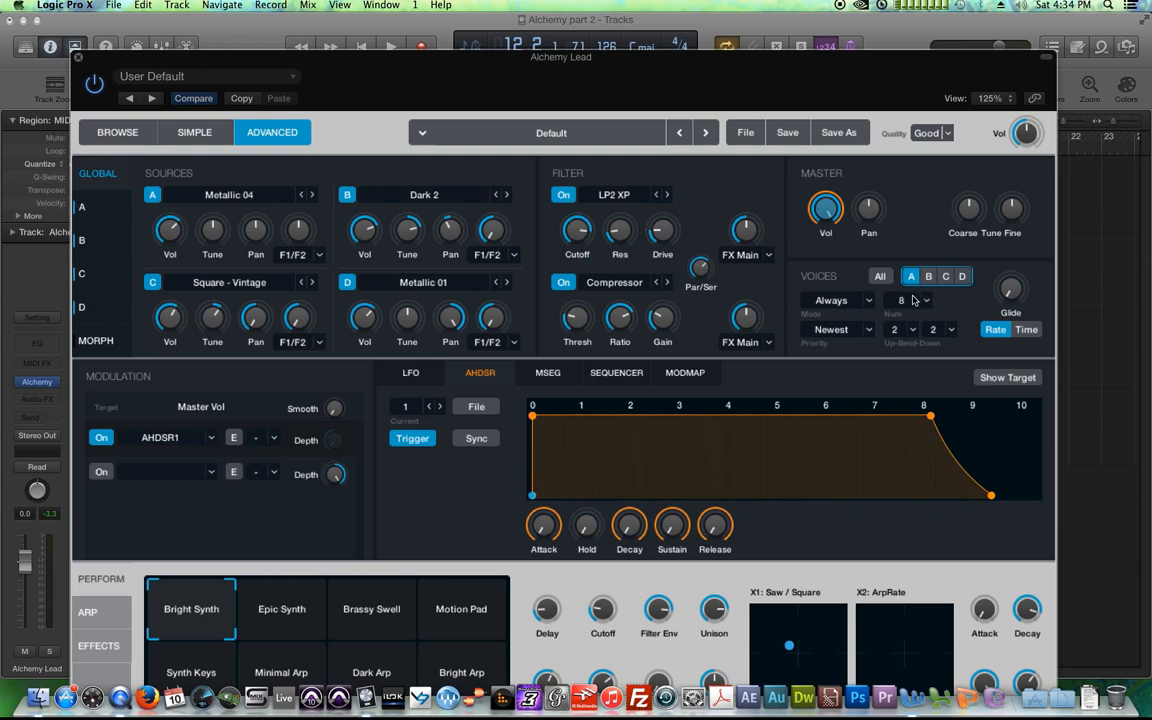
left_click(879, 276)
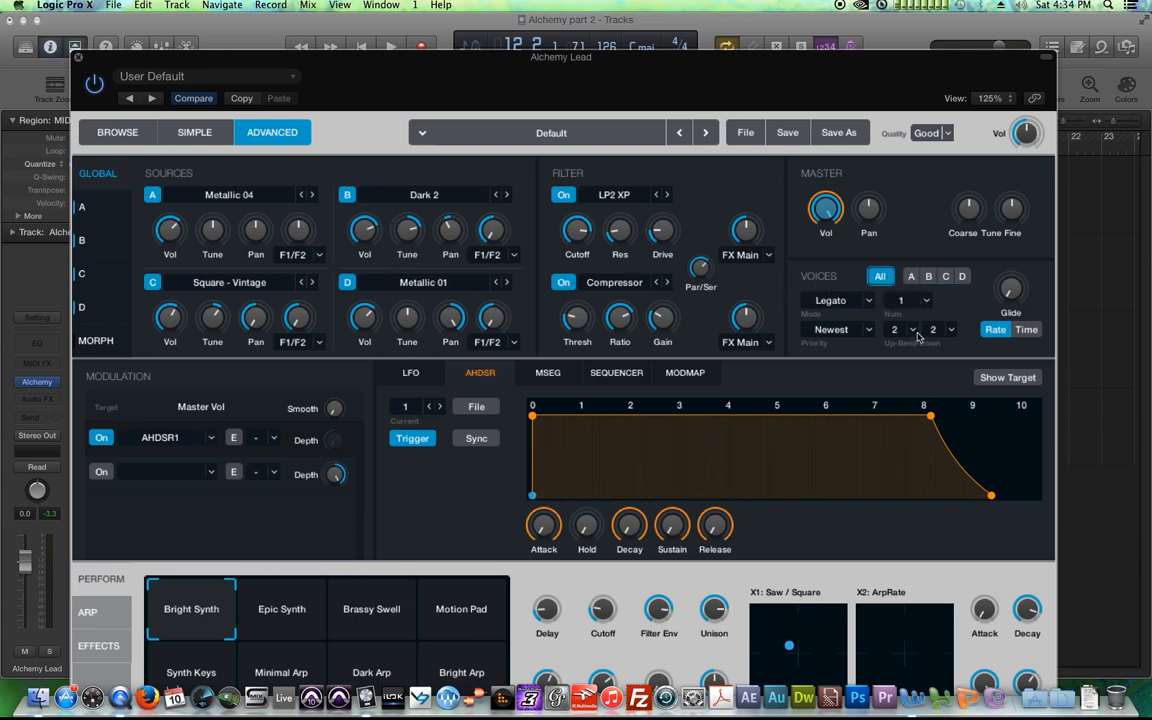
left_click(910, 275)
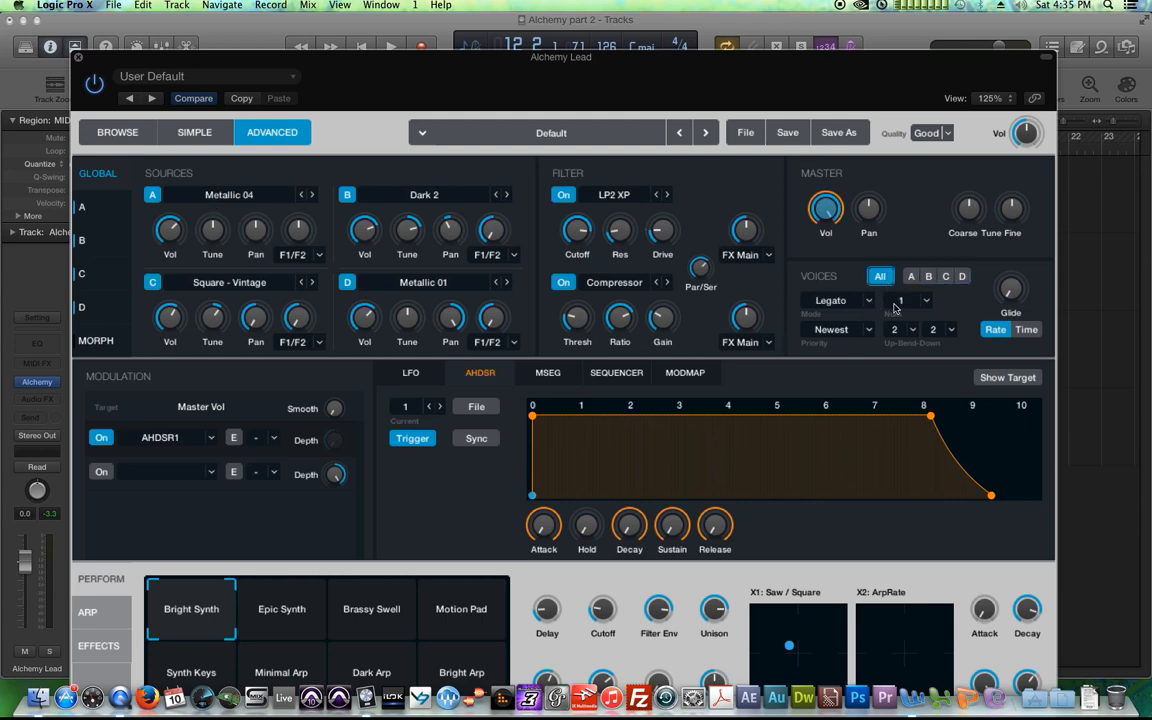
mouse_move(945, 310)
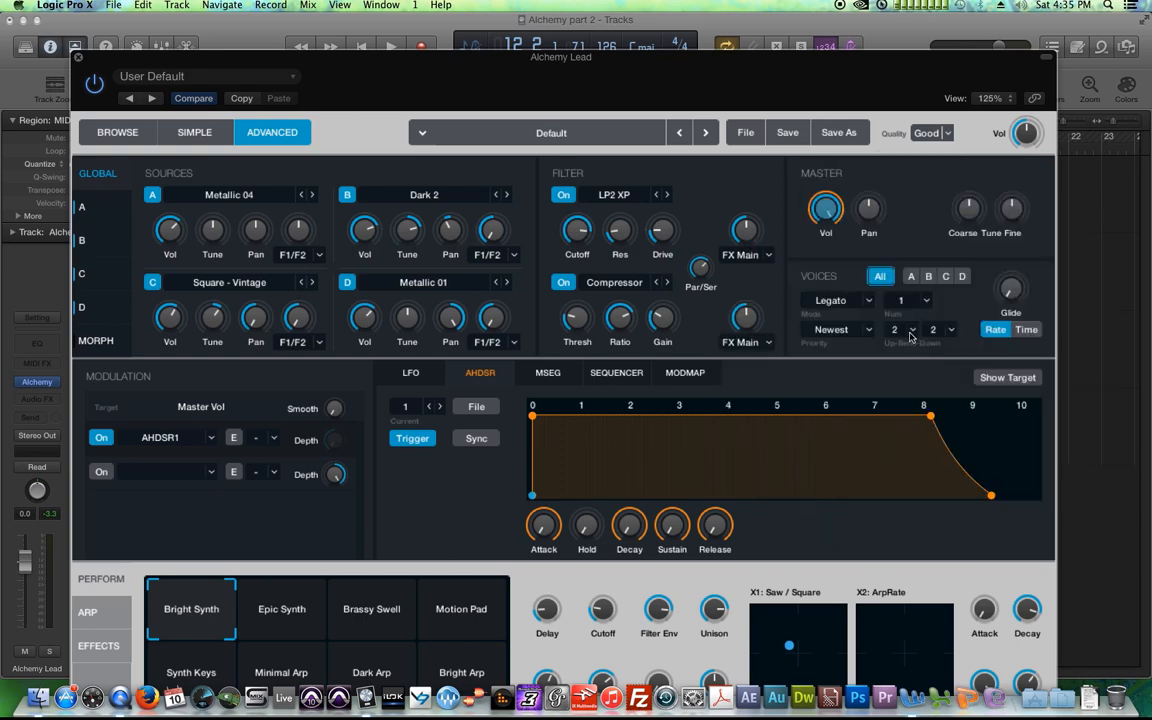
Set pitch bend Up and Down to 12, raise Glide, and switch glide to Time
left_click(894, 329)
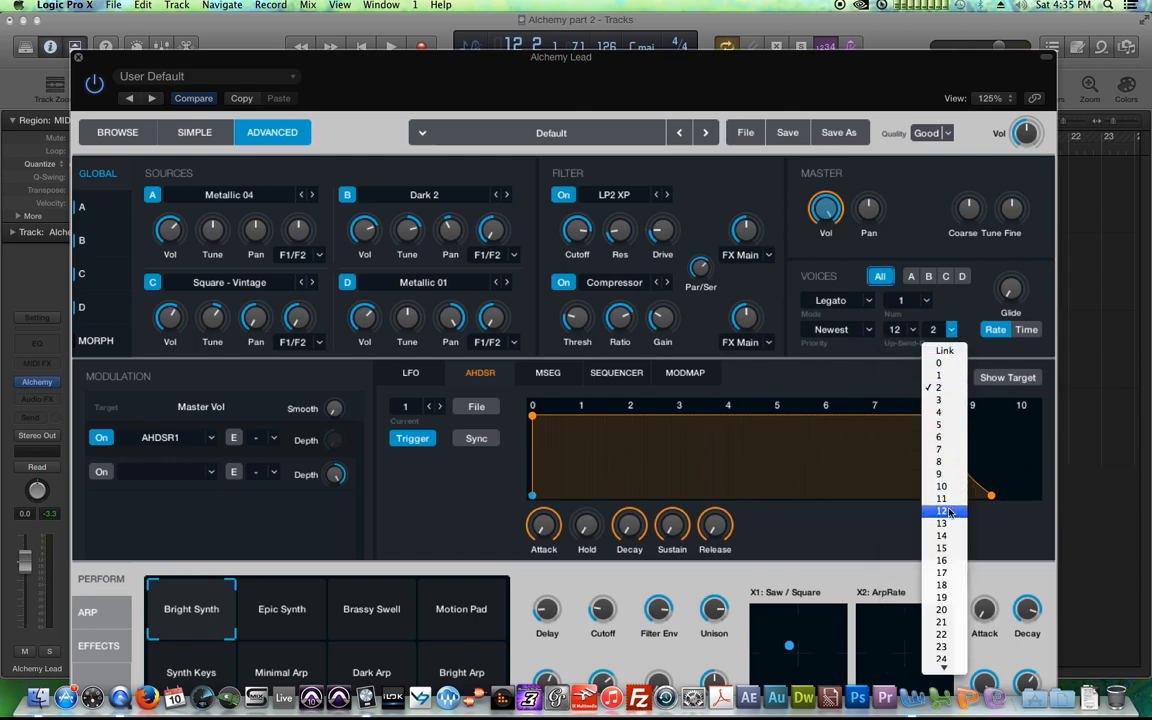
left_click(941, 511)
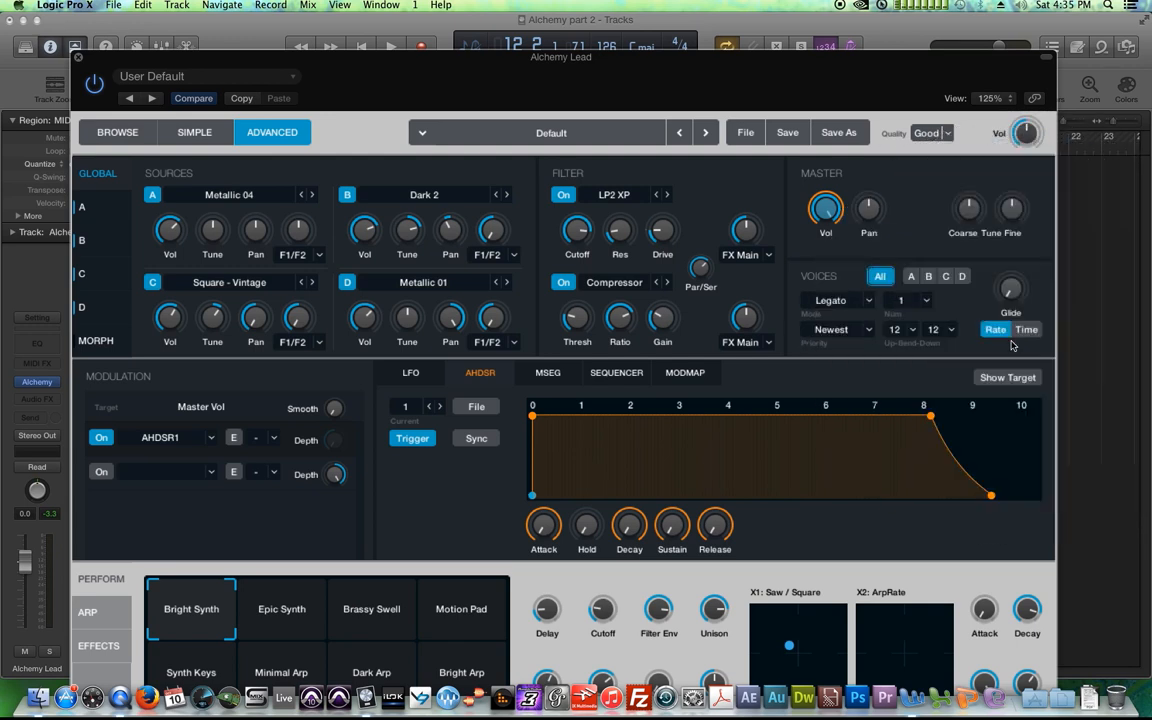
left_click_drag(1010, 290, 1010, 270)
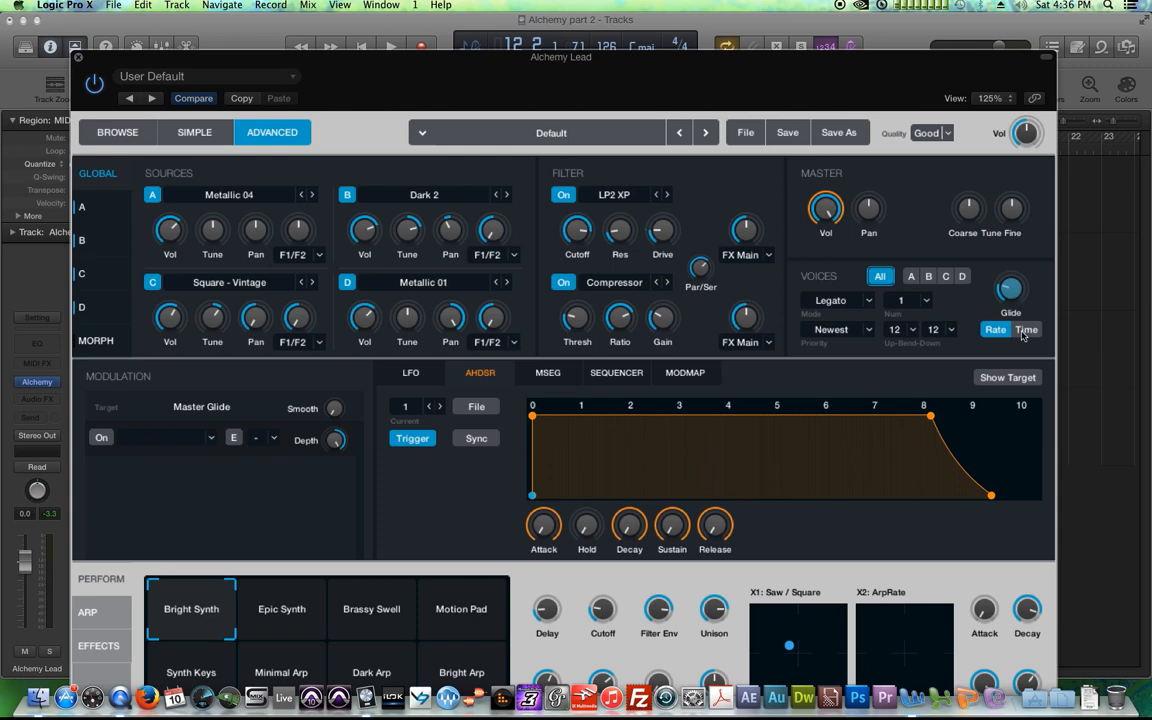
left_click(1010, 290)
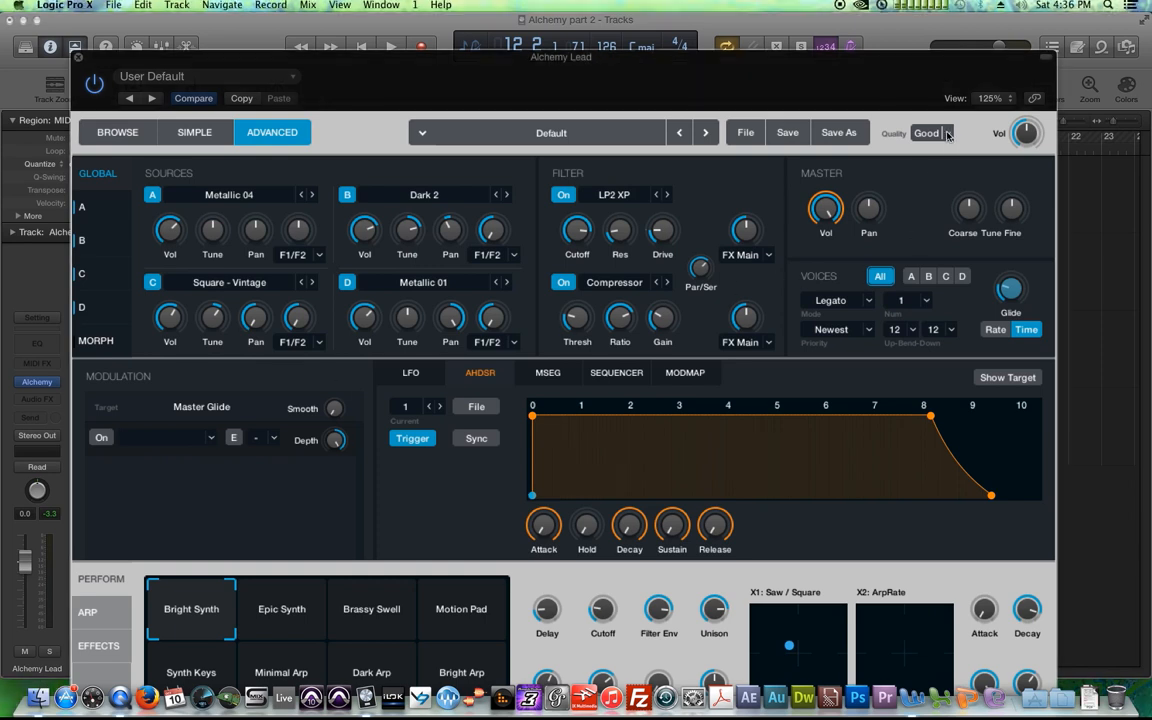
Set Alchemy quality to Ultra and glide to about 176 ms, then close the window
left_click(930, 133)
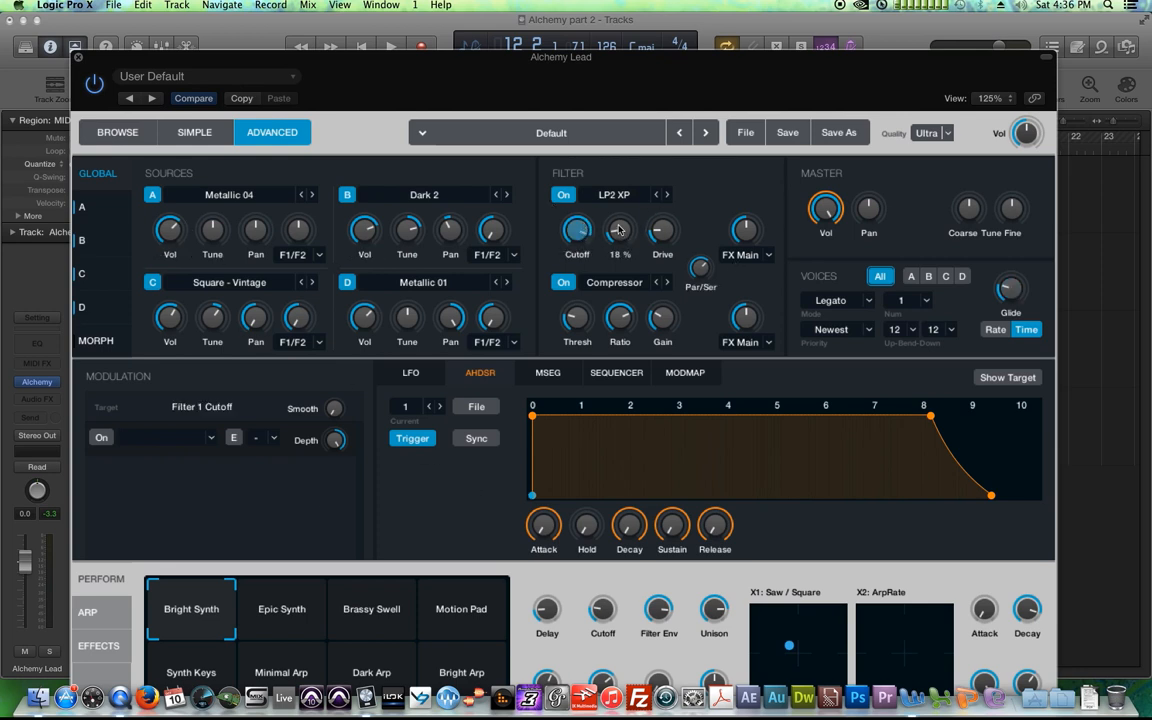
left_click_drag(619, 230, 619, 218)
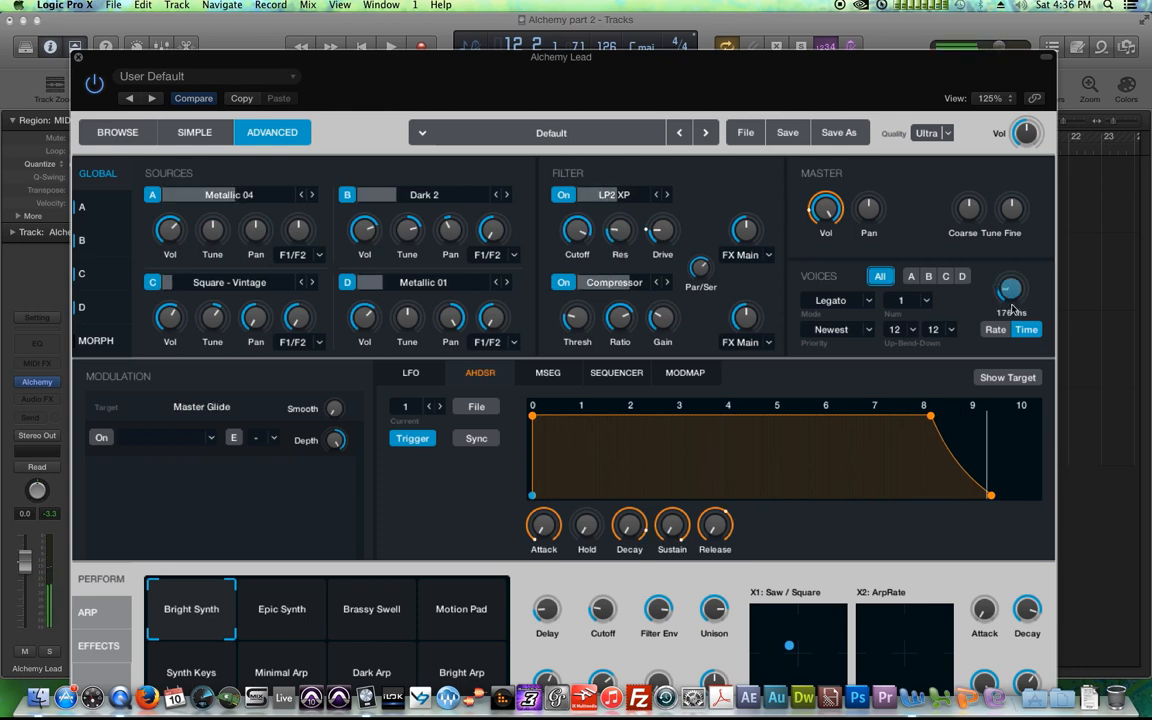
left_click_drag(1010, 290, 1015, 330)
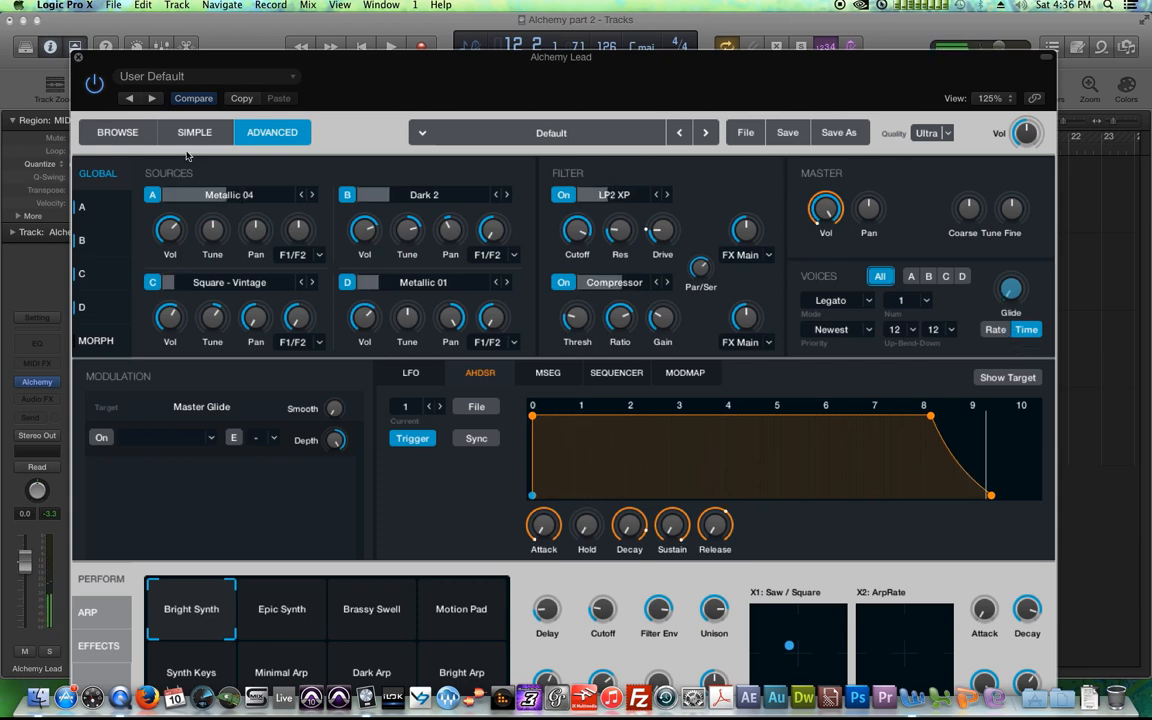
left_click(78, 57)
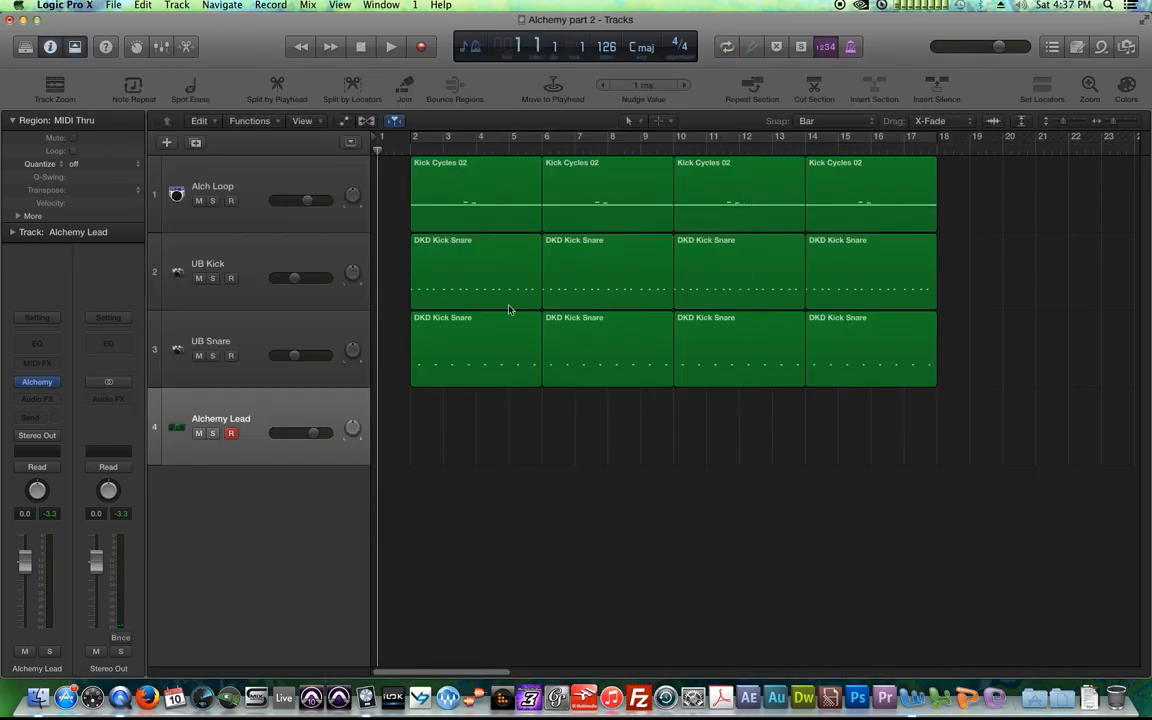
Record-enable the lead track and record the lead part from bar 2 to bar 18
left_click(230, 433)
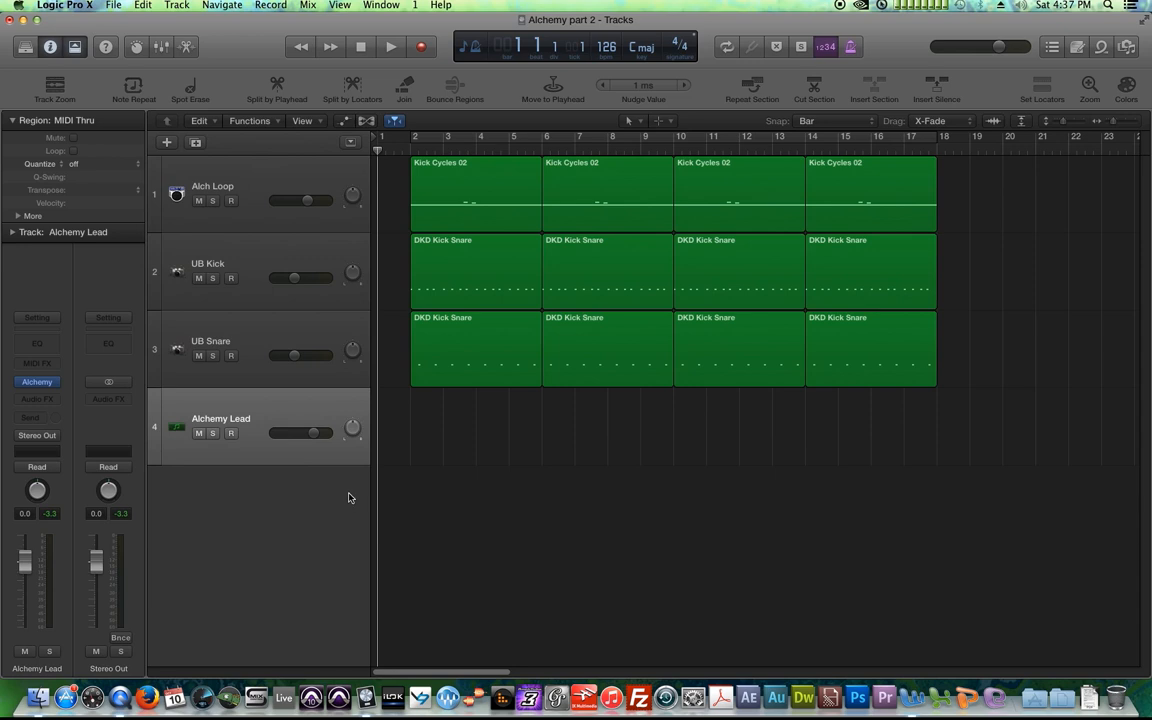
left_click(231, 432)
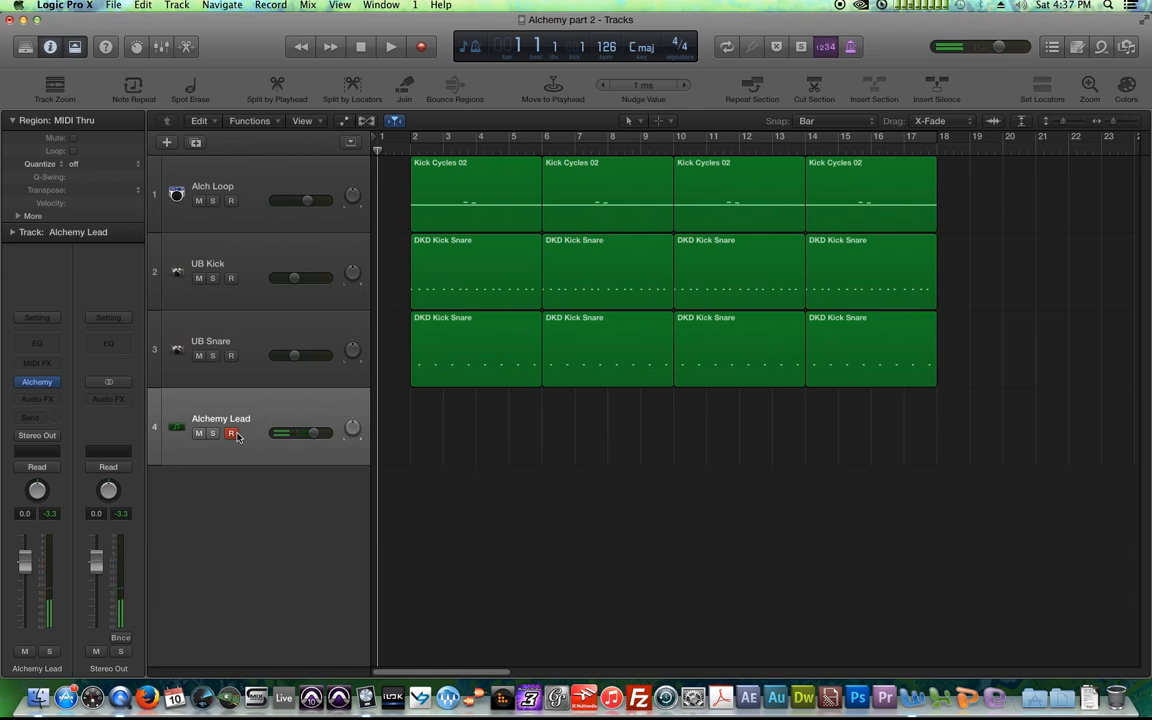
left_click(390, 46)
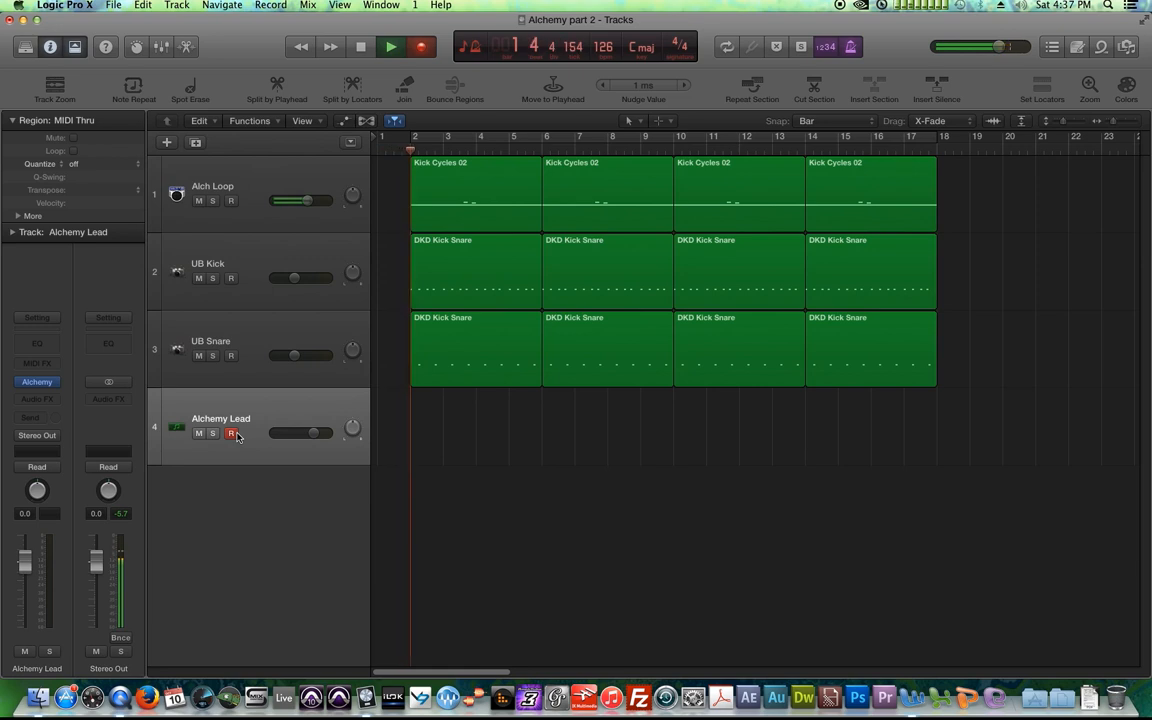
left_click(390, 46)
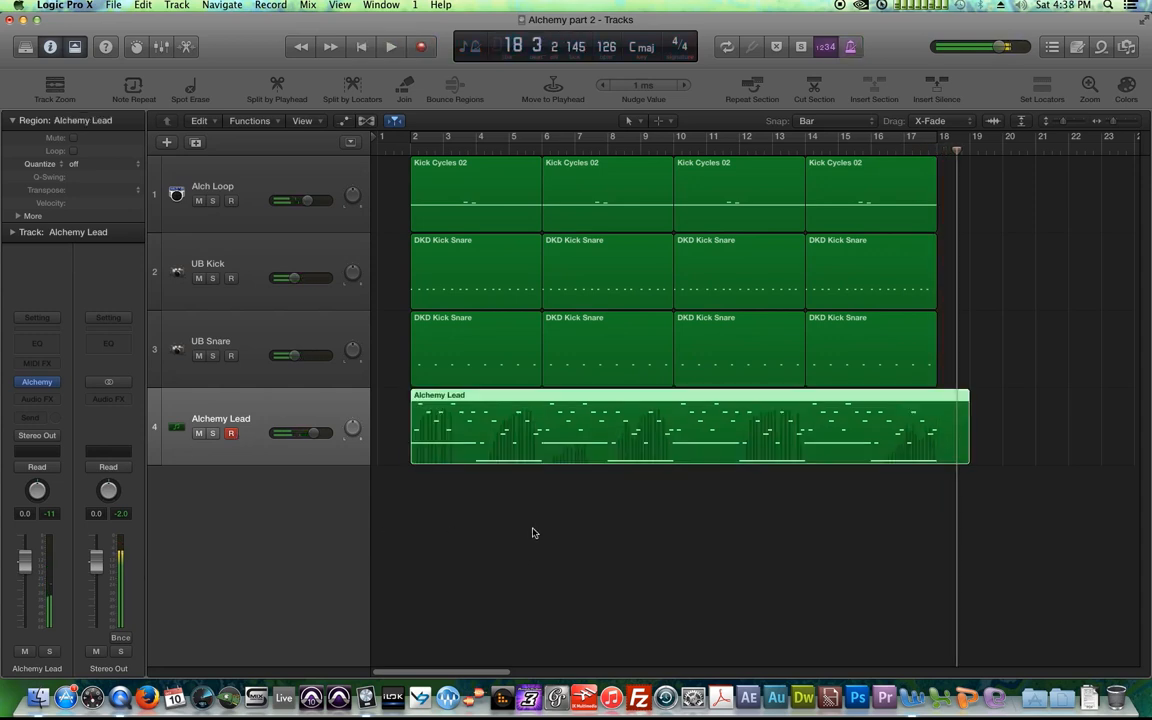
Open the lead region's 88 notes in the Piano Roll and quantize them to 1/16 notes
double_click(690, 427)
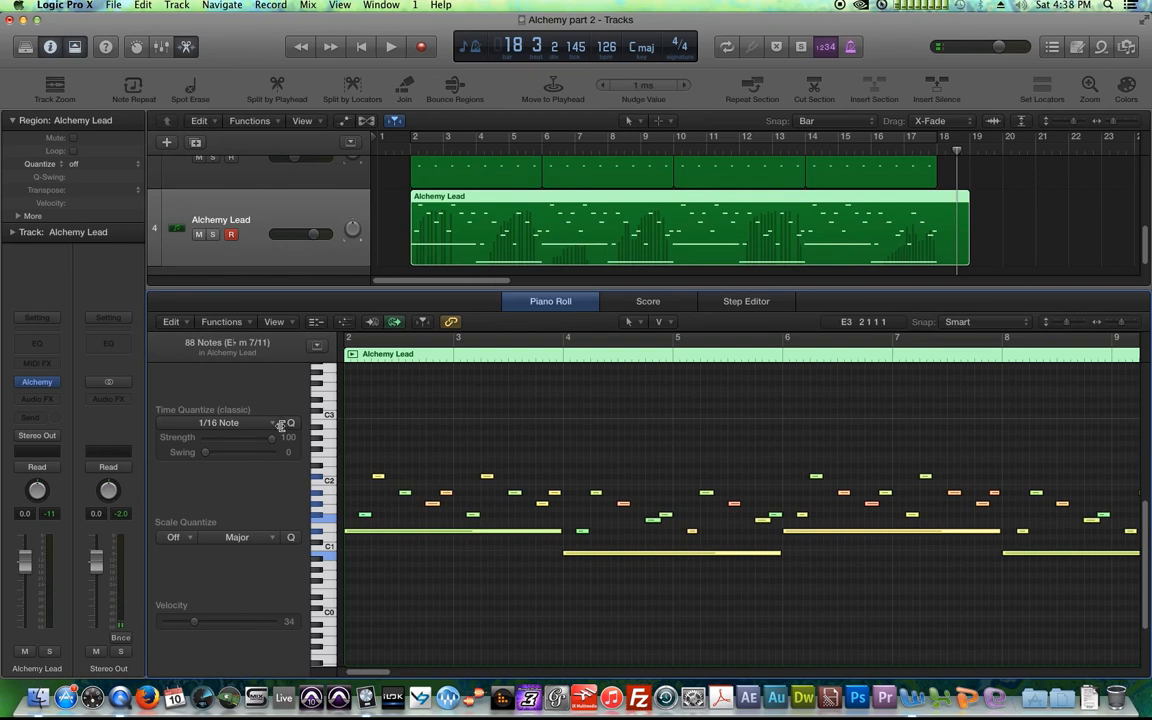
left_click(219, 422)
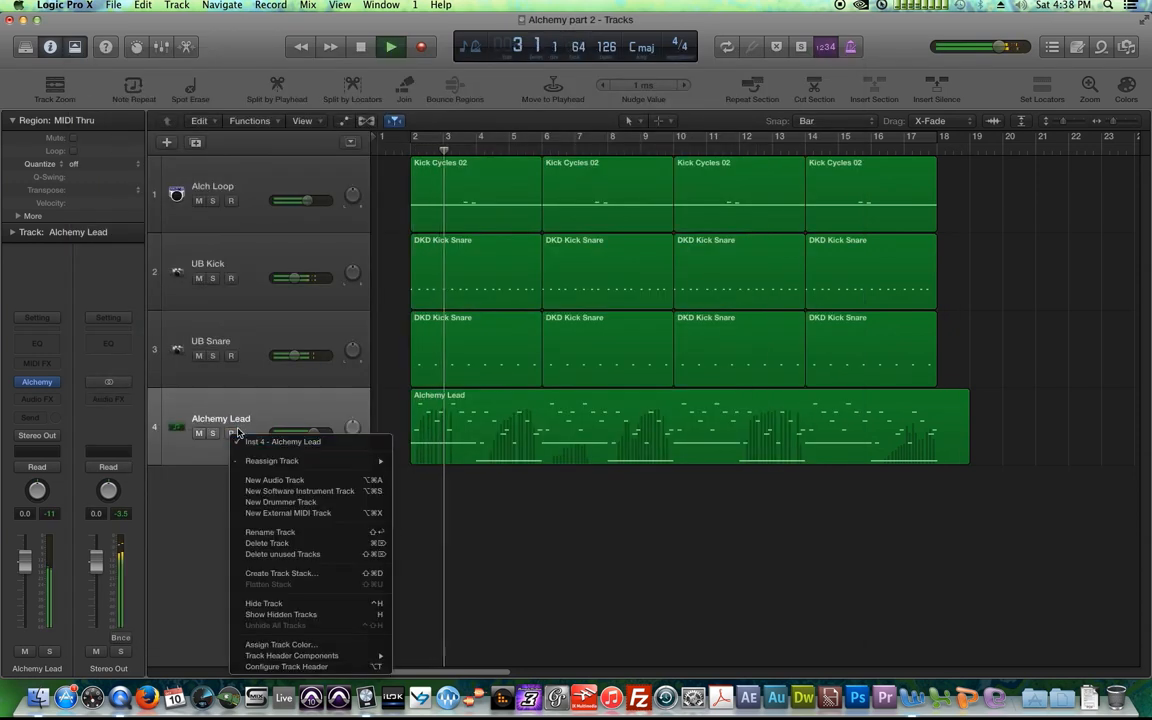
Dismiss the track menu, stop playback at bar 10, and reopen the Alchemy plug-in
left_click(507, 523)
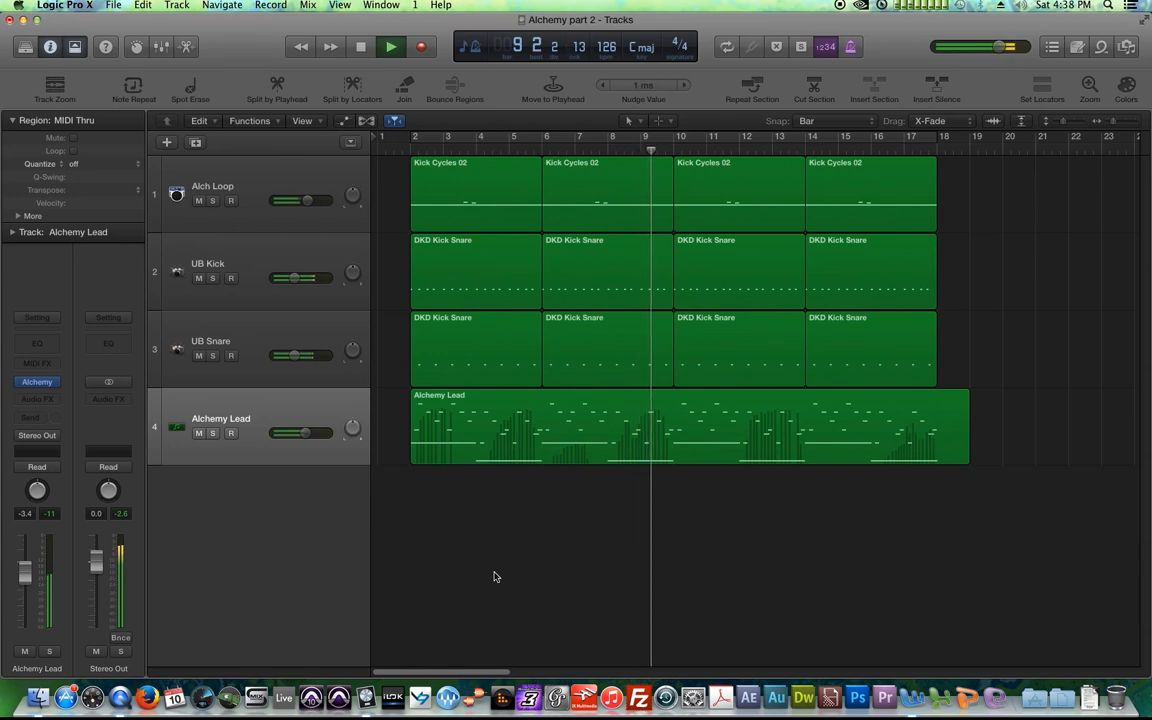
left_click(361, 46)
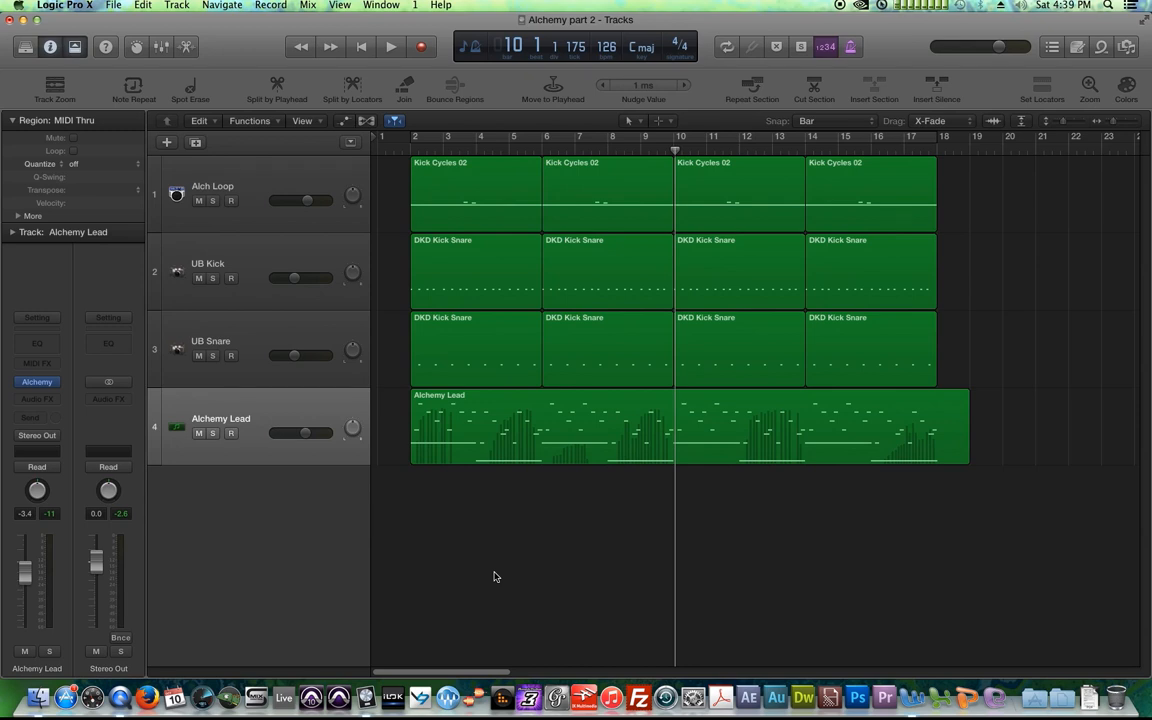
left_click(37, 382)
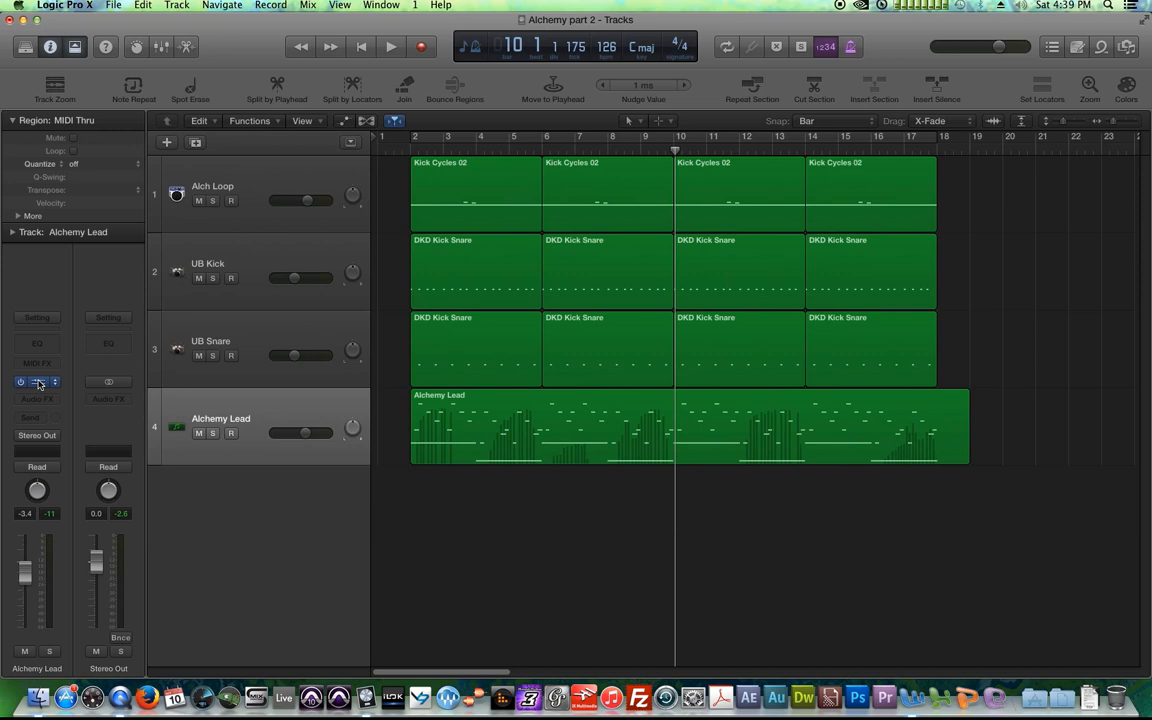
left_click(37, 381)
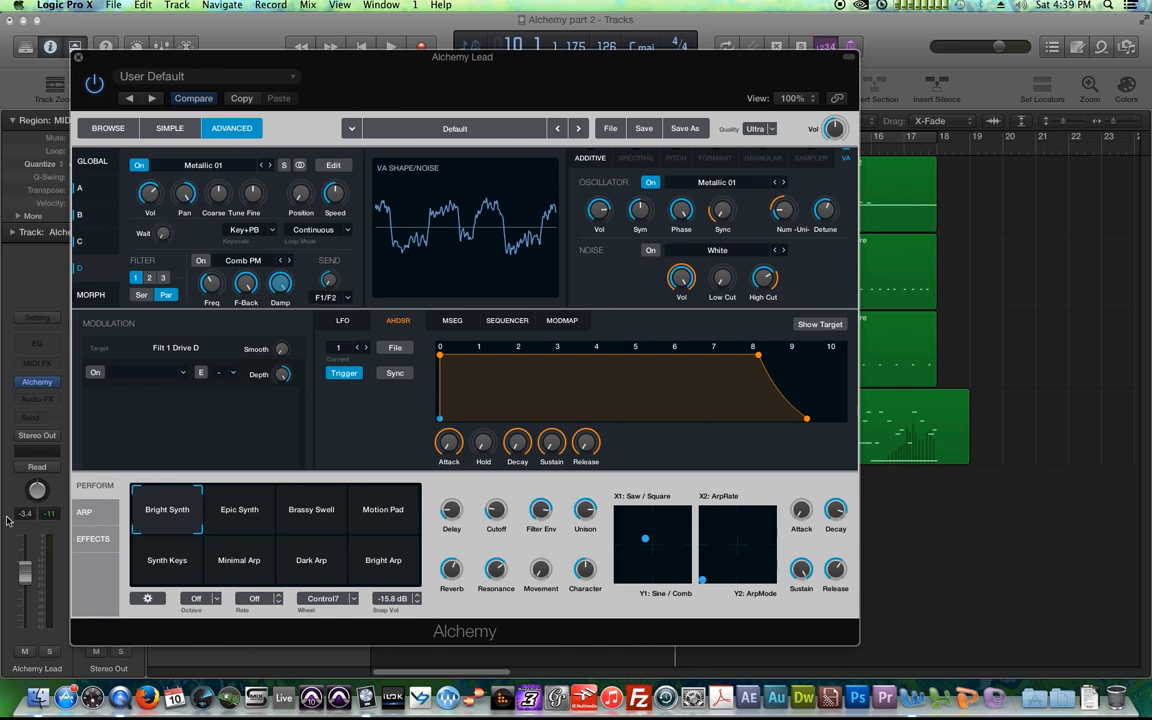
Show the arpeggiator page with its step pattern in Alchemy's Perform section
left_click(93, 538)
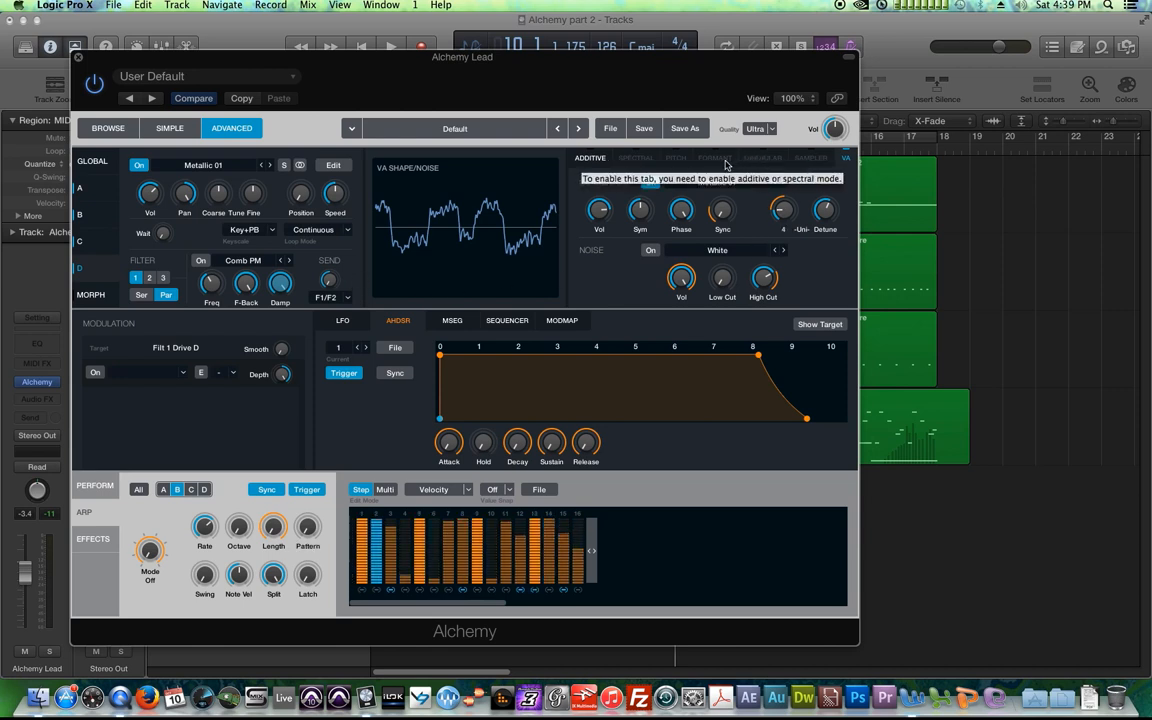
mouse_move(632, 157)
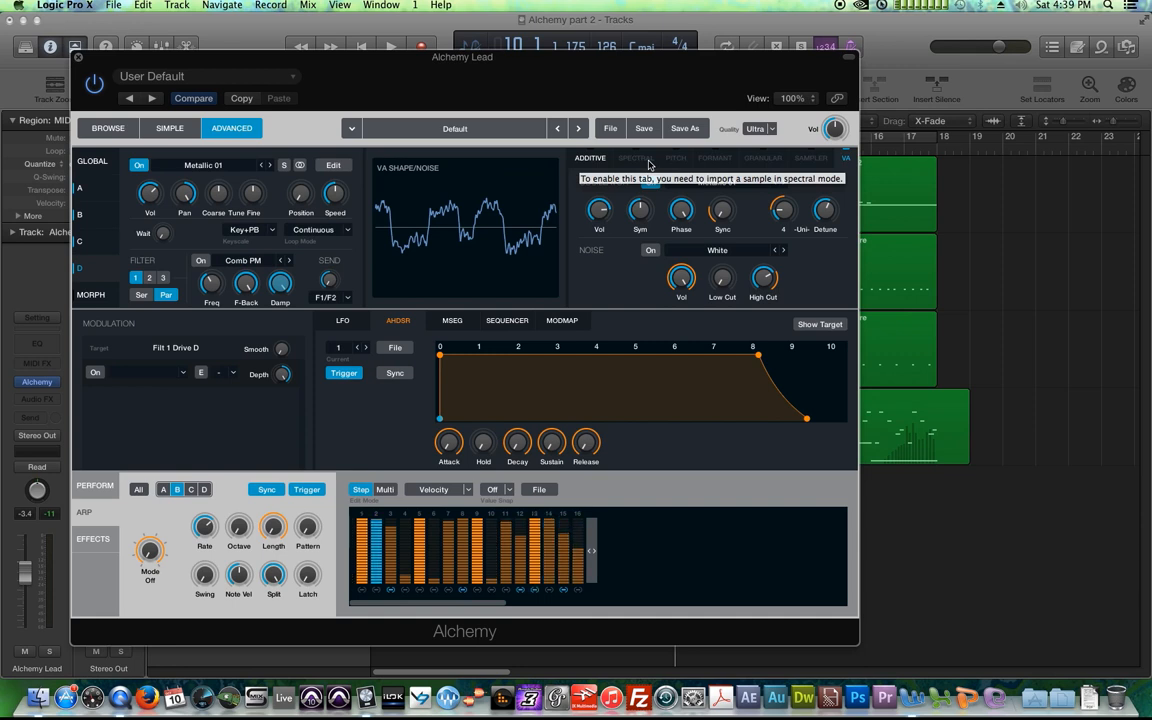